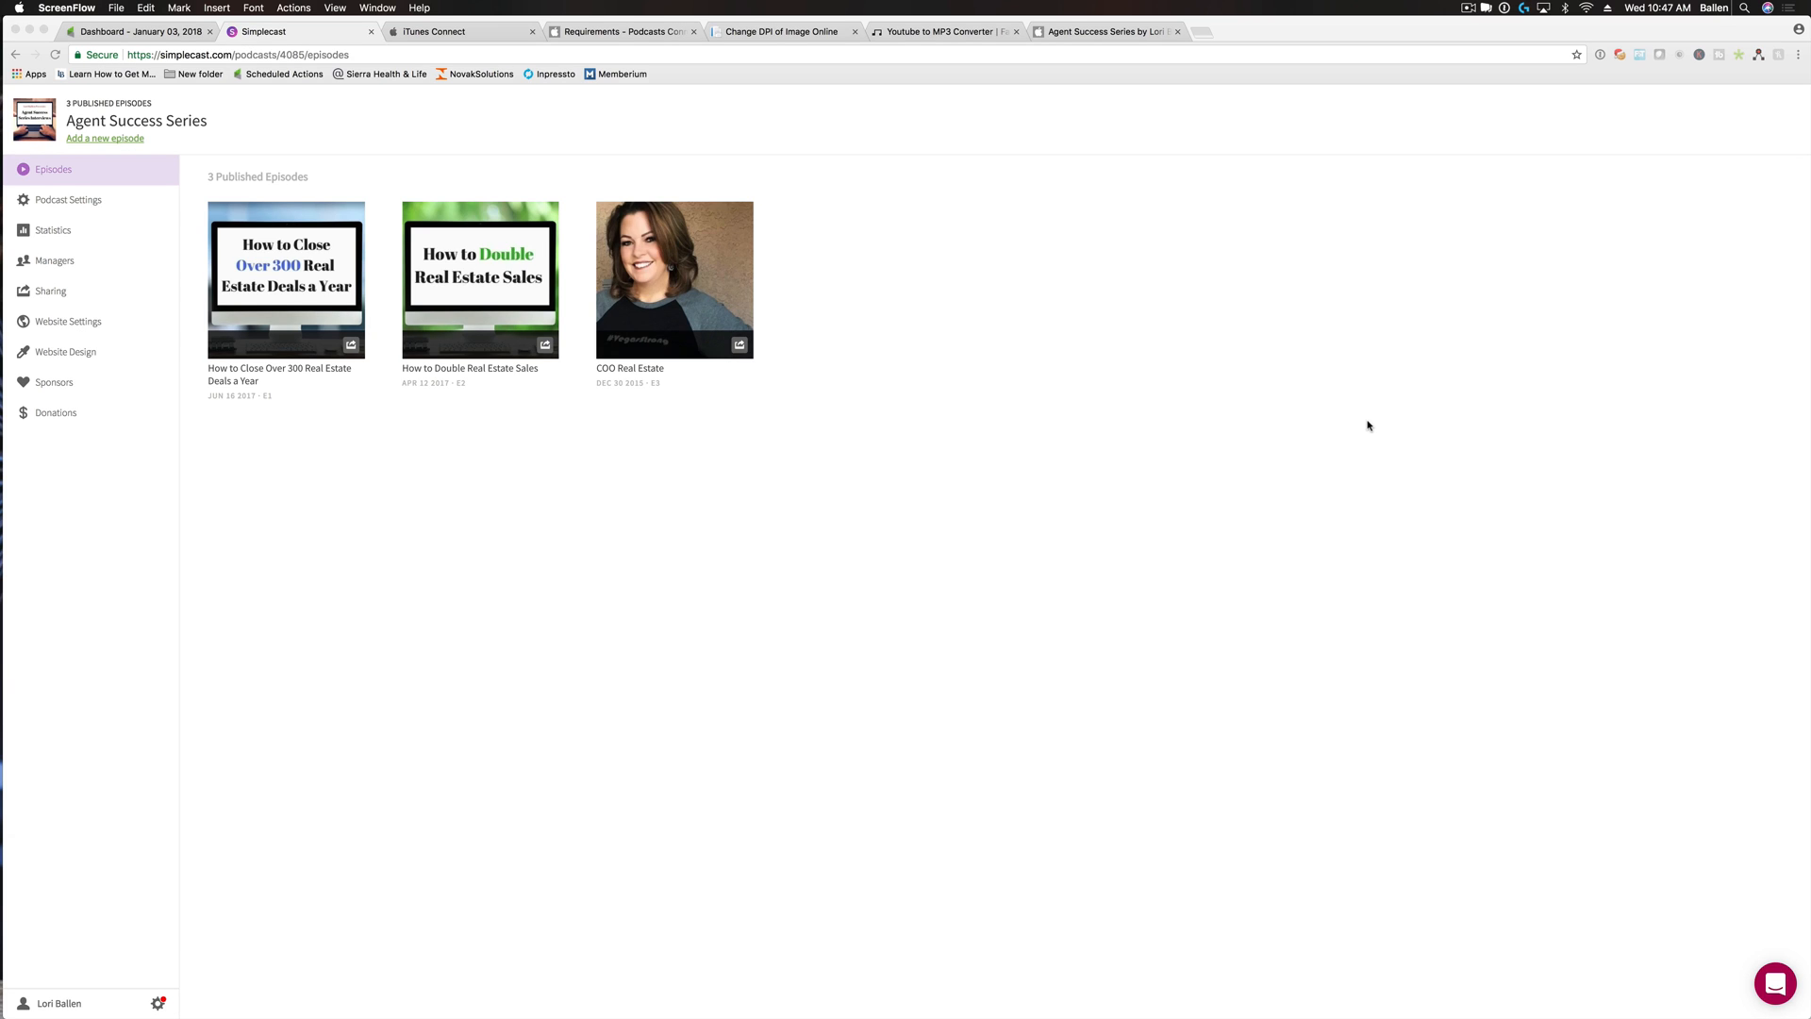
mouse_move(1261, 117)
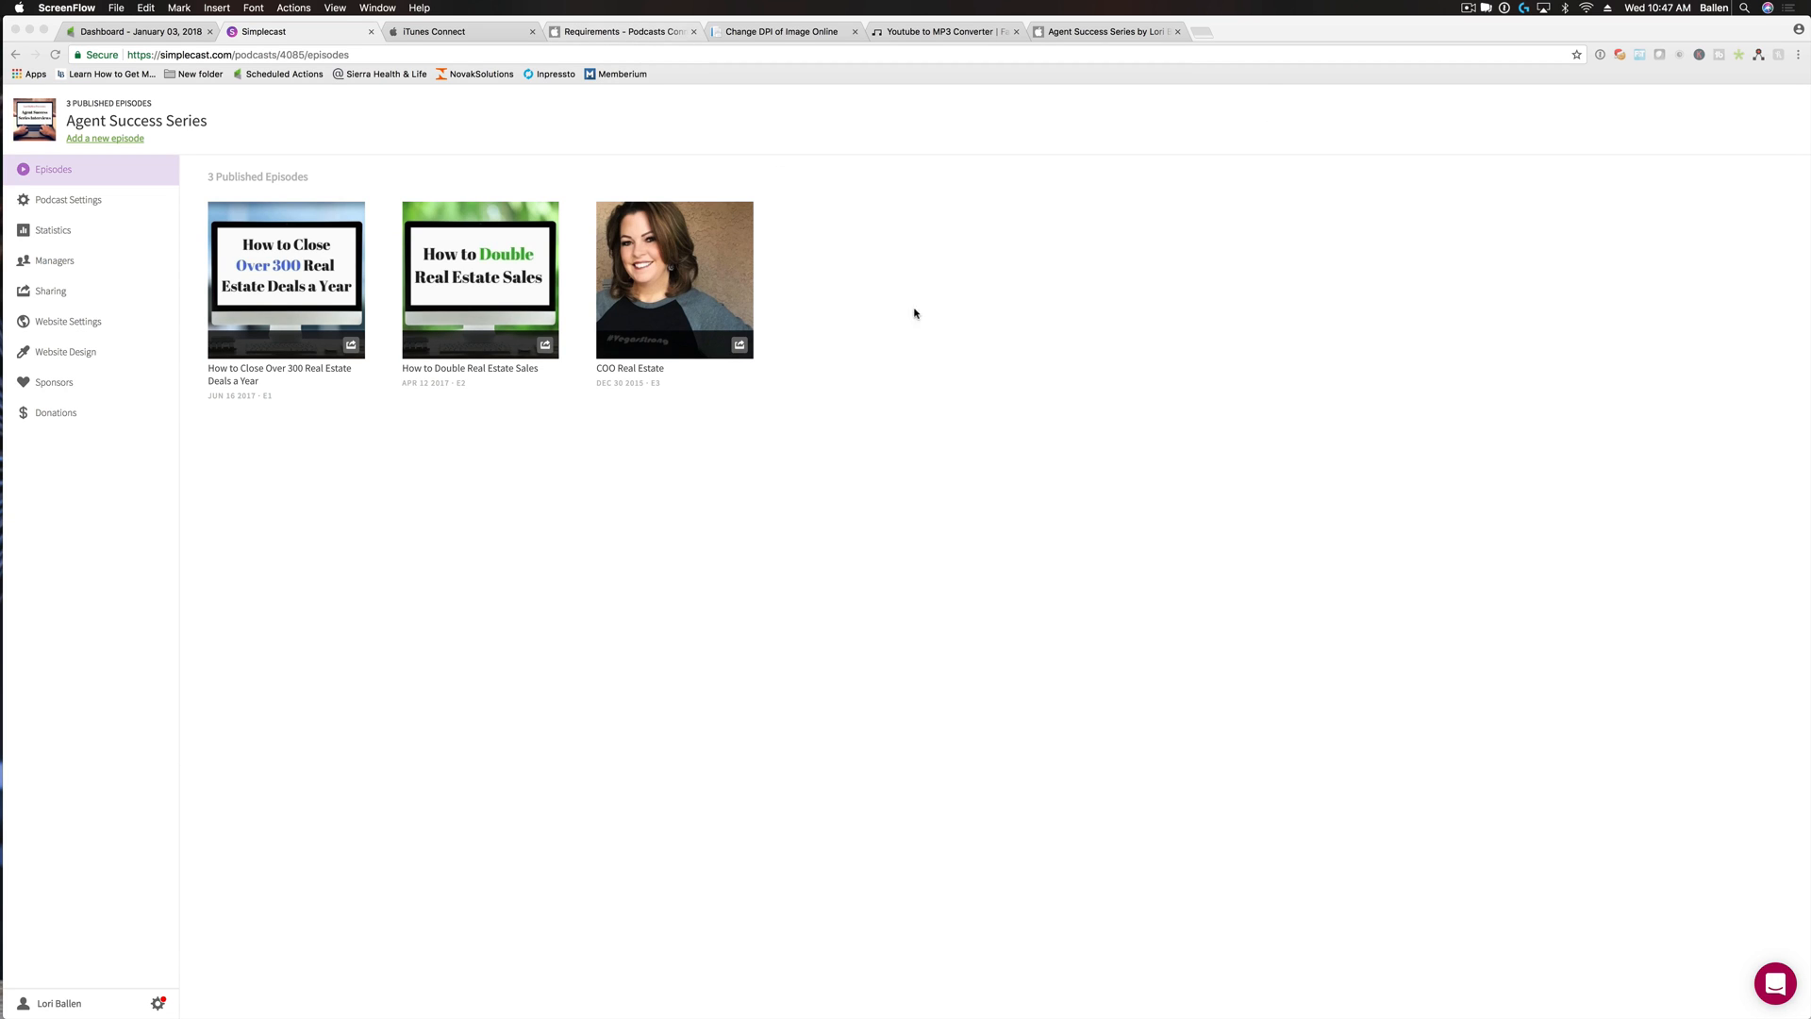
mouse_move(1141, 474)
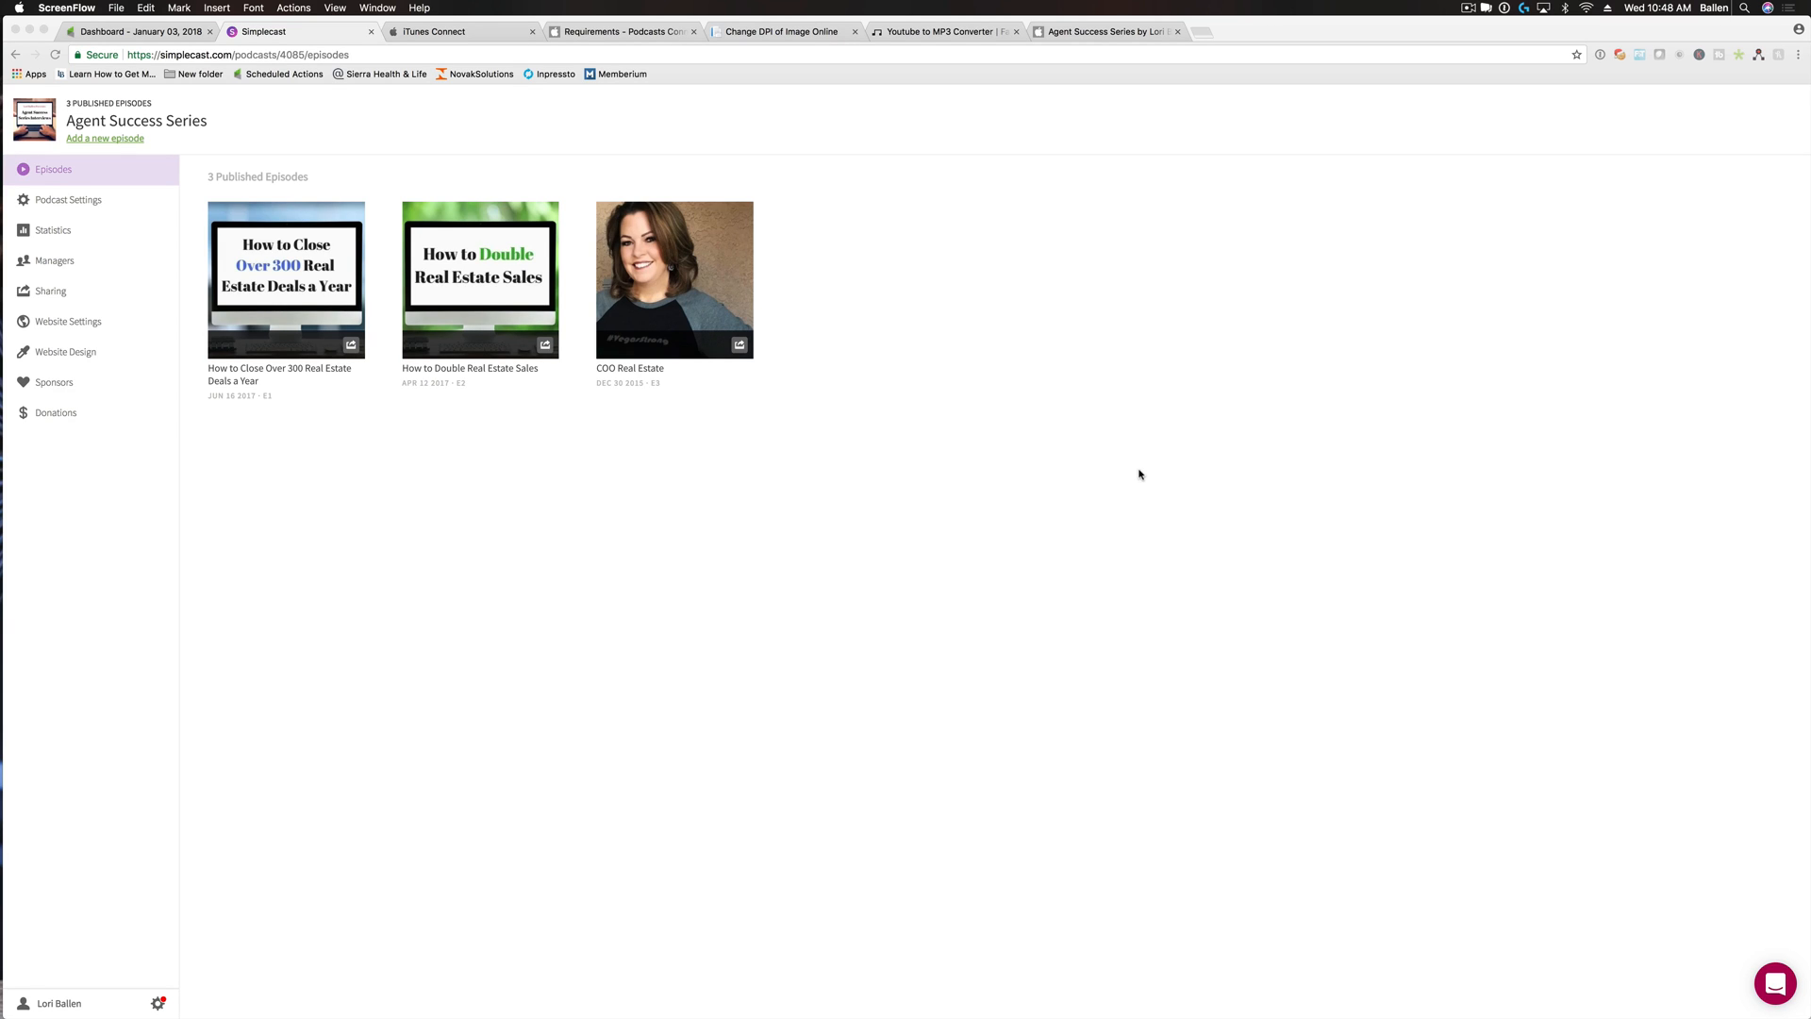
mouse_move(924, 300)
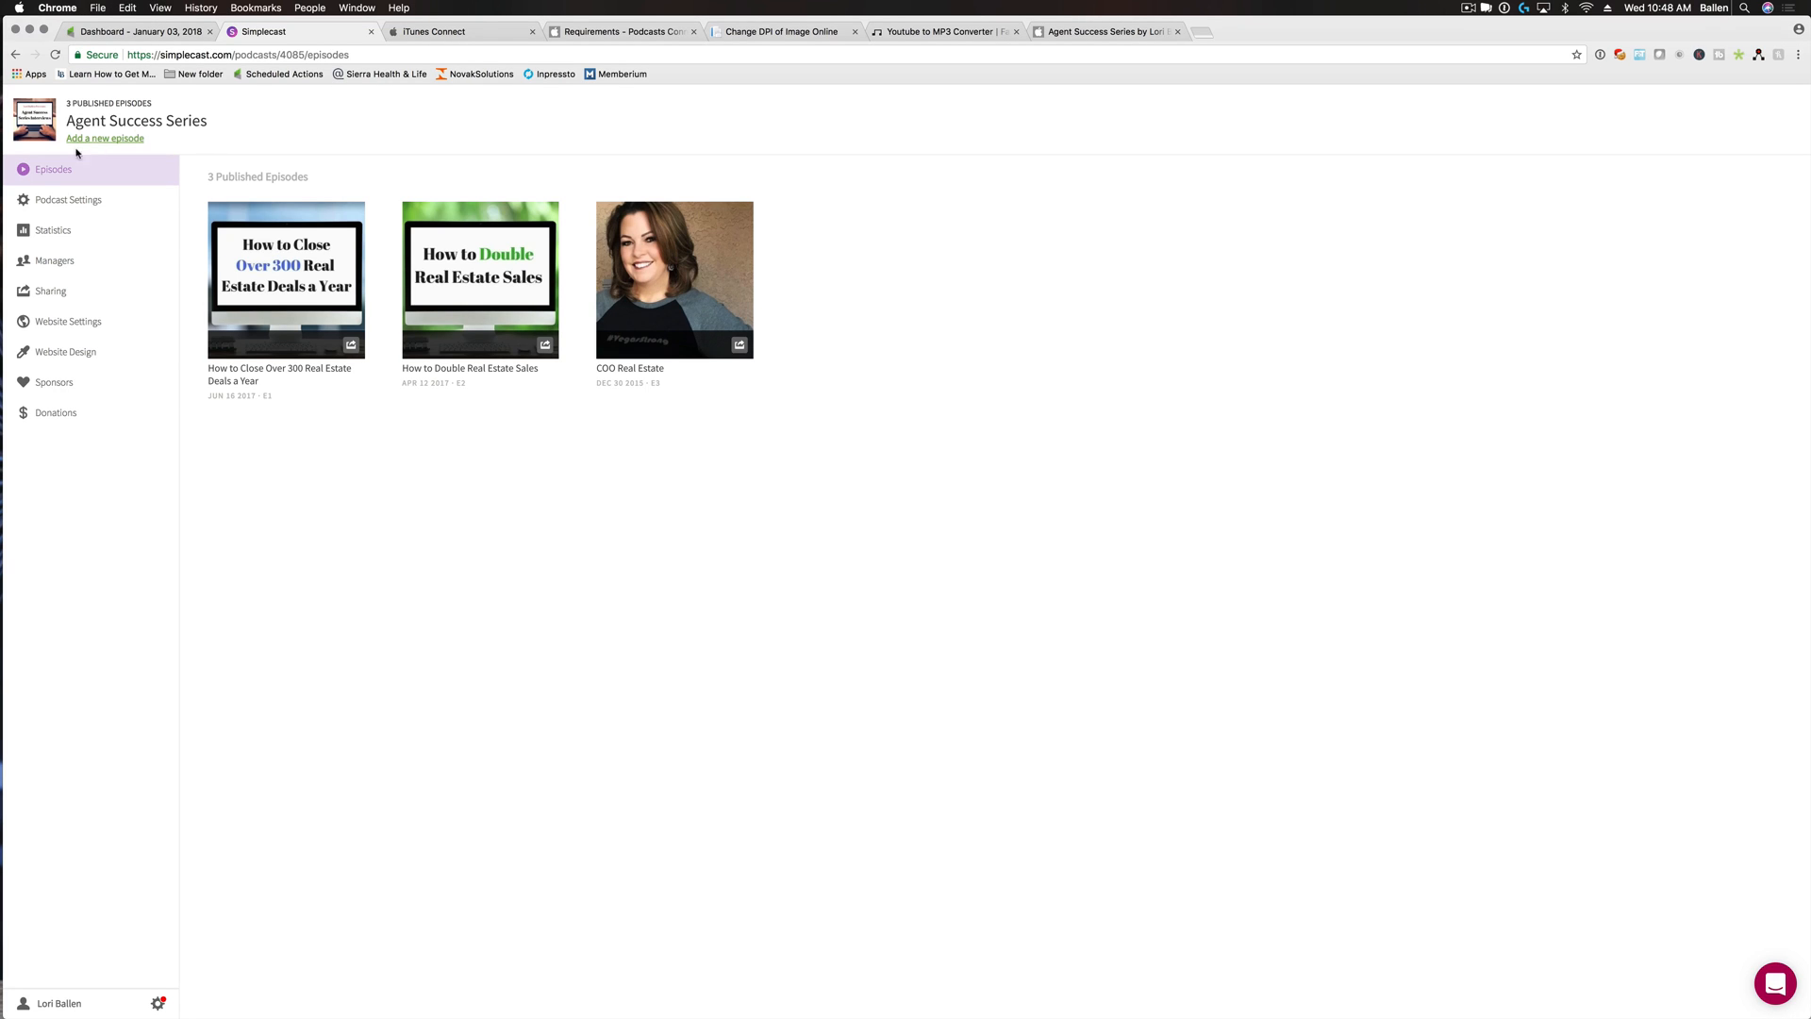
mouse_move(144, 942)
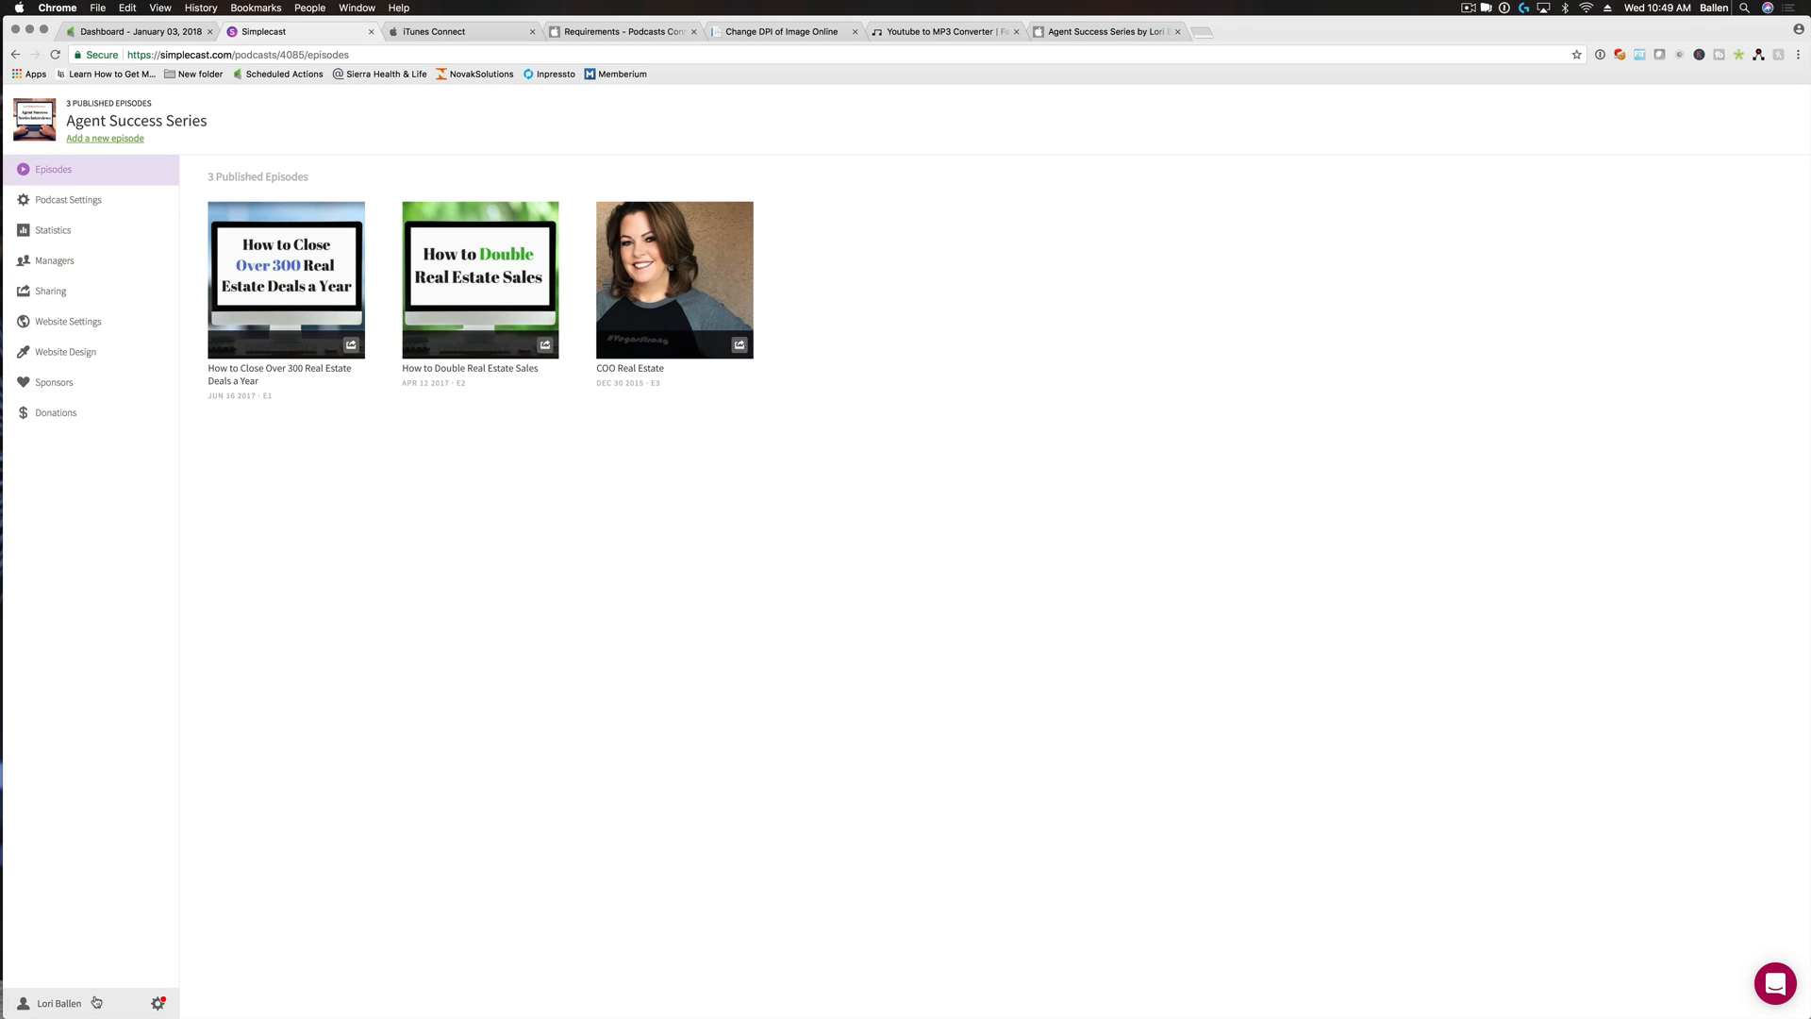
Open the account menu and go to the Agent Success Series podcast settings.
left_click(58, 1003)
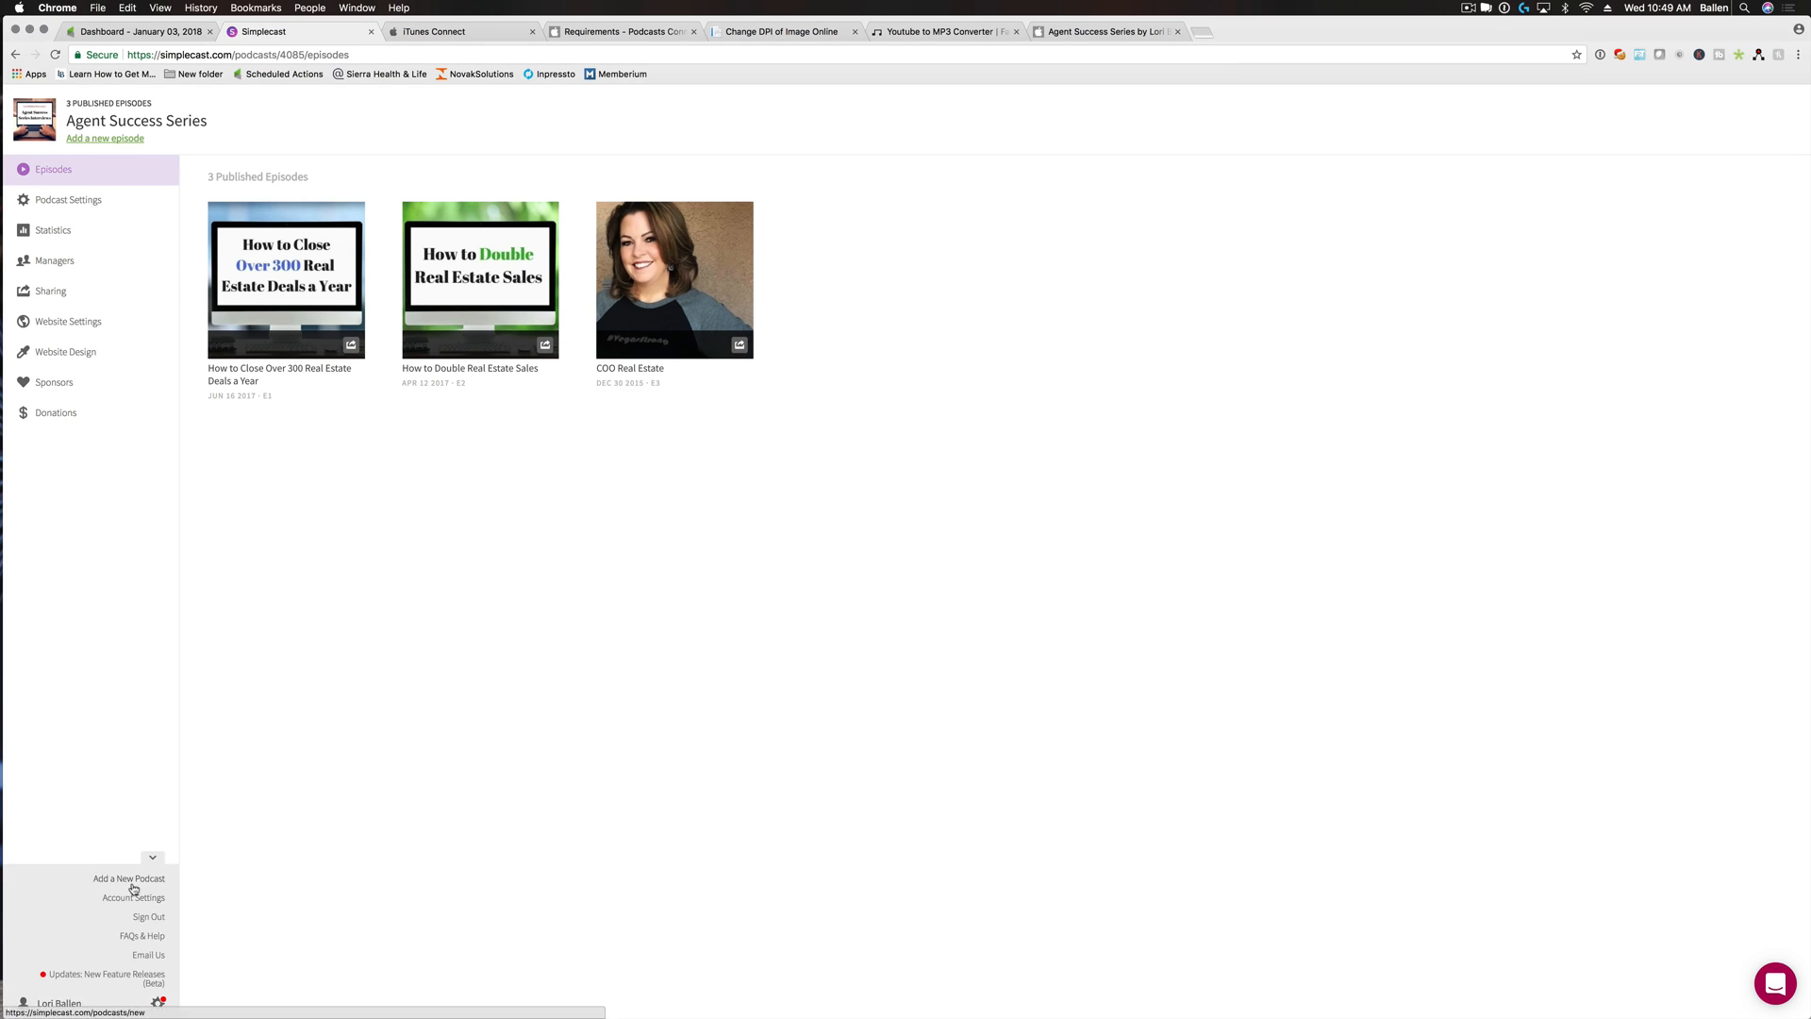
mouse_move(135, 892)
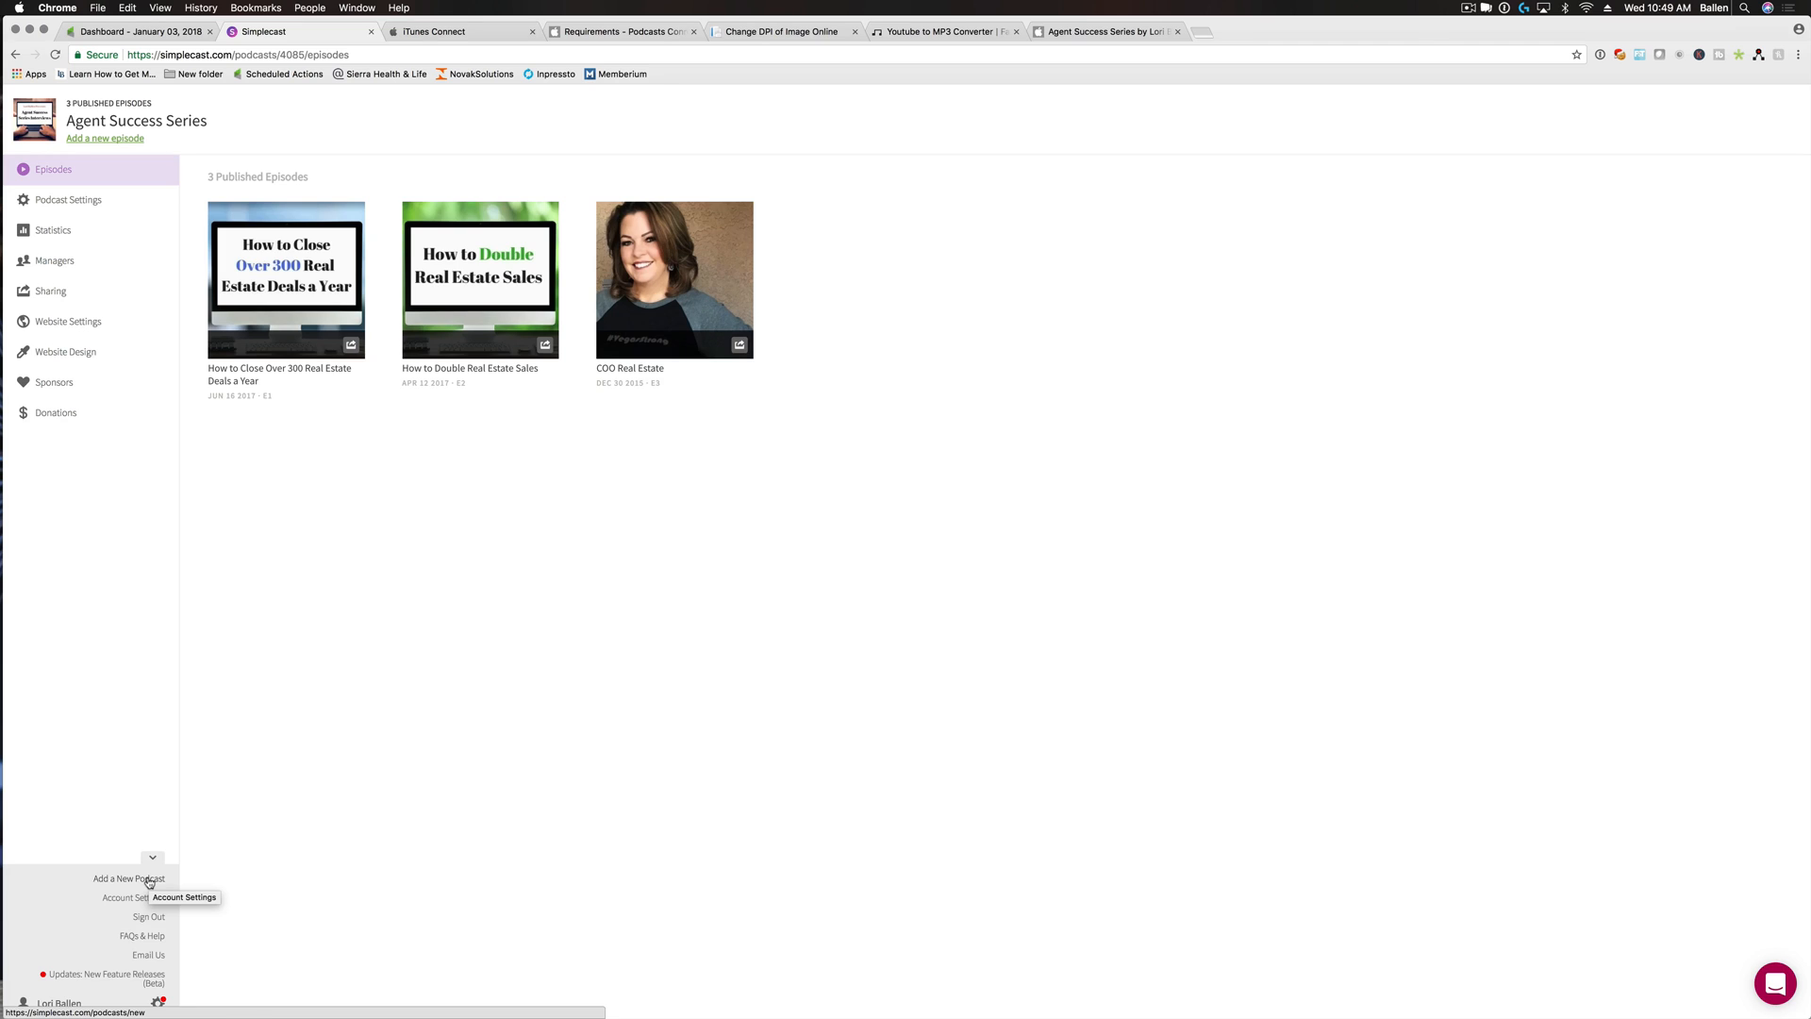
mouse_move(656, 508)
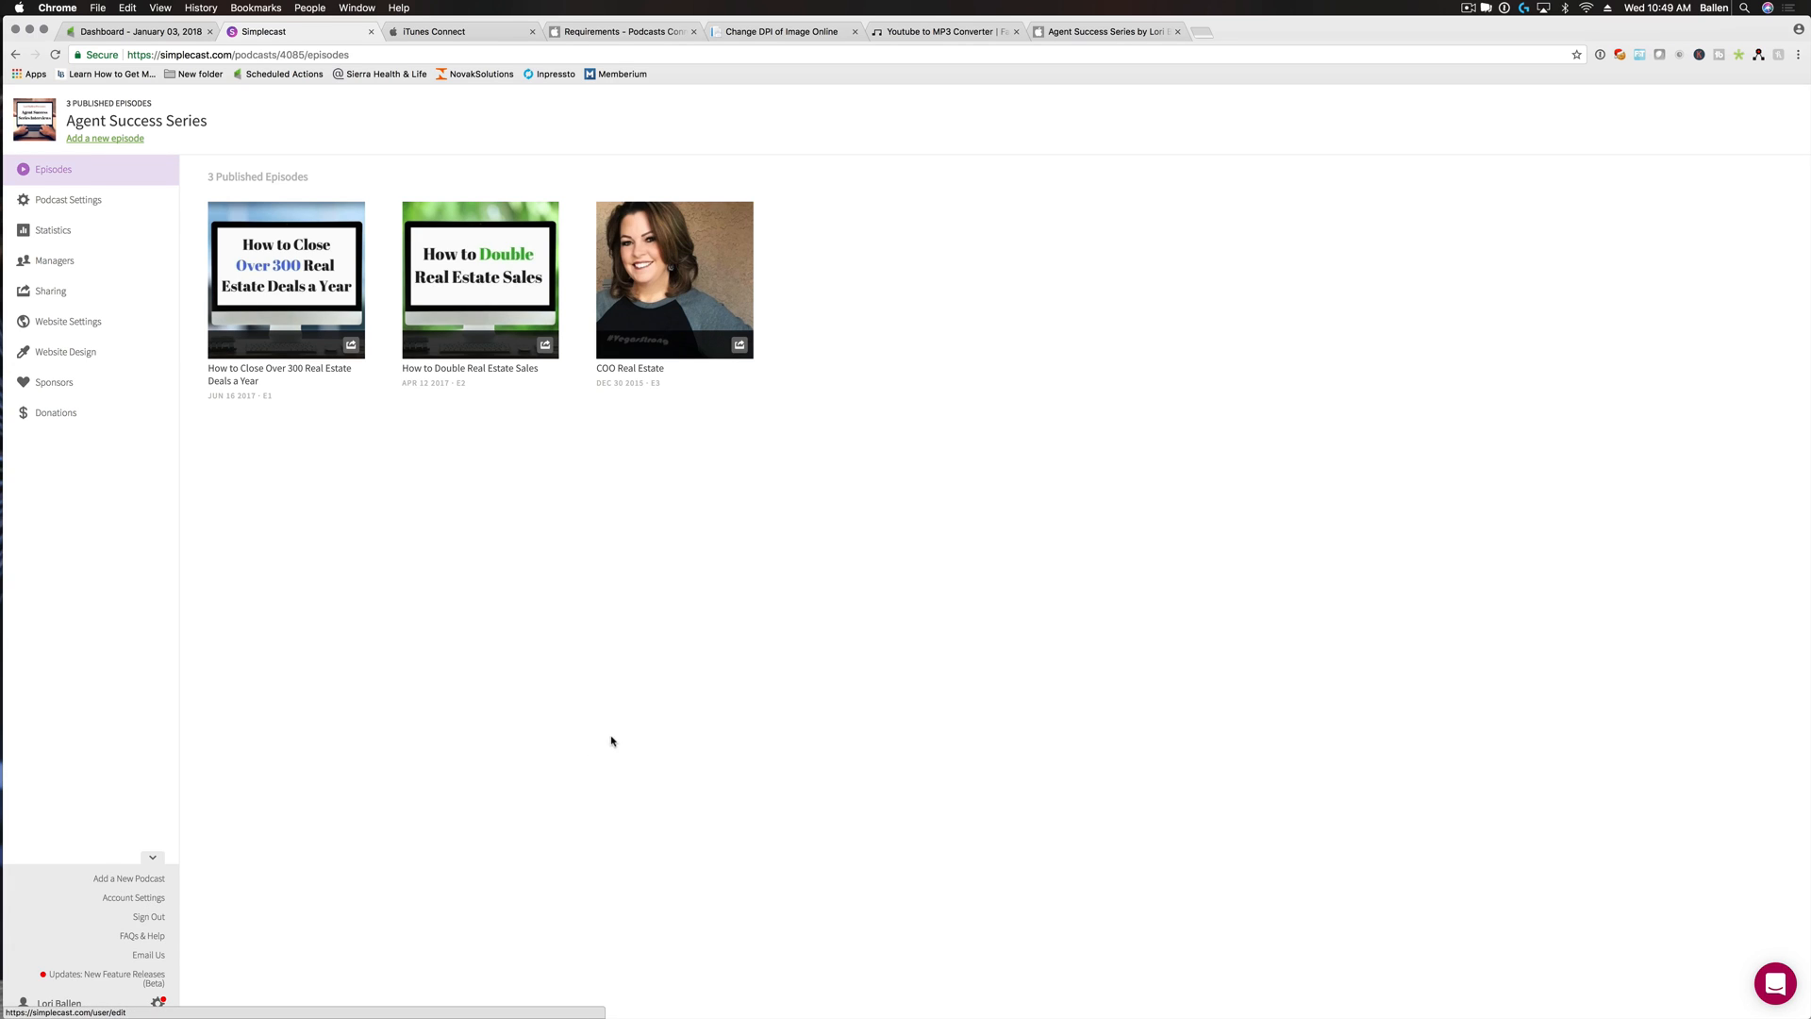
mouse_move(170, 861)
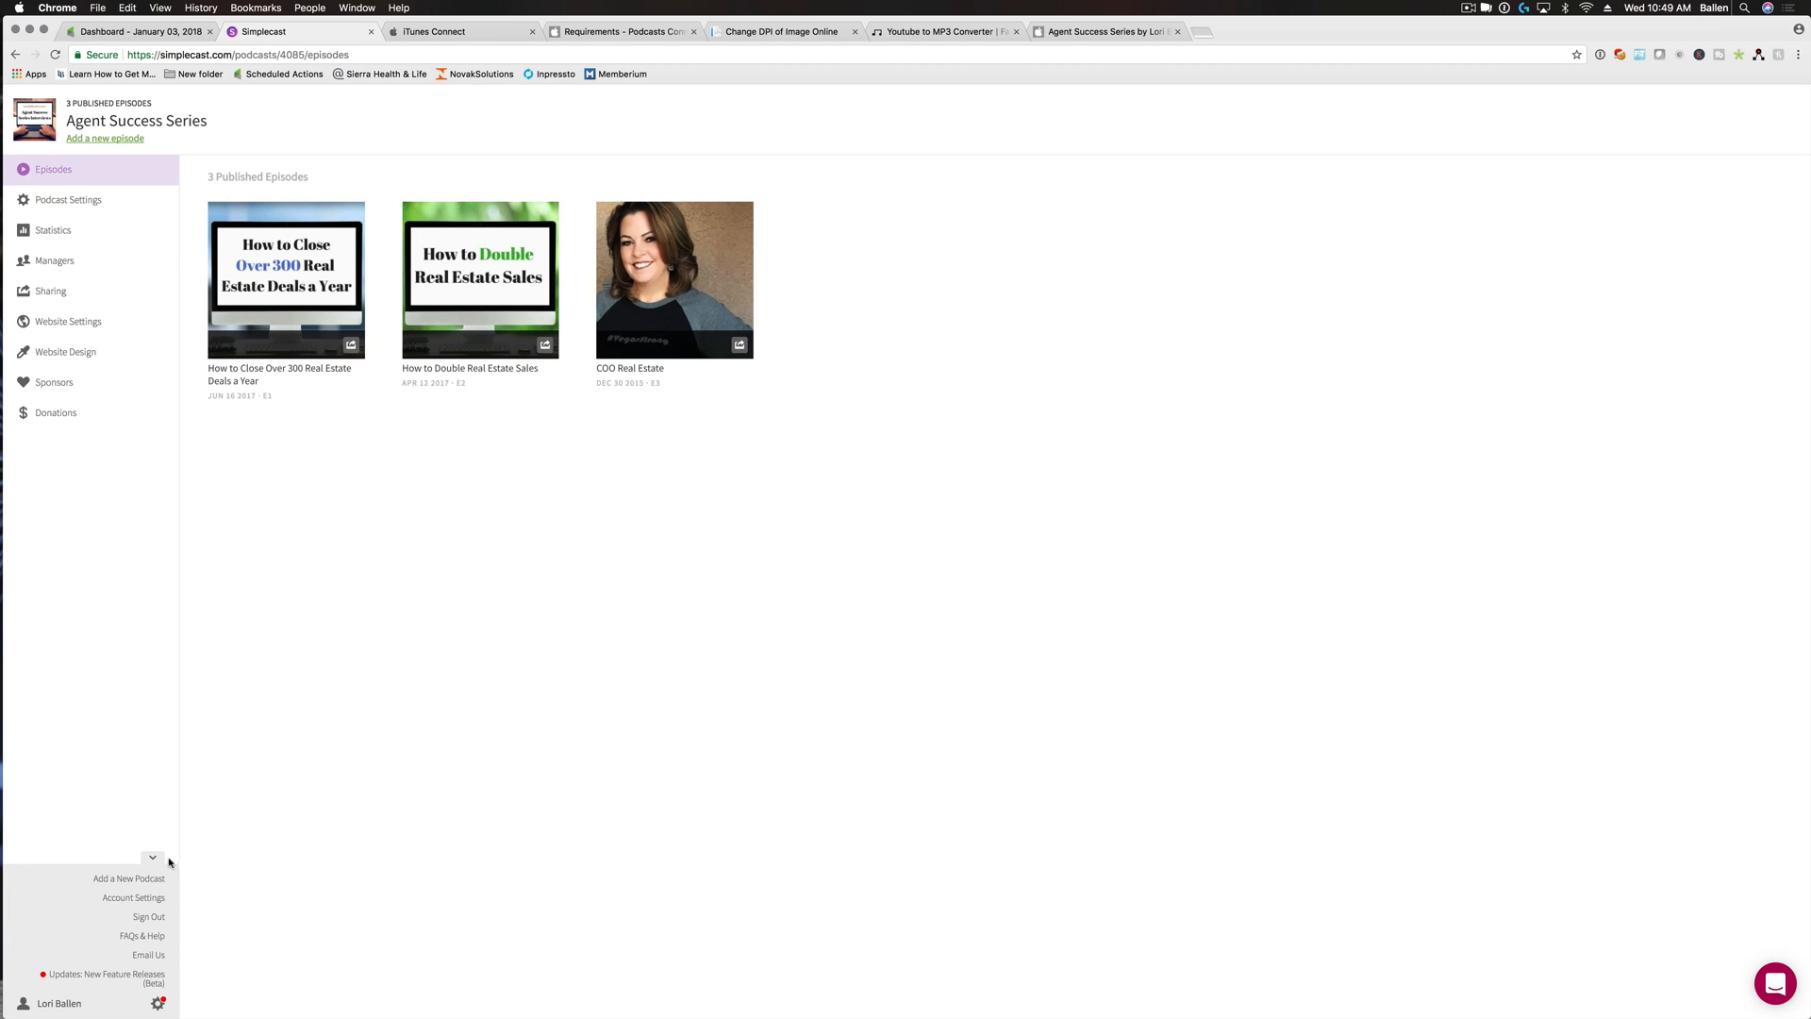
left_click(62, 199)
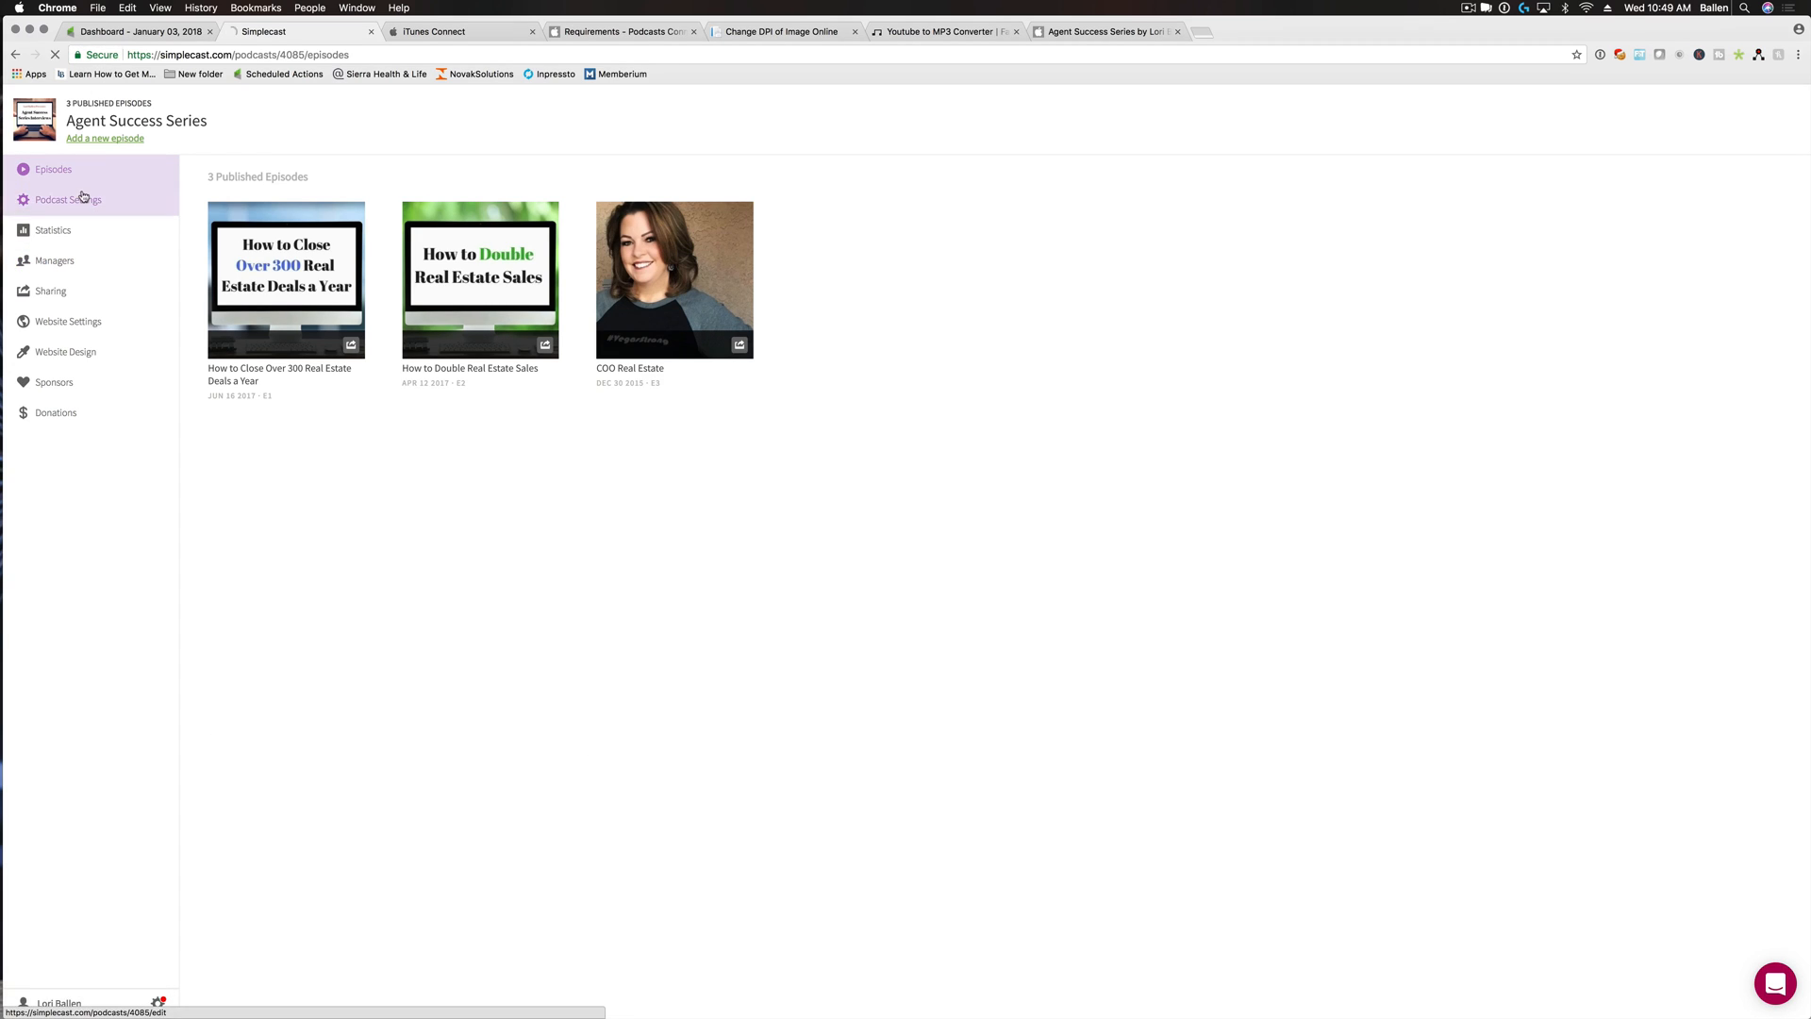
left_click(67, 199)
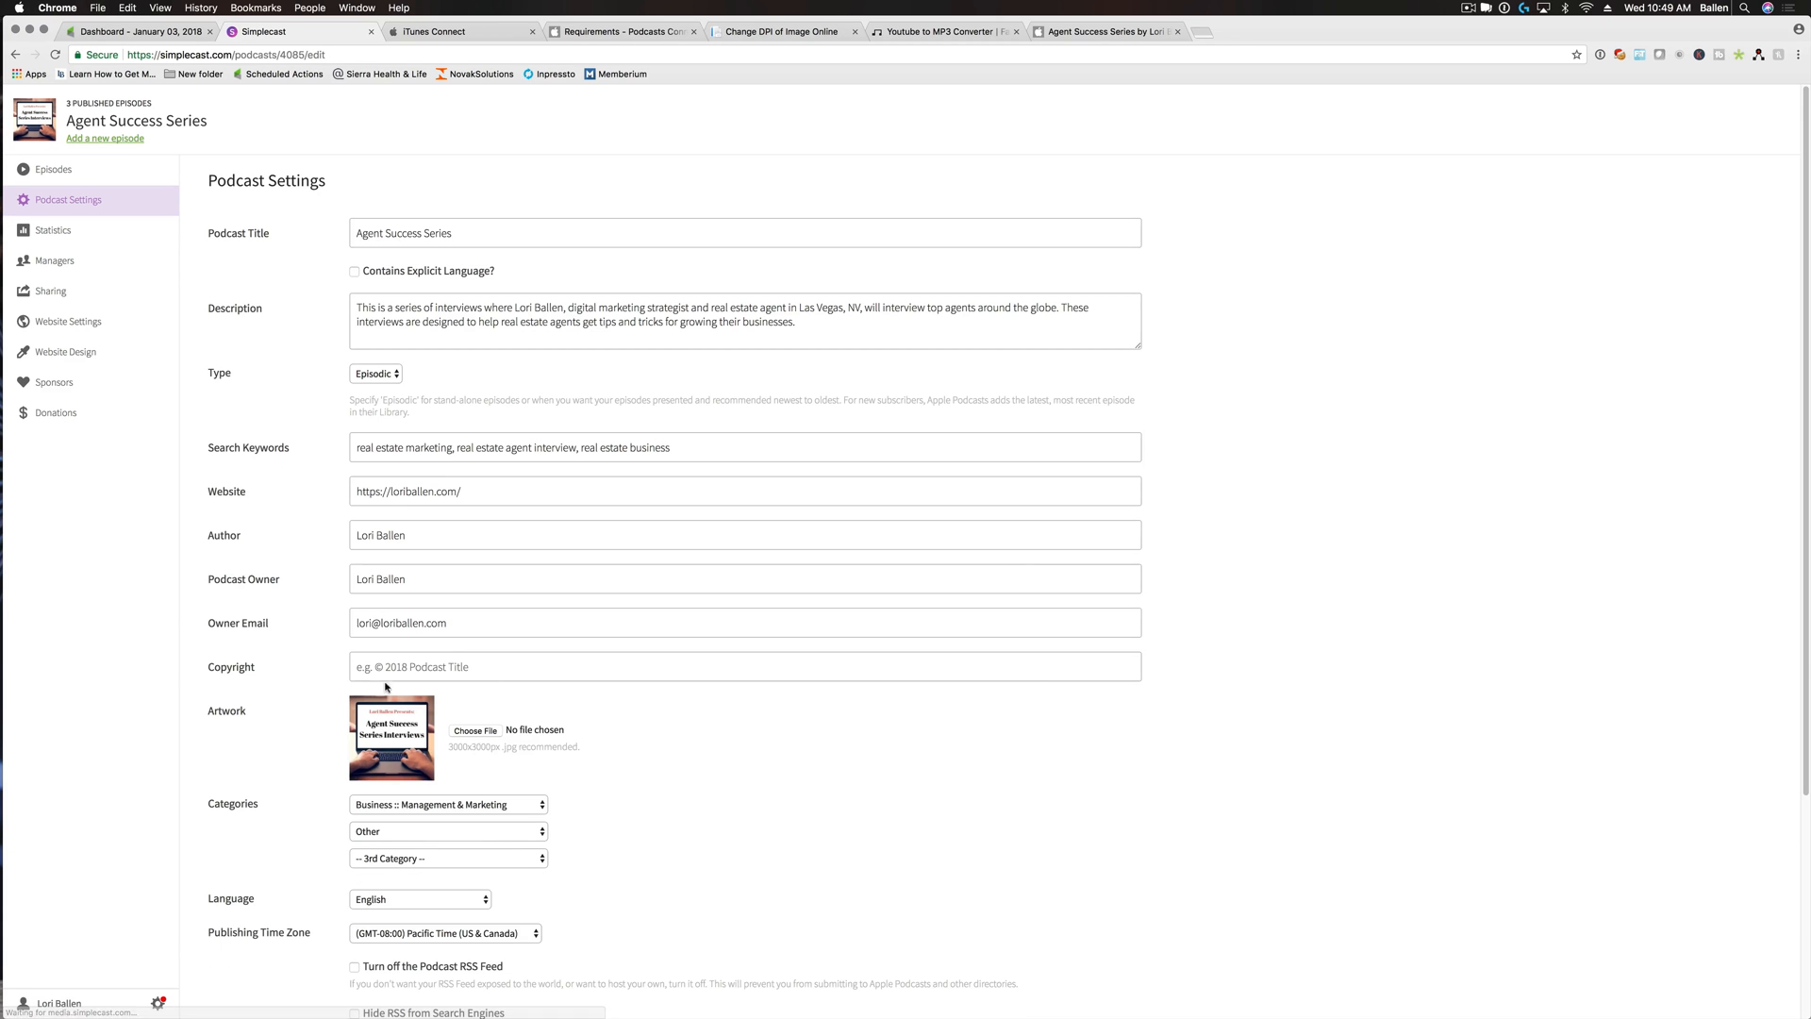
left_click(620, 32)
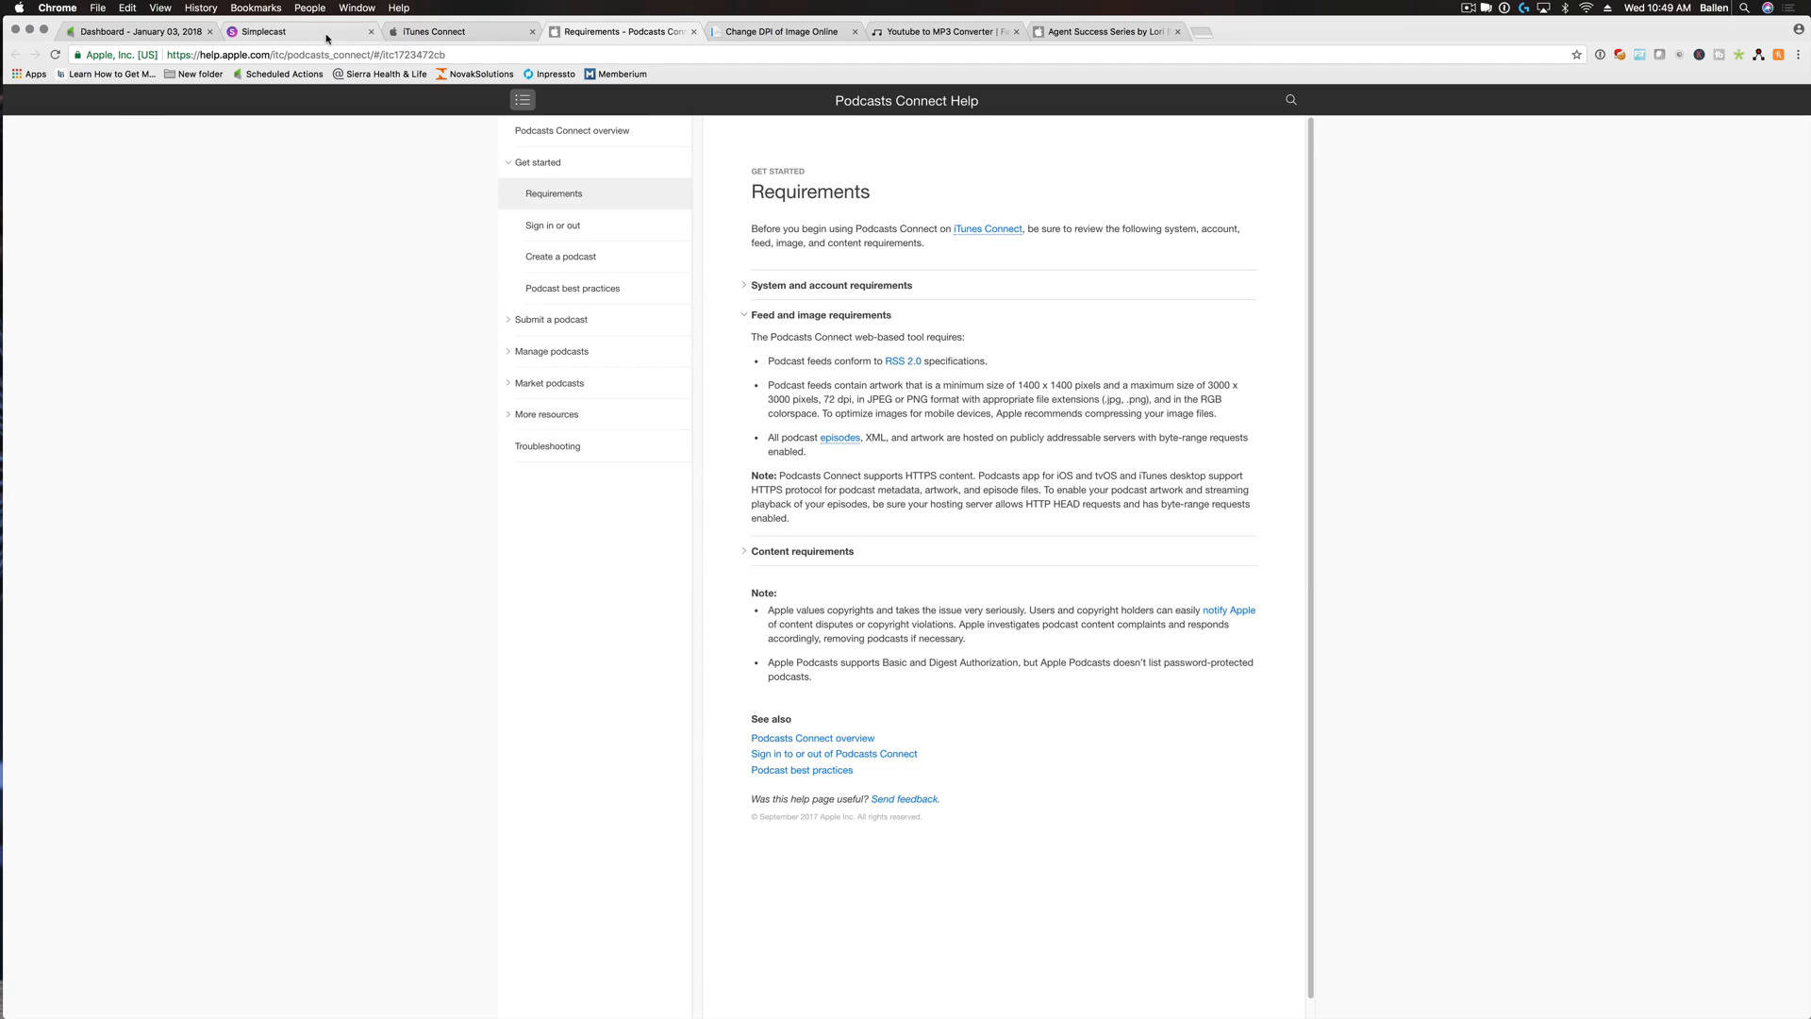
left_click(287, 31)
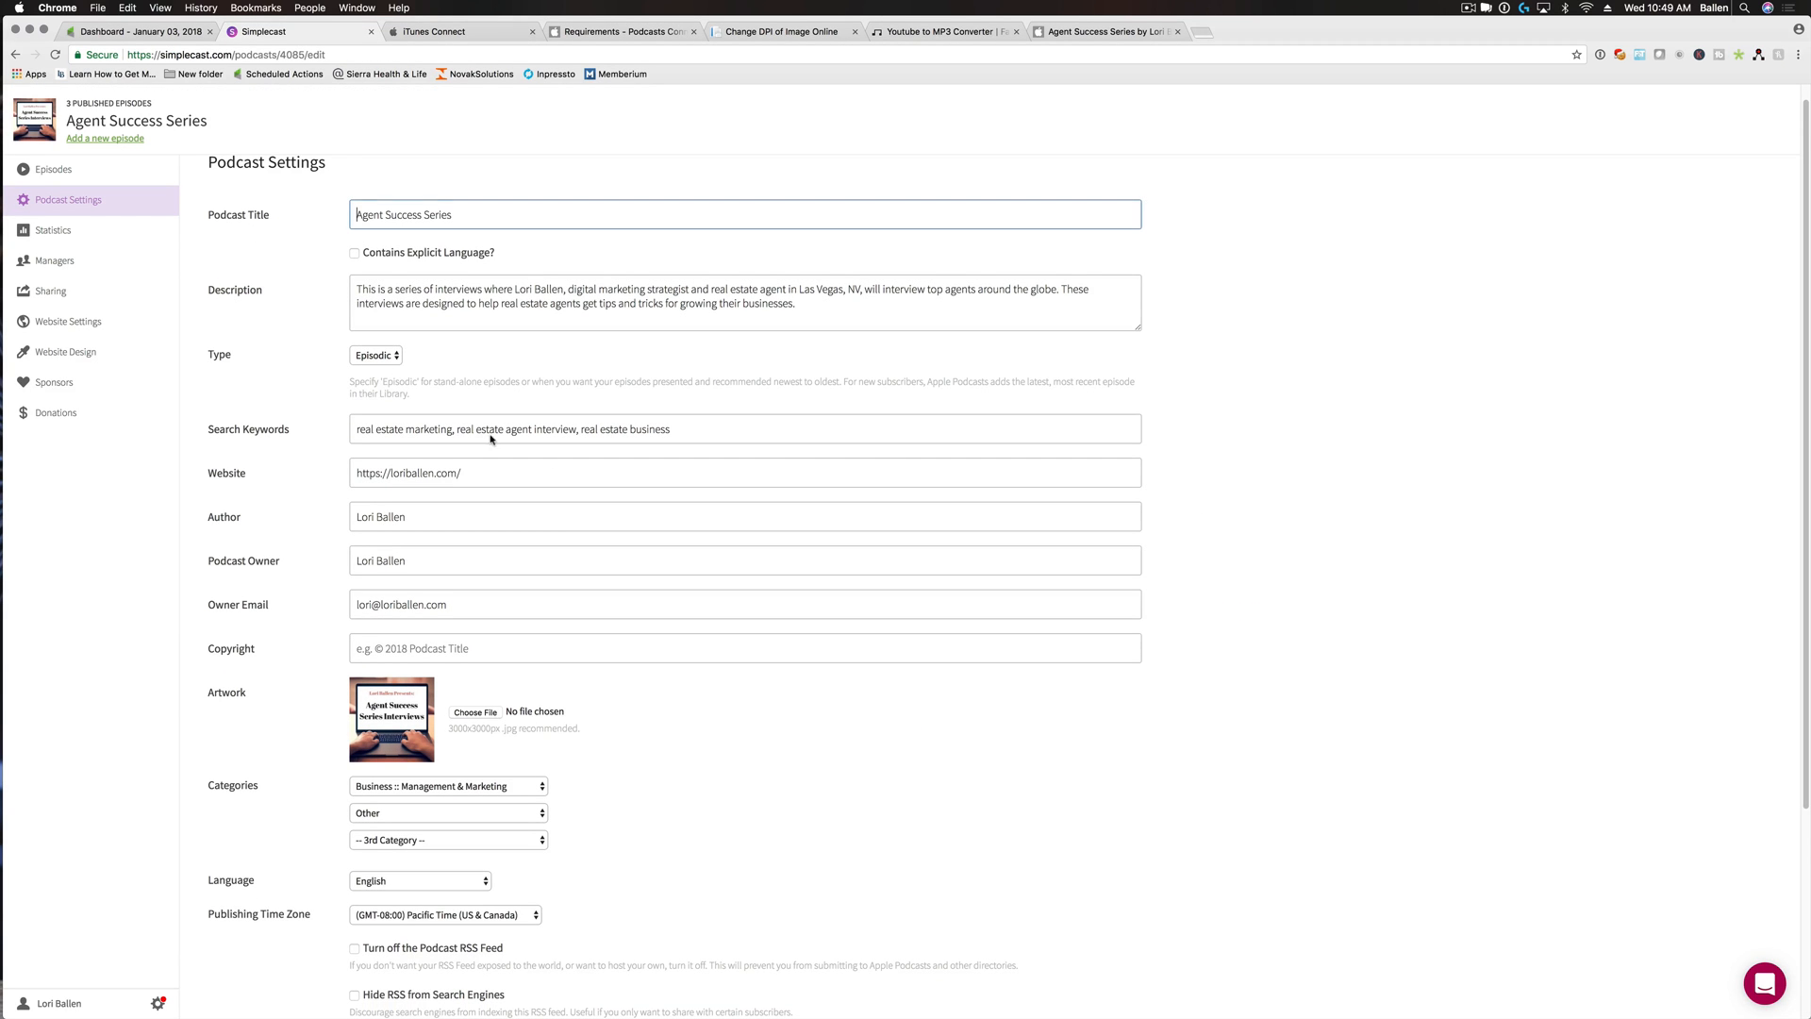
scroll("down", 3)
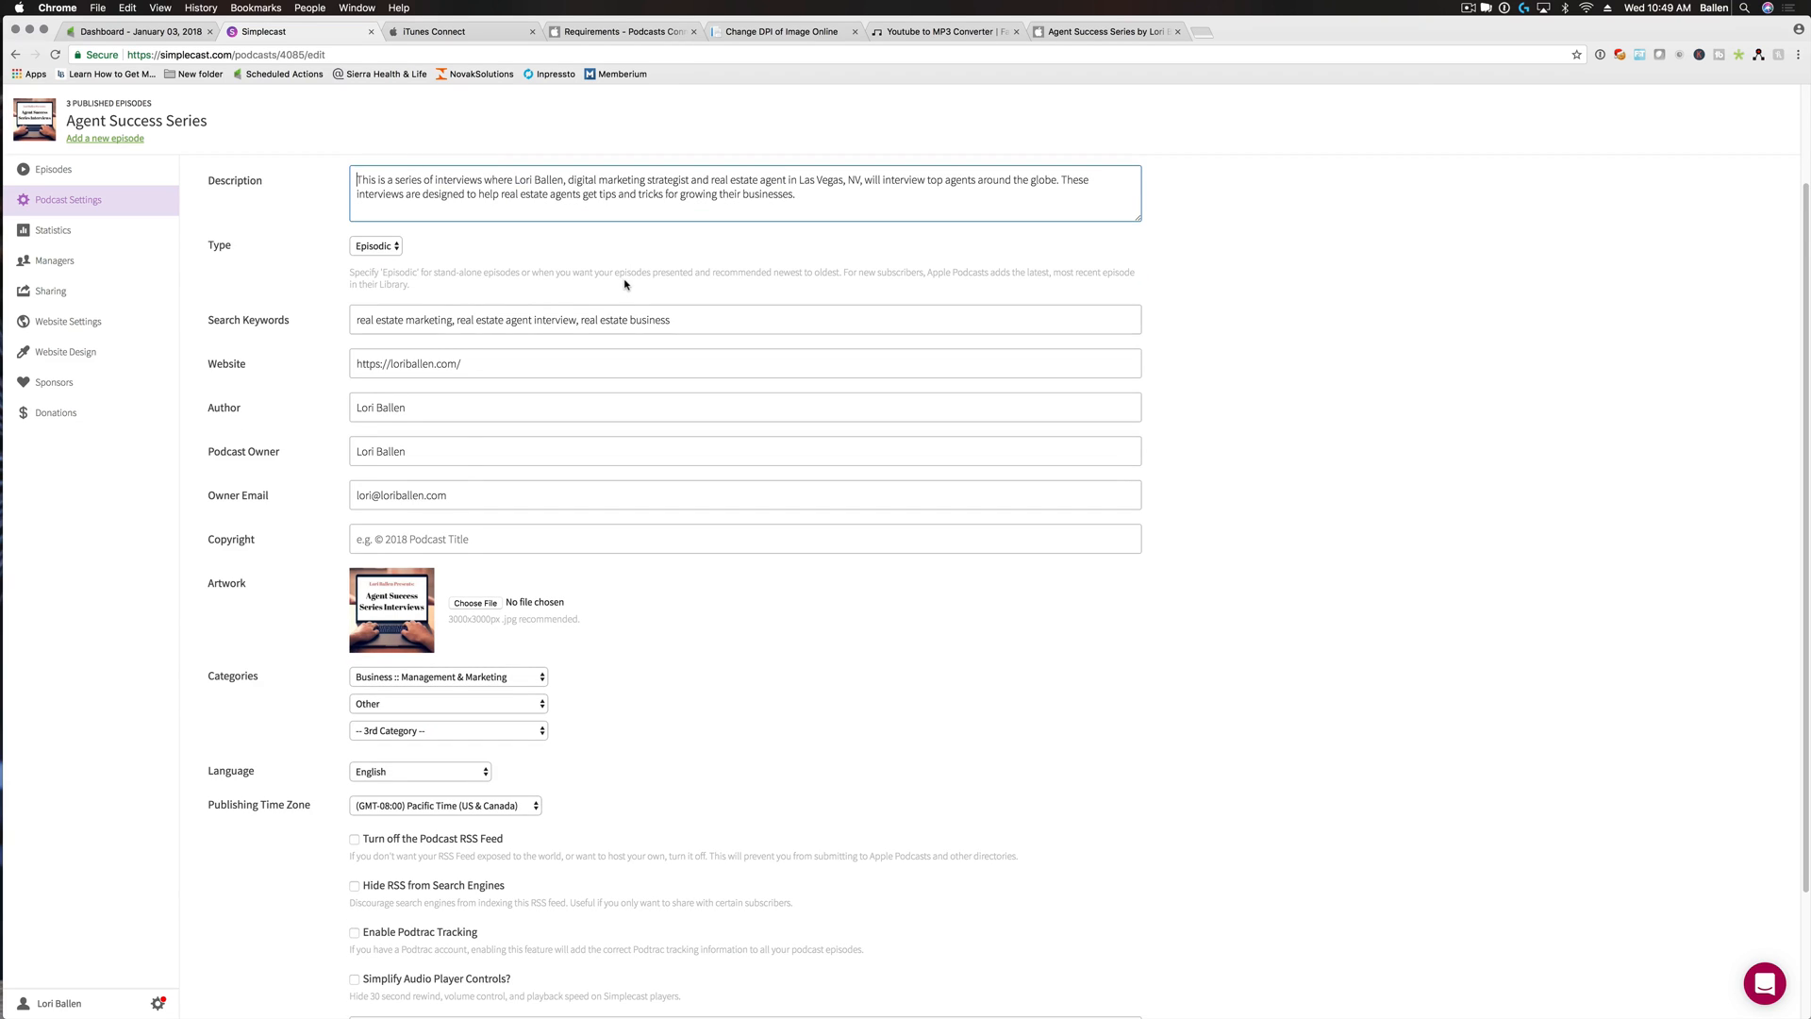
scroll("down", 3)
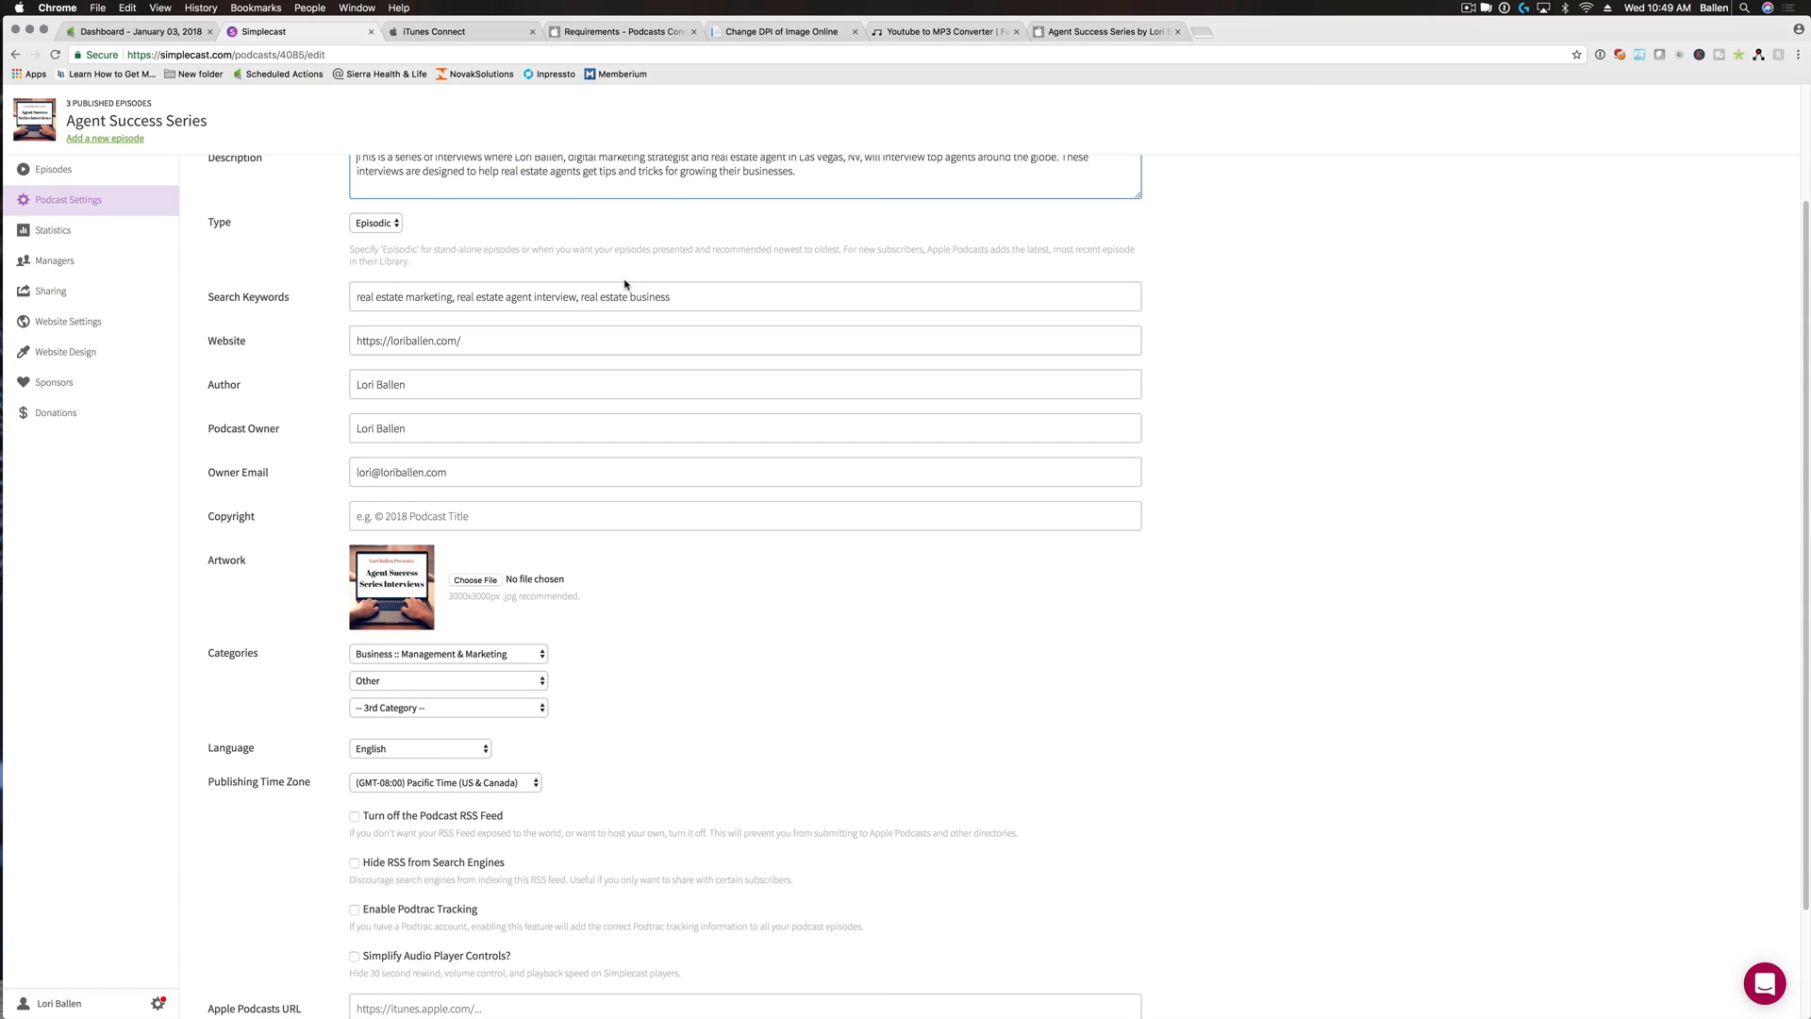
double_click(383, 294)
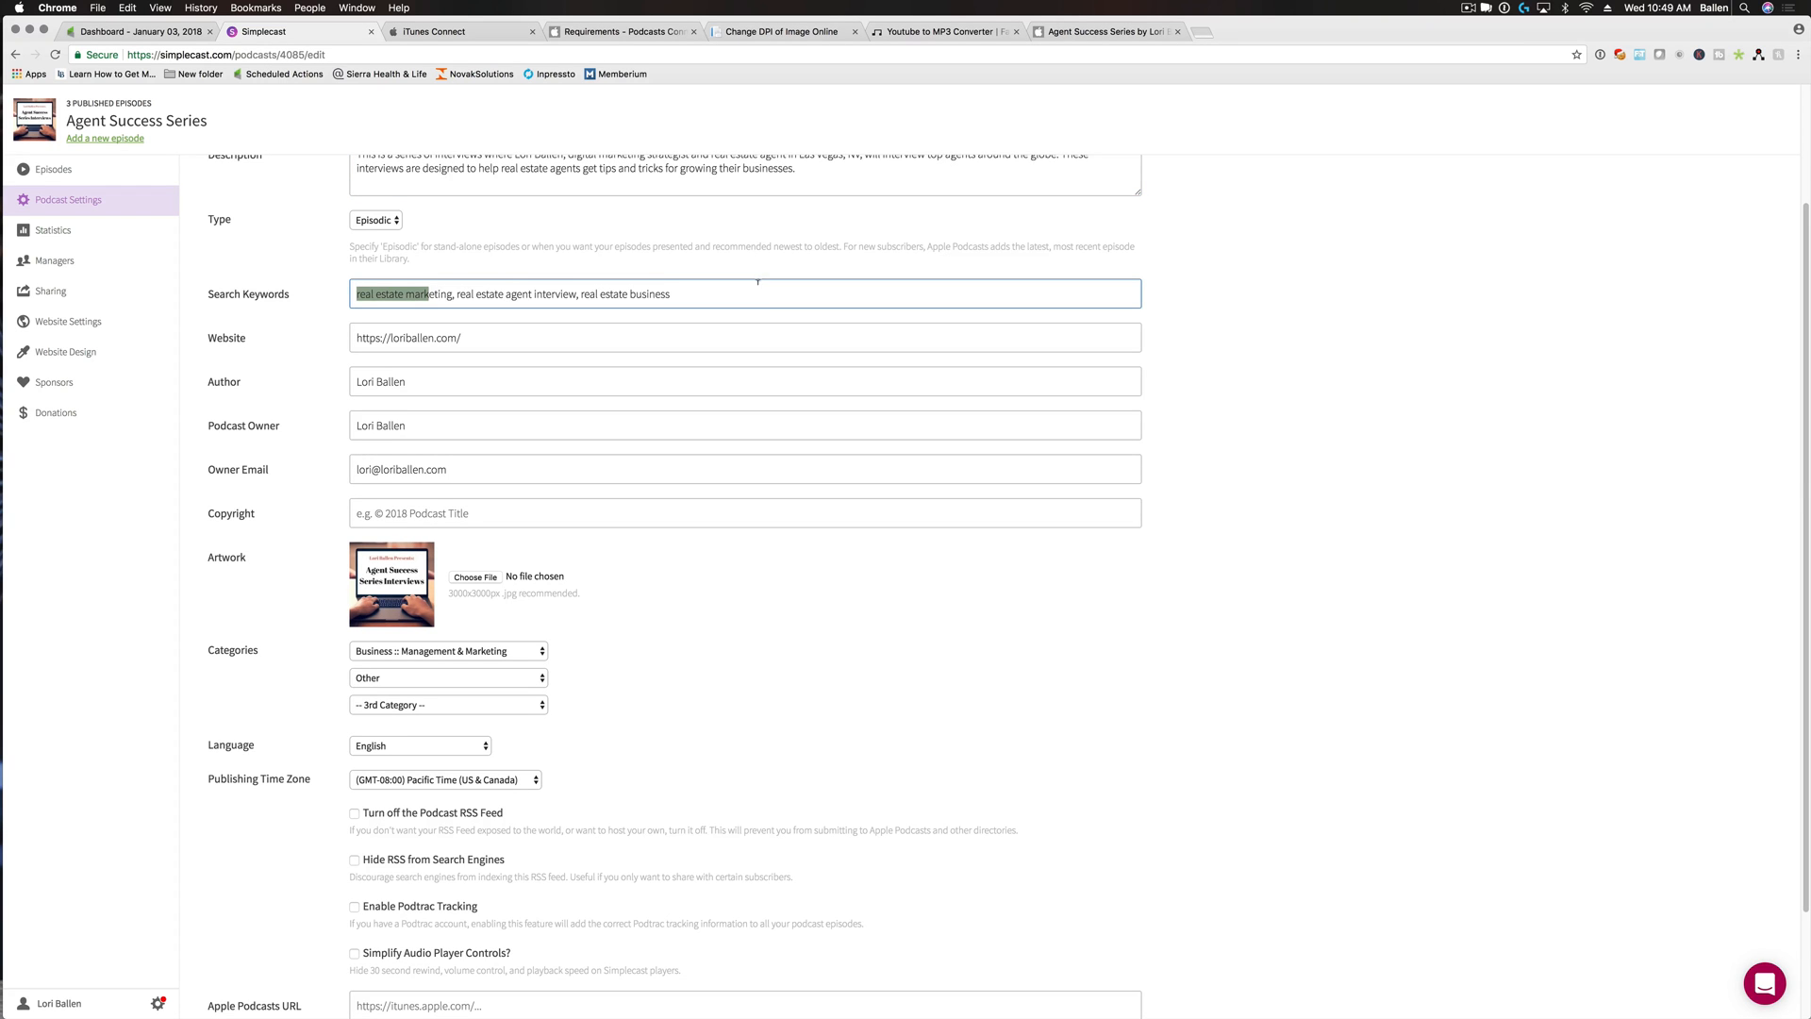
scroll("down", 3)
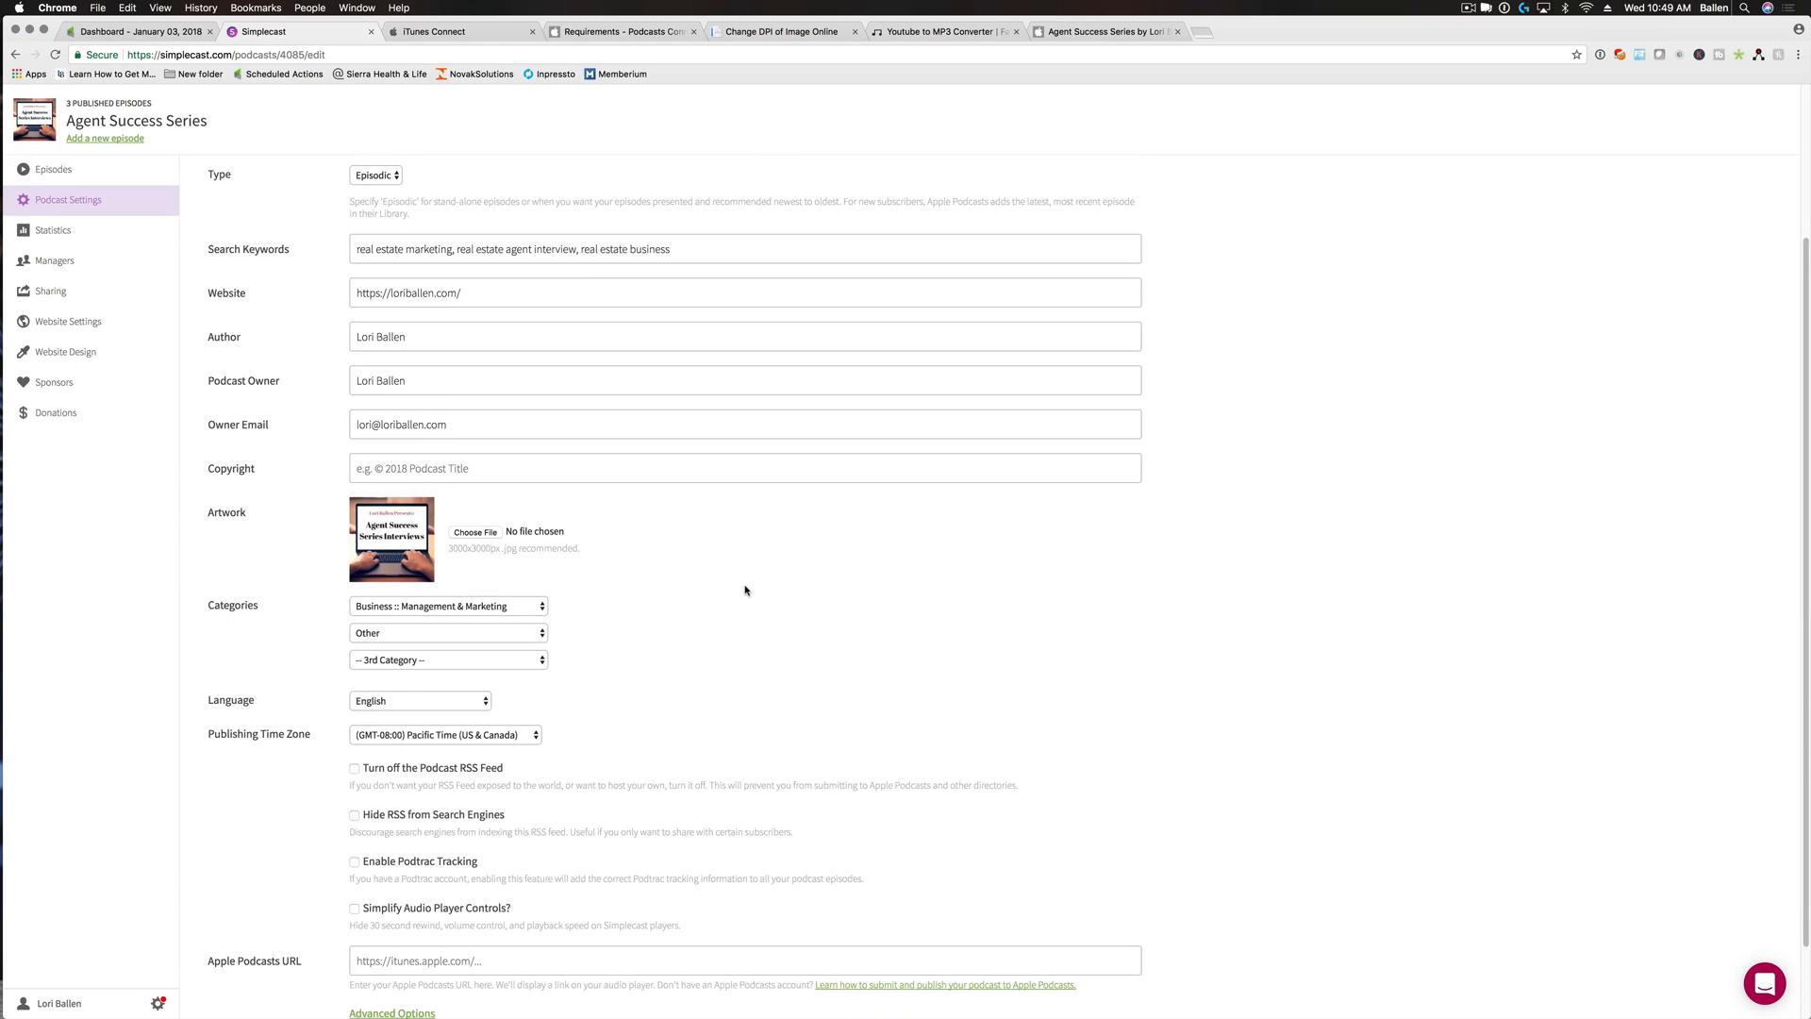
scroll("down", 3)
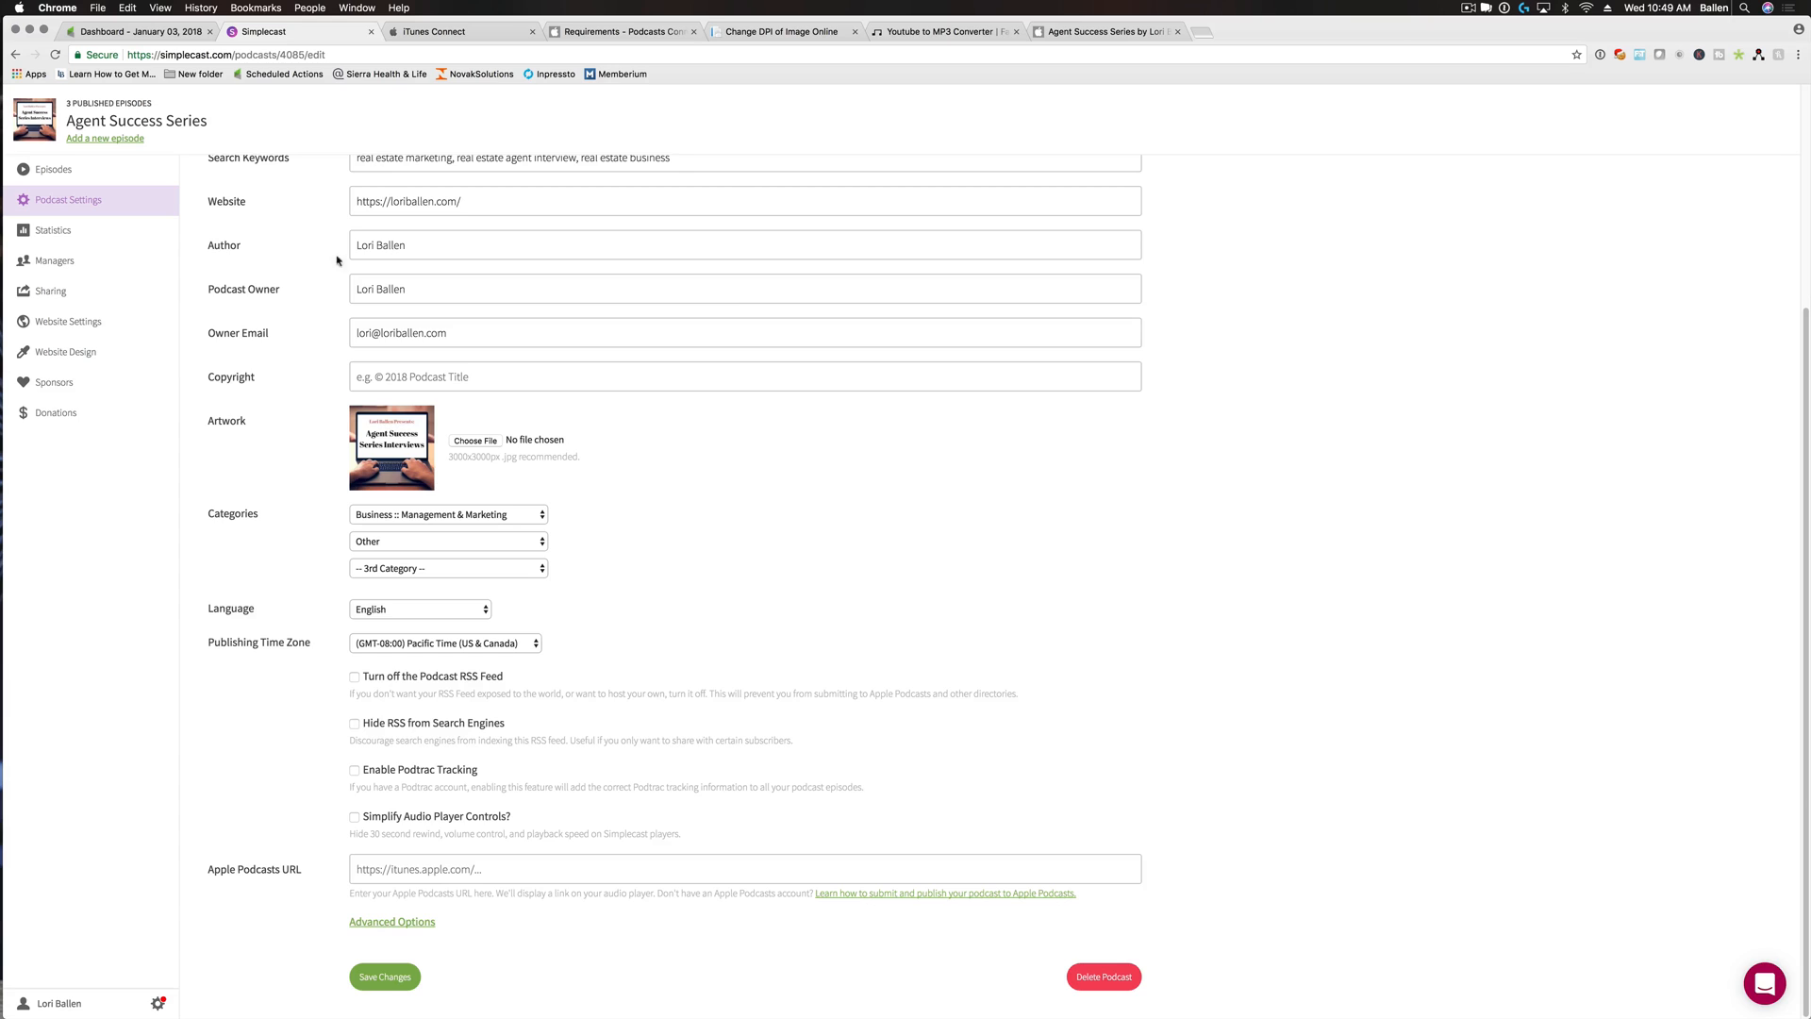
mouse_move(581, 475)
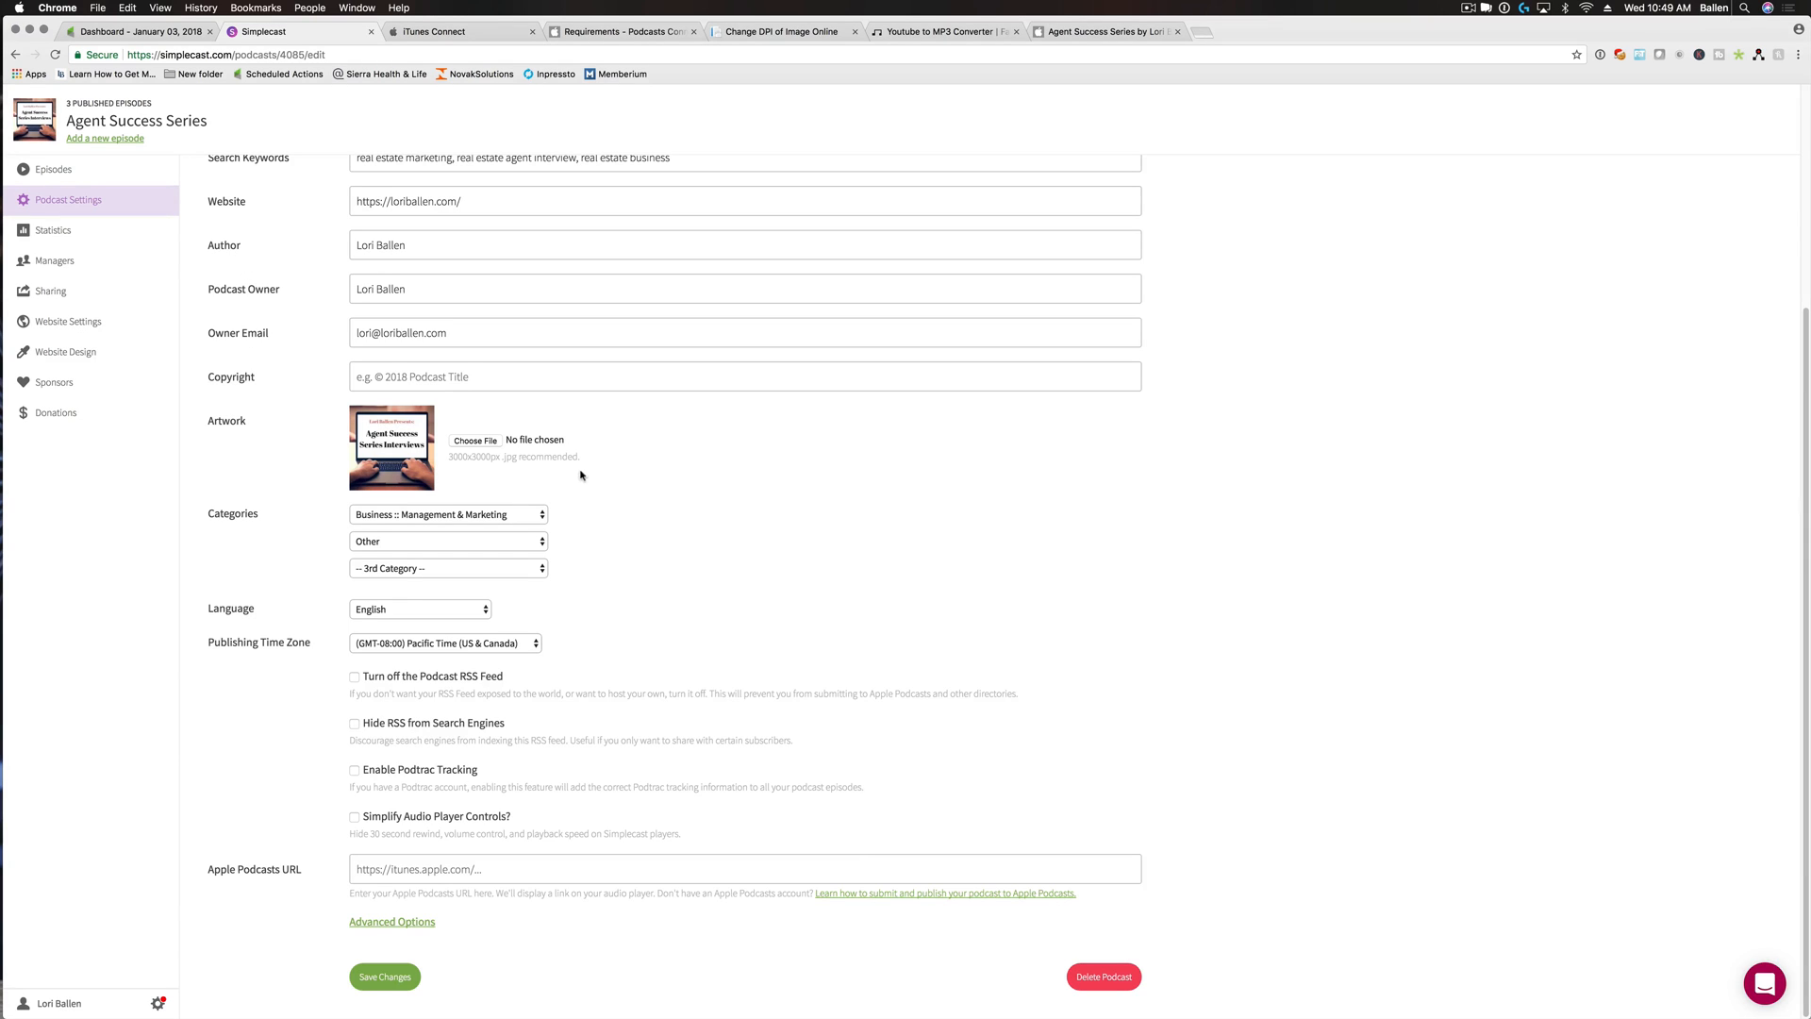
mouse_move(446, 527)
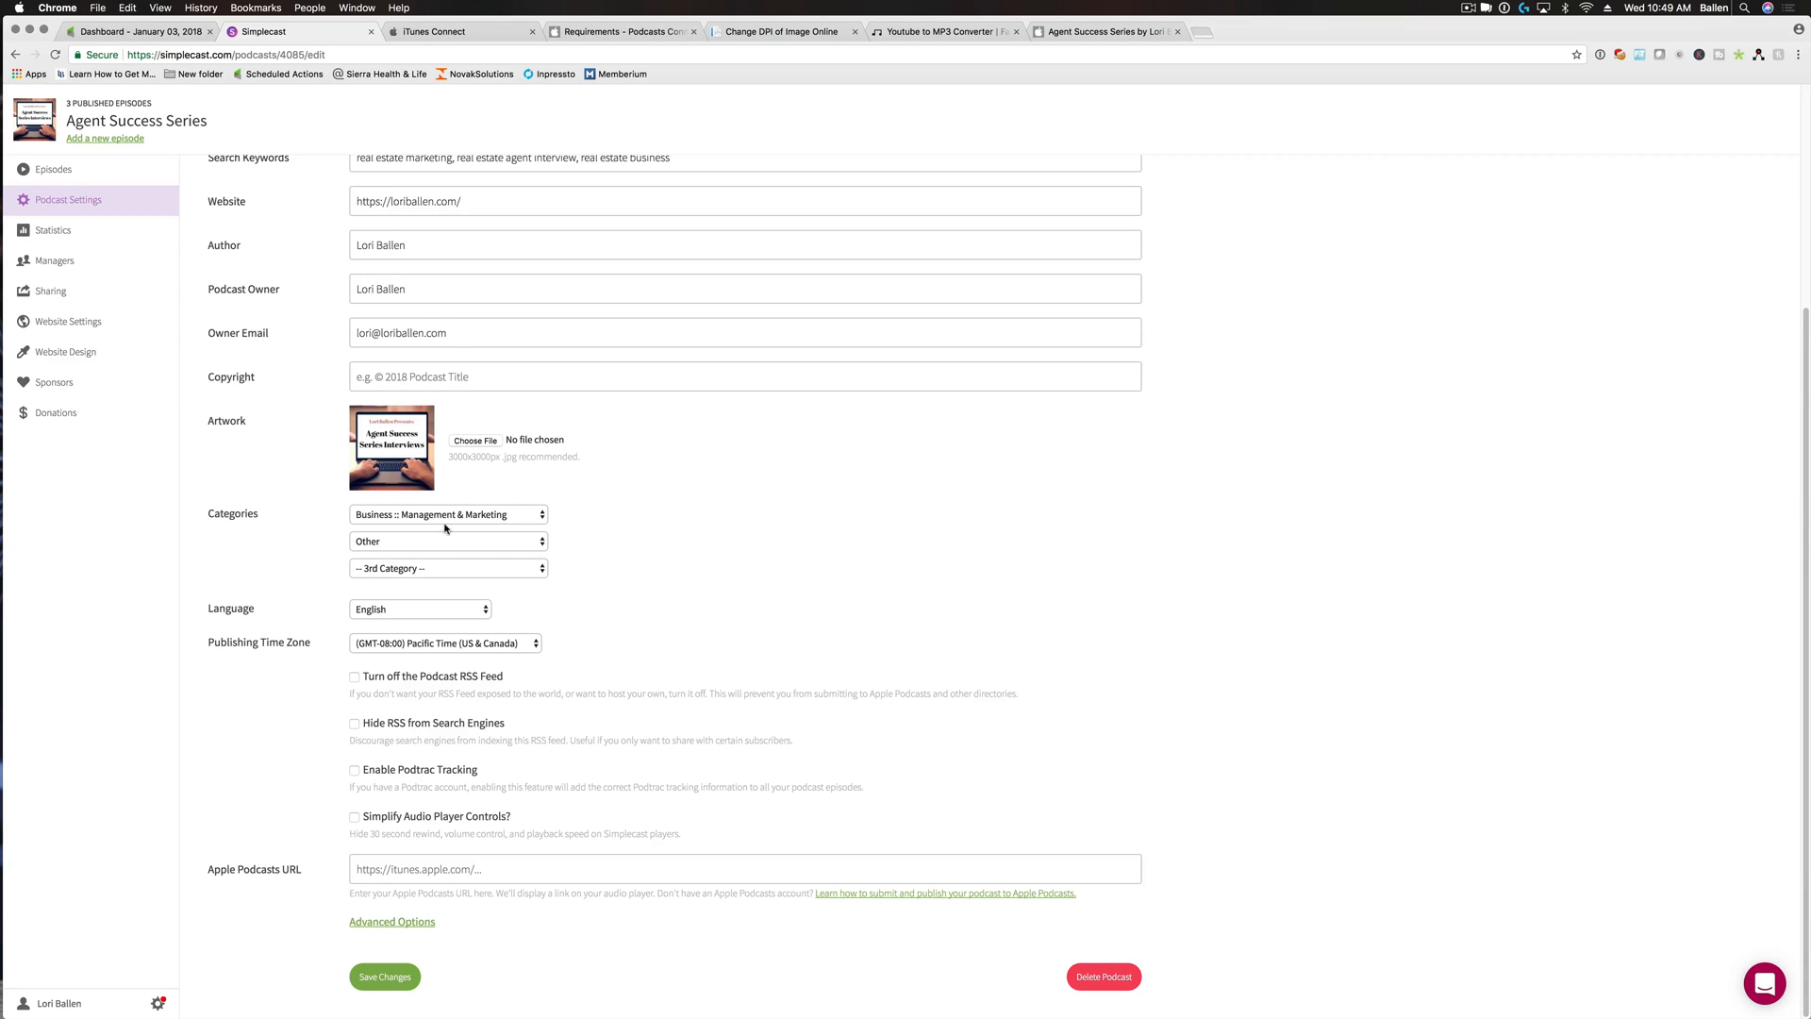
mouse_move(294, 533)
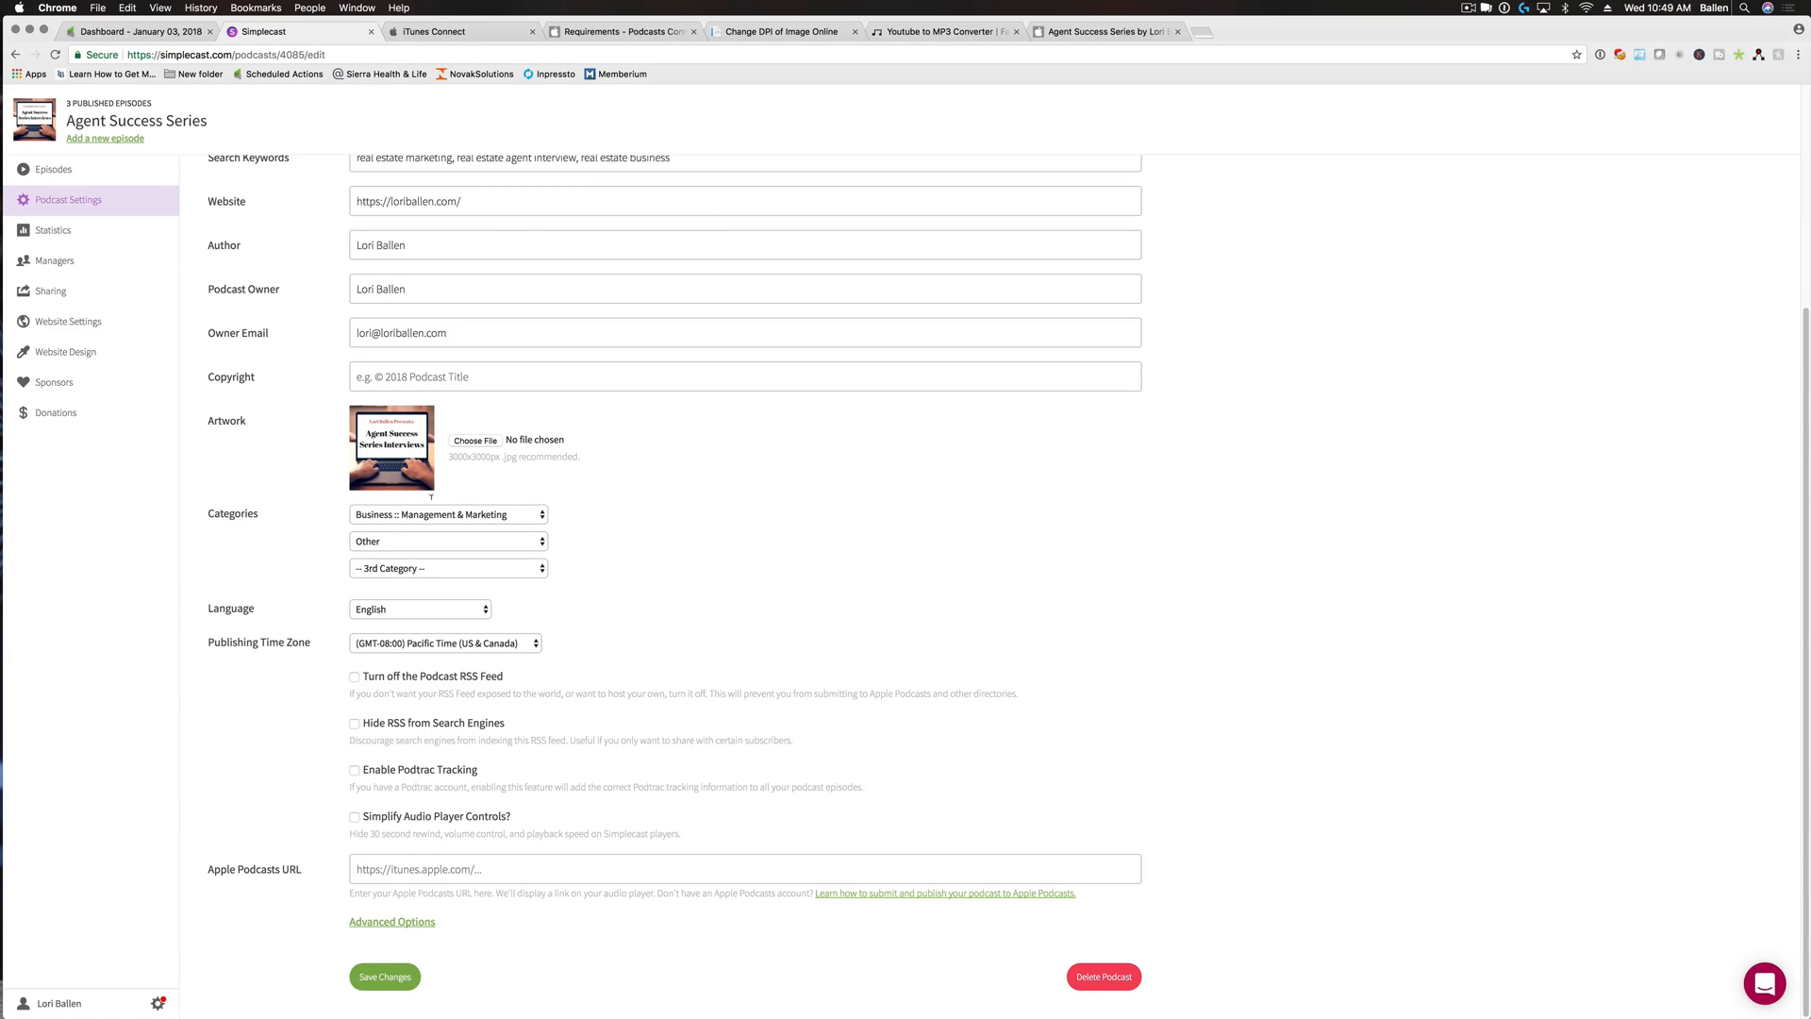
mouse_move(402, 949)
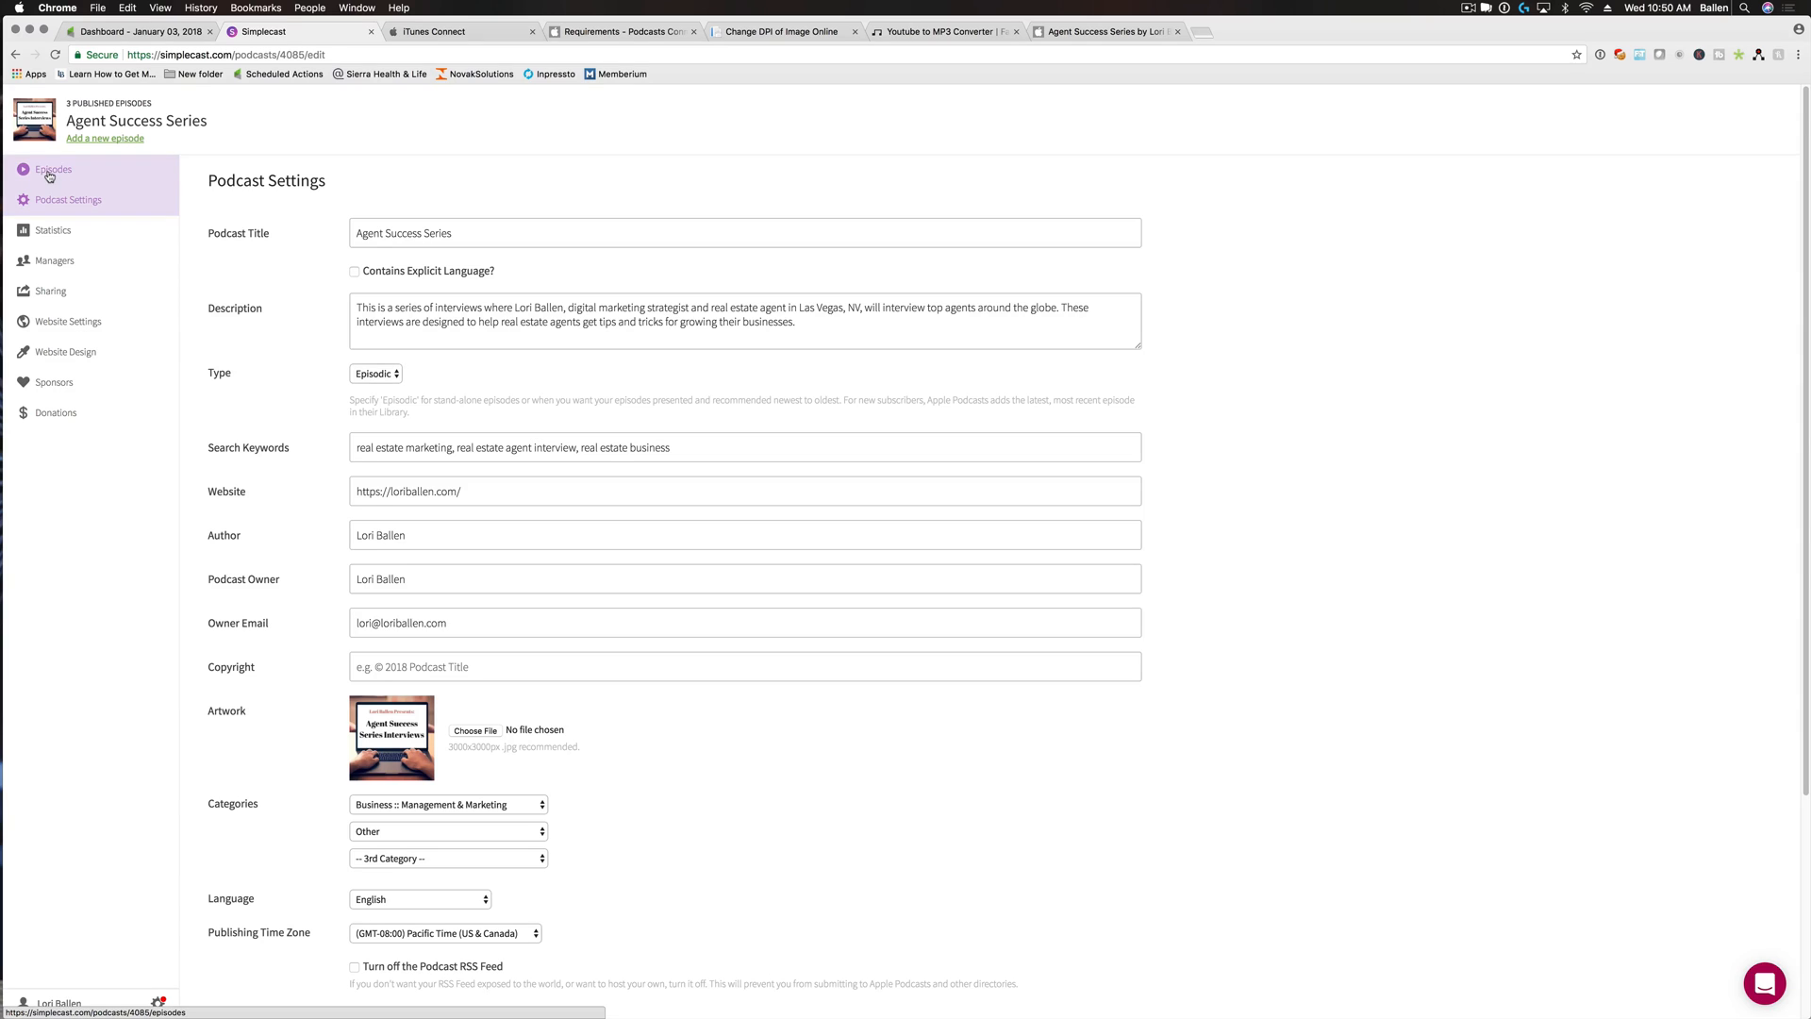
Return to the Agent Success Series episode list and begin adding a new episode.
left_click(51, 170)
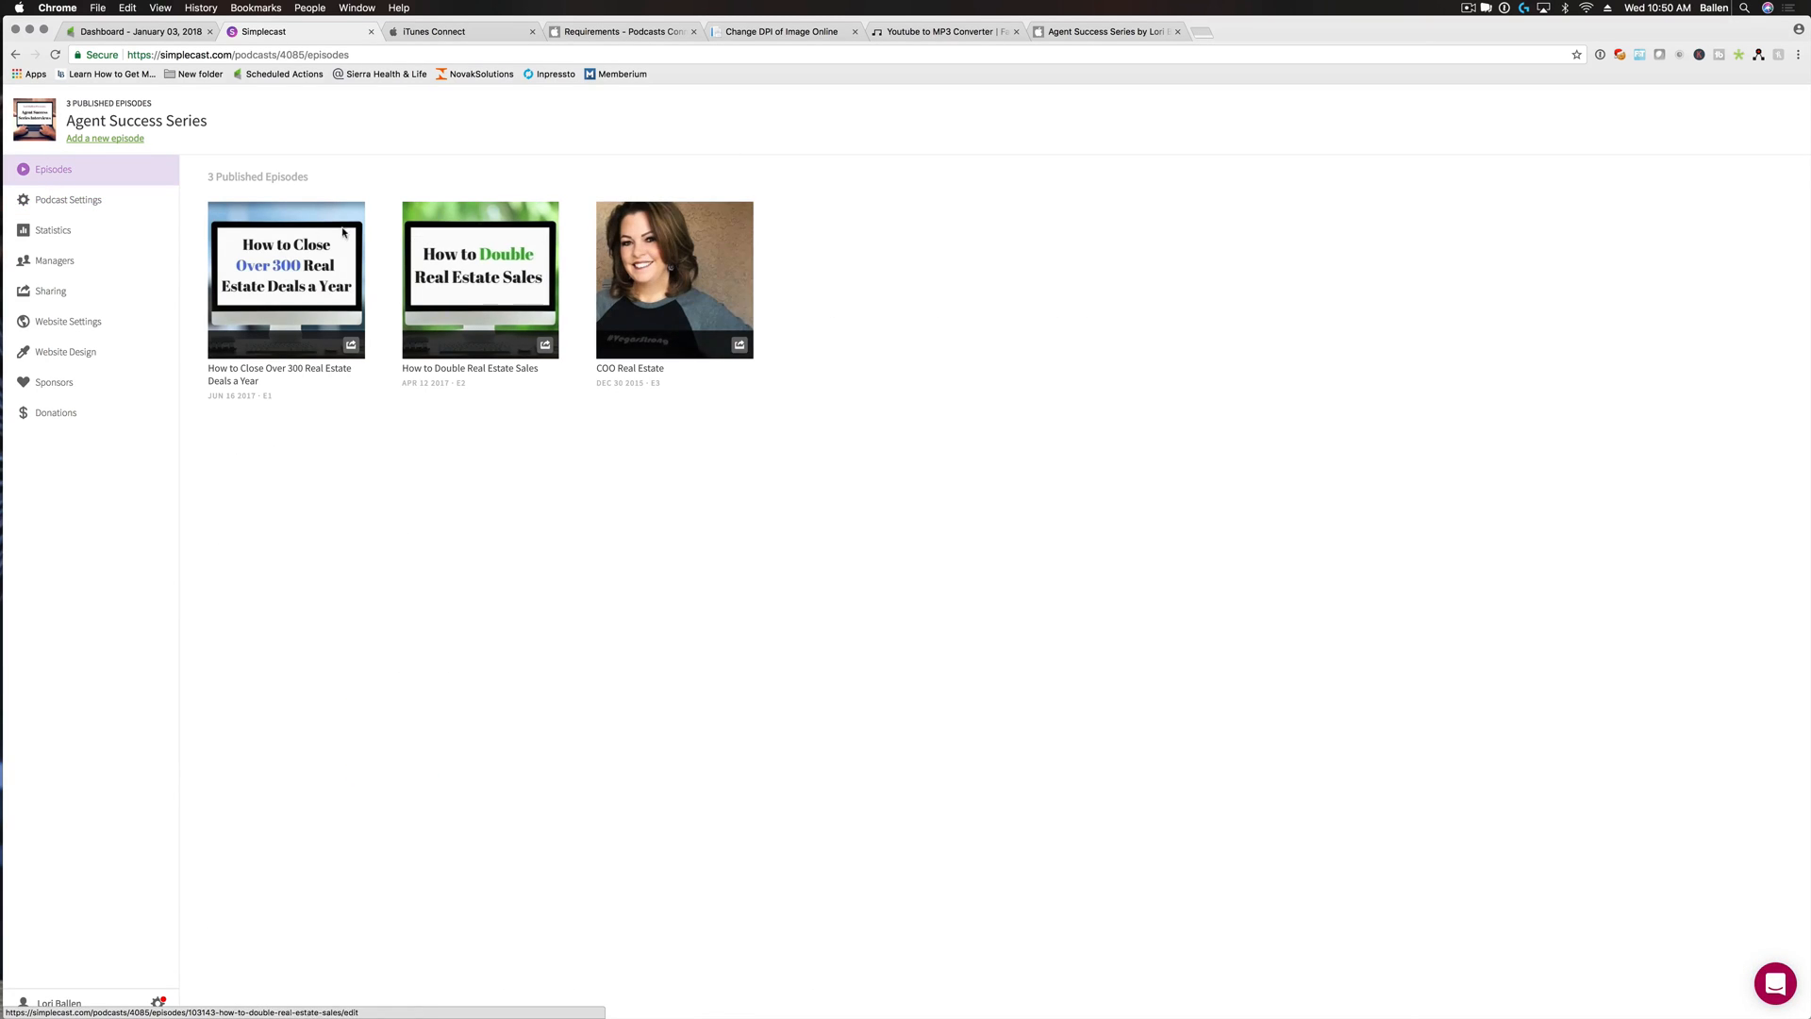
mouse_move(112, 304)
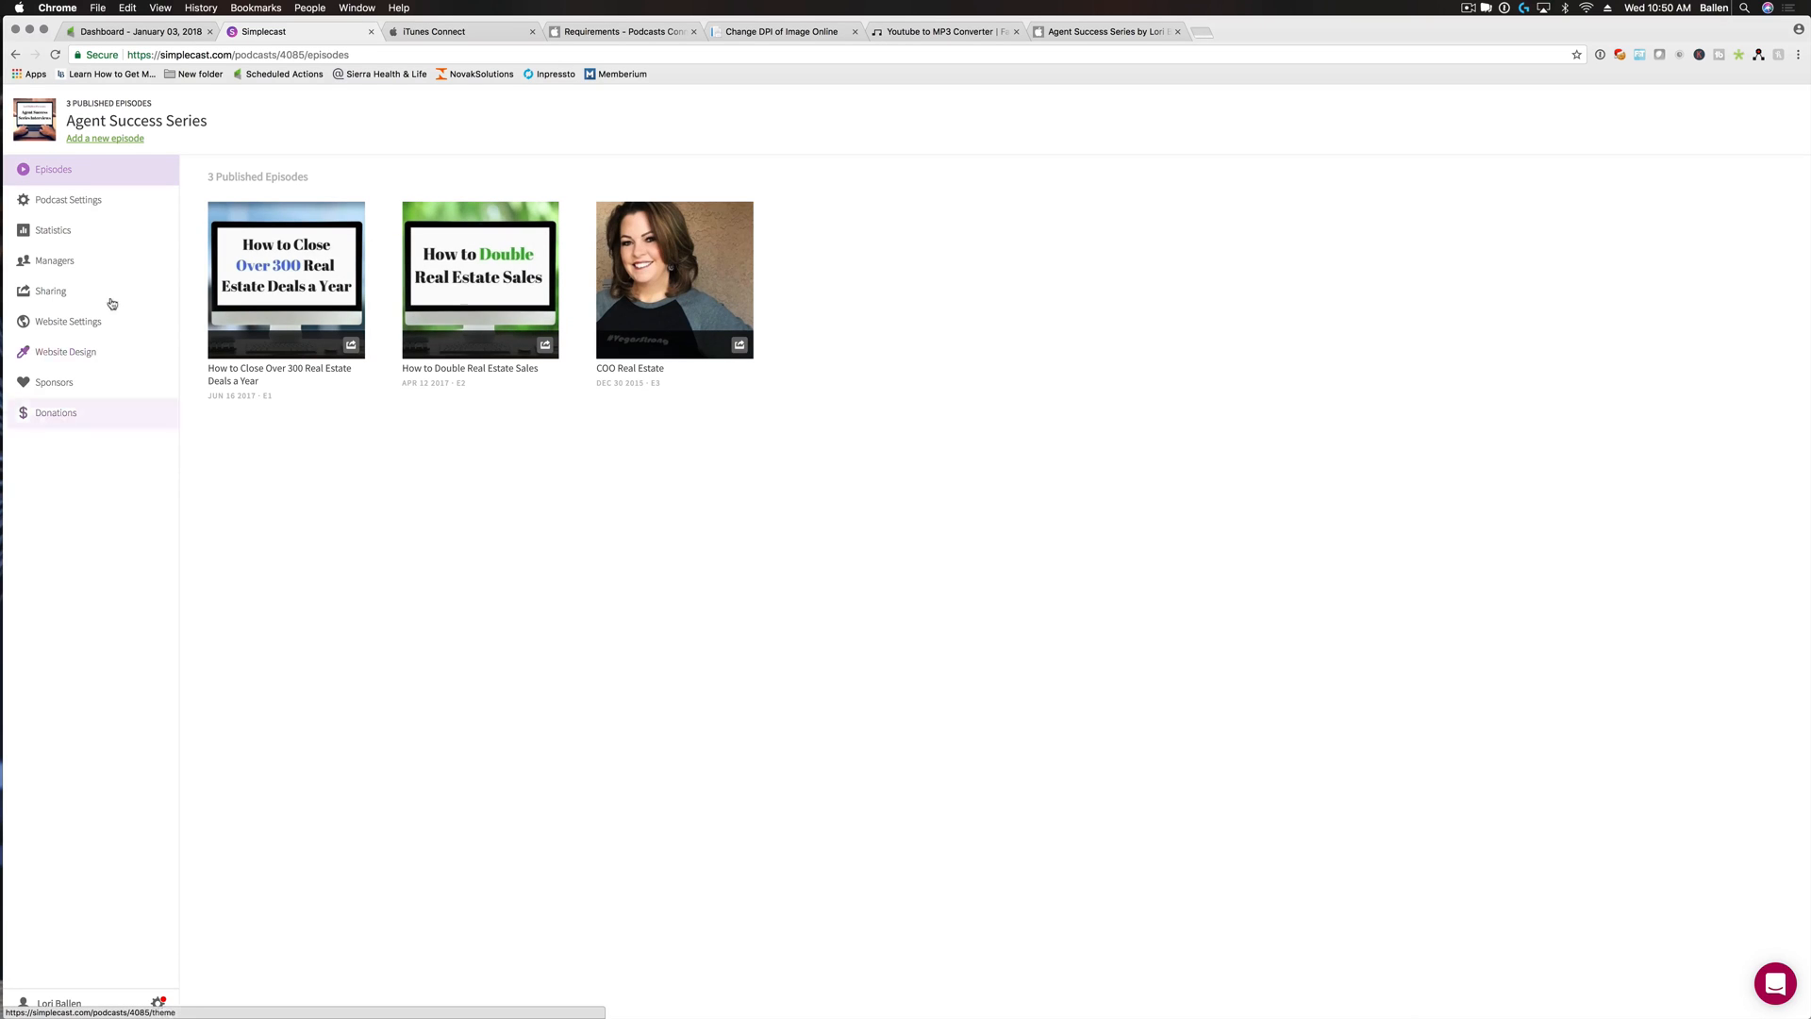
left_click(105, 139)
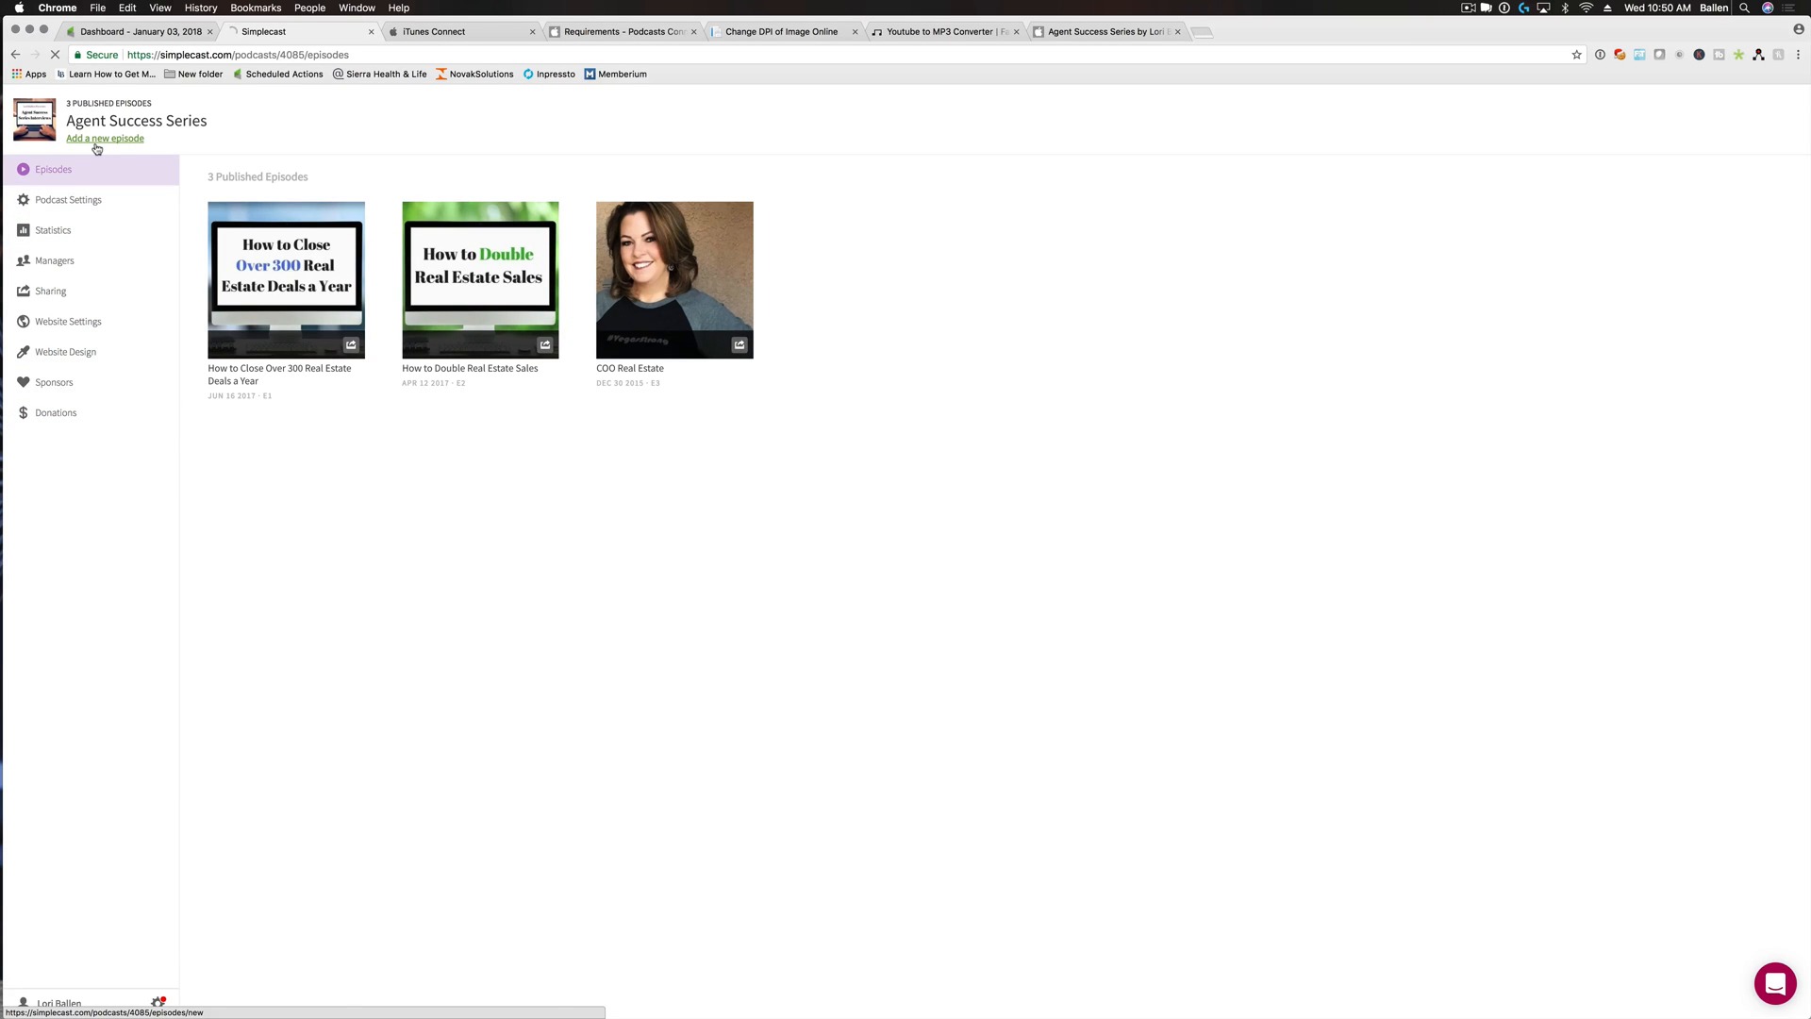
left_click(104, 139)
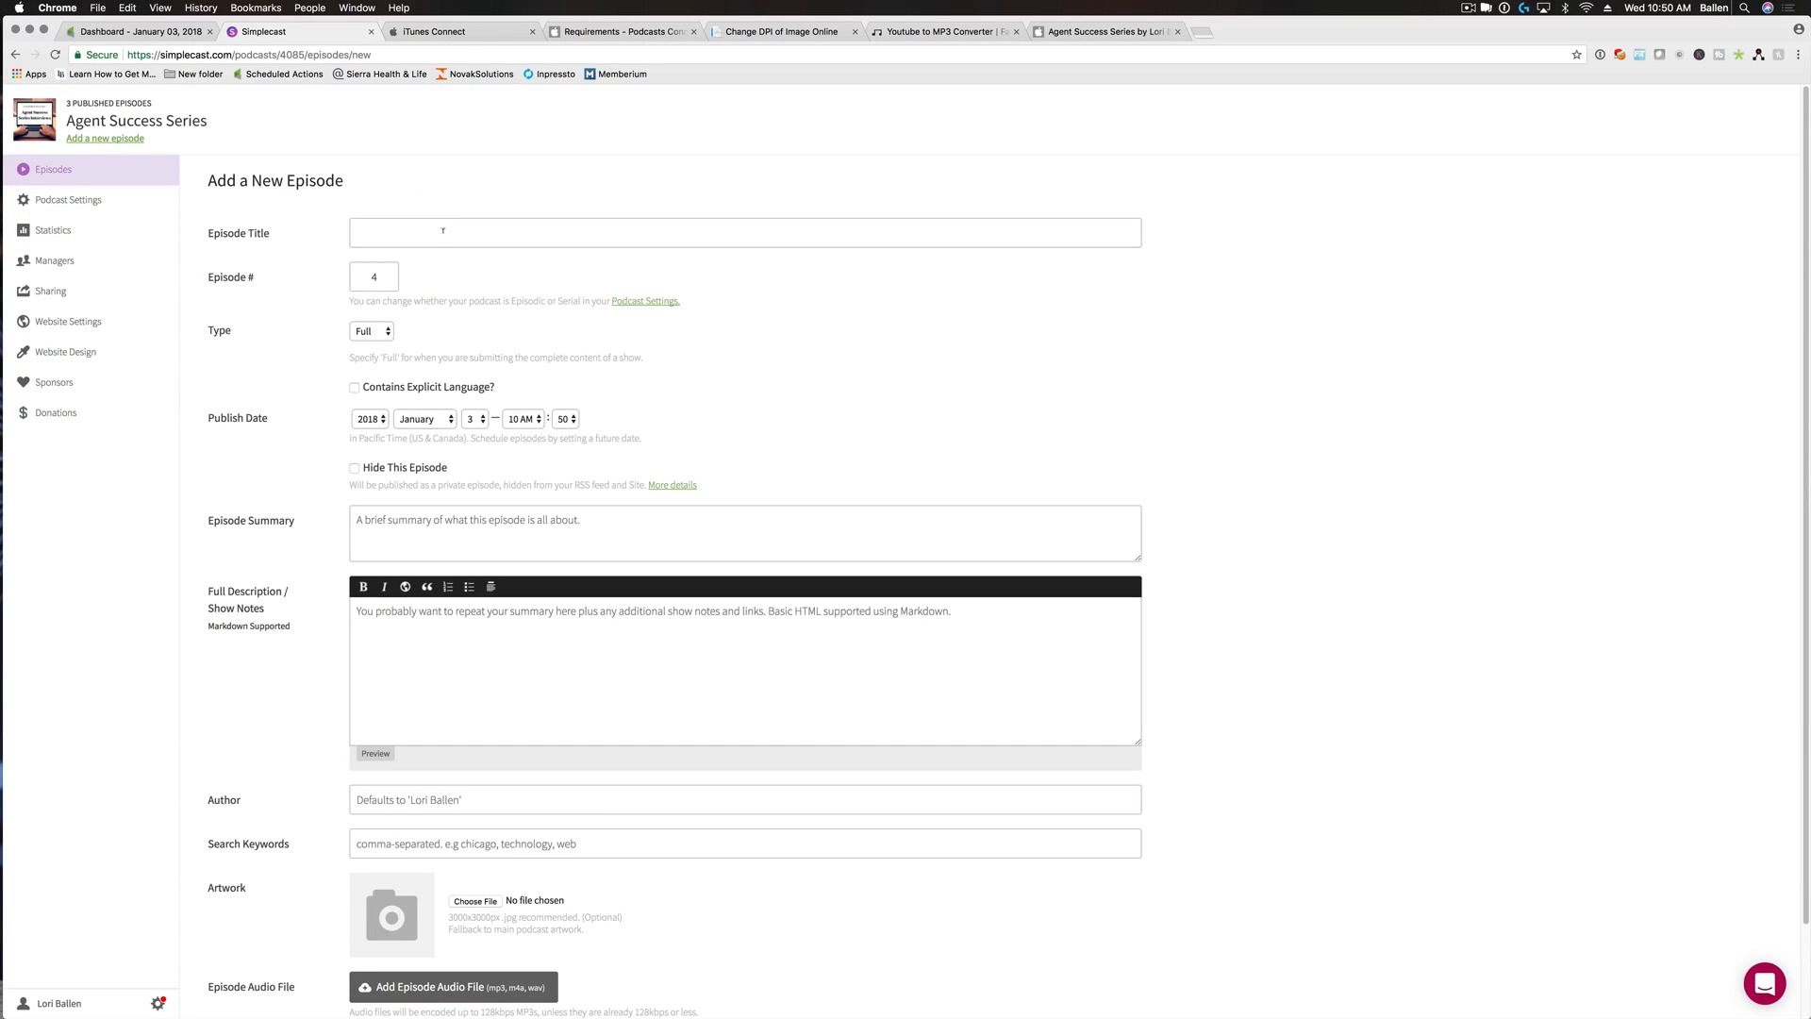
scroll("down", 3)
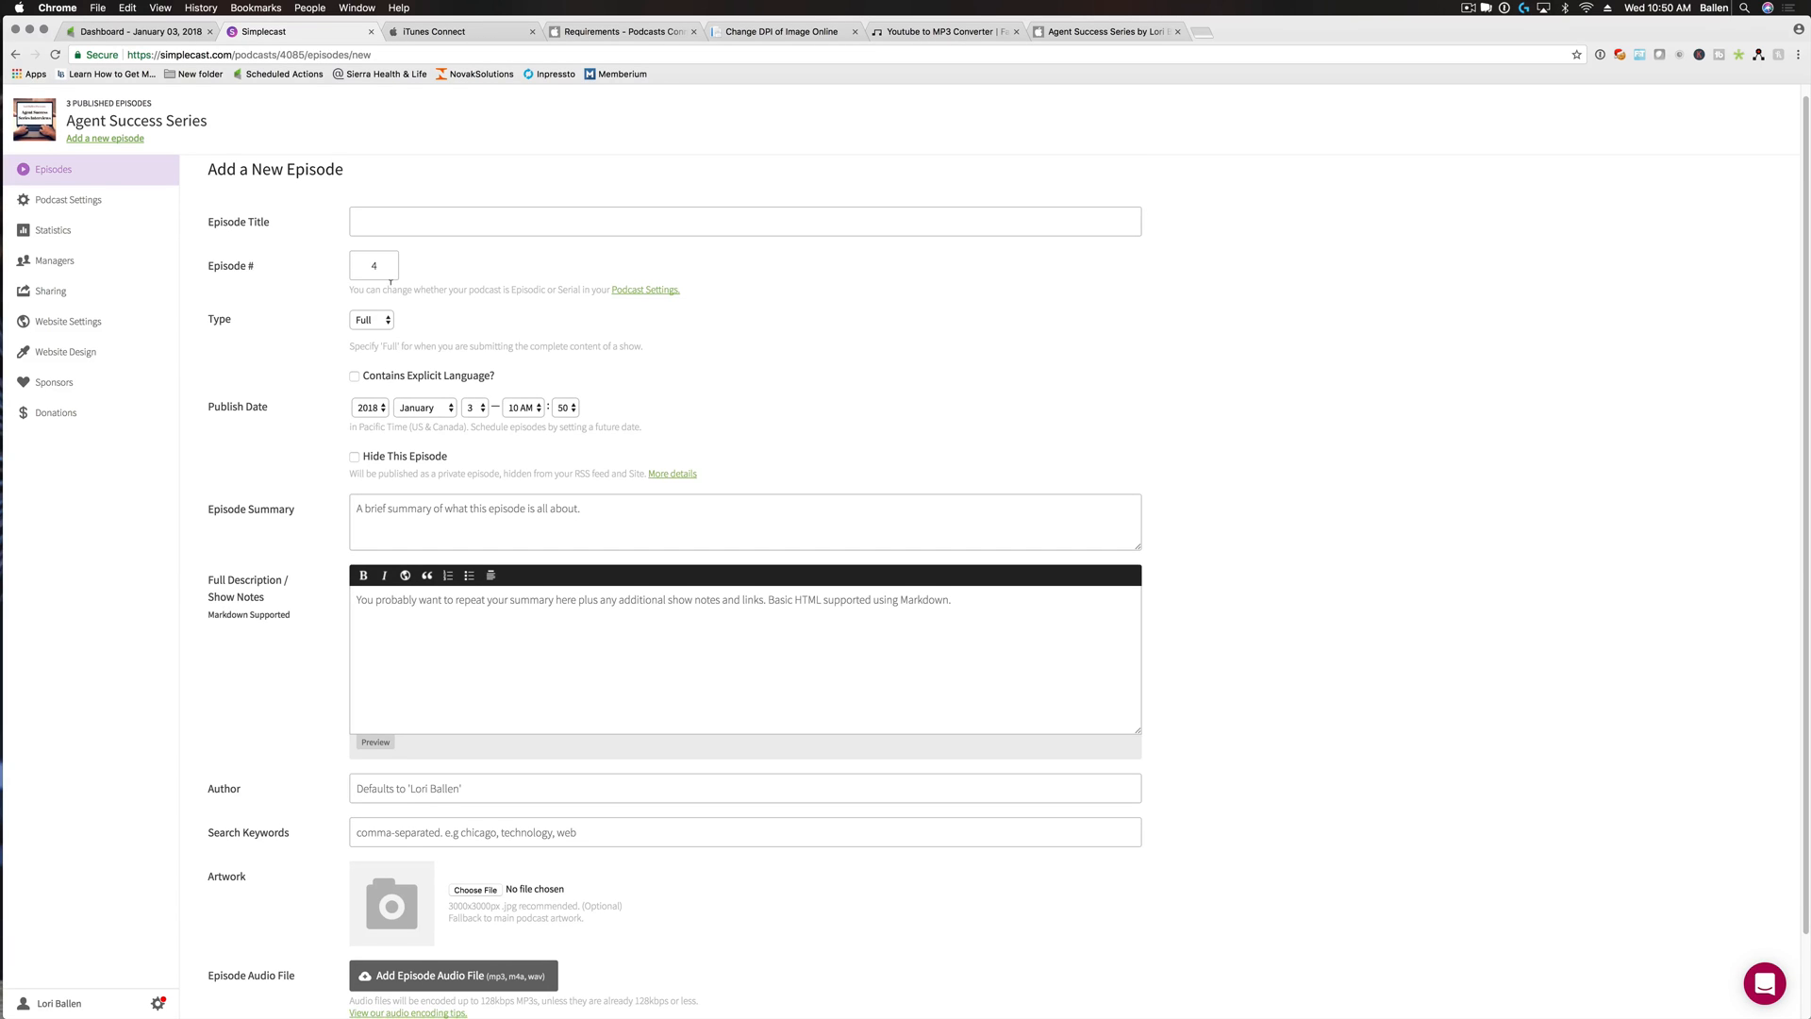
scroll("down", 3)
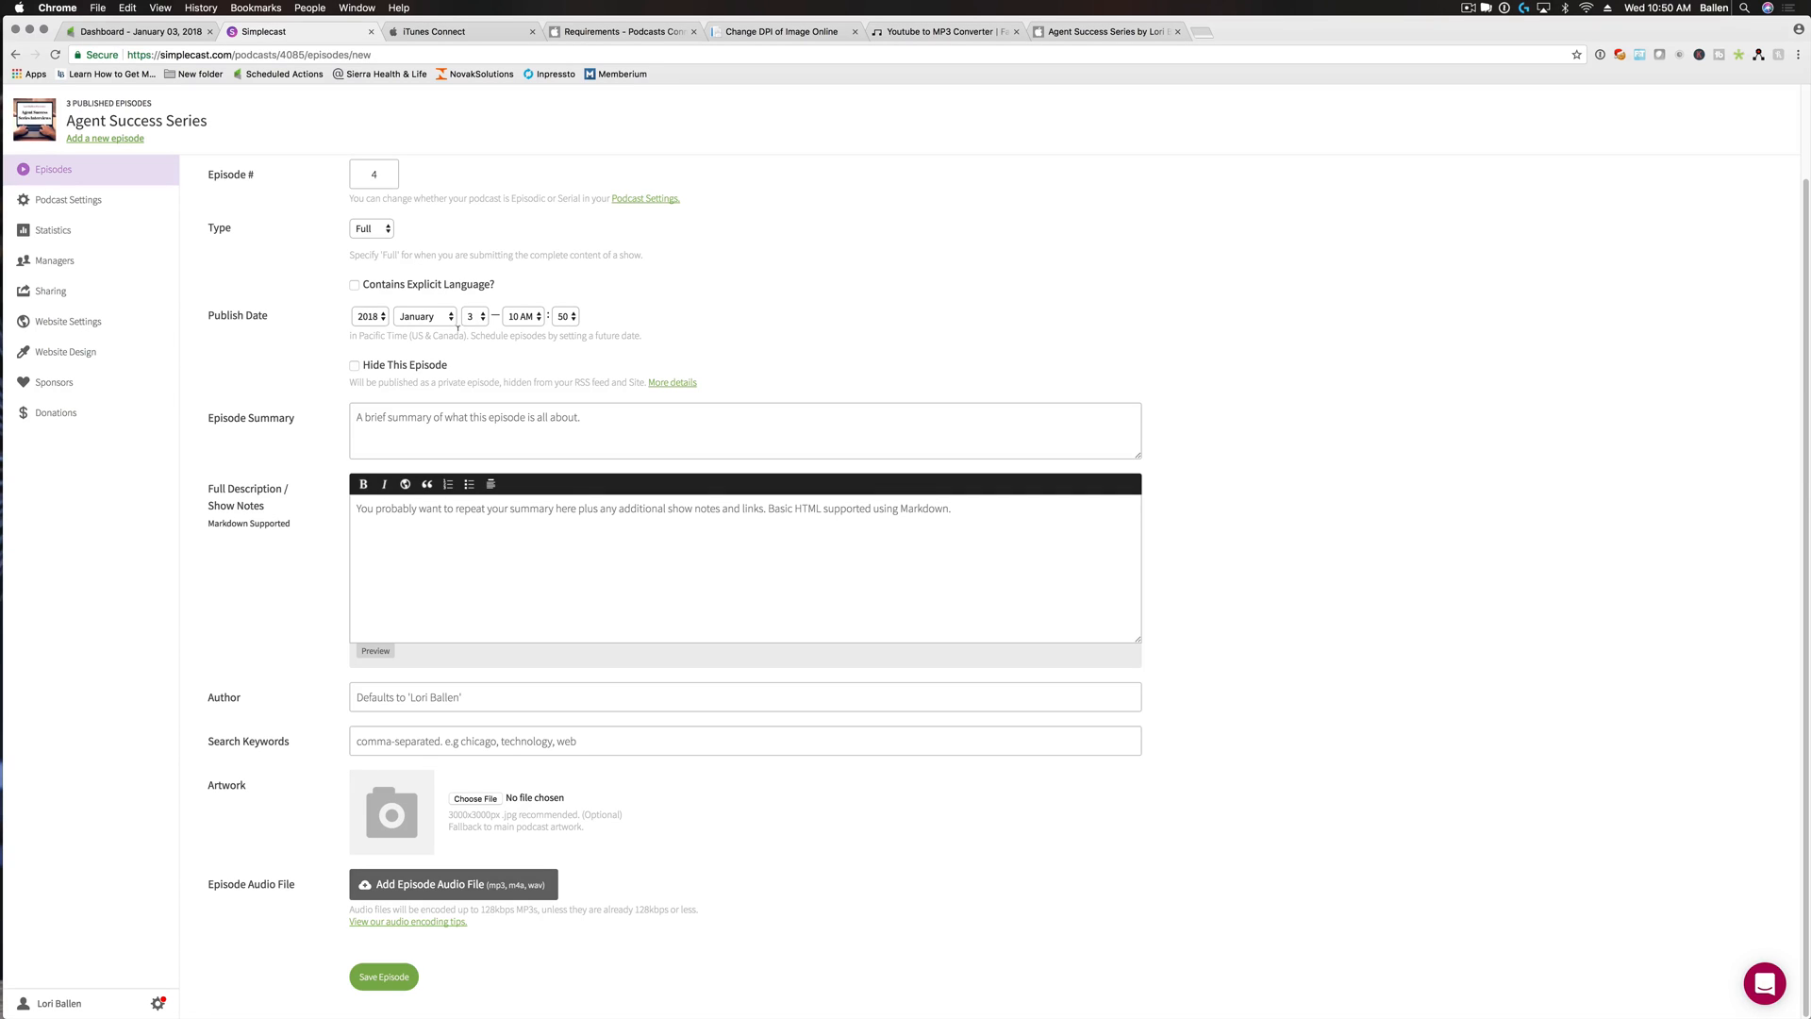
mouse_move(464, 317)
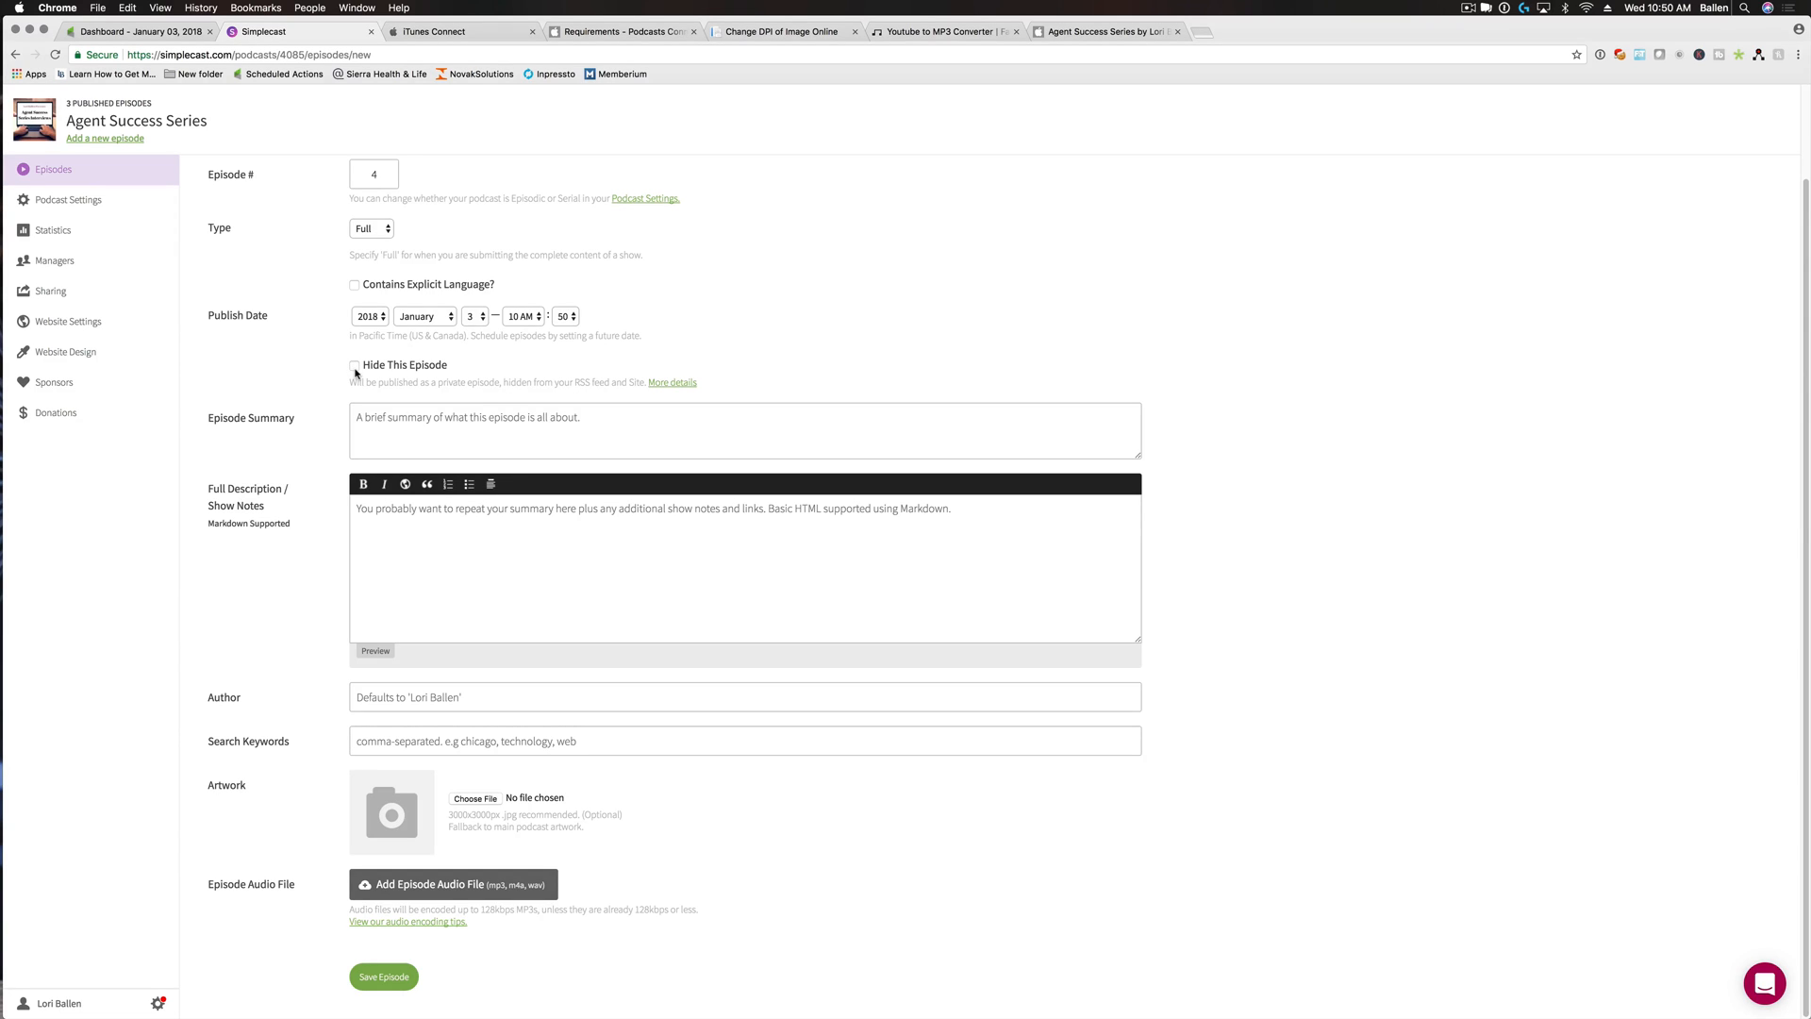
mouse_move(330, 482)
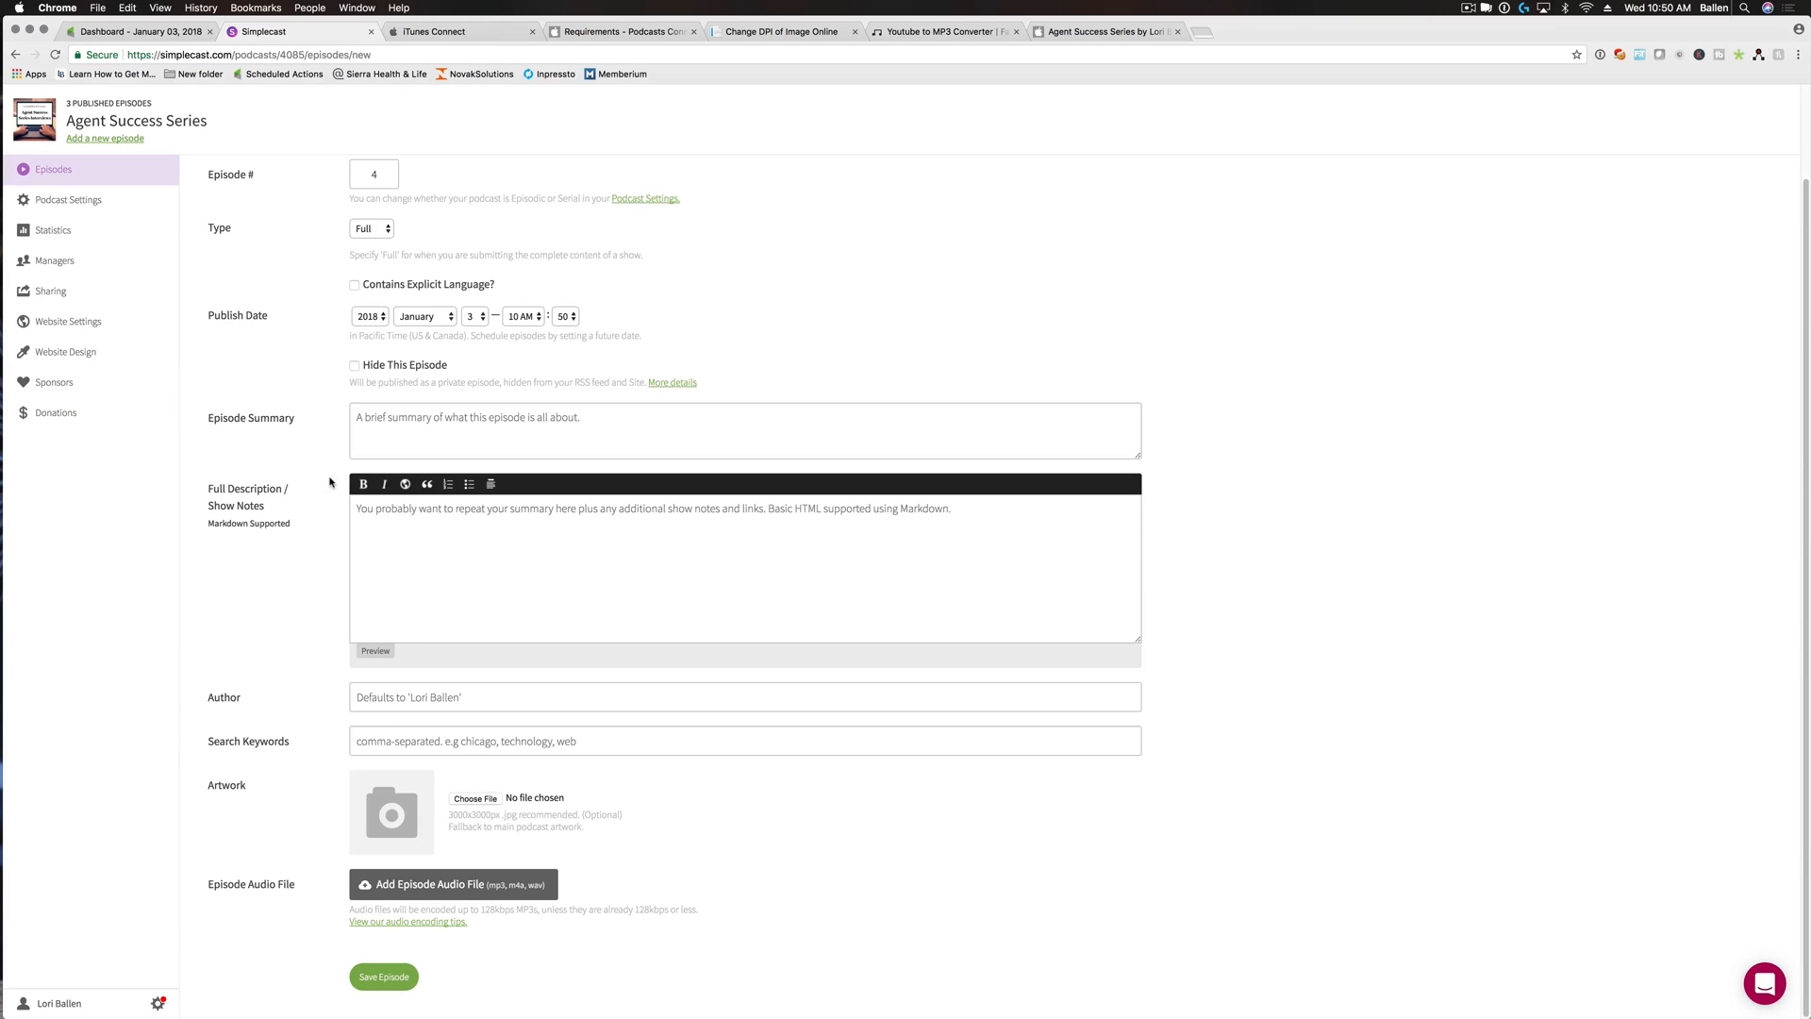
left_click(706, 426)
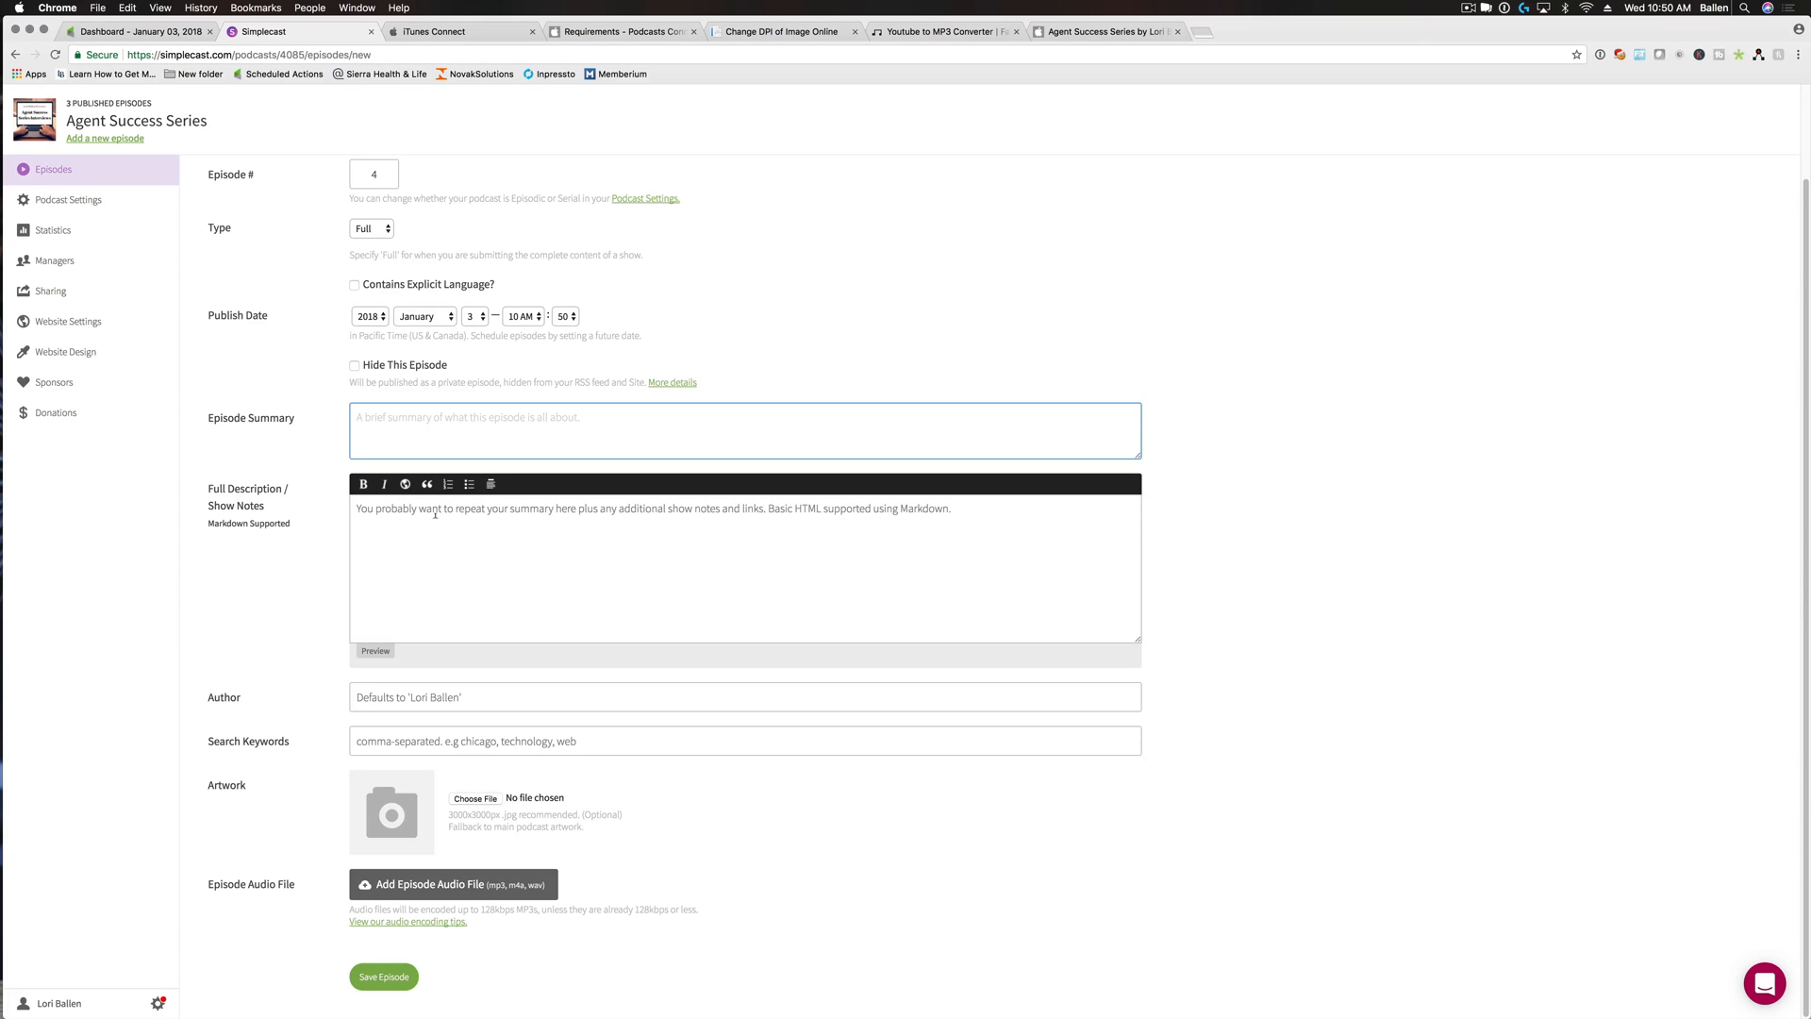
mouse_move(522, 766)
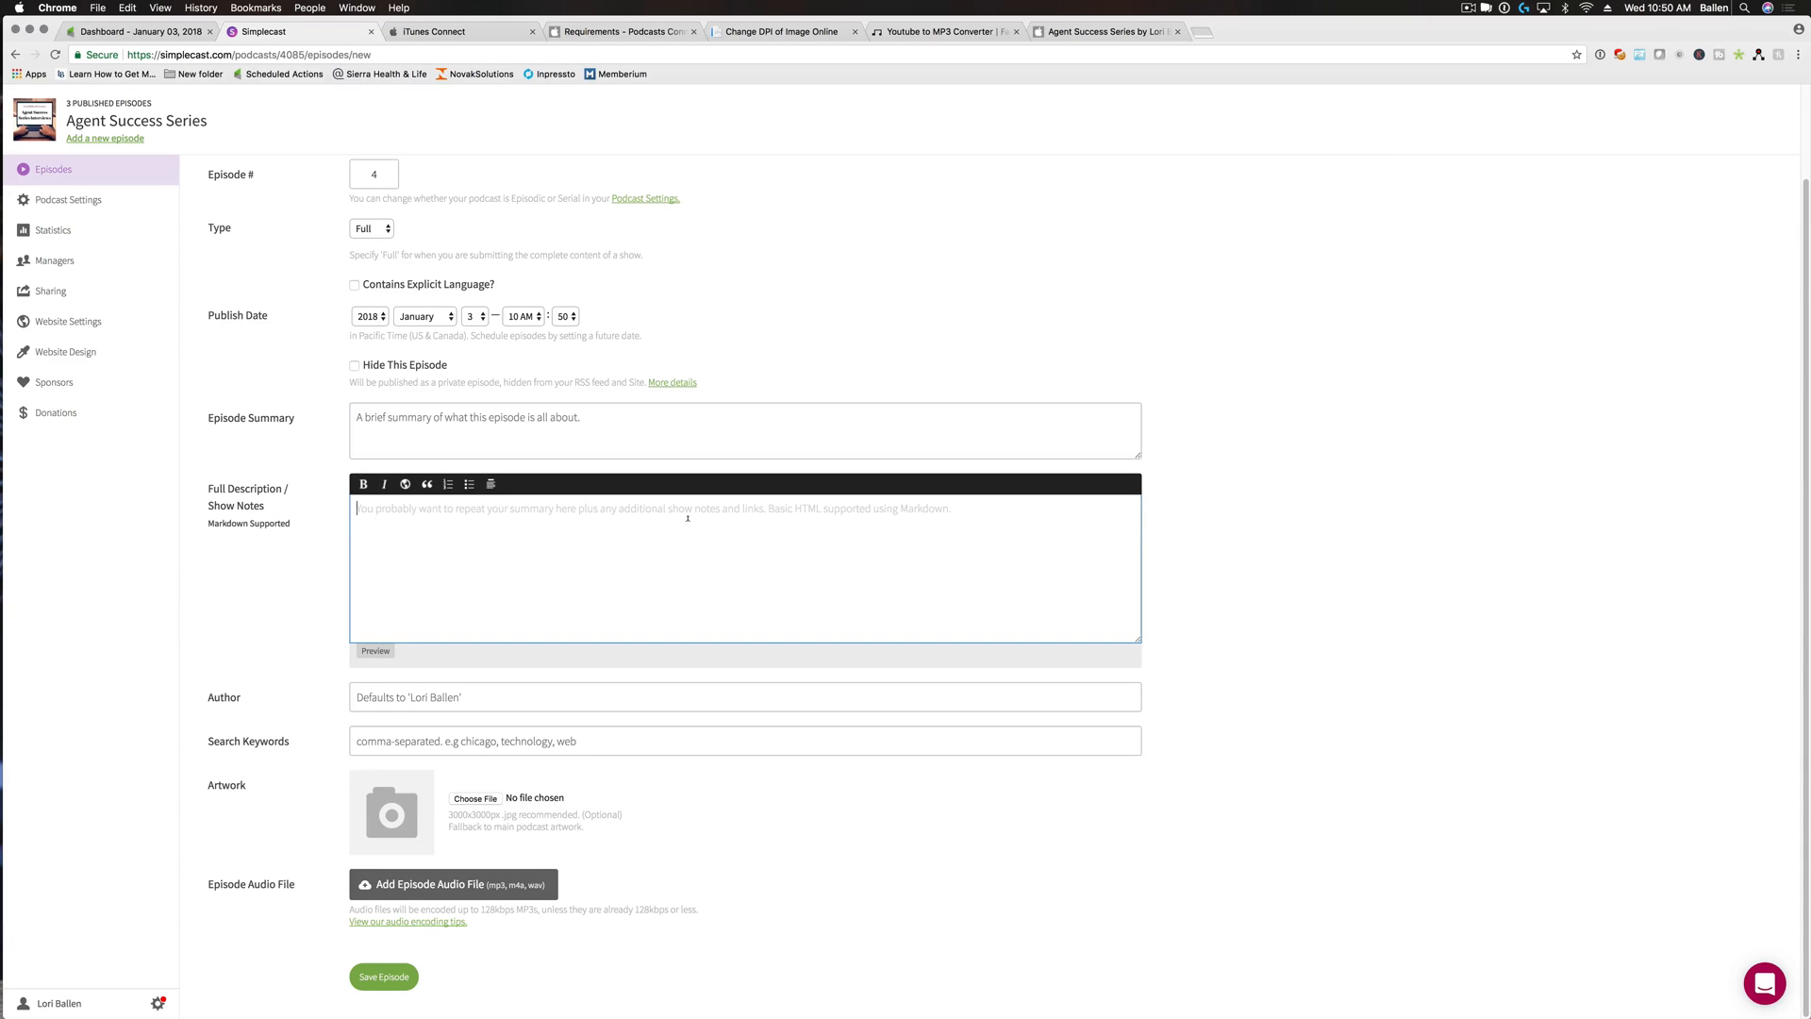
mouse_move(471, 687)
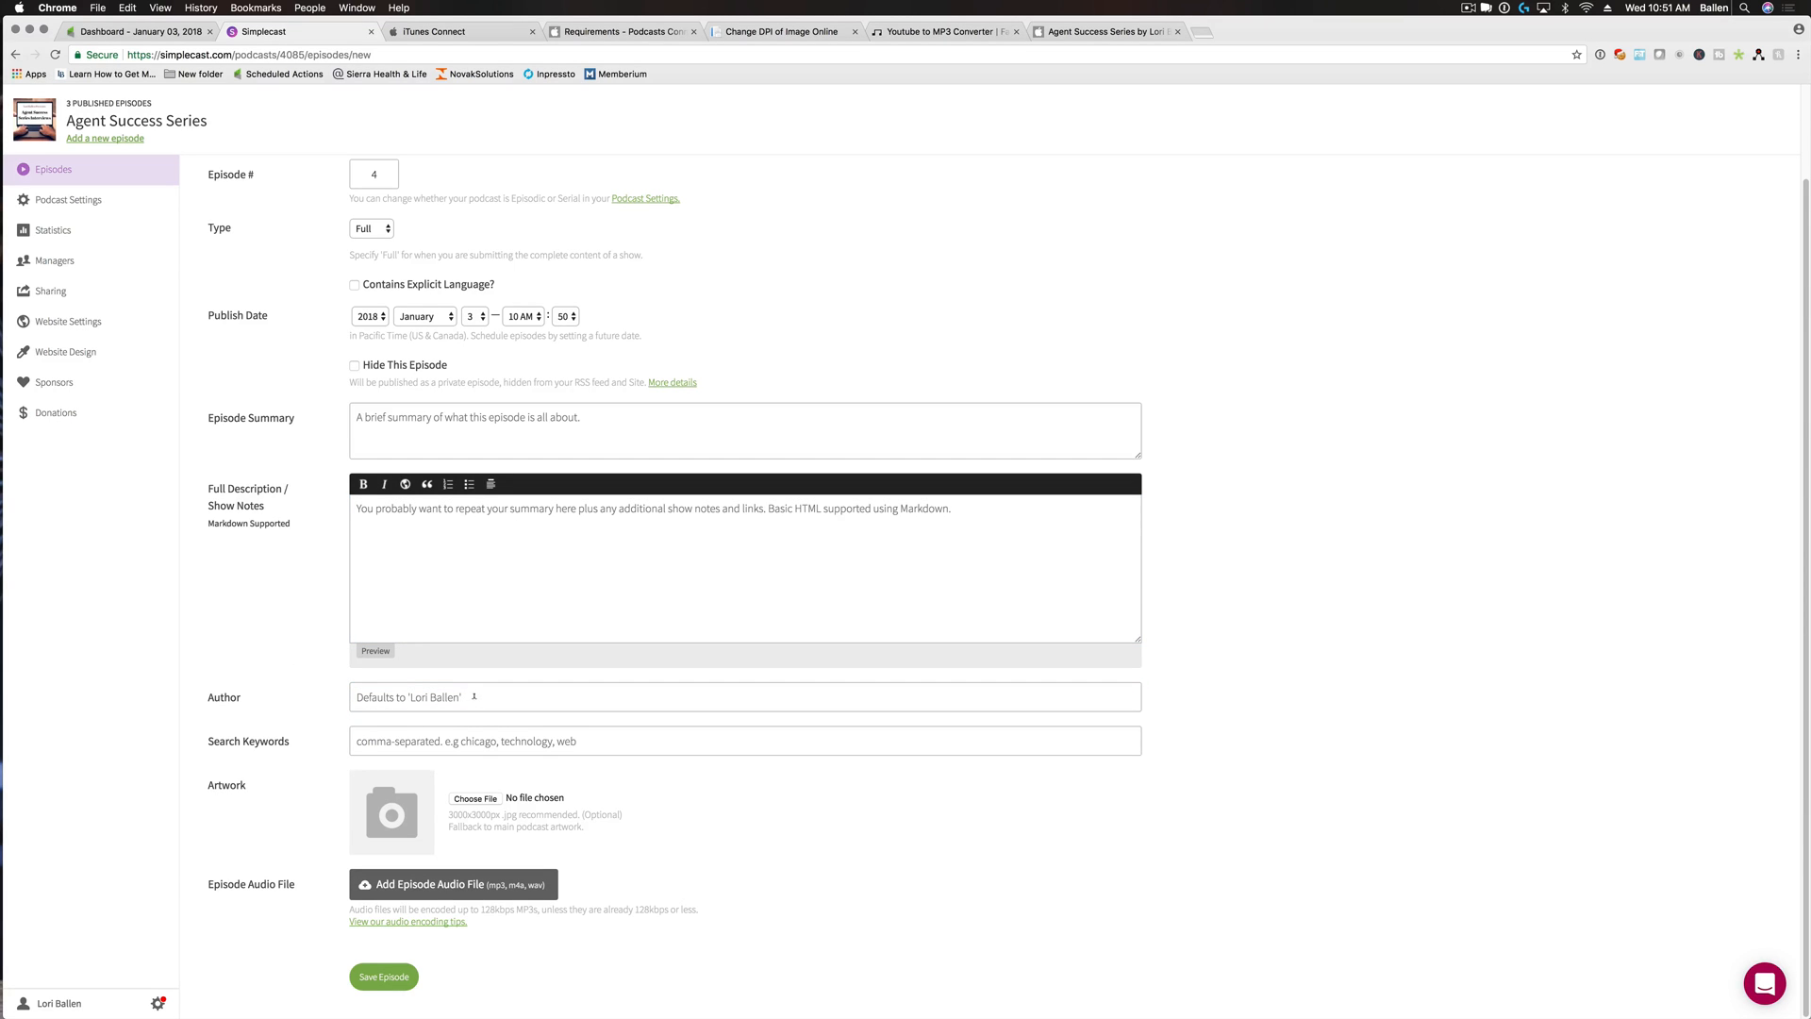
mouse_move(88, 206)
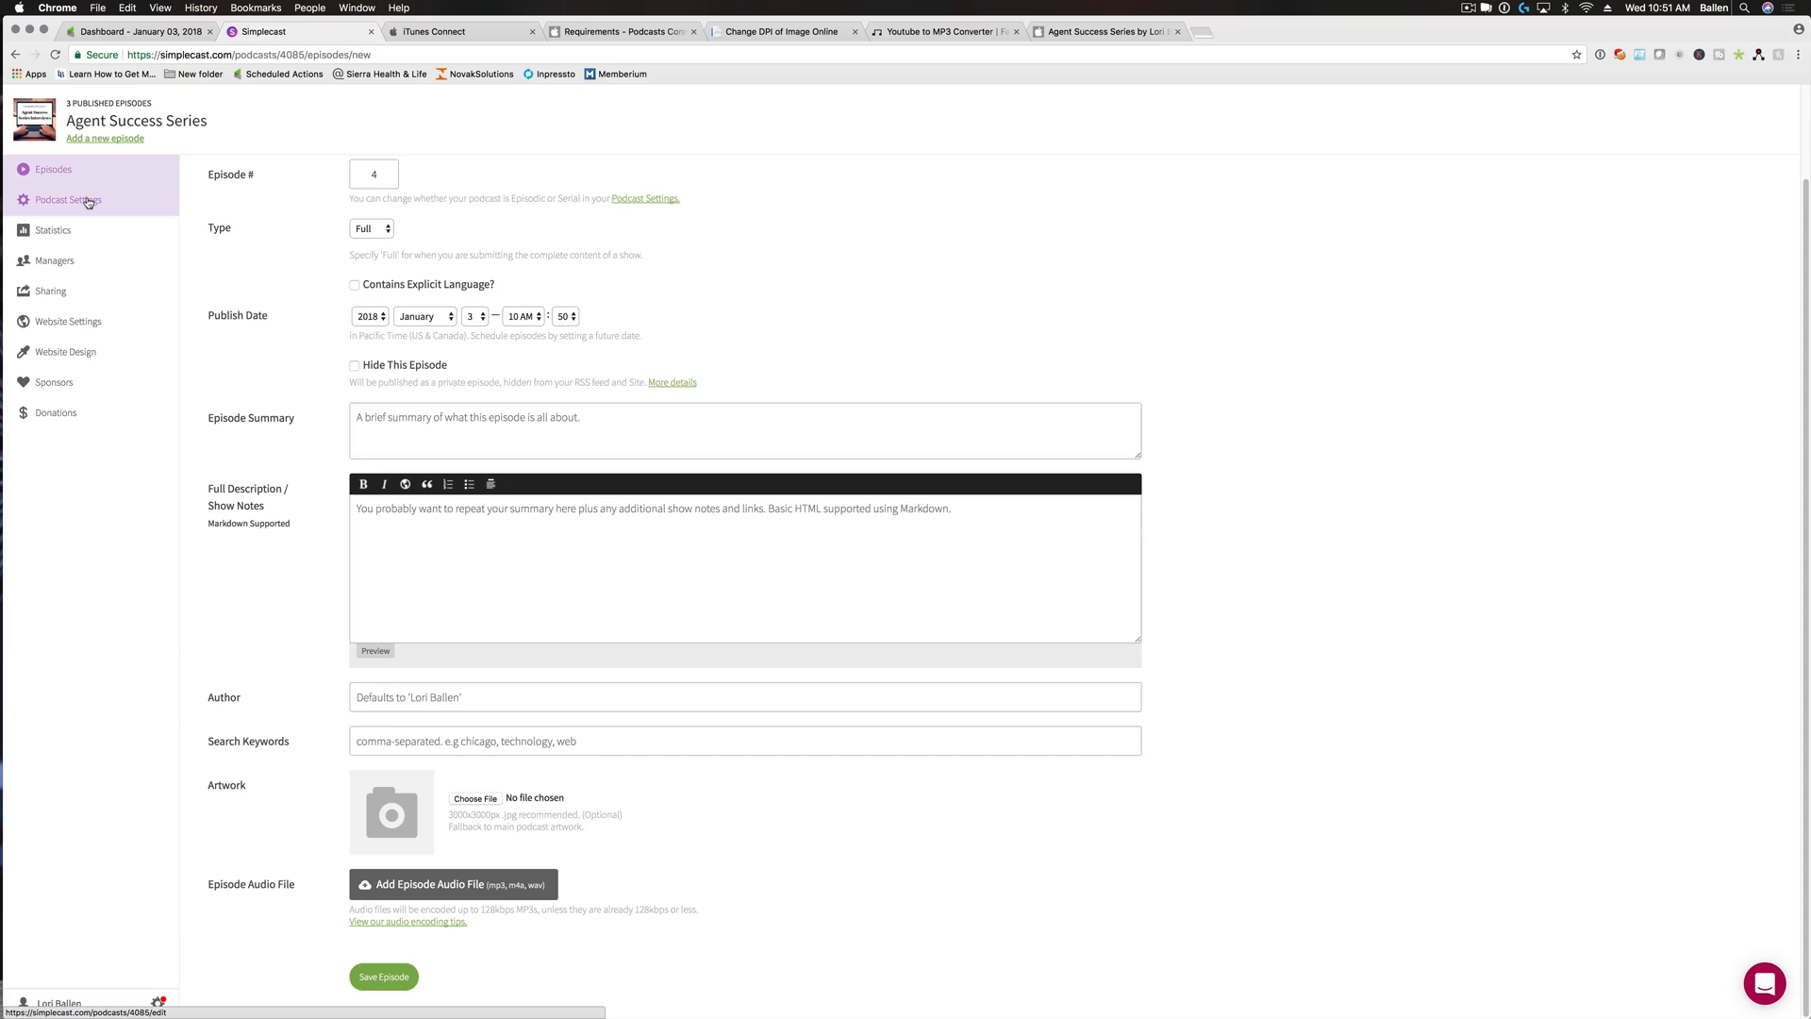
mouse_move(633, 745)
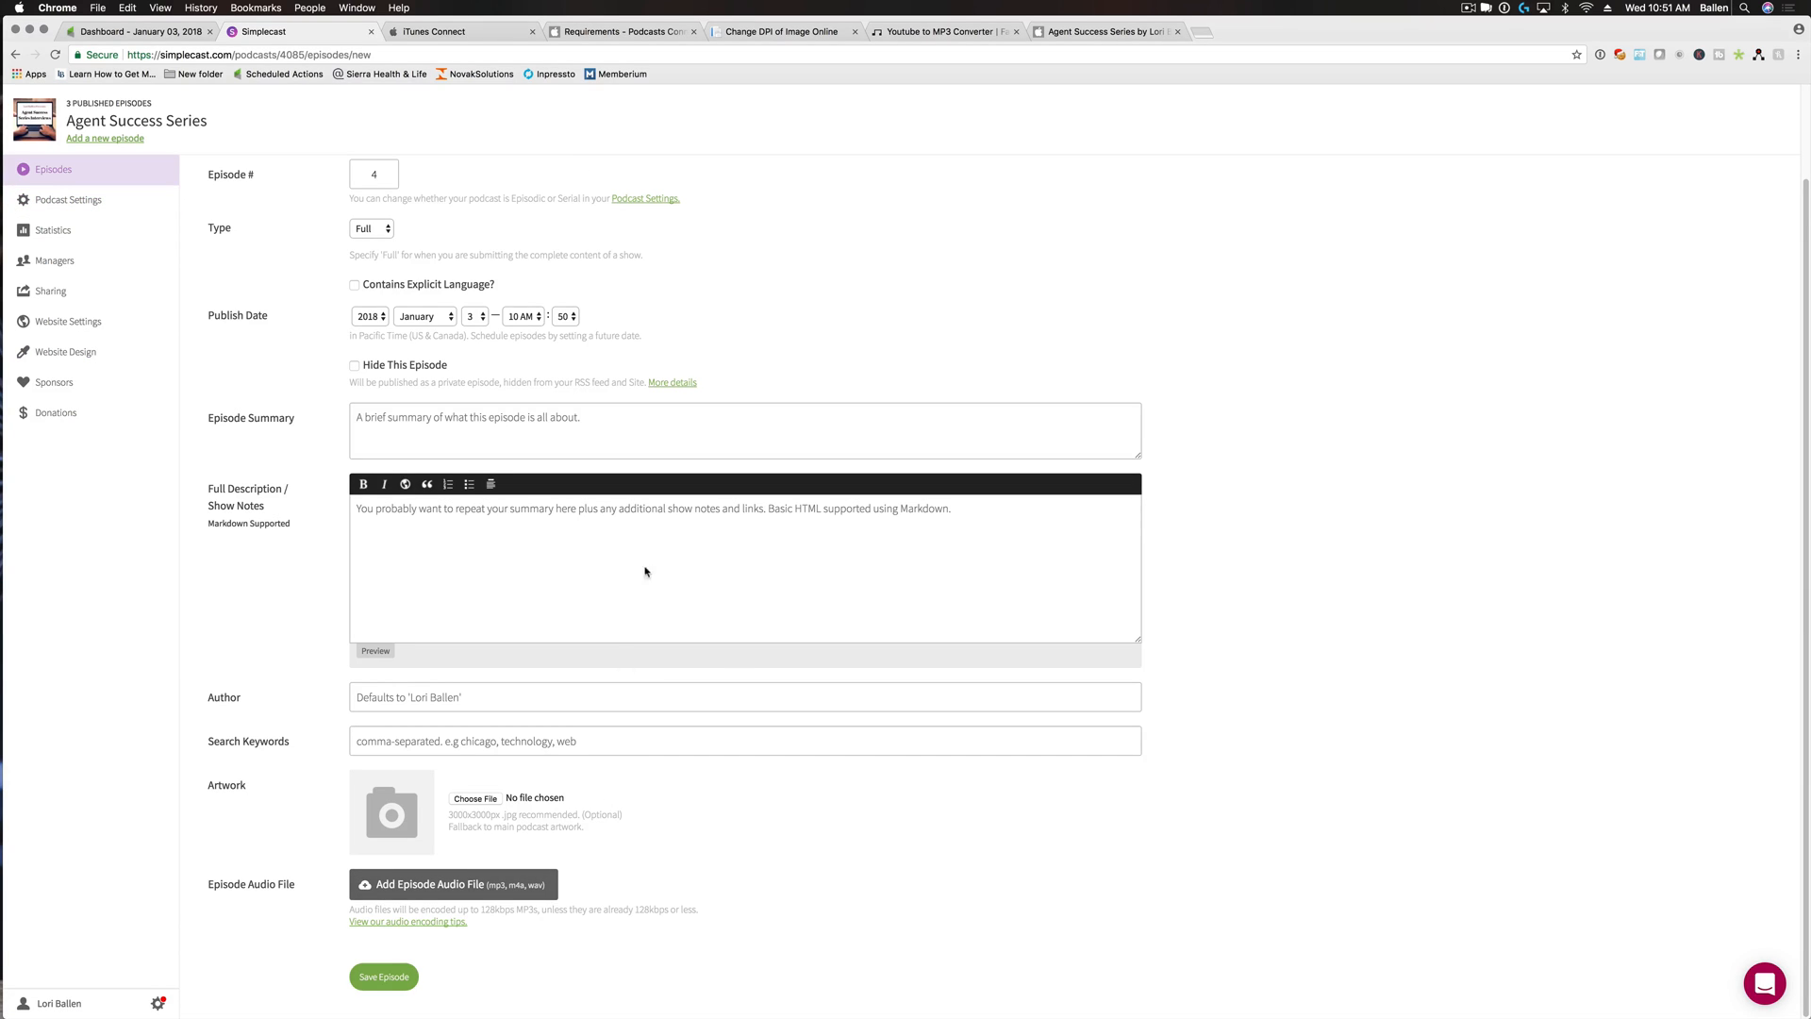
mouse_move(392, 818)
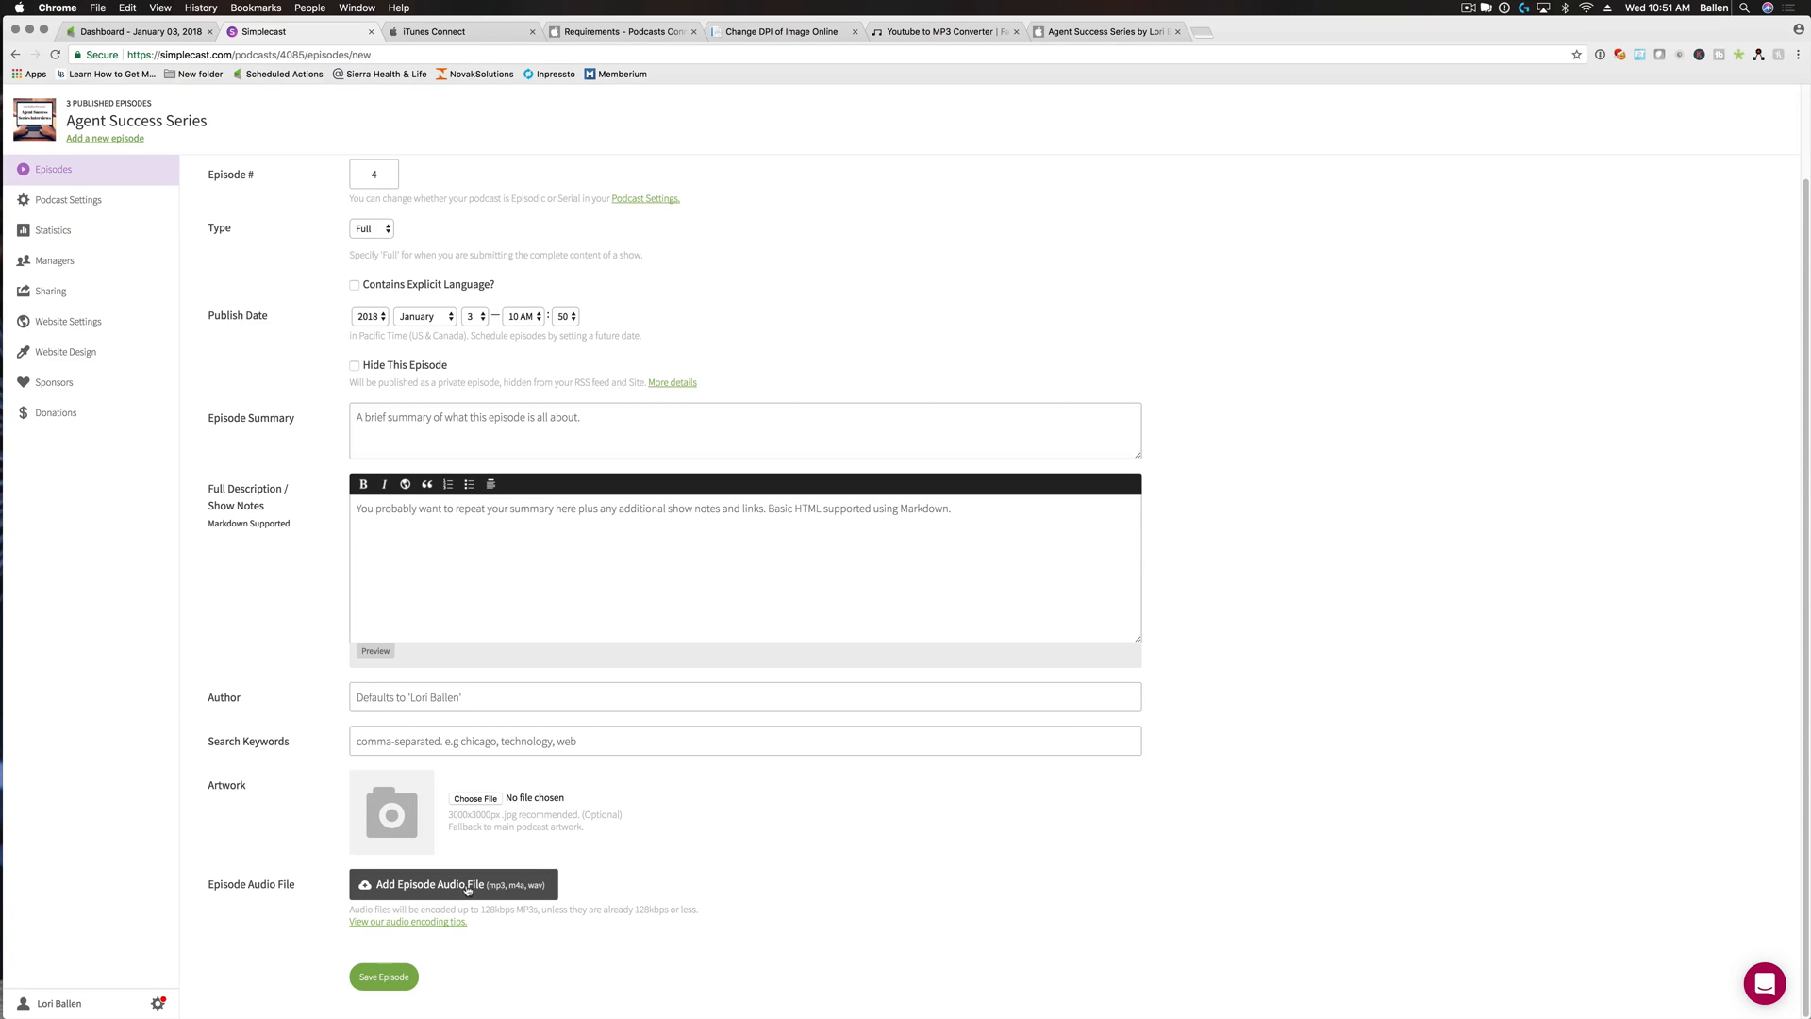
mouse_move(573, 895)
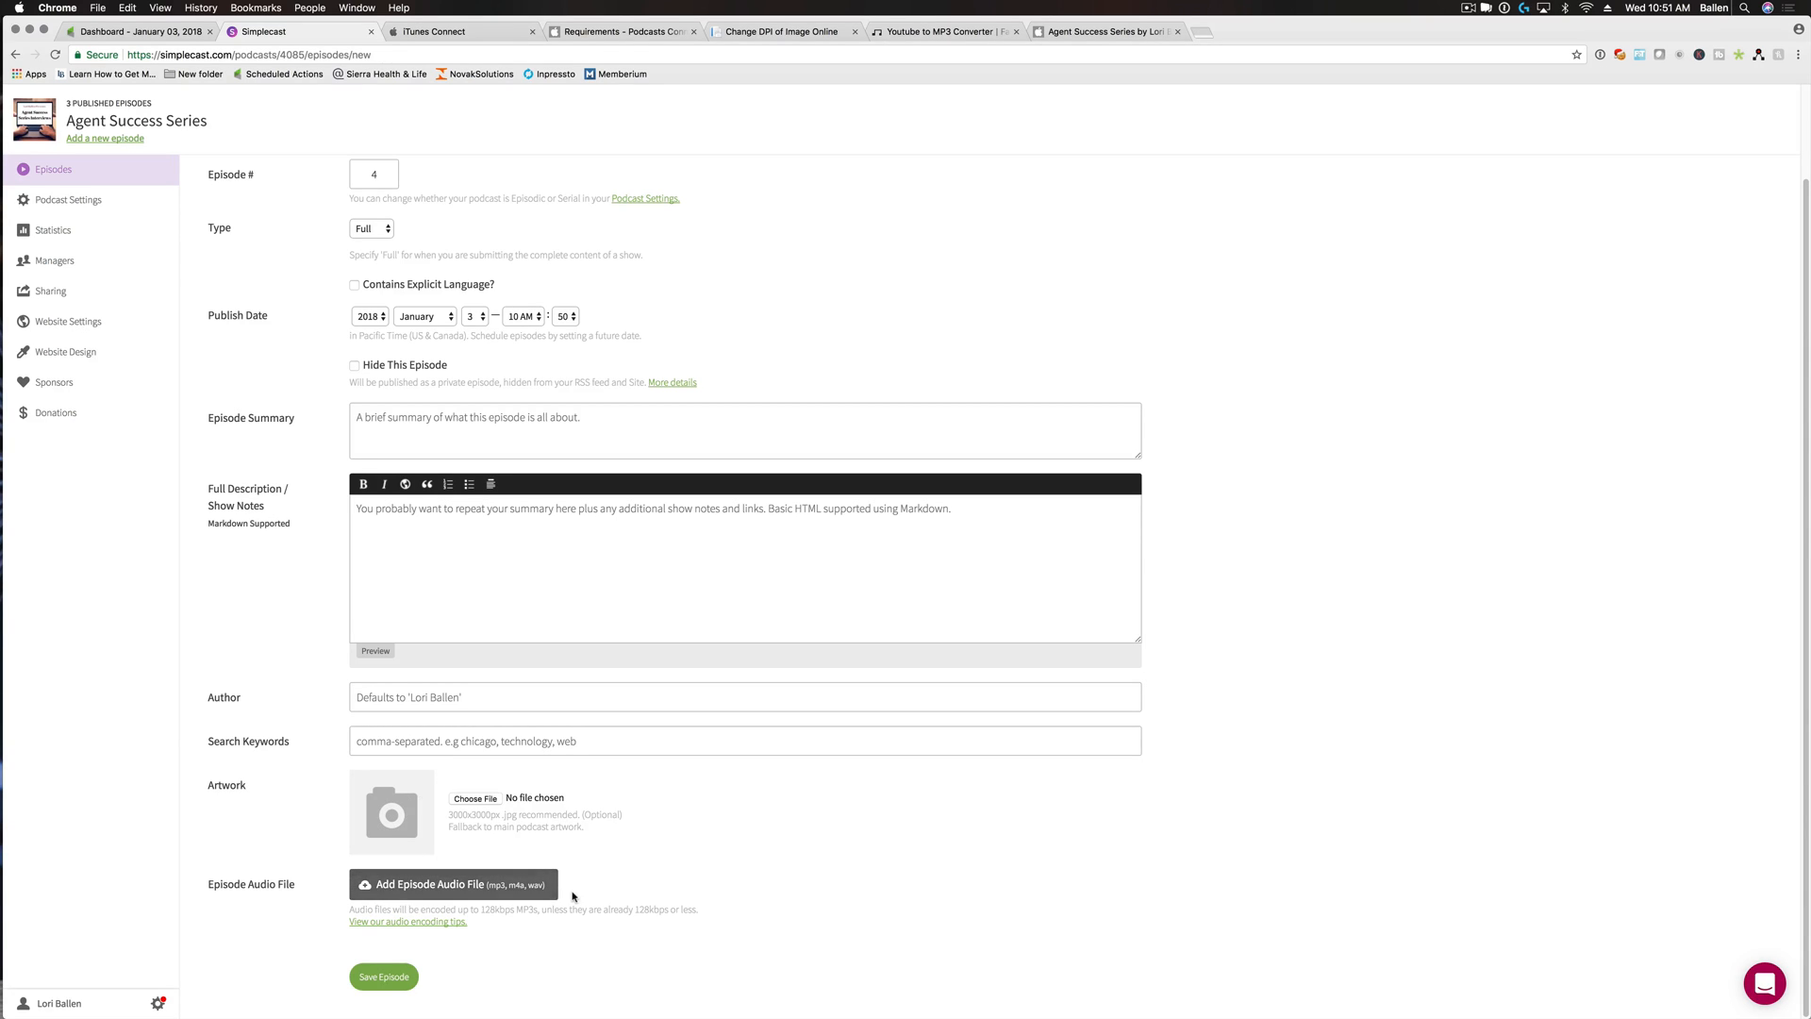
mouse_move(515, 885)
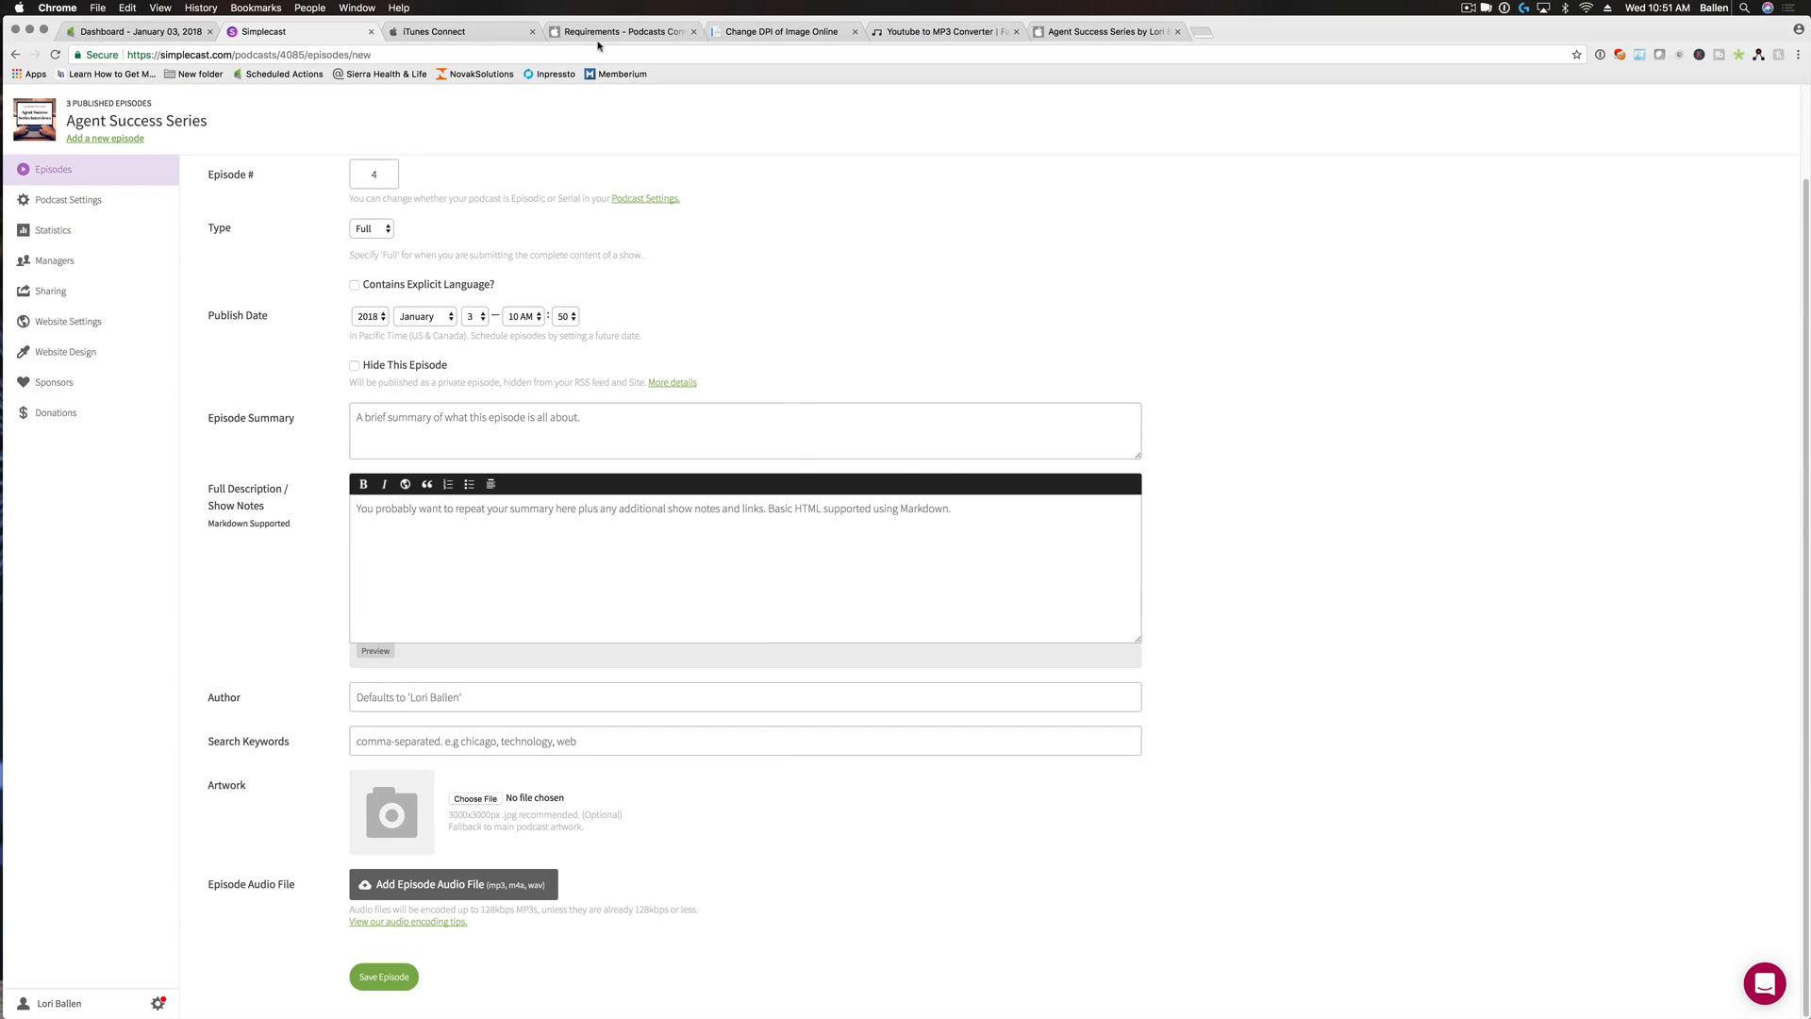
Open the Podcasts Connect requirements and highlight the 1400 x 1400 and 3000 x 3000 pixel artwork limits.
left_click(620, 31)
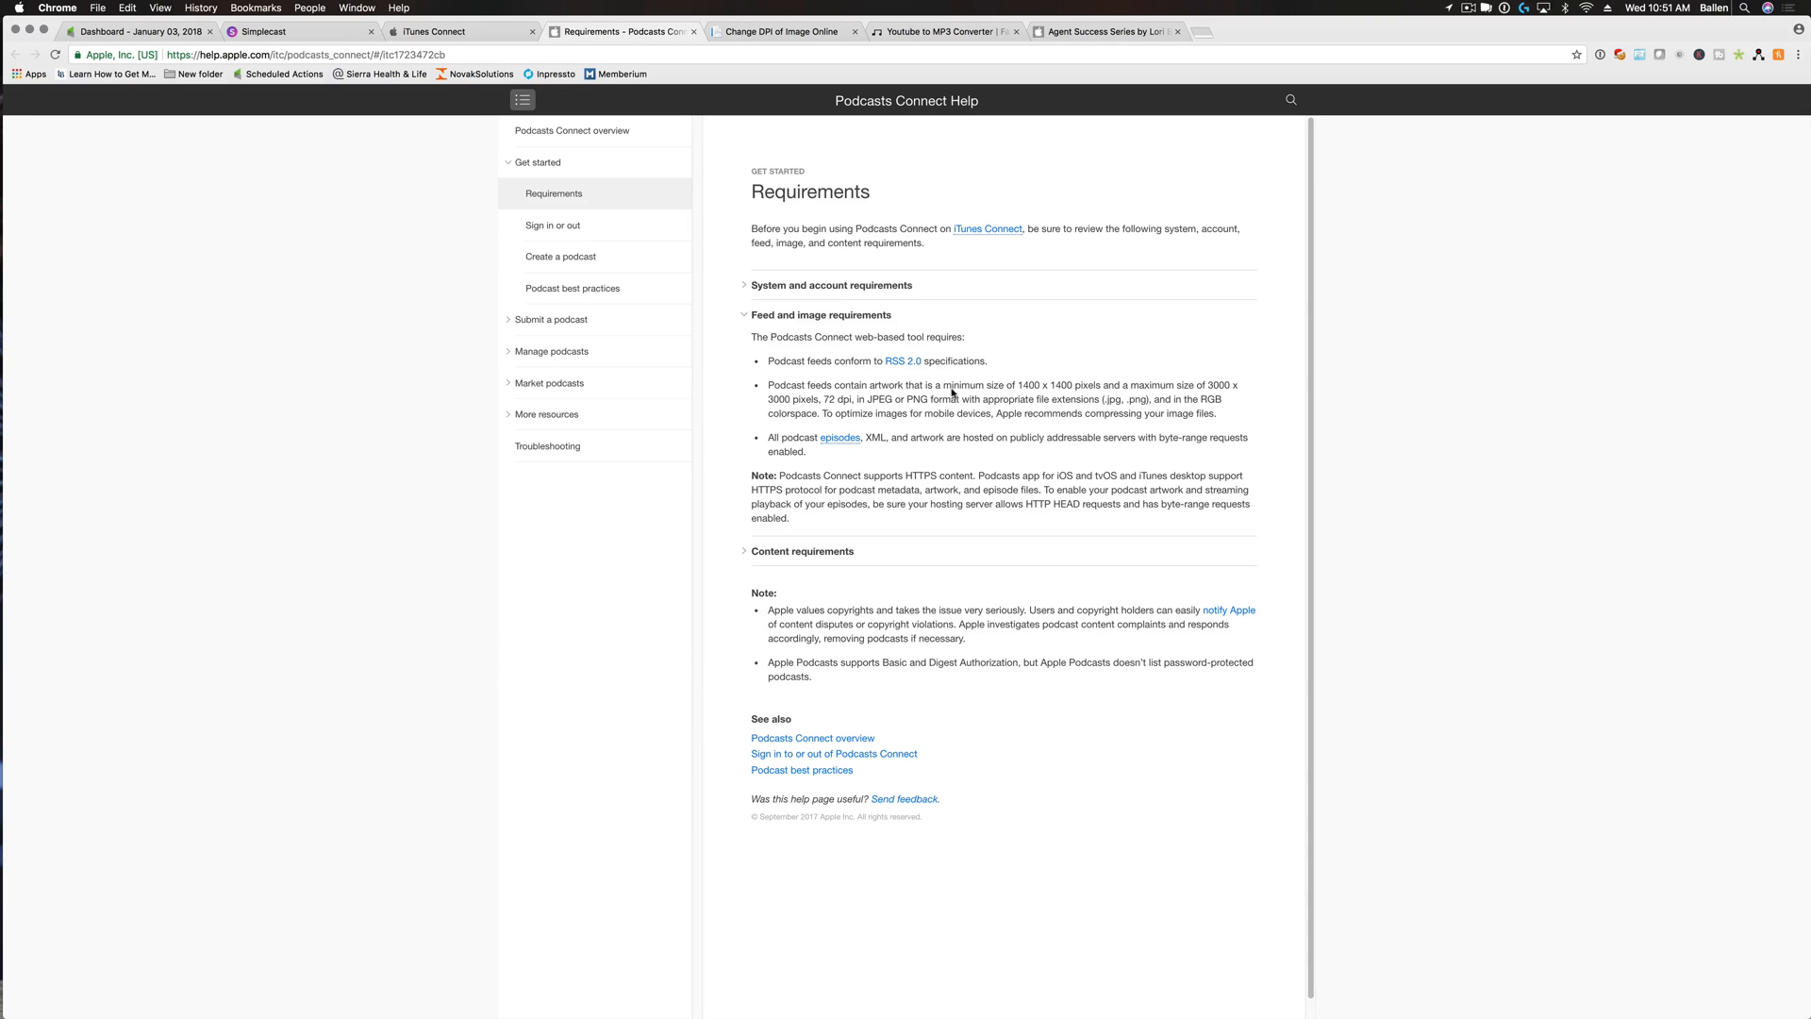
double_click(1046, 385)
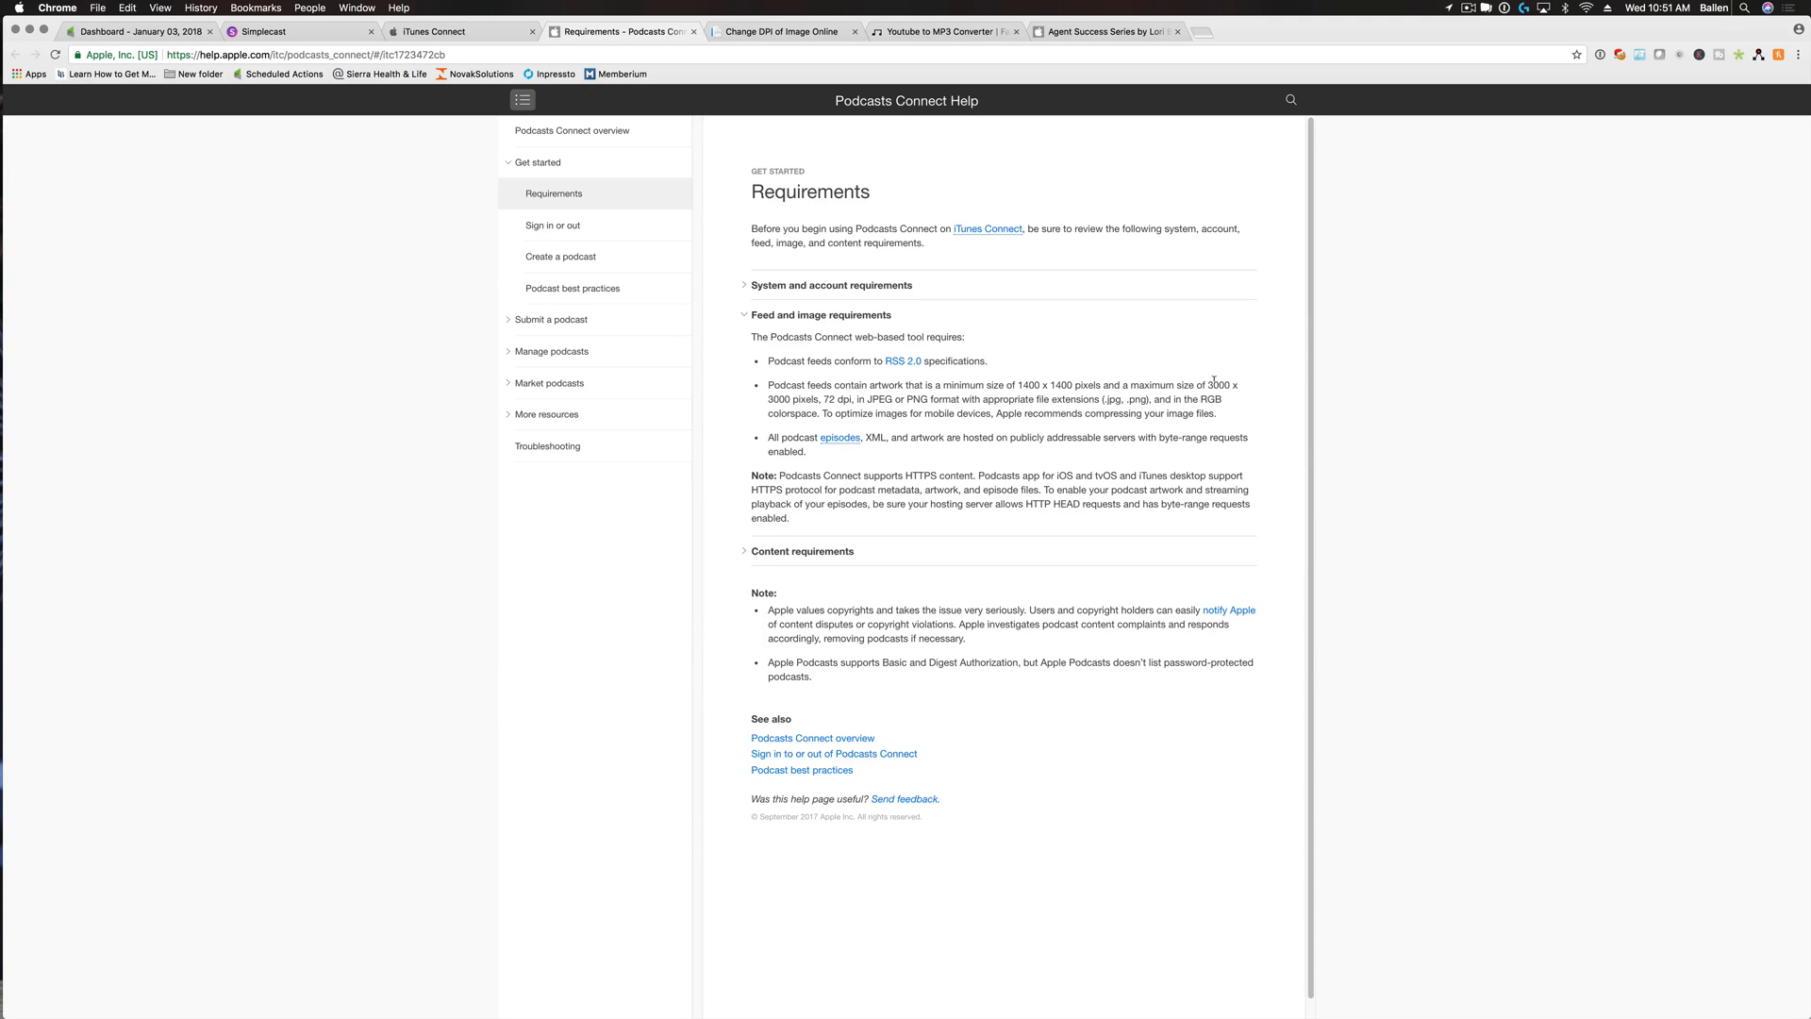
left_click_drag(1209, 384, 1235, 398)
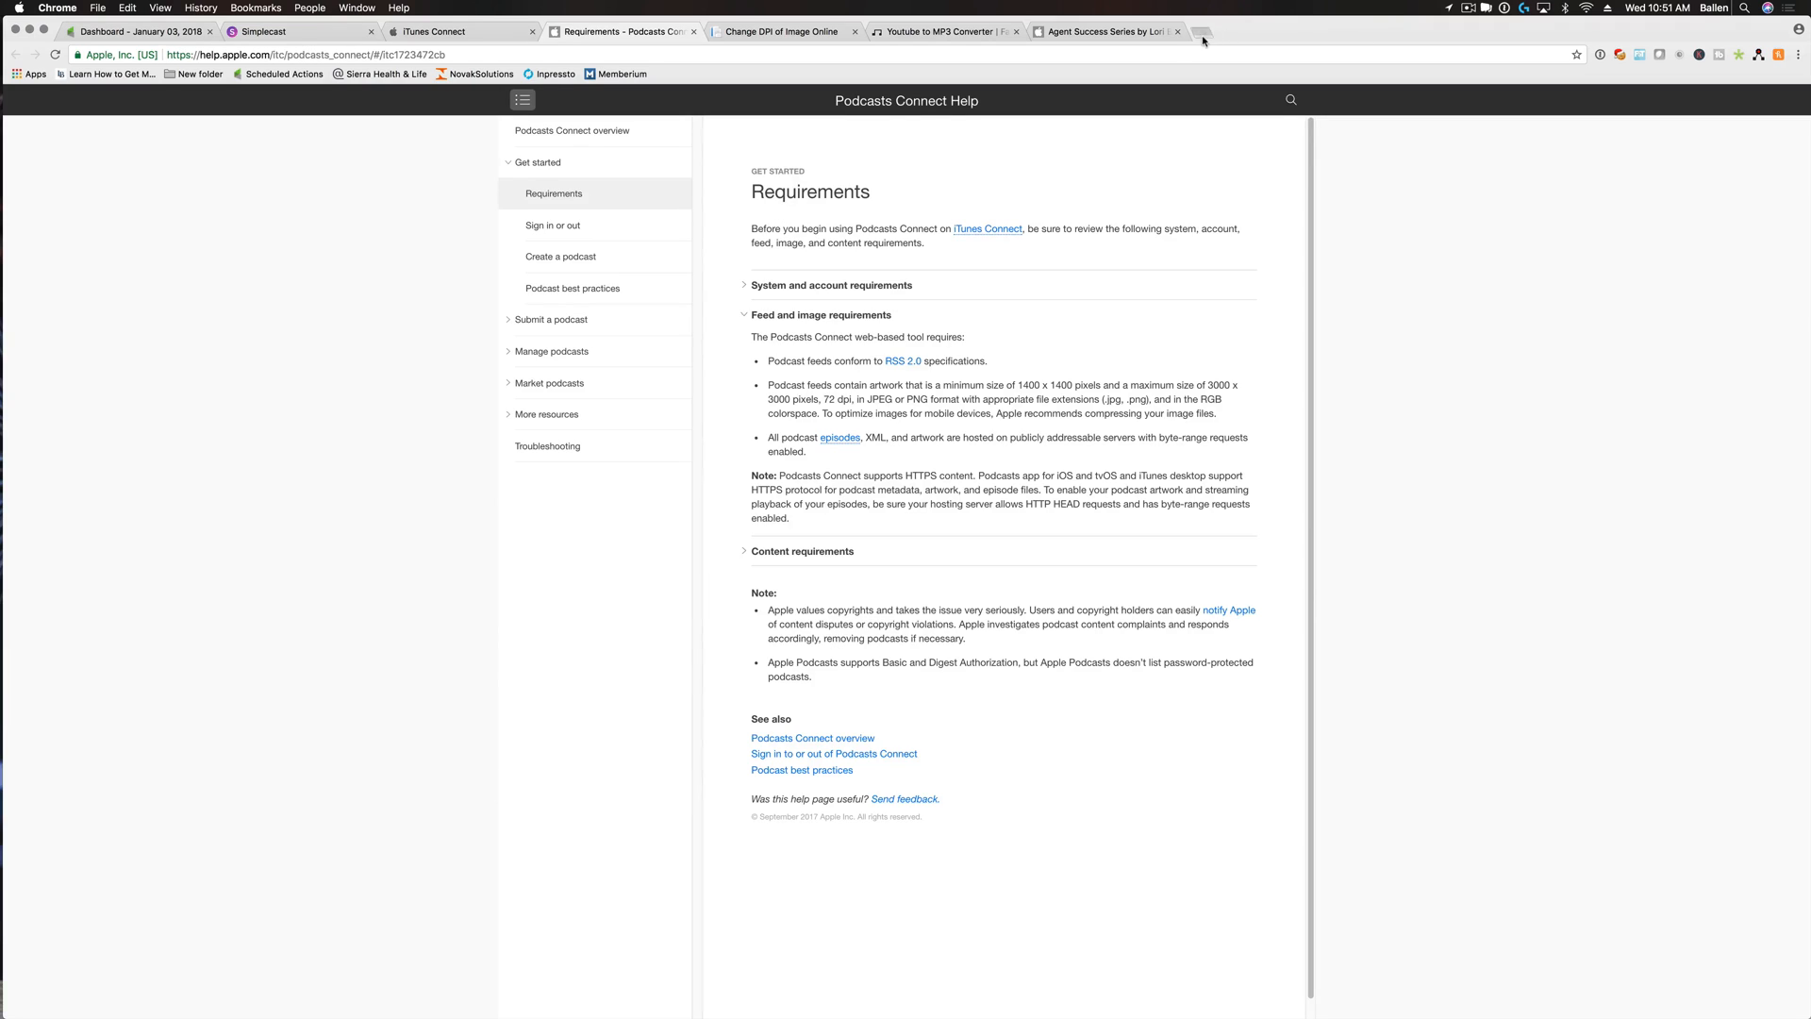
Go to canva.com and enter custom design dimensions of 3000 by 3000 pixels.
type("eca")
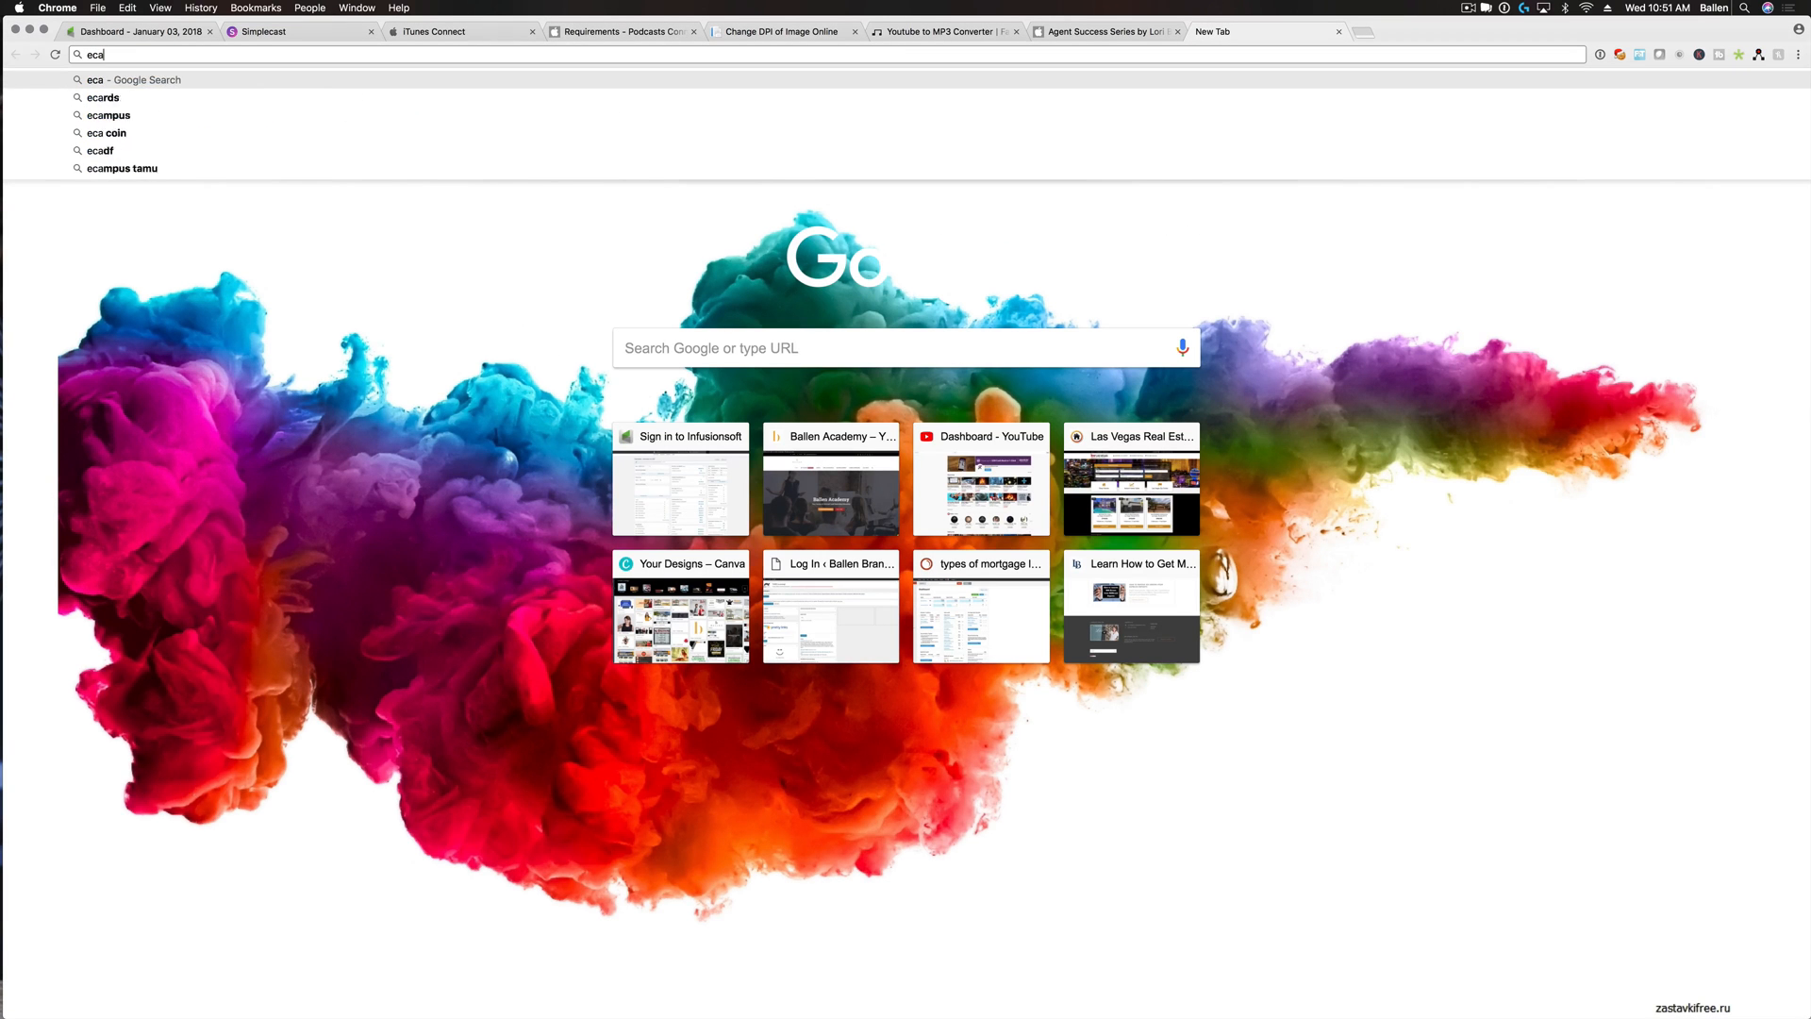
type("canva.com")
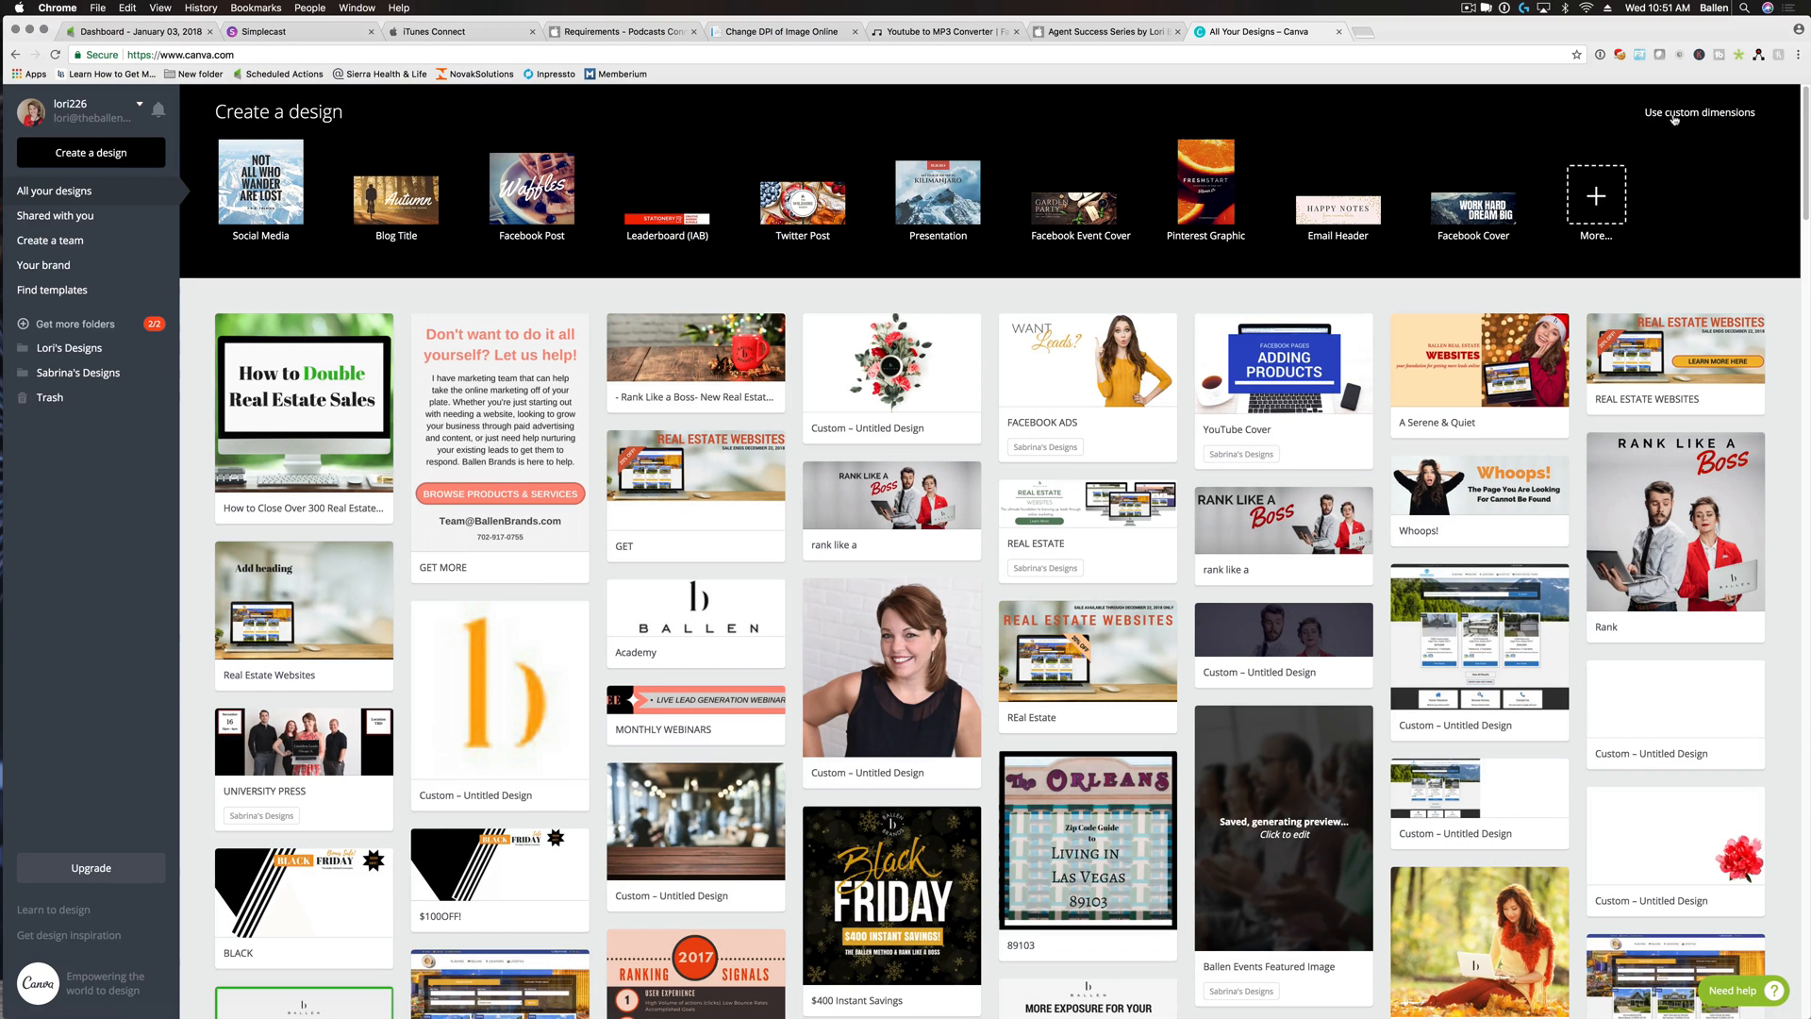
left_click(1698, 112)
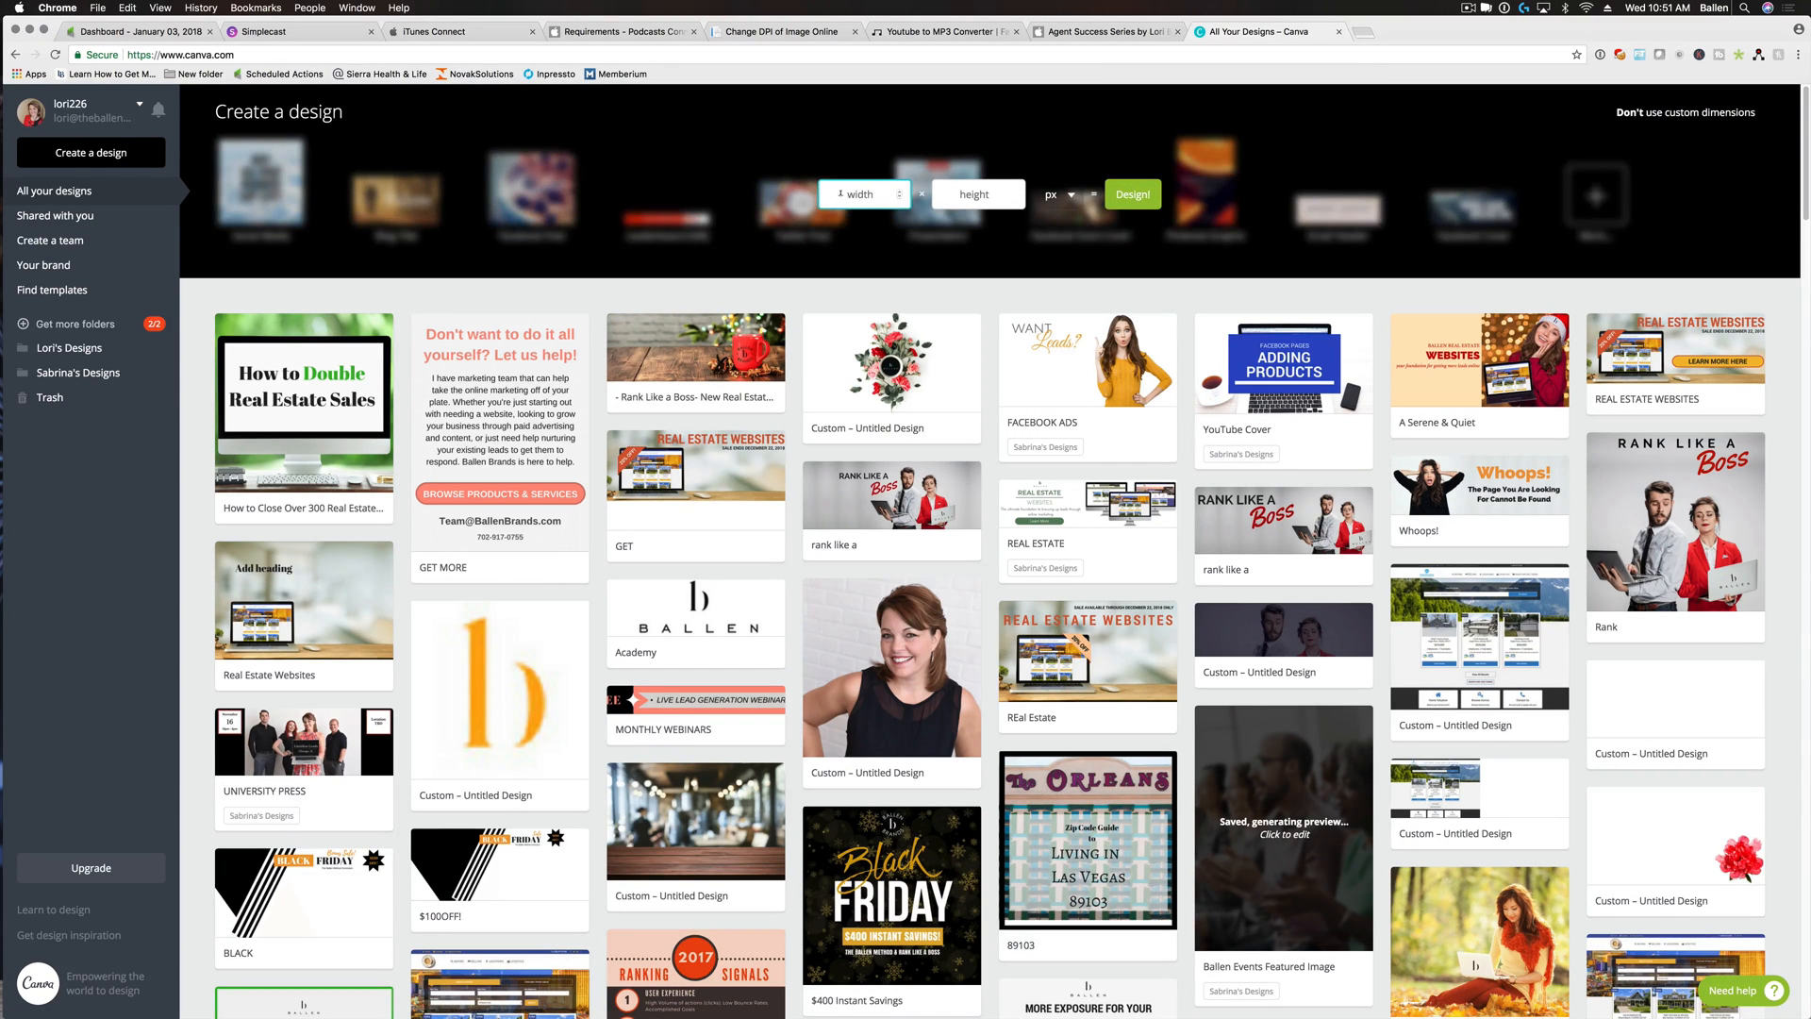
type("3000")
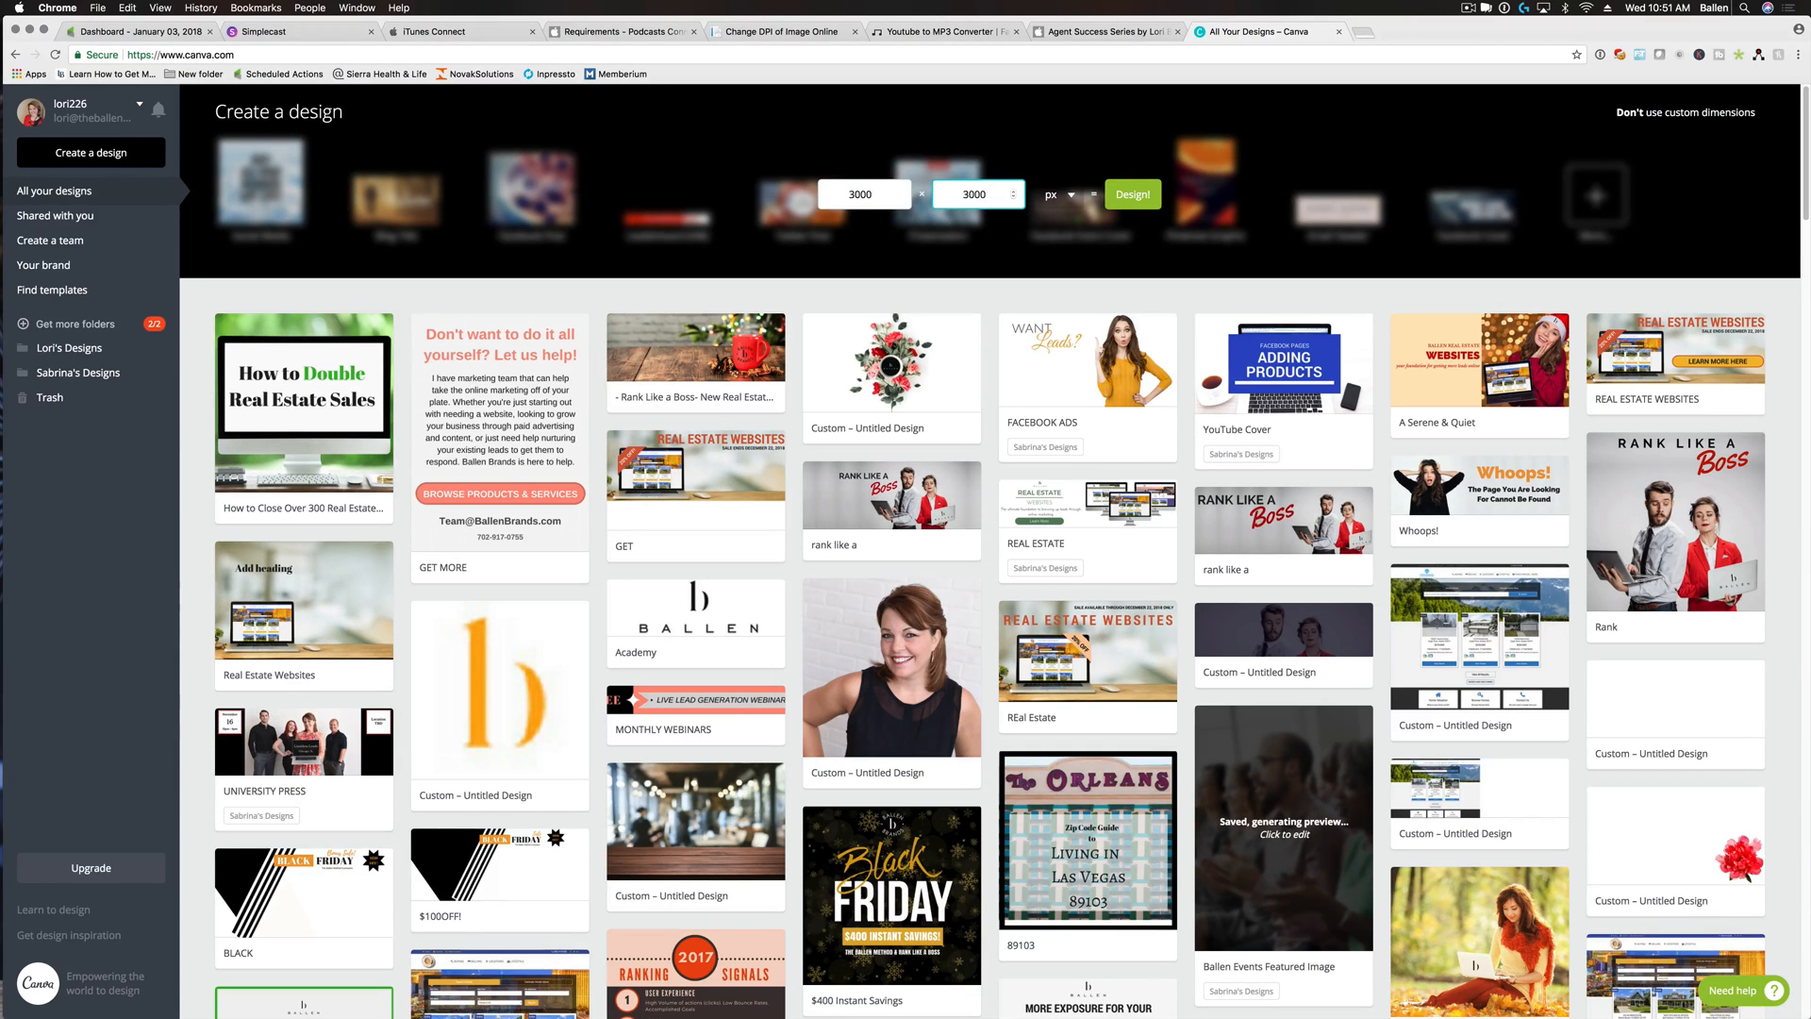
mouse_move(270, 424)
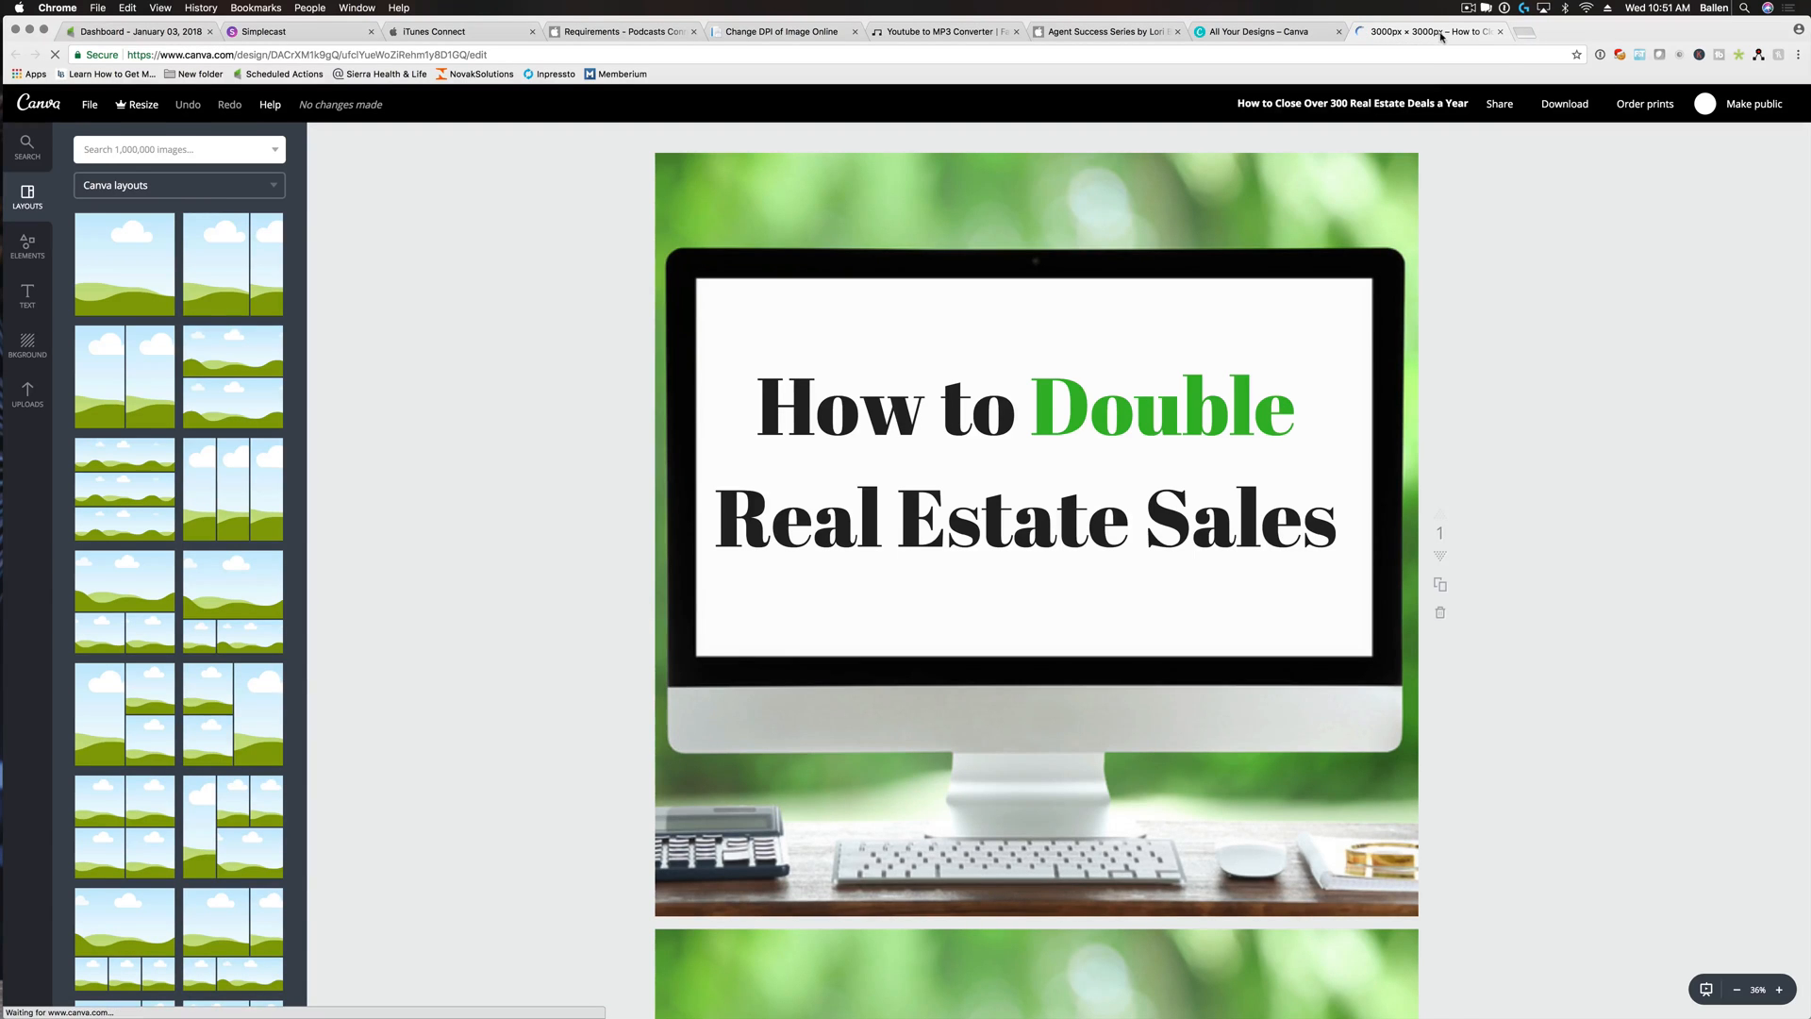
scroll("down", 3)
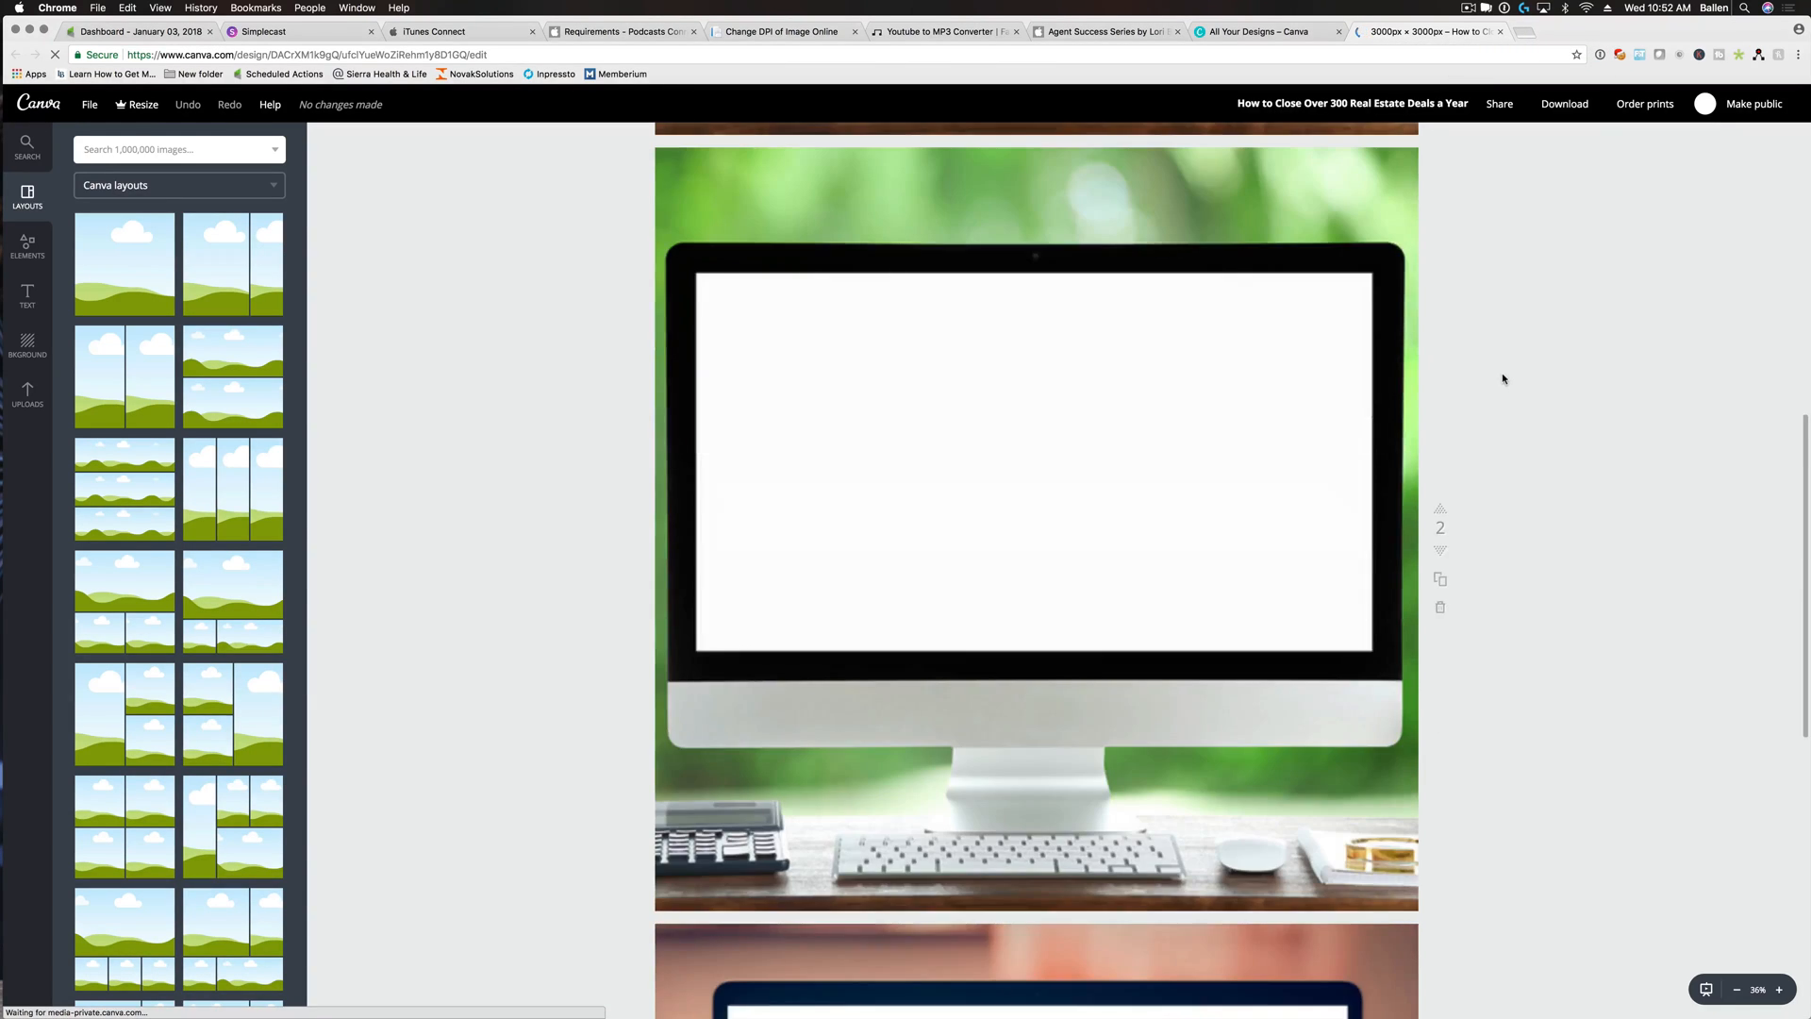
scroll("down", 3)
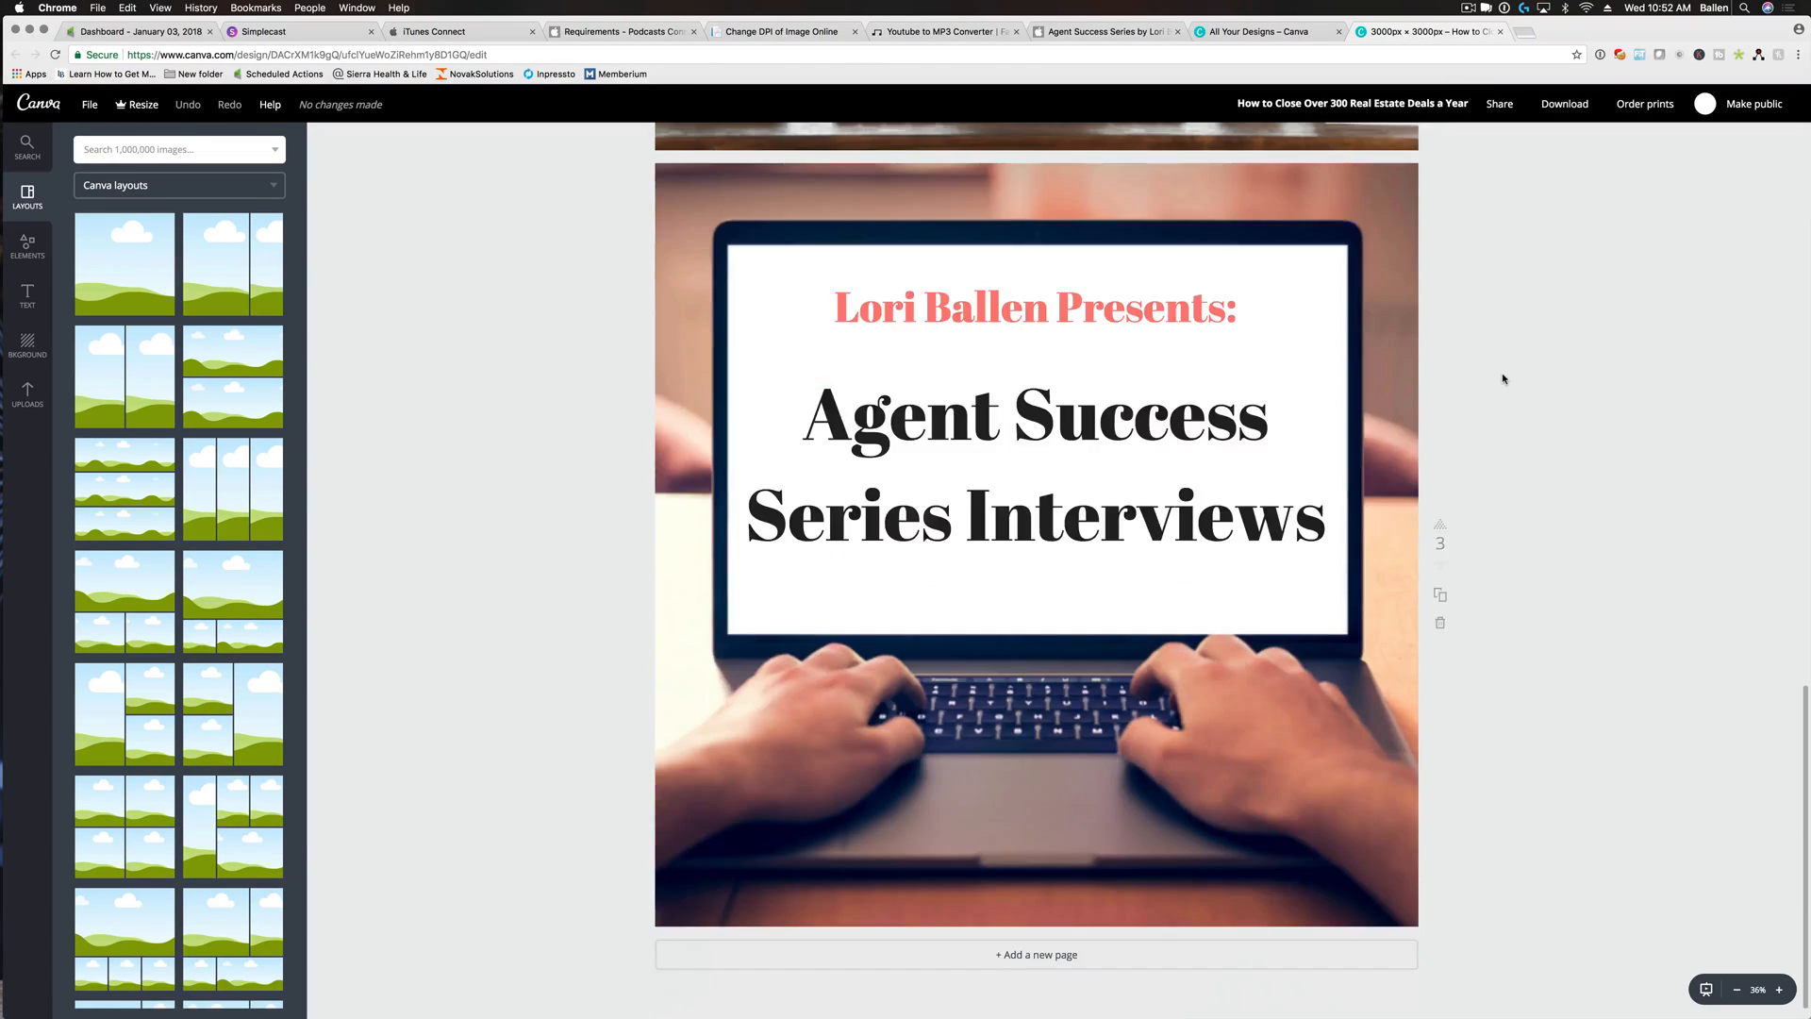
scroll("down", 3)
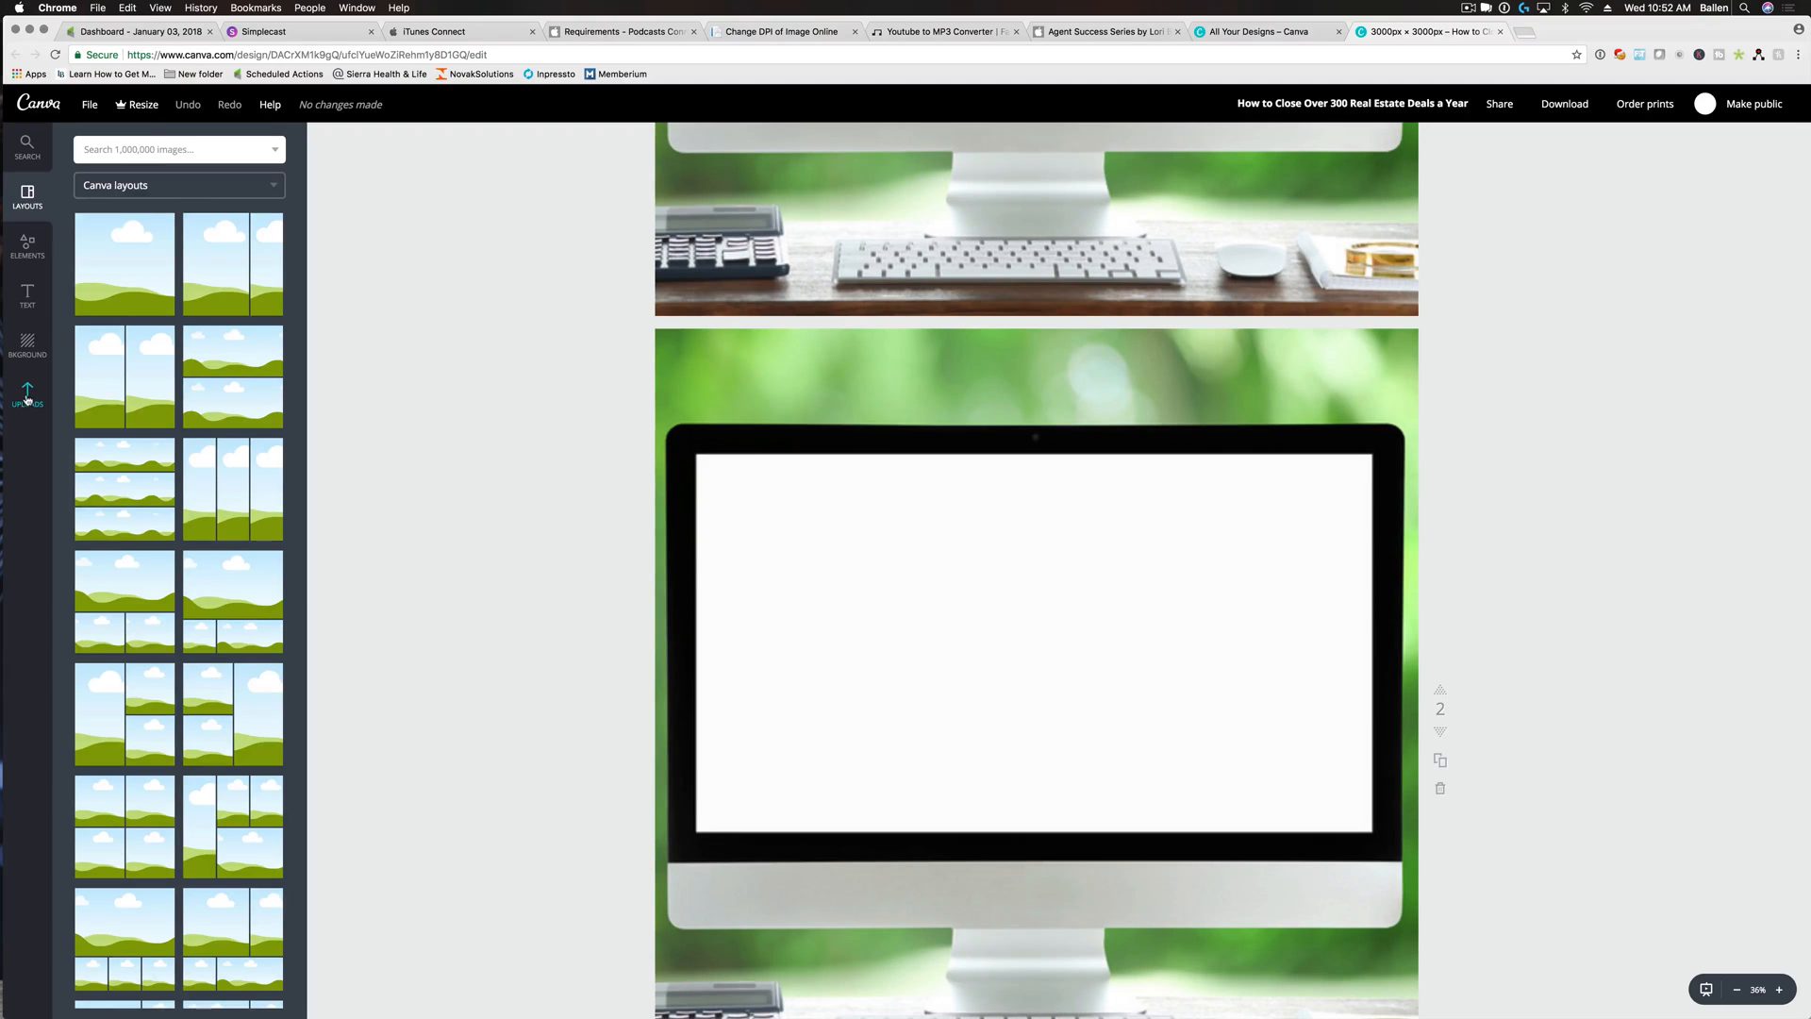
left_click(28, 341)
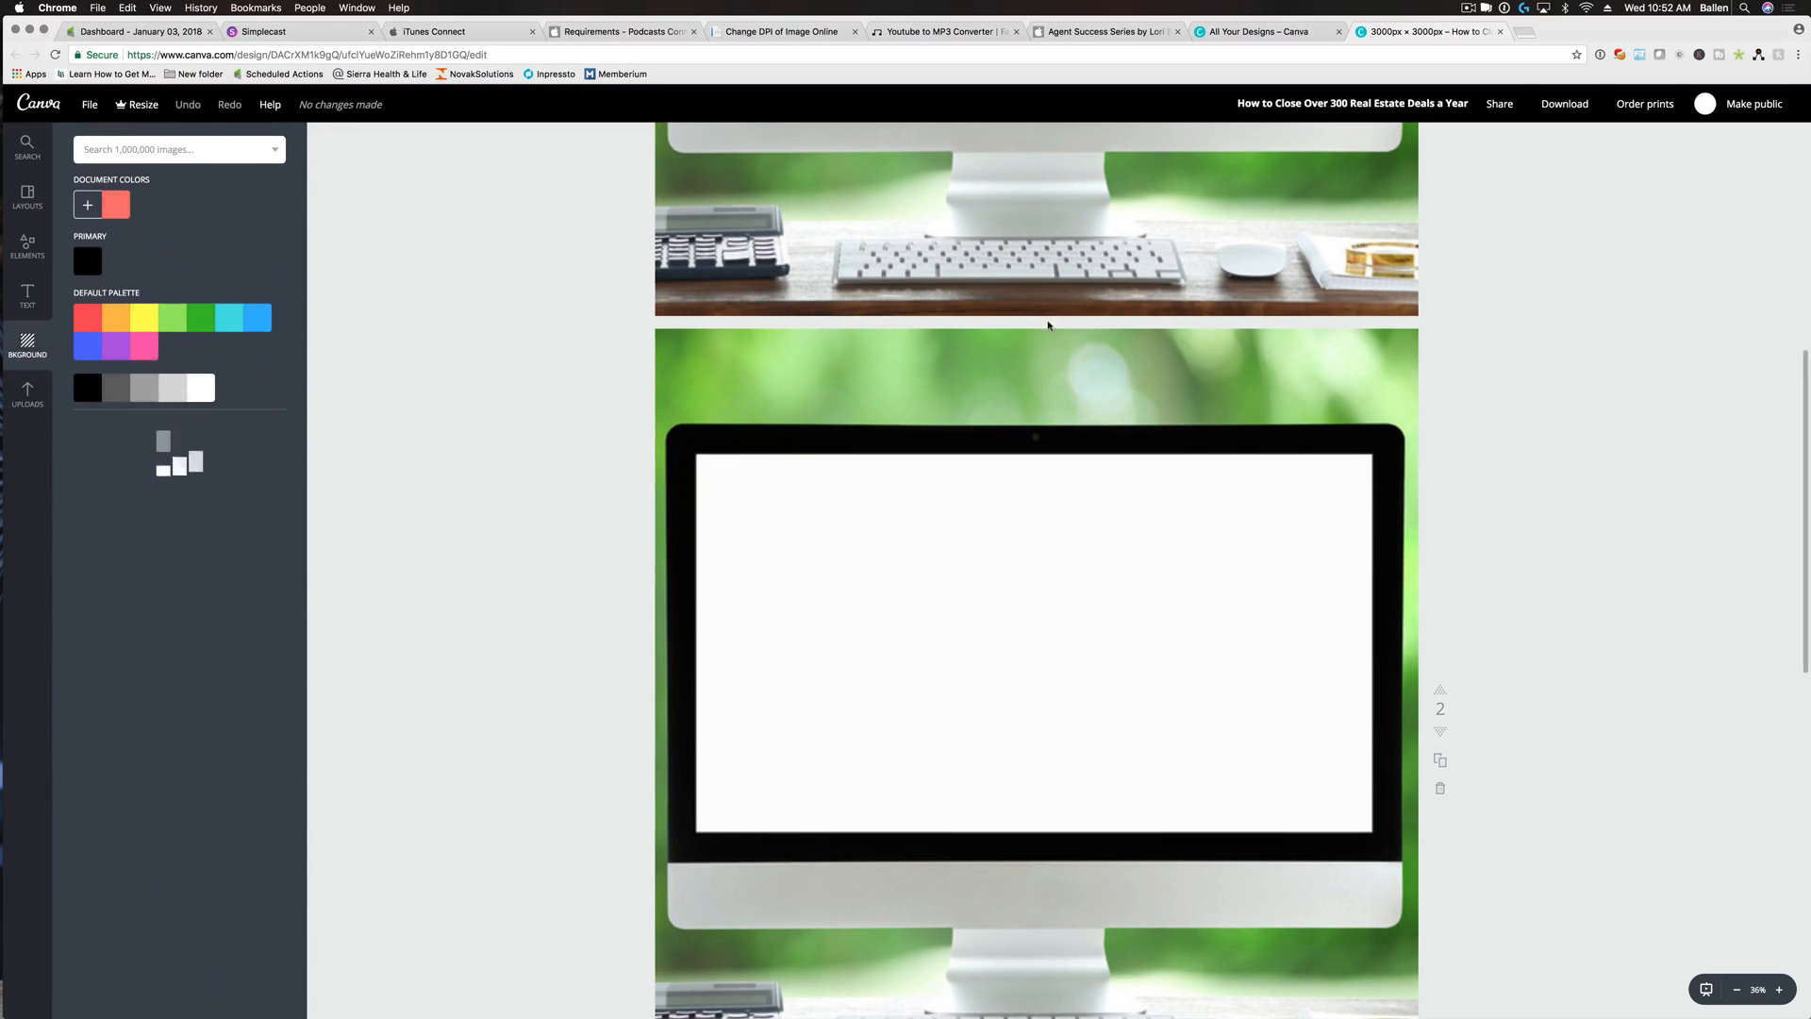
left_click(28, 294)
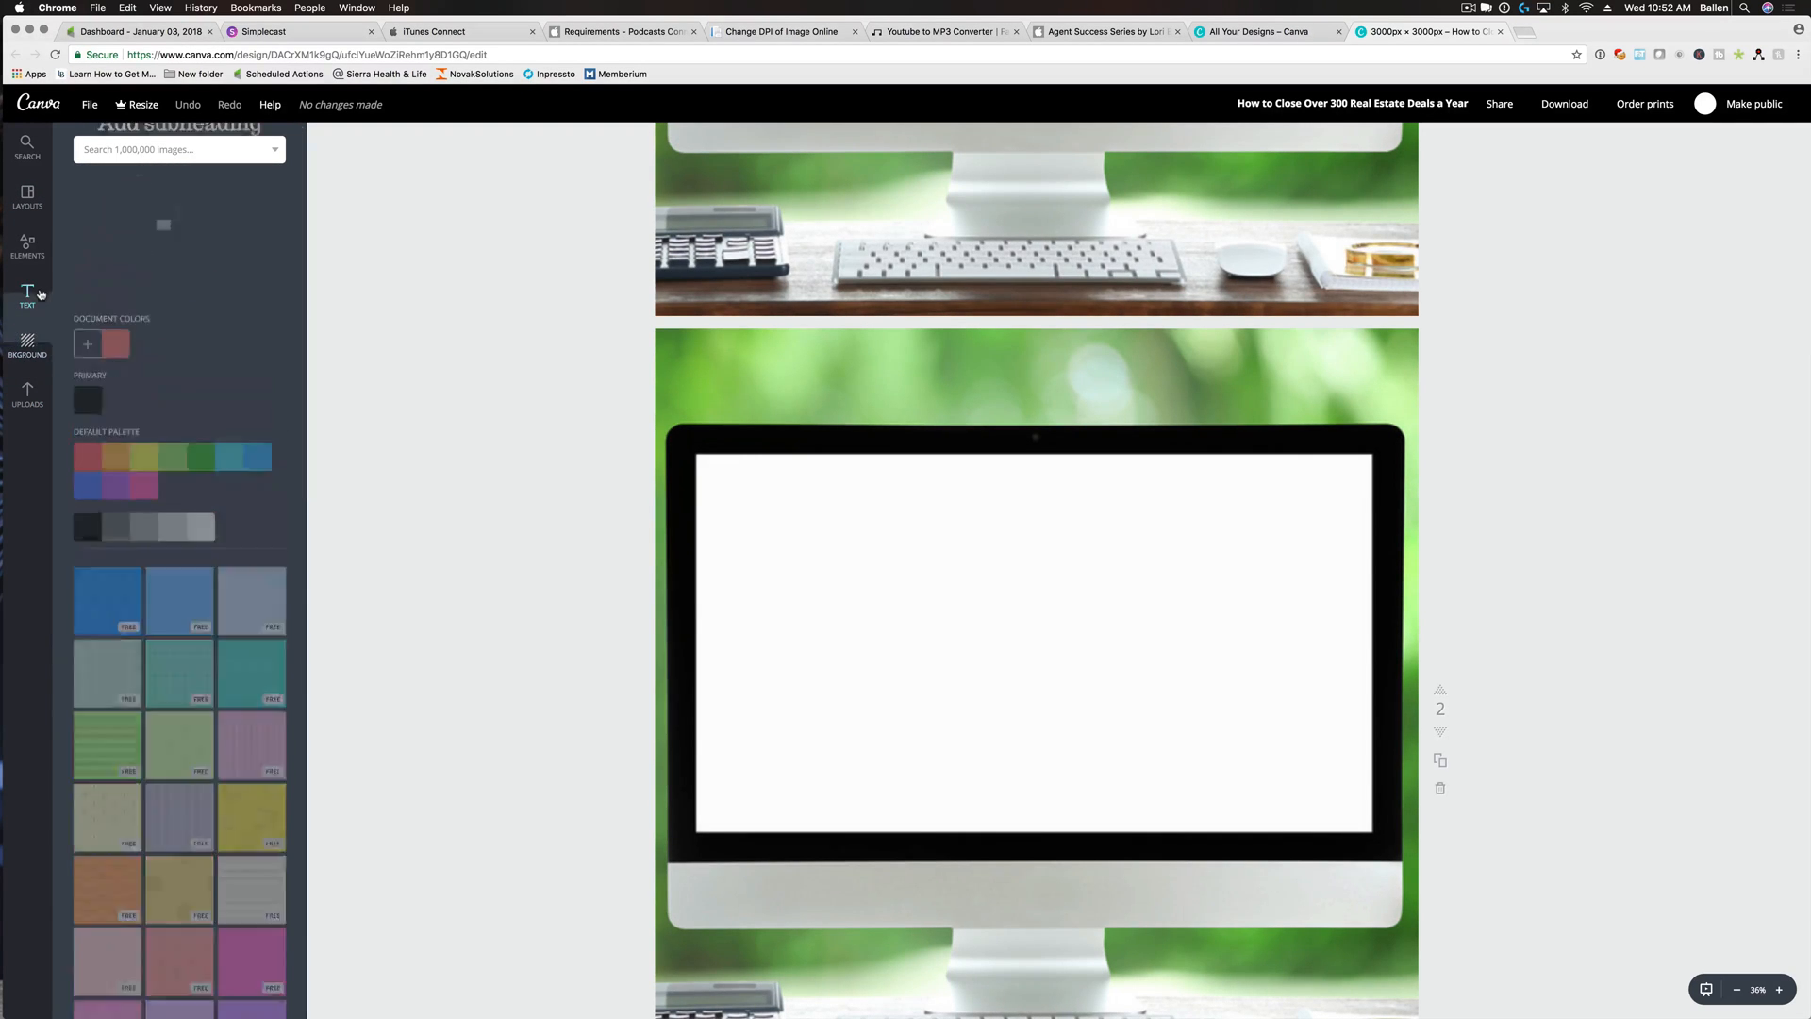
left_click(28, 291)
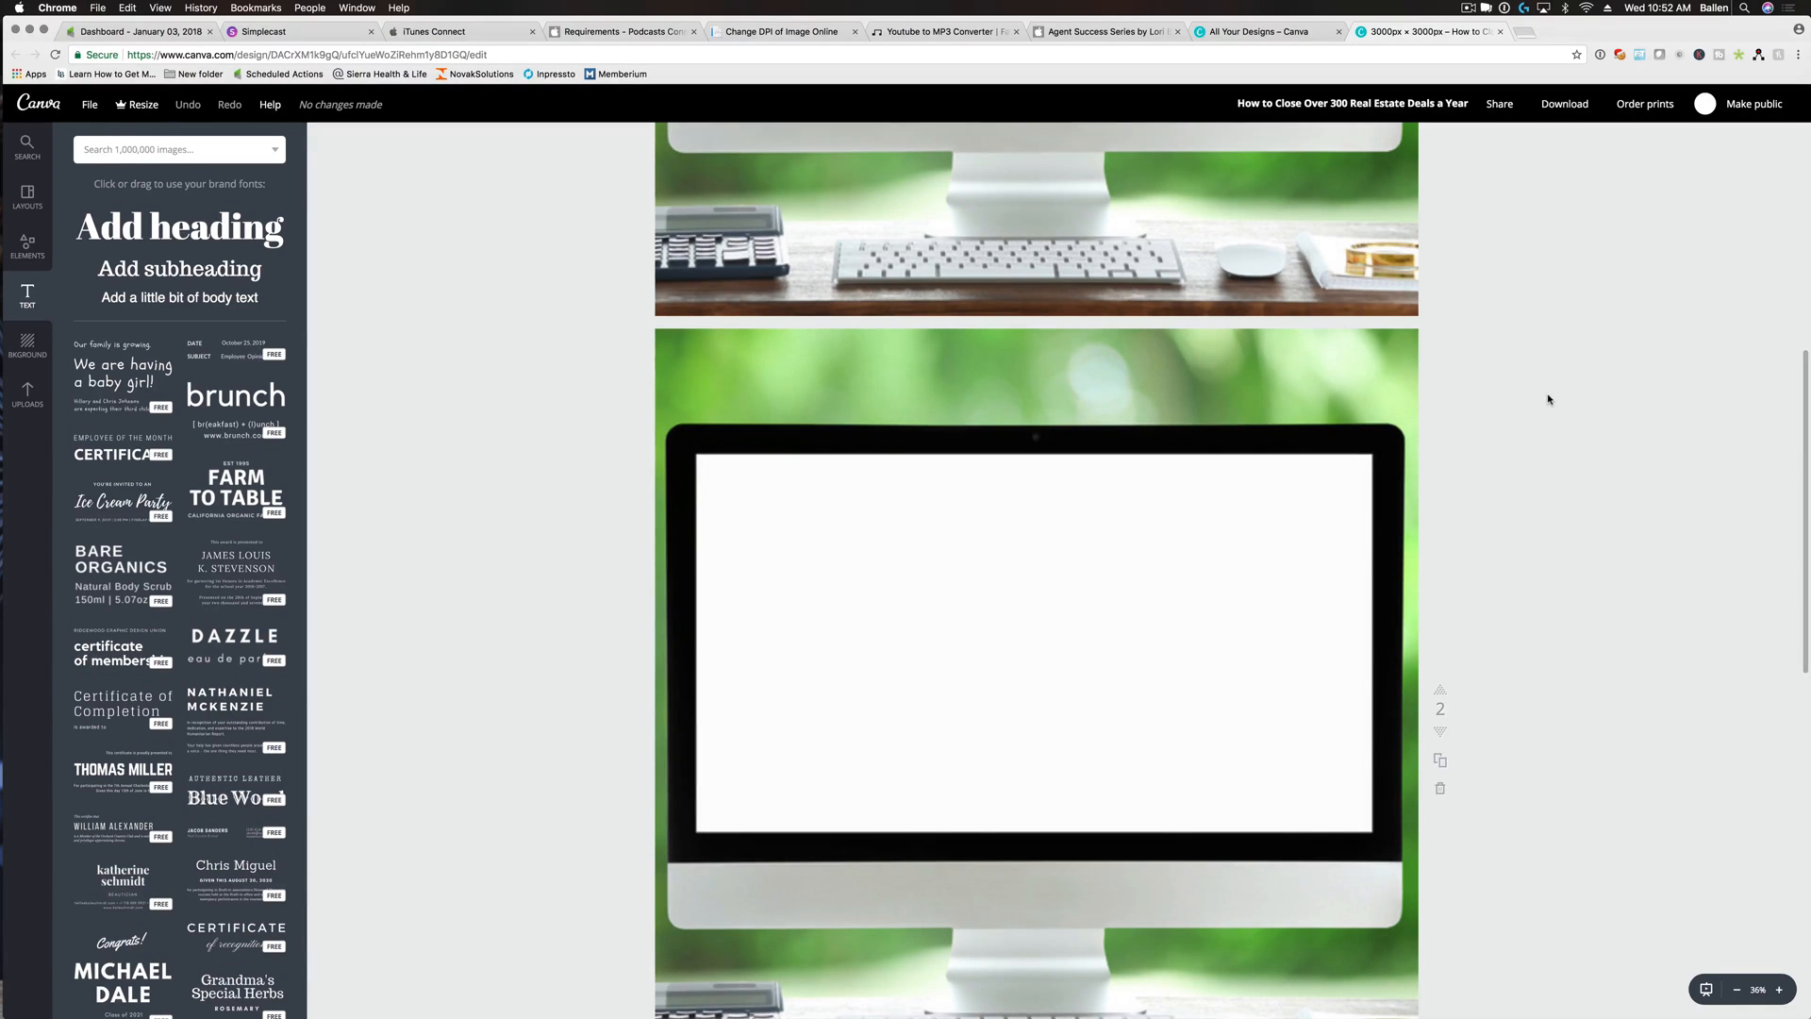
scroll("up", 3)
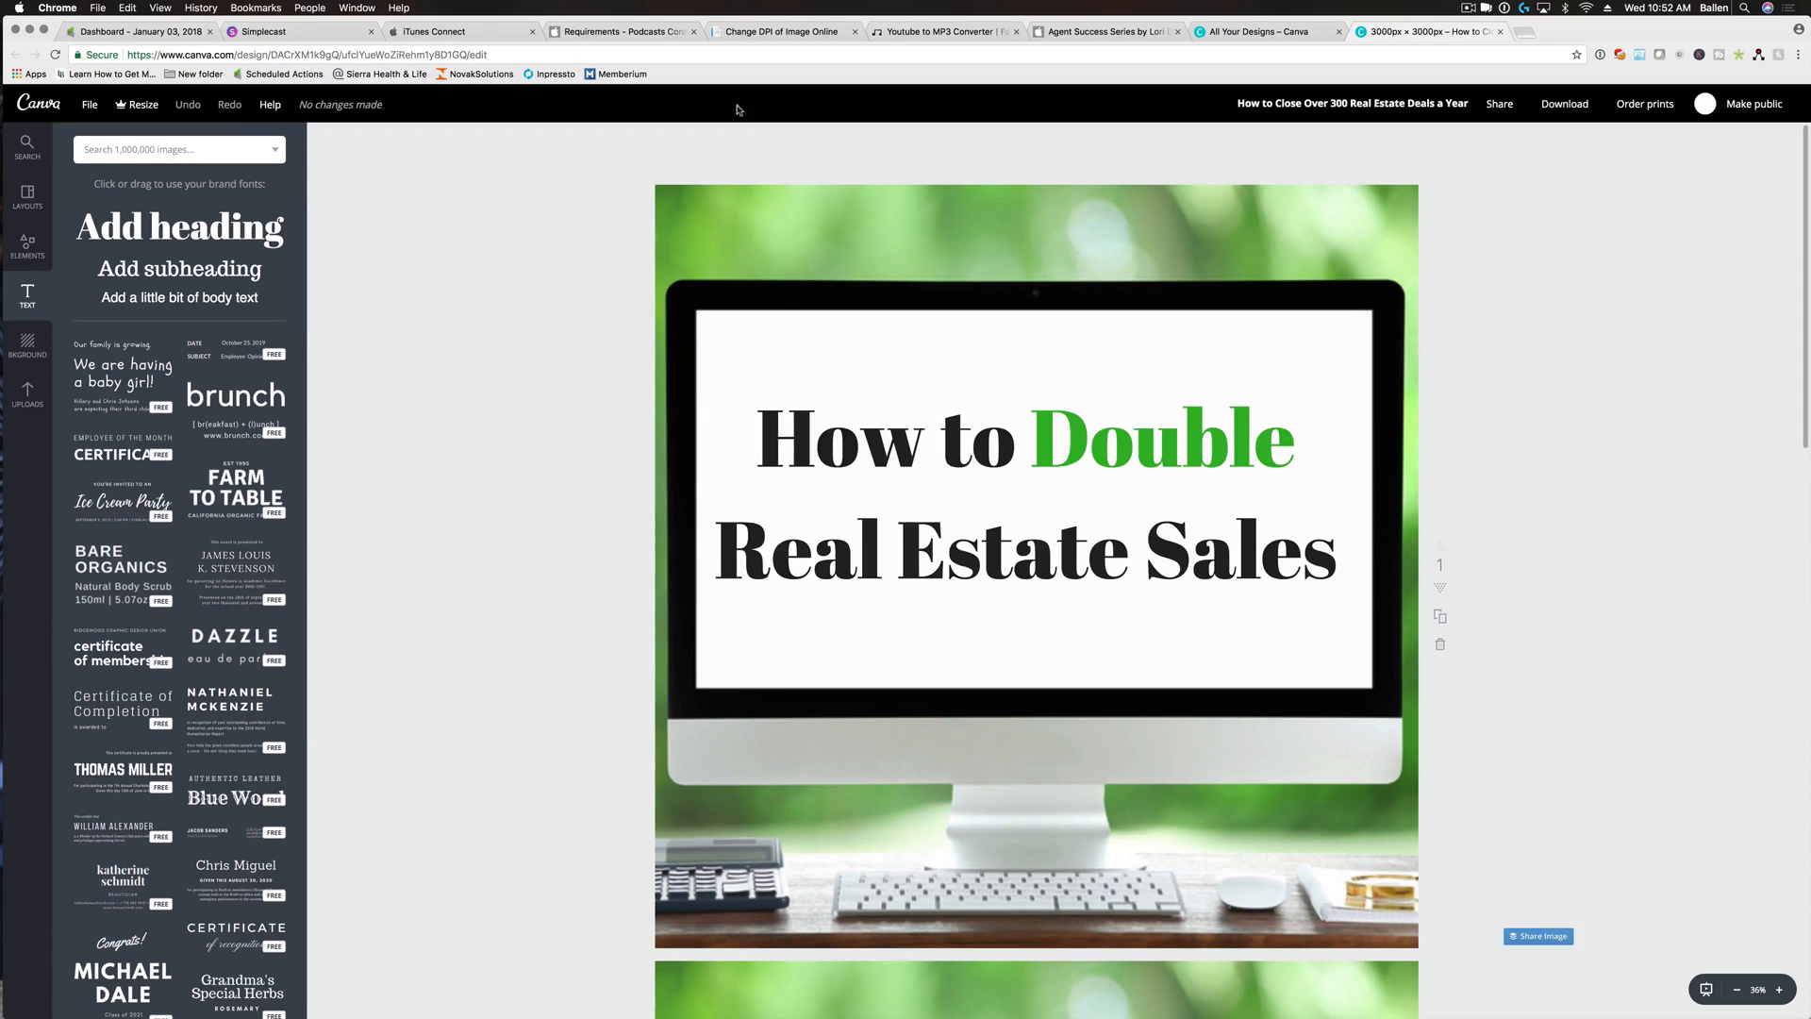
left_click(780, 31)
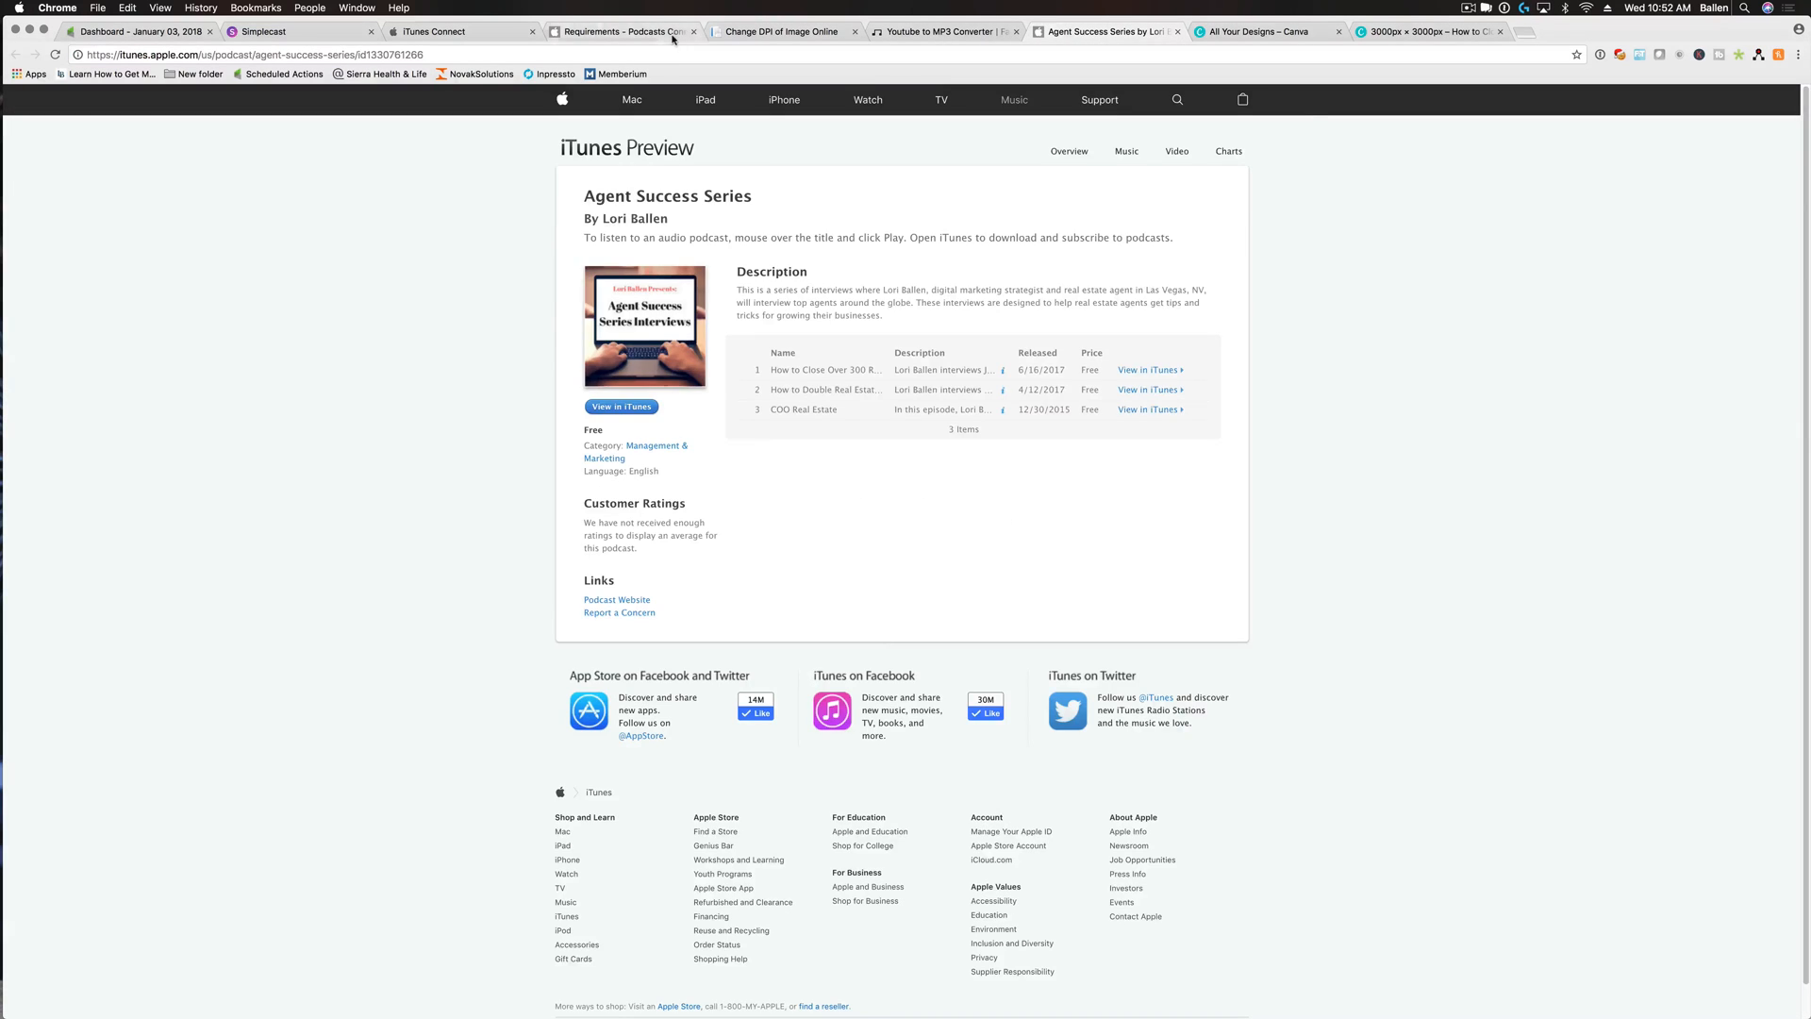
Revisit the Apple artwork requirements, then move to the Change DPI converter tab.
left_click(621, 31)
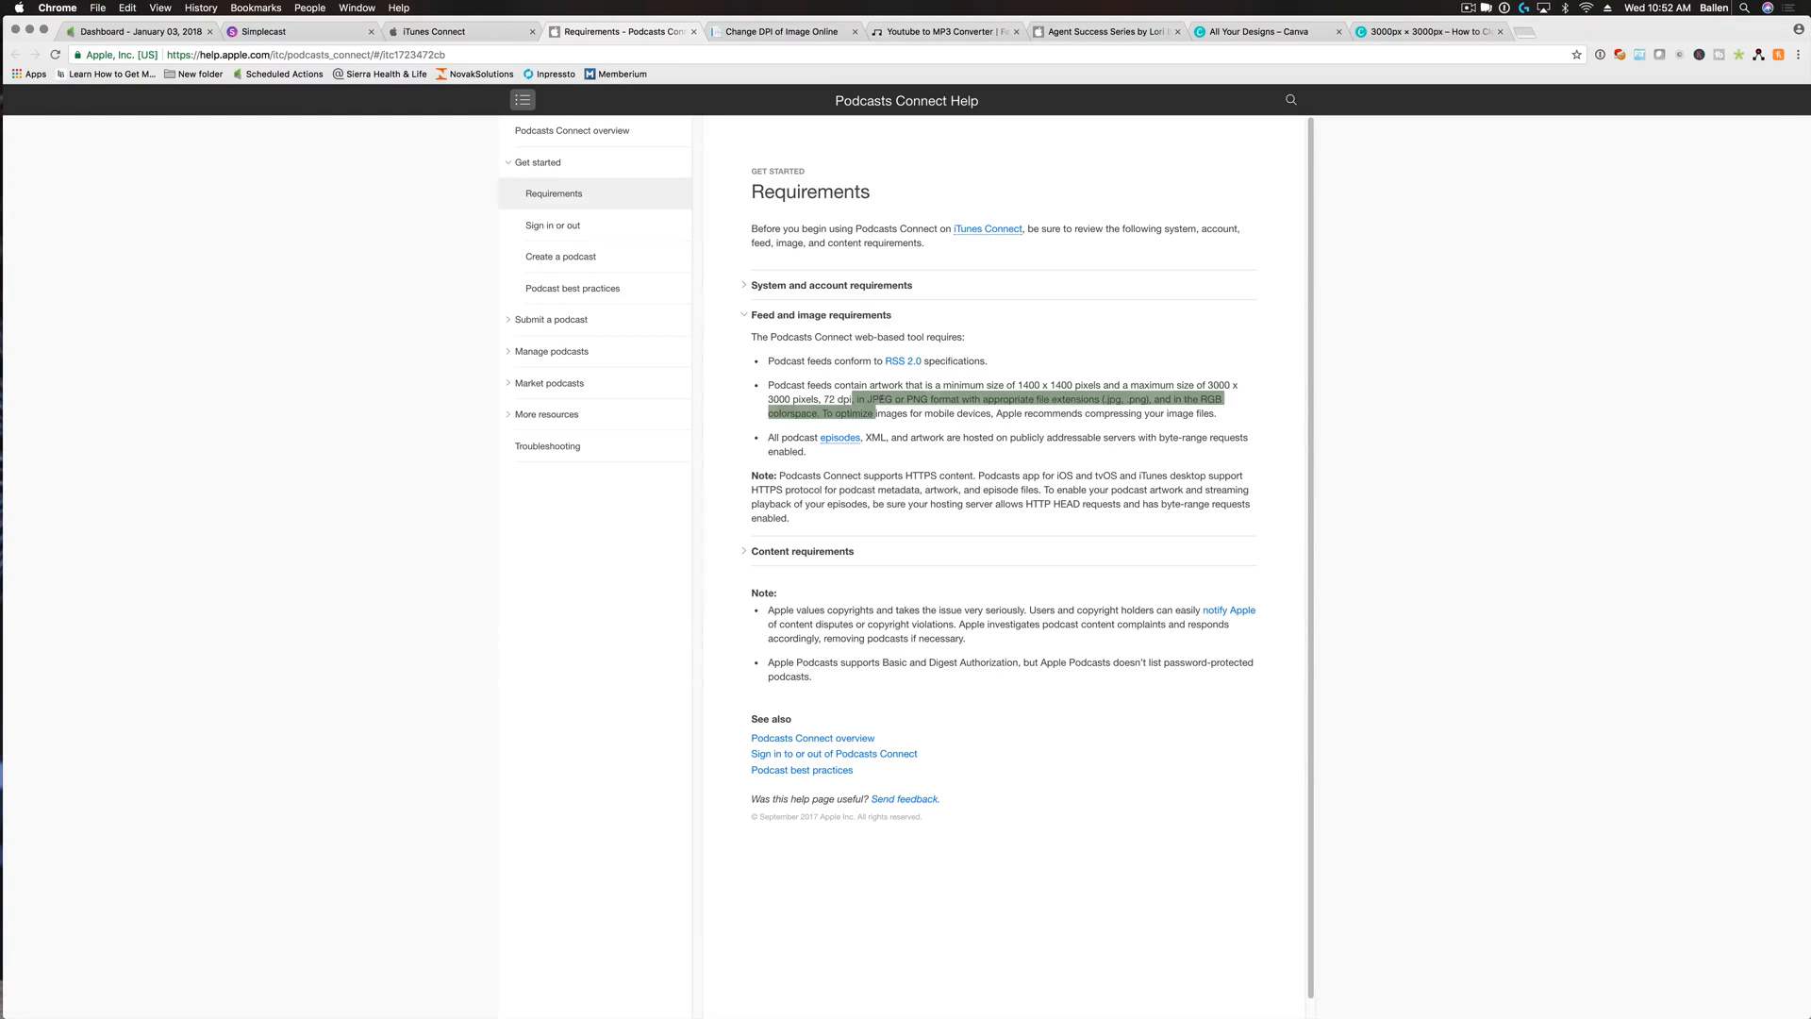
left_click(778, 31)
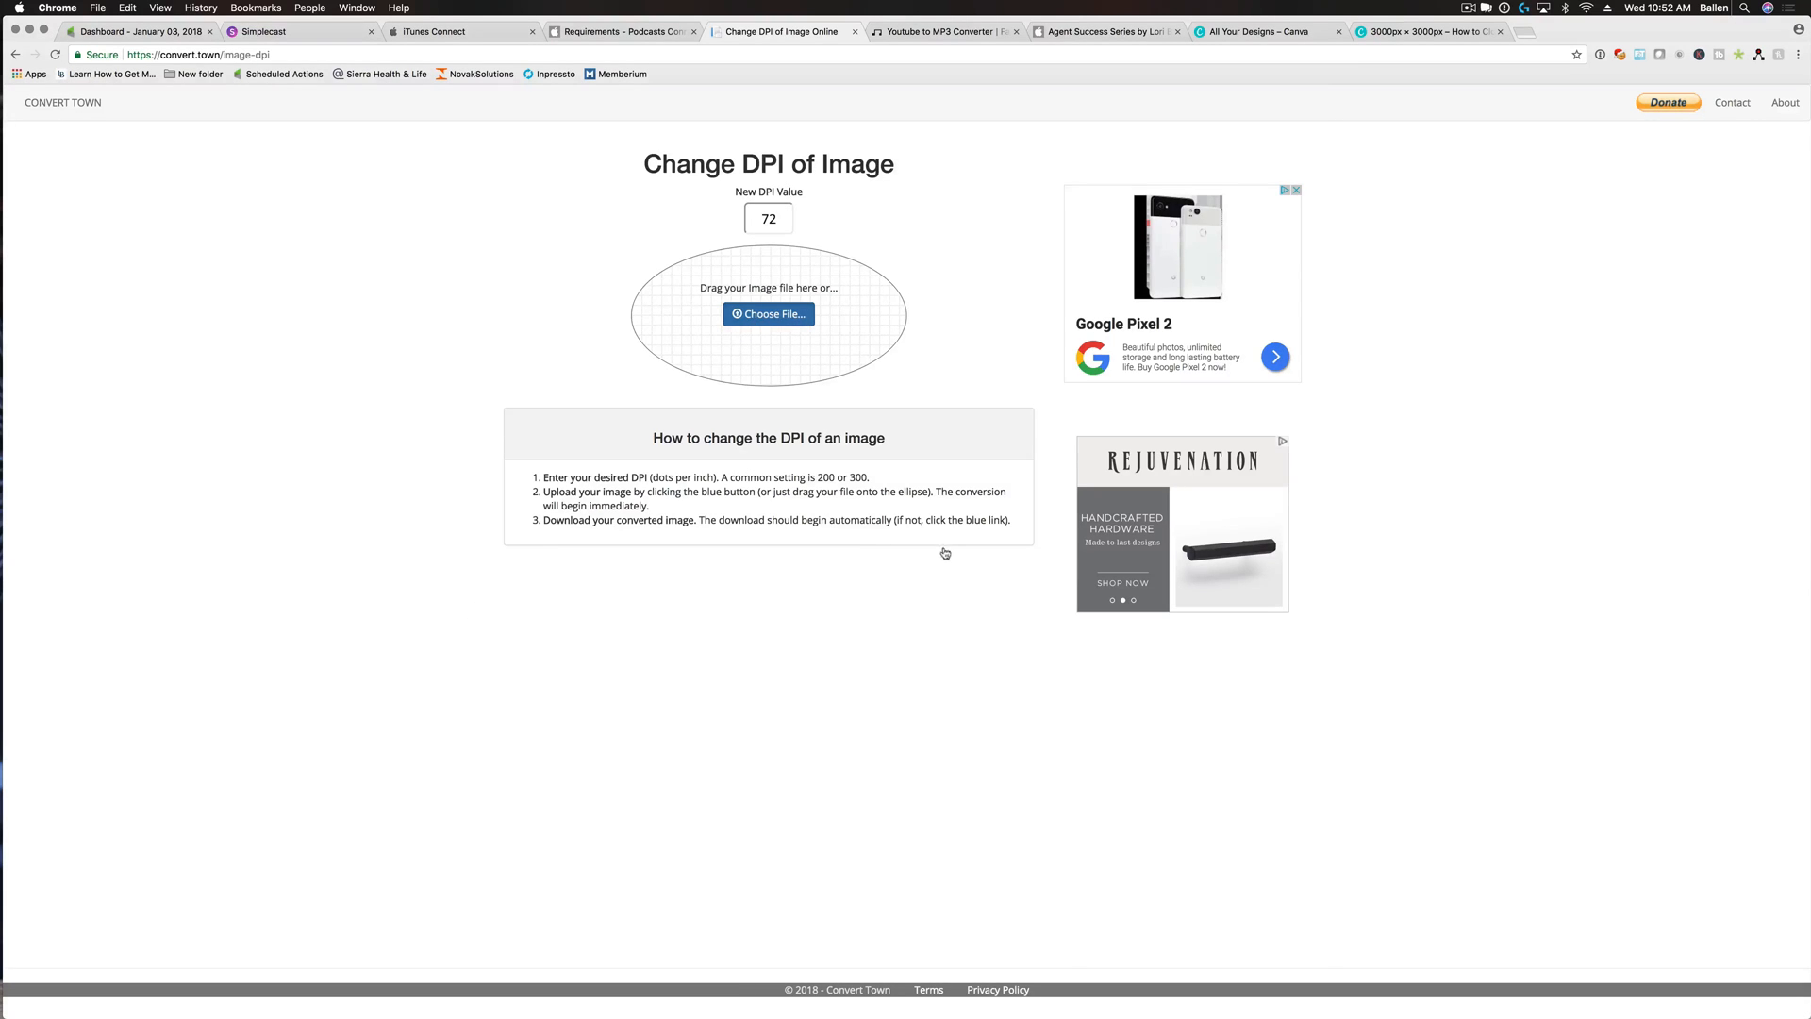
Choose the exported PNG for 72 DPI conversion in Convert Town, then return to Simplecast.
left_click(768, 313)
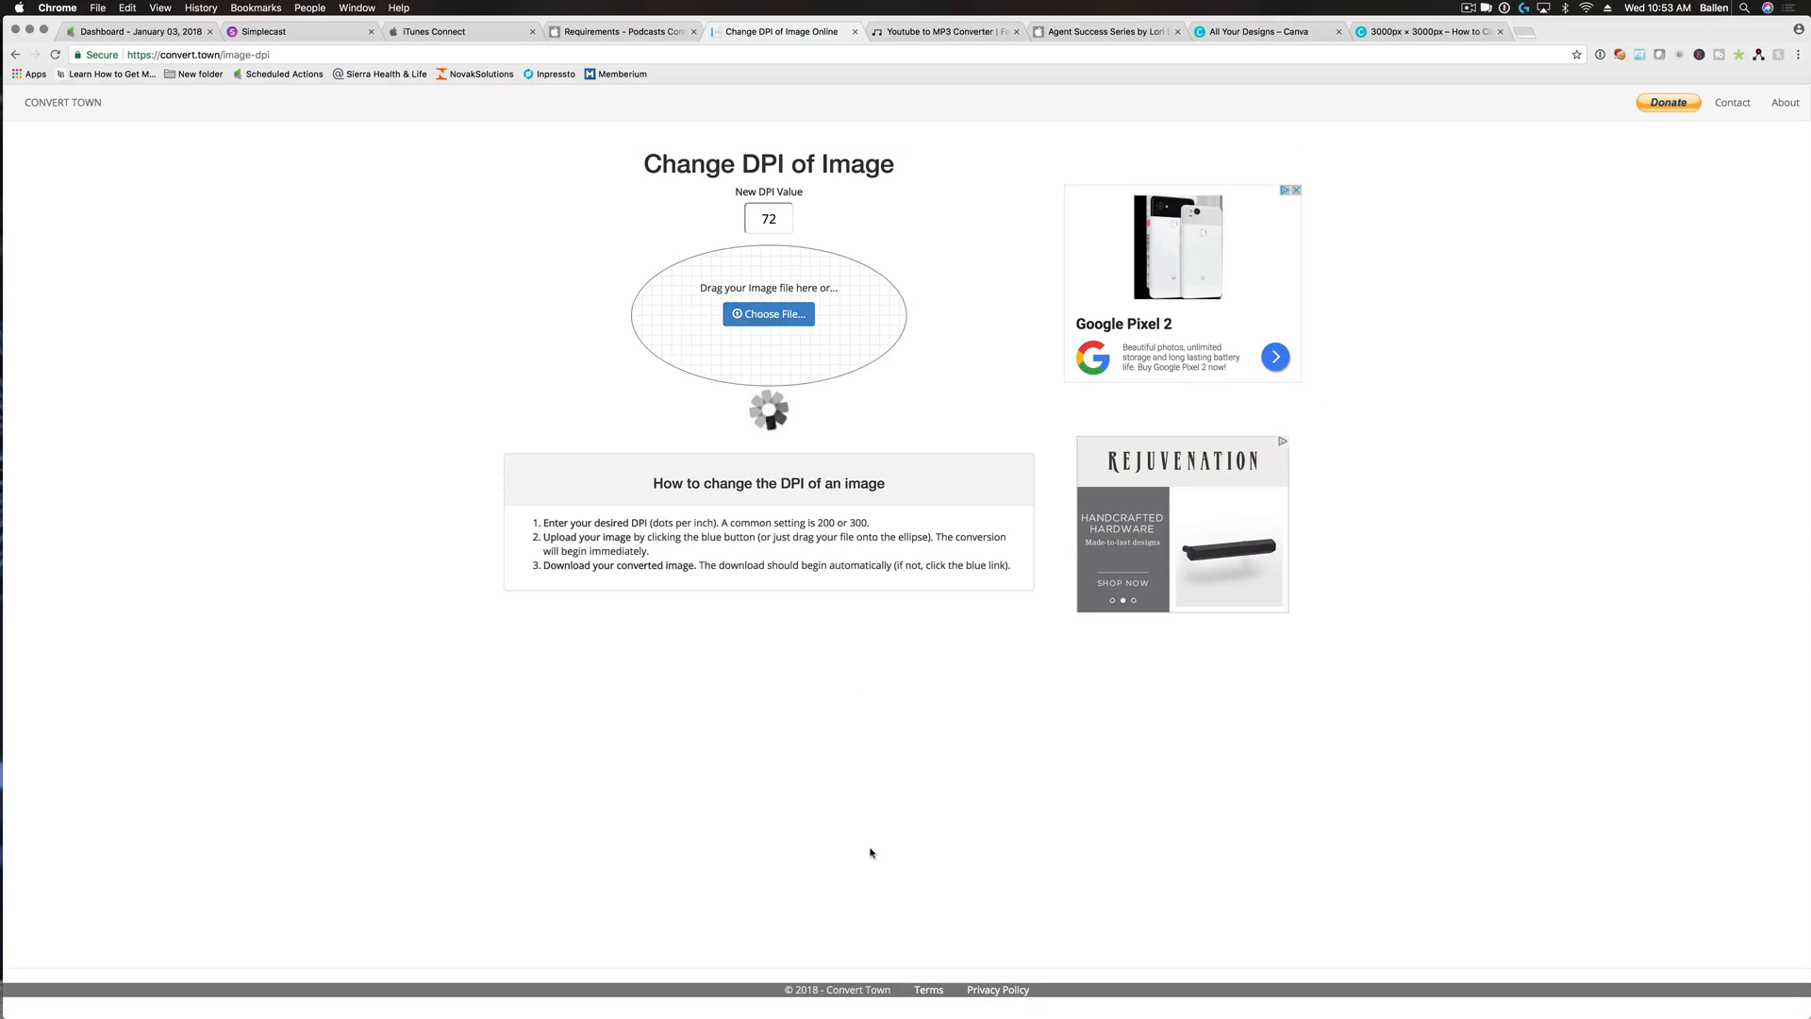
mouse_move(812, 783)
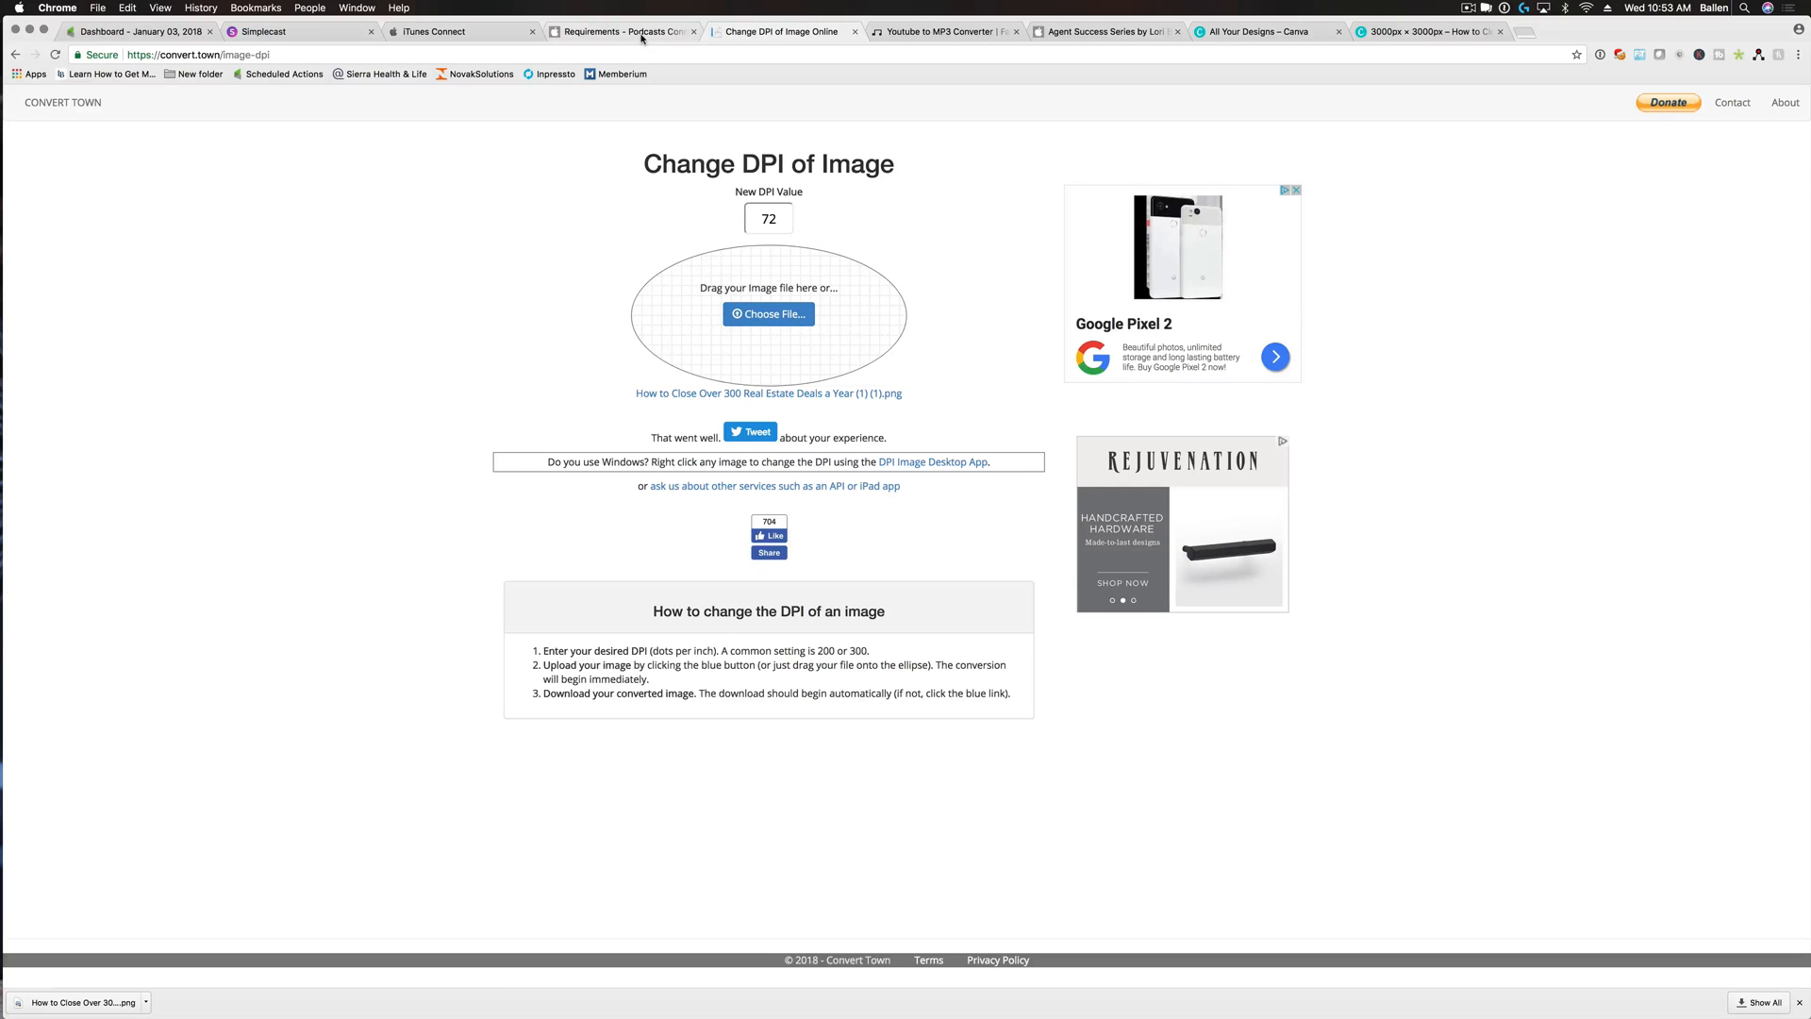
left_click(266, 31)
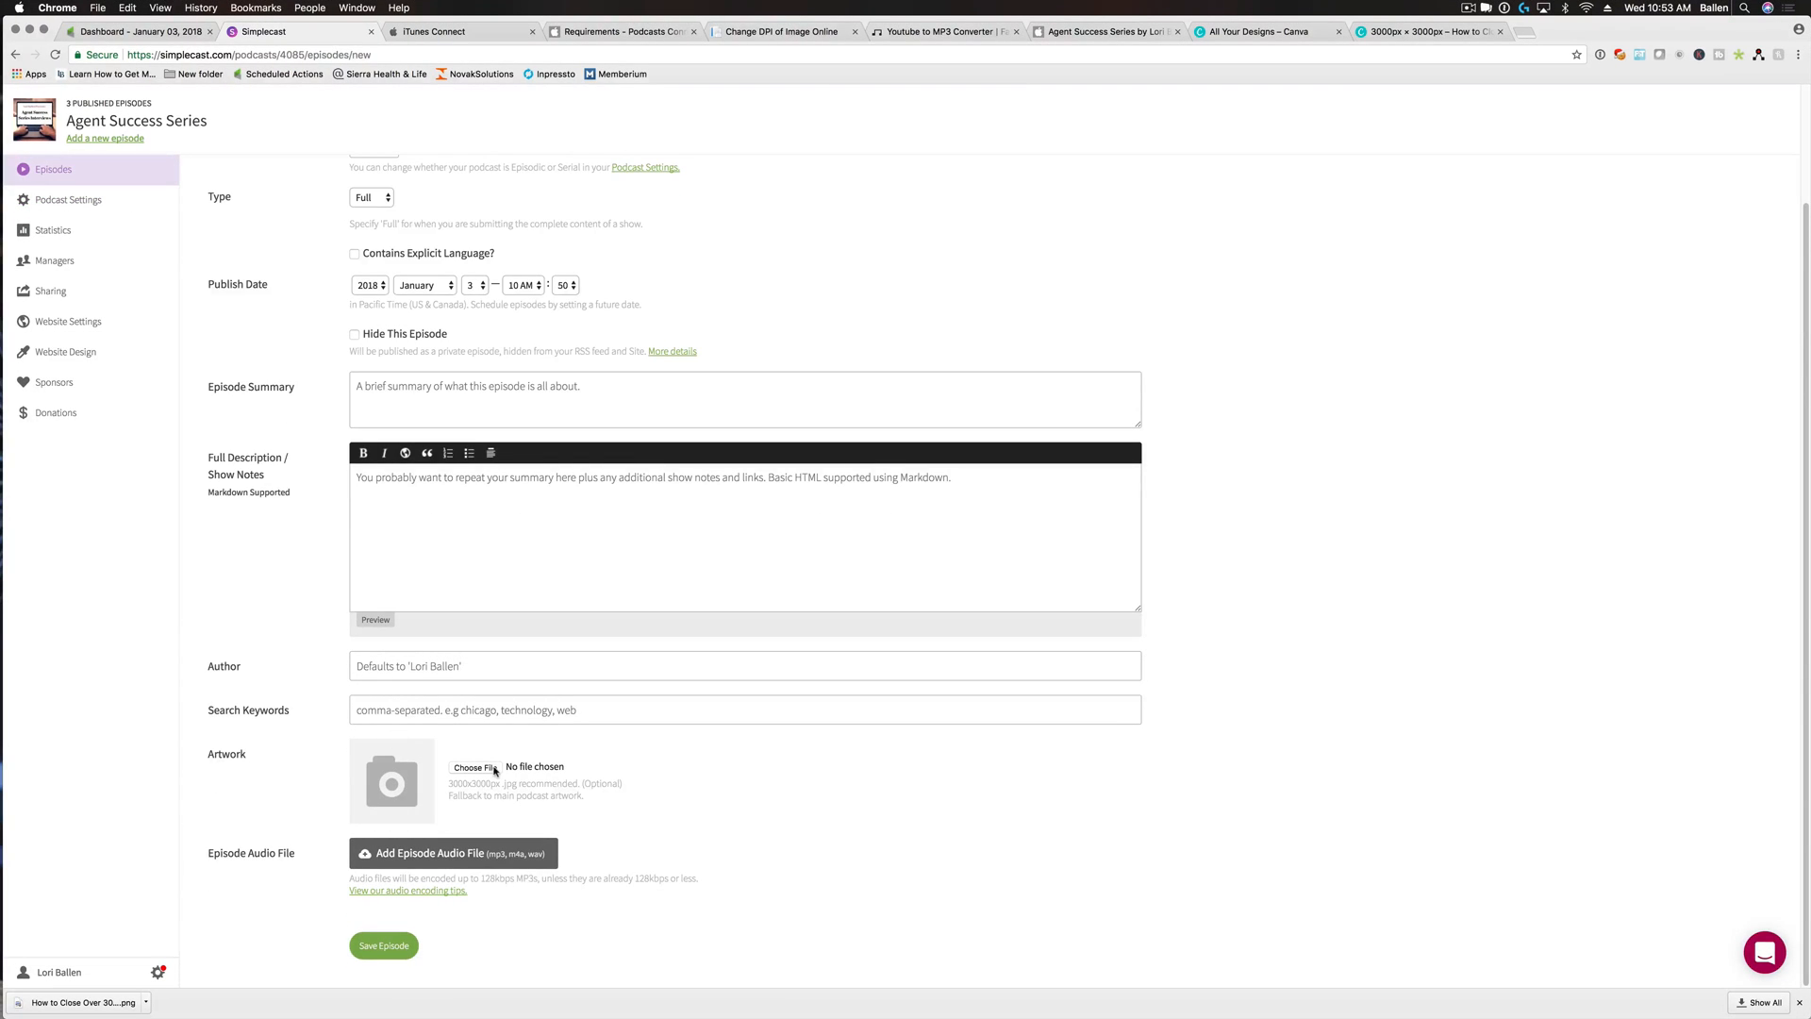
left_click(61, 199)
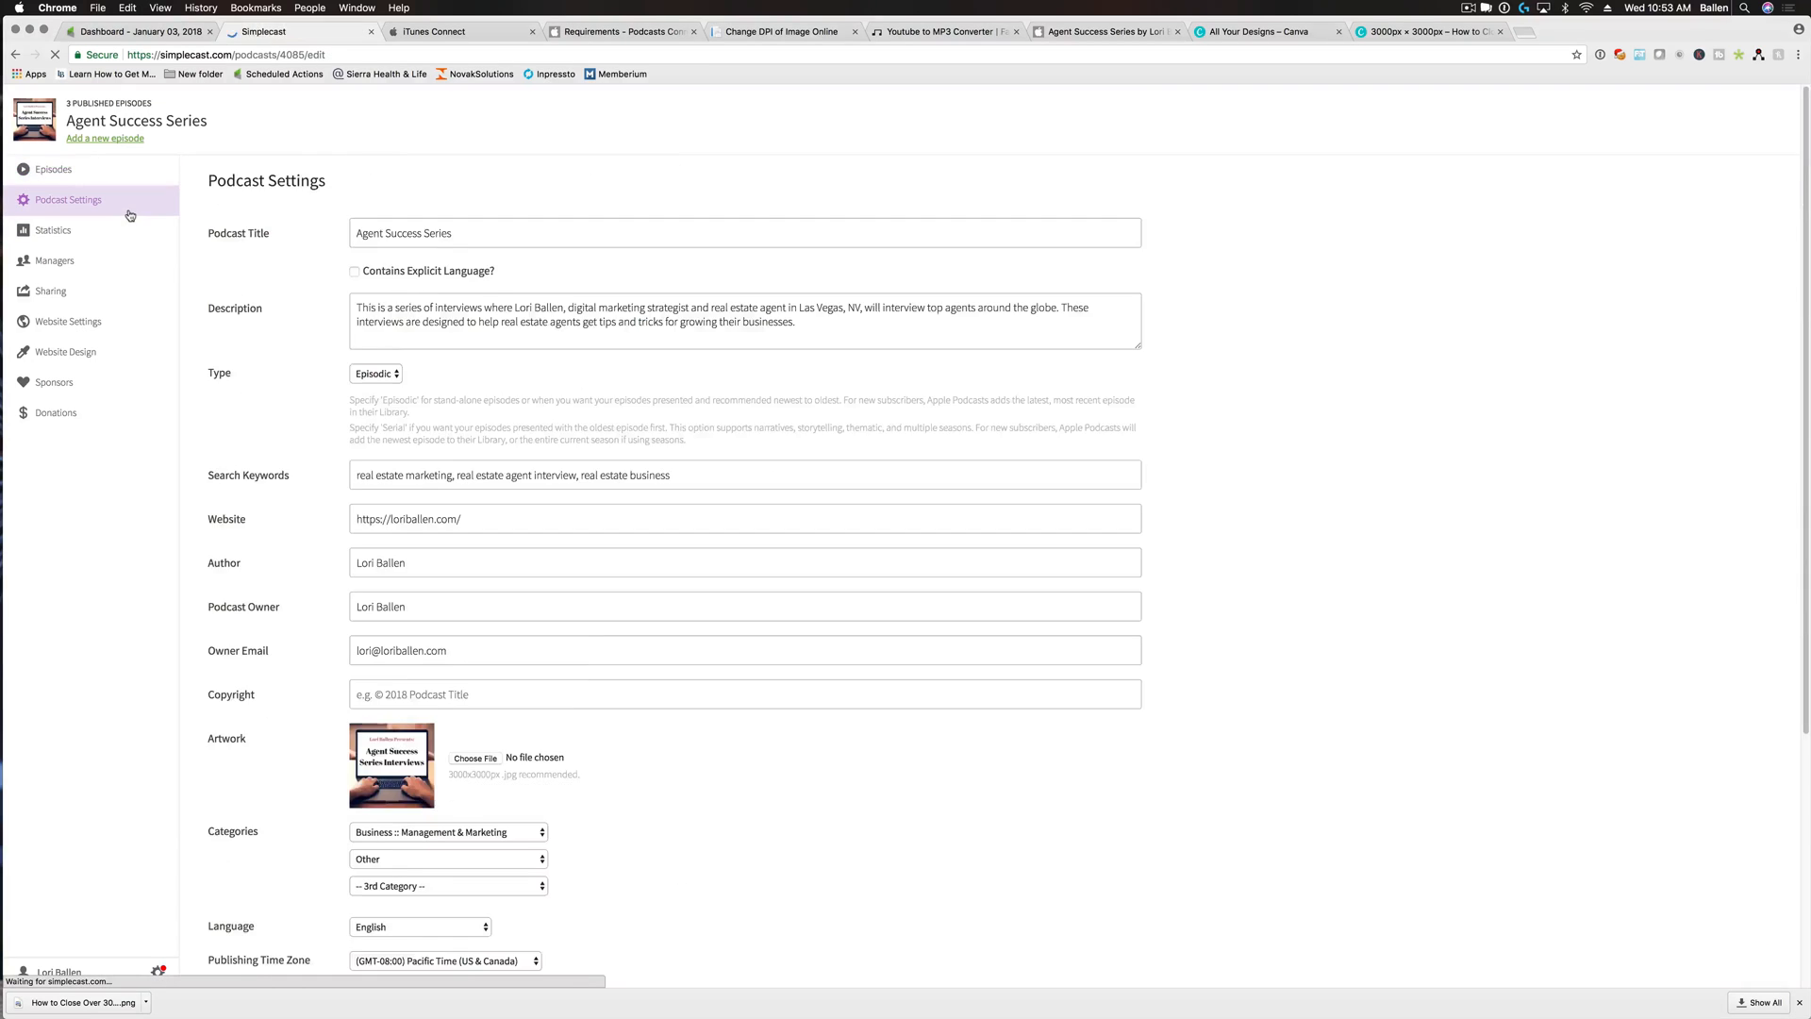
scroll("down", 3)
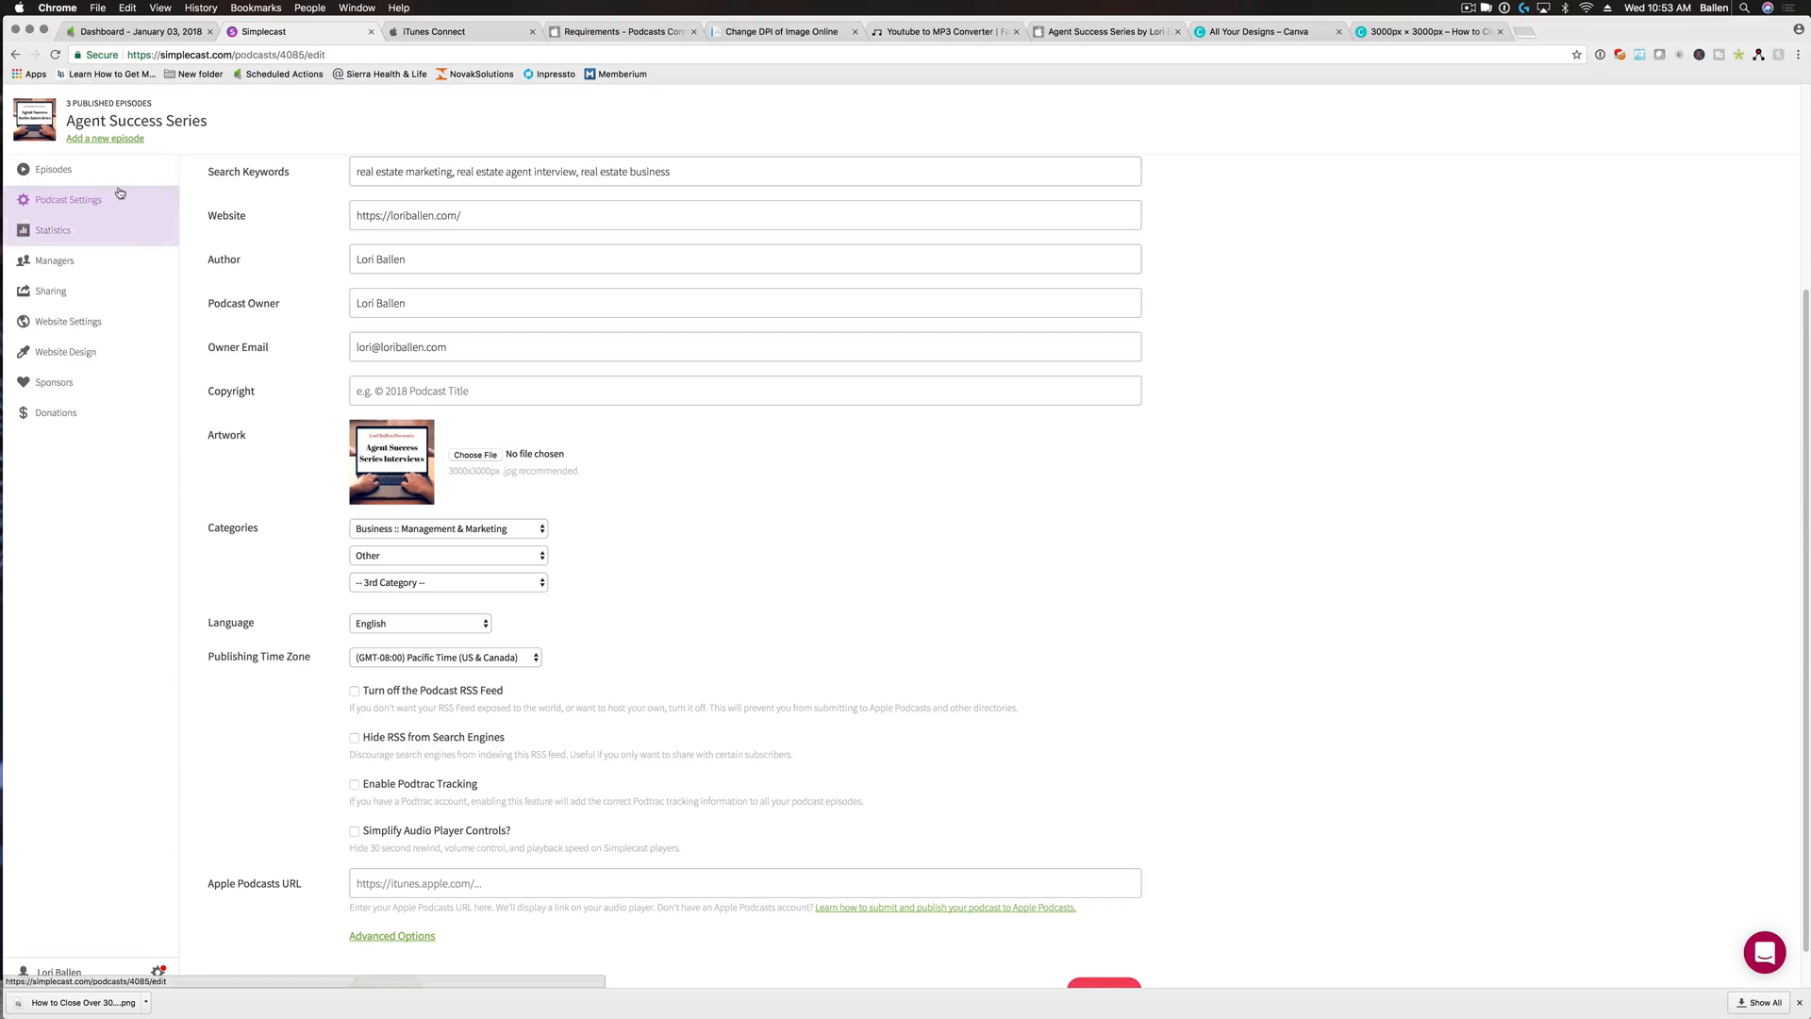
left_click(52, 168)
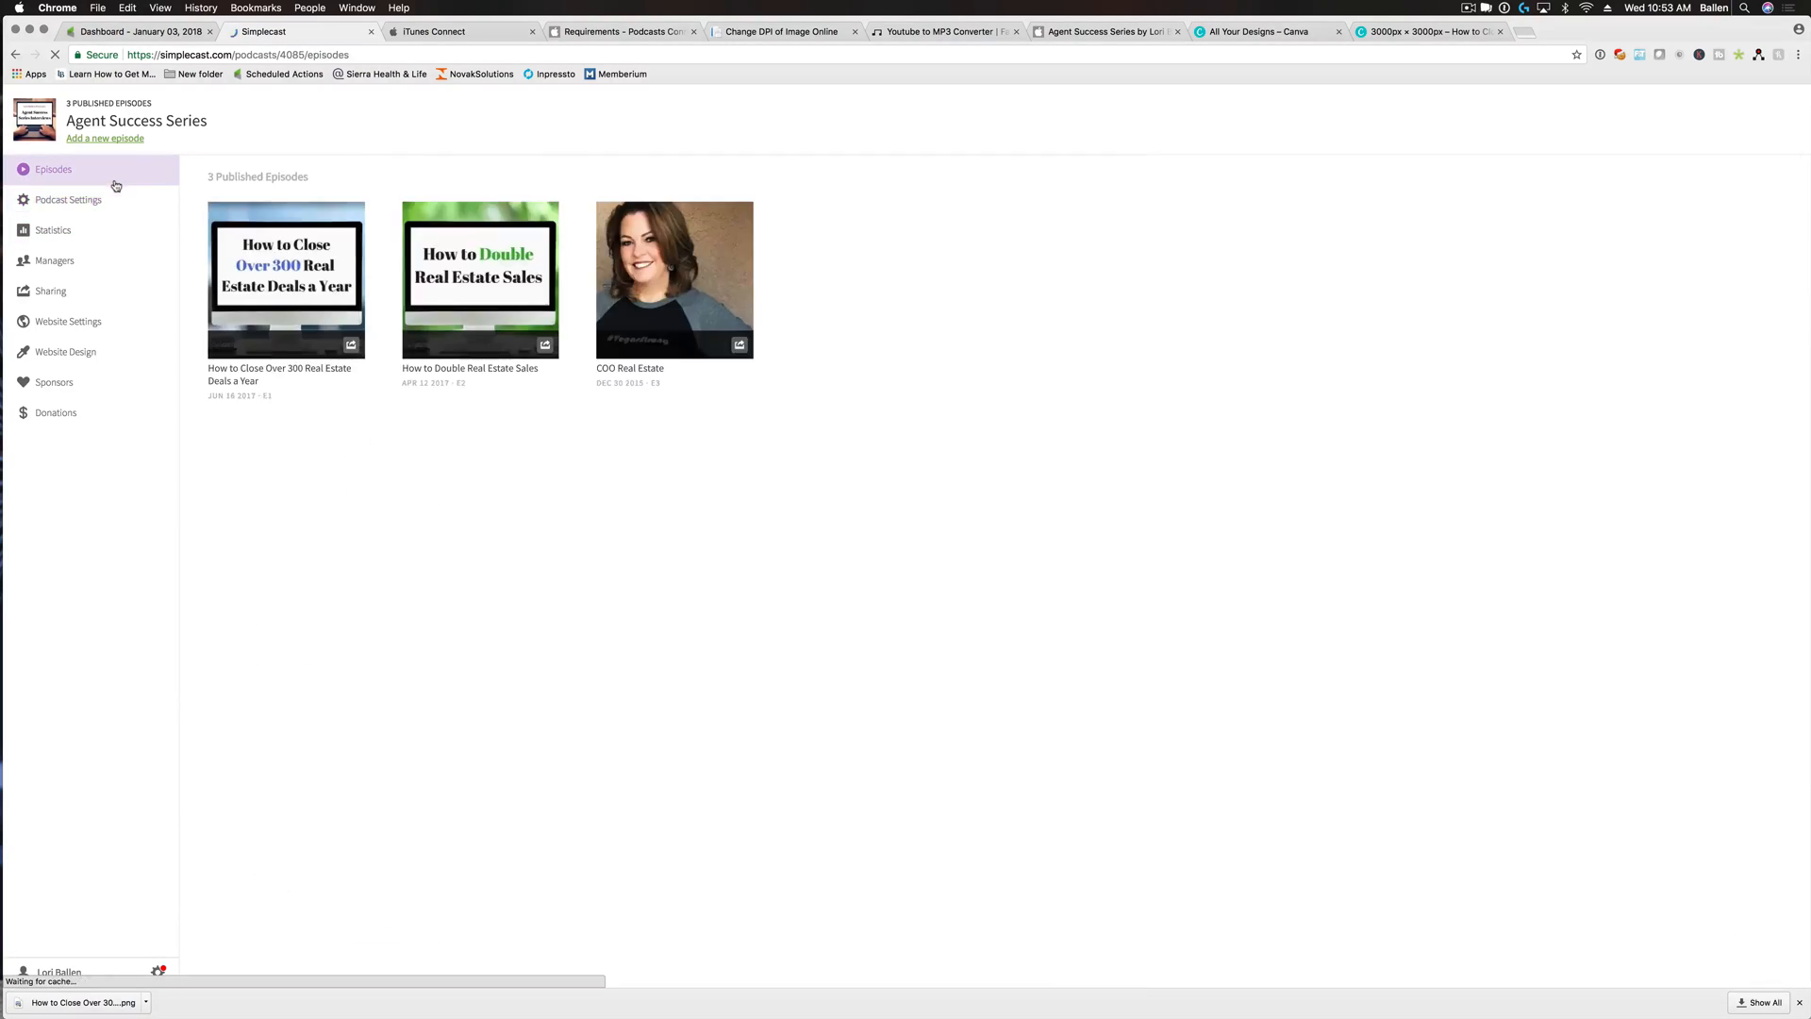
left_click(103, 137)
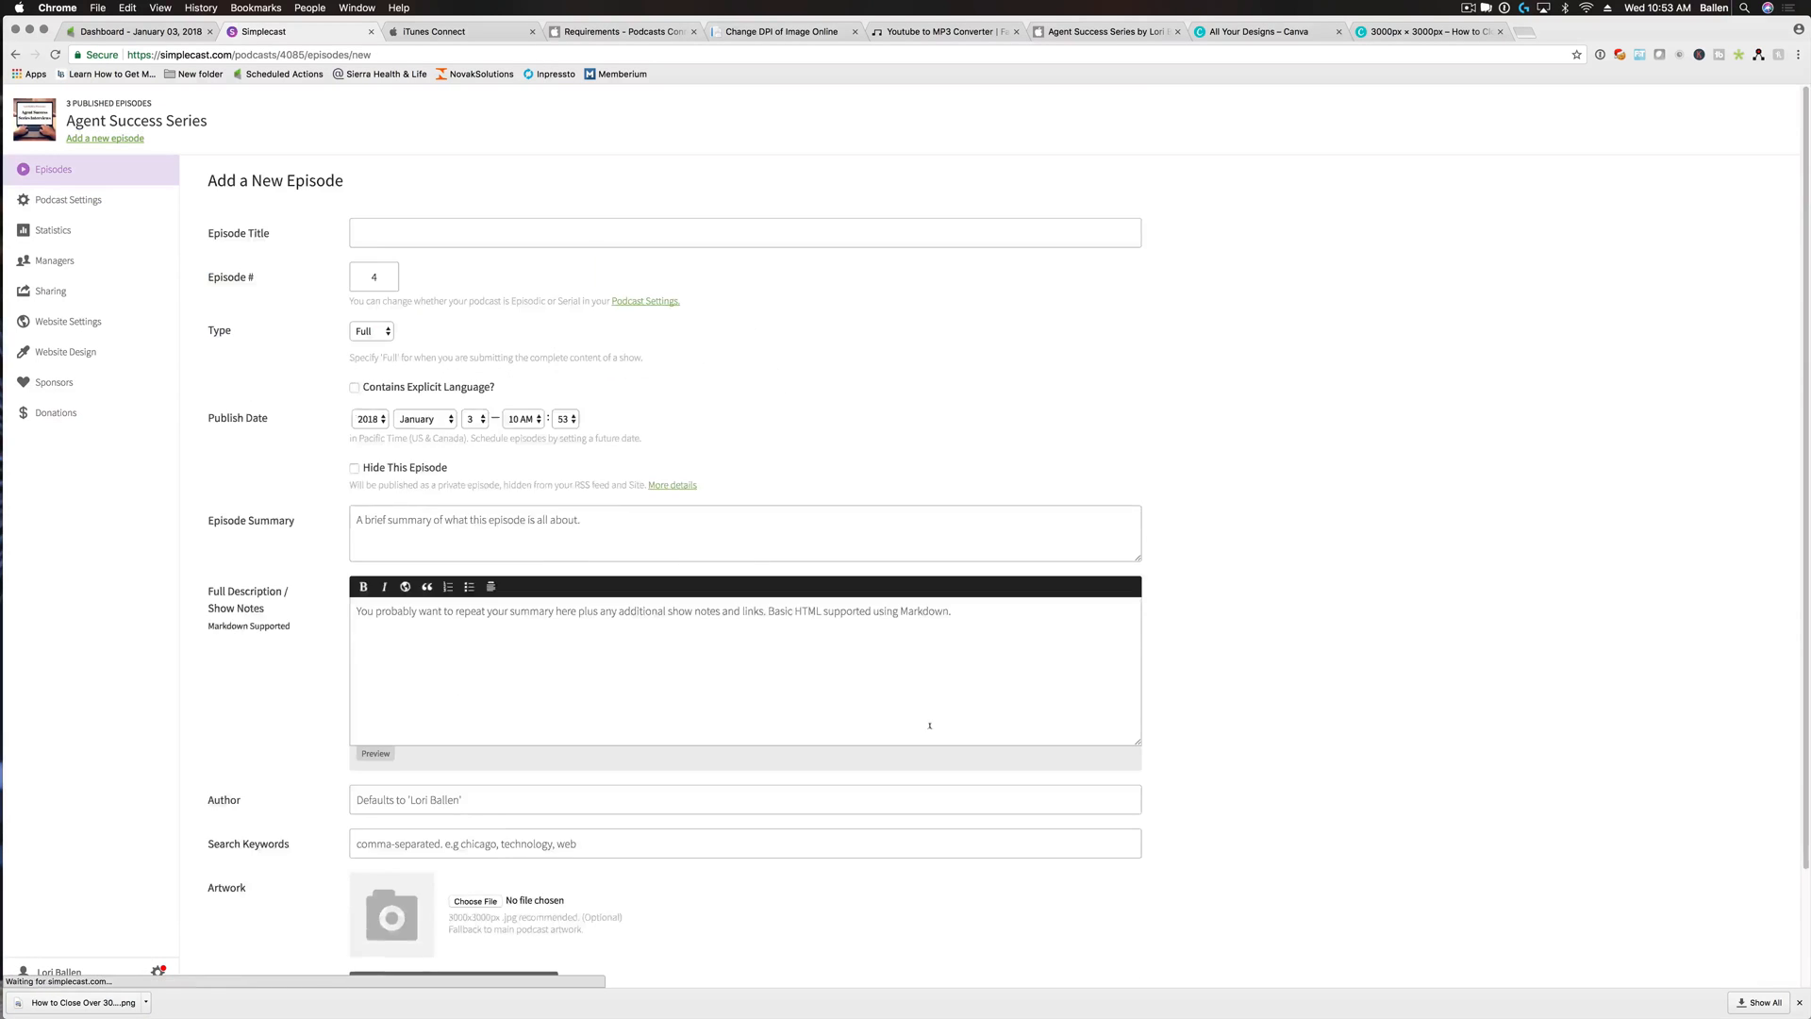
scroll("down", 3)
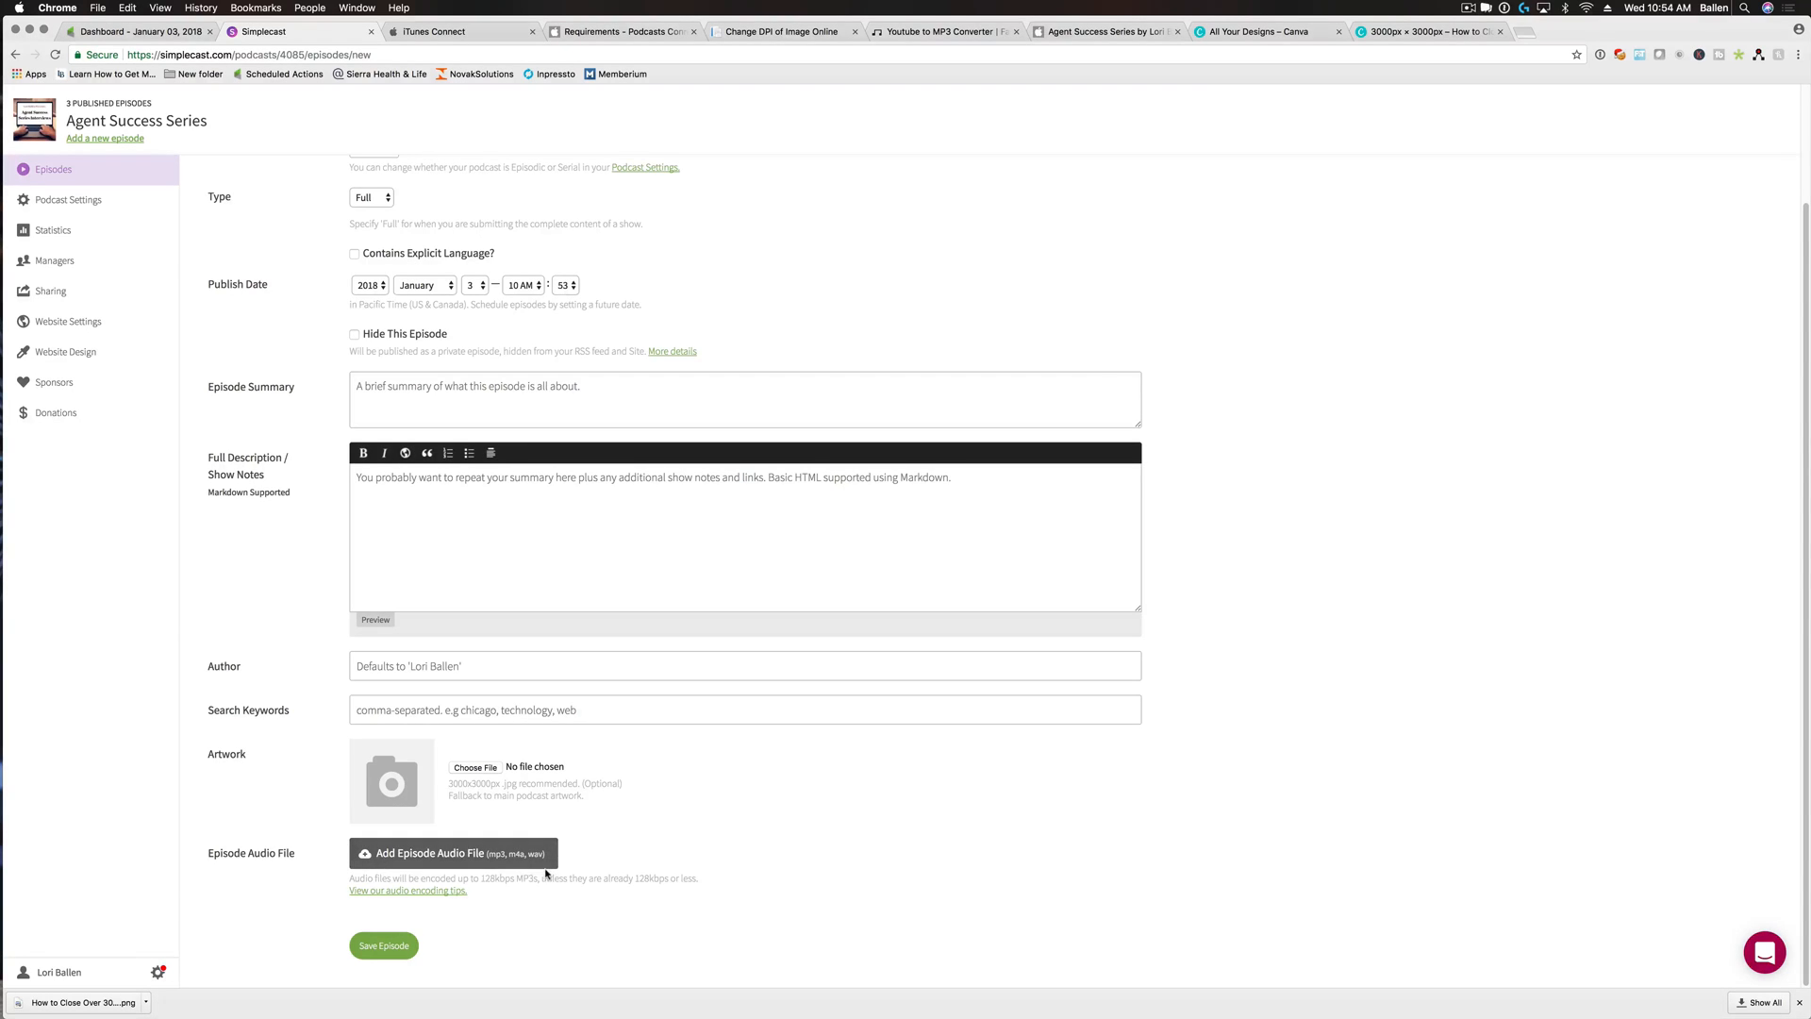
mouse_move(600, 832)
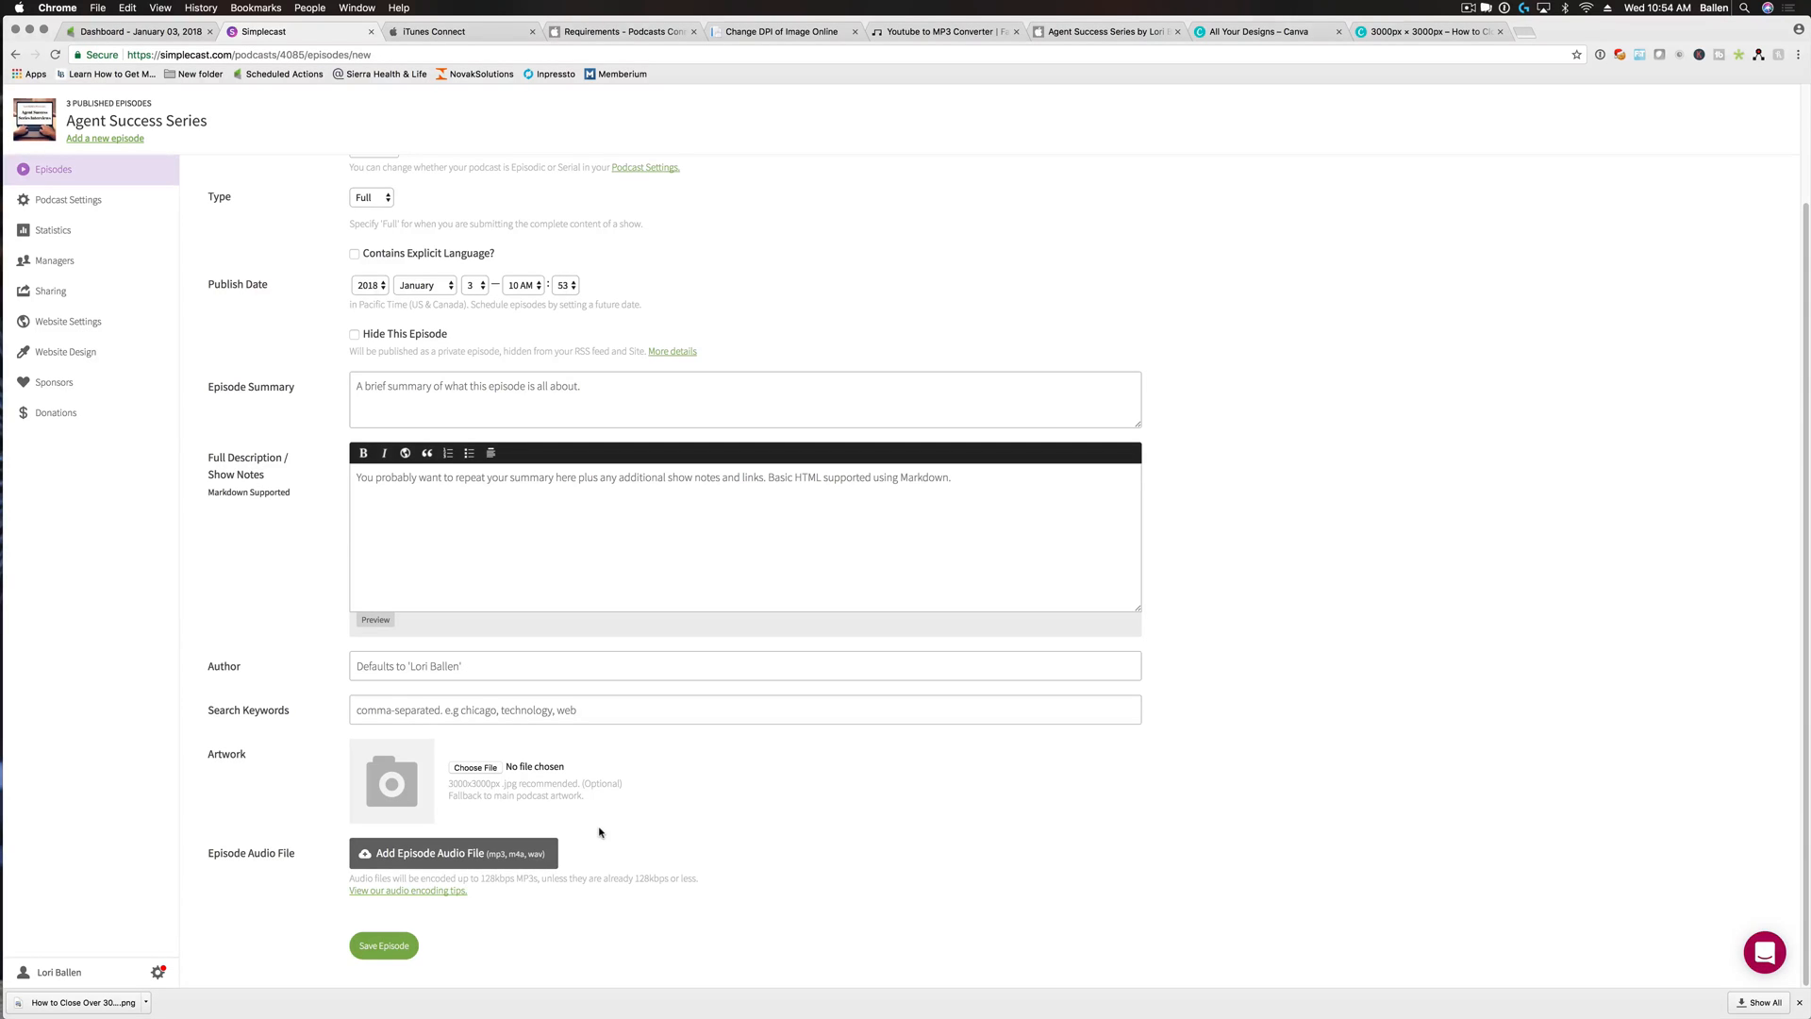
mouse_move(575, 845)
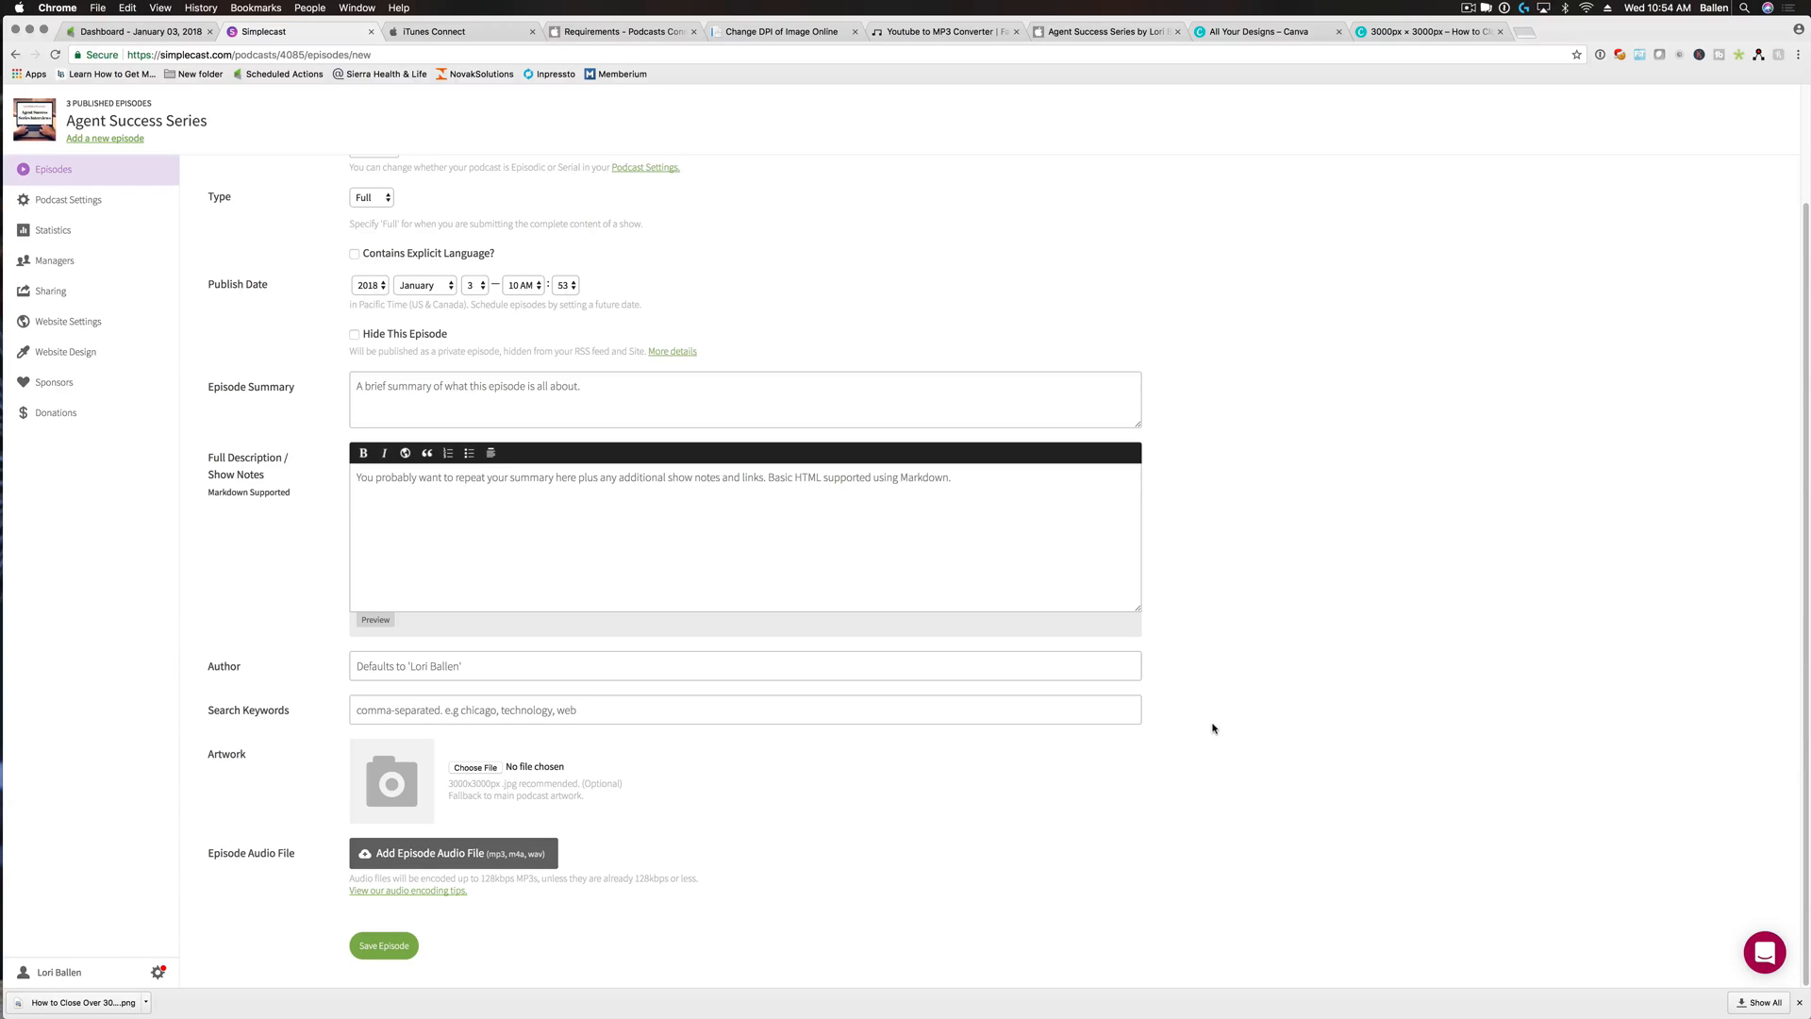
mouse_move(1260, 679)
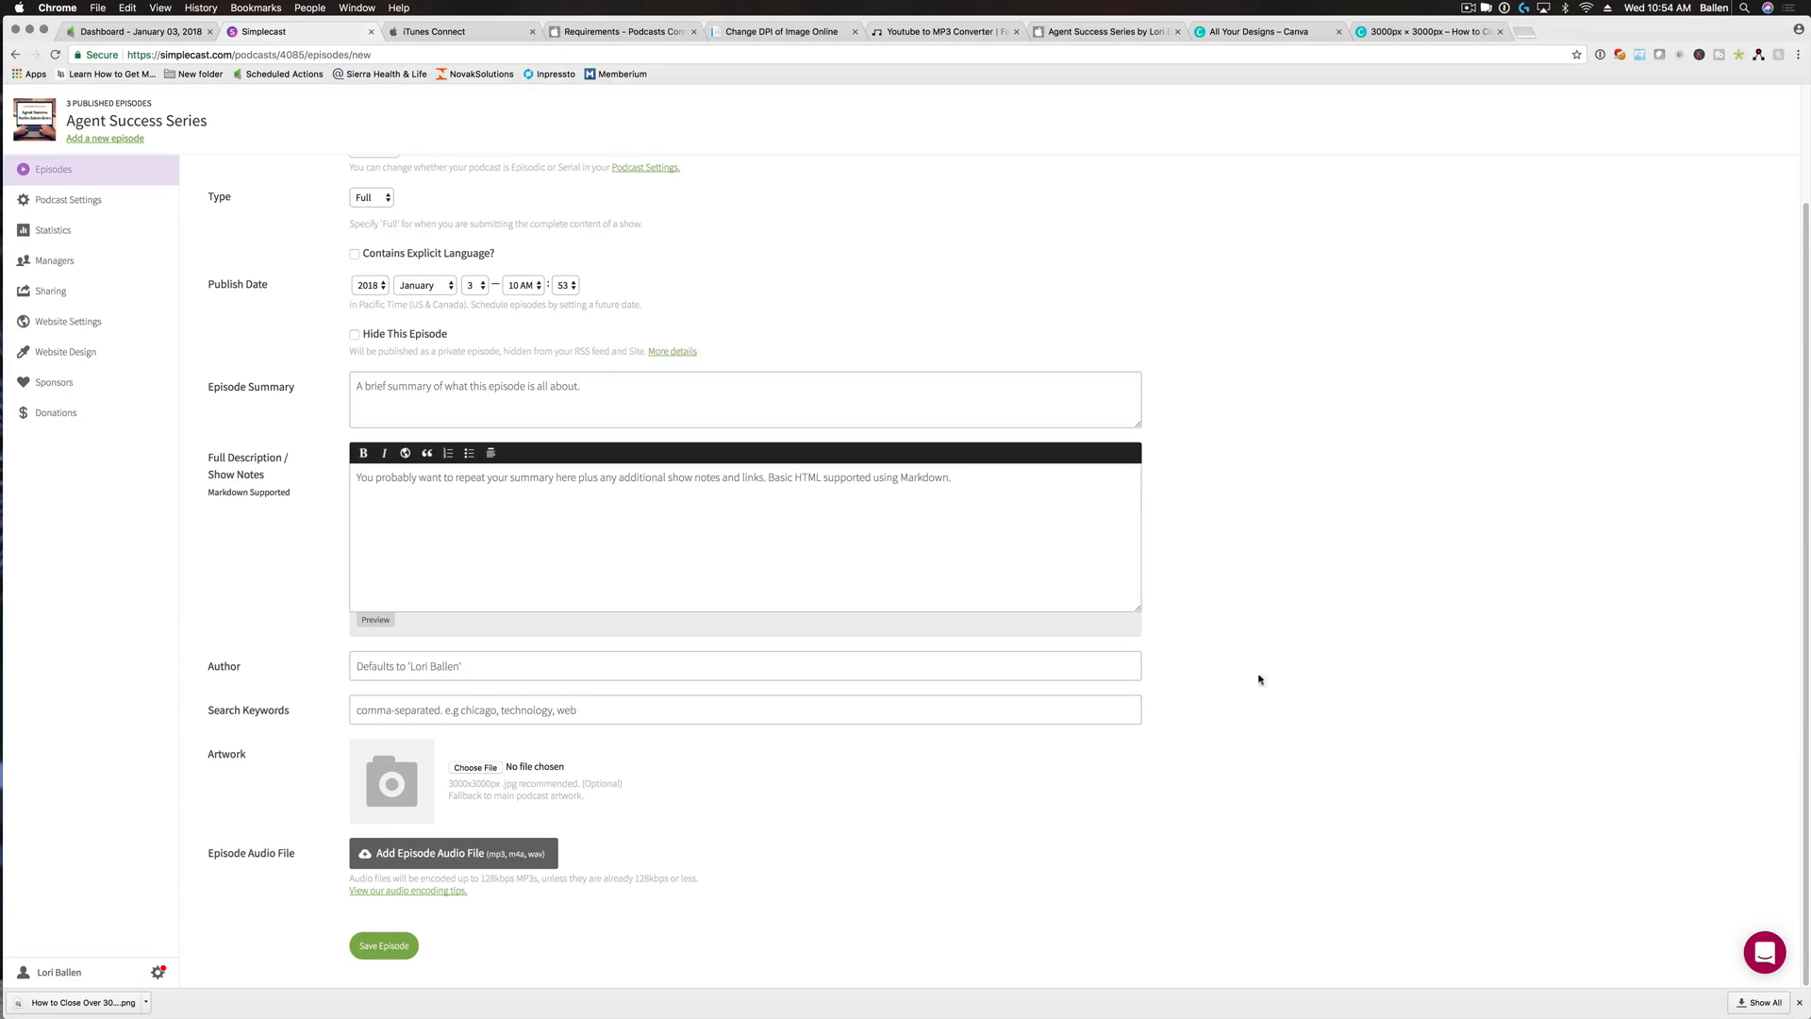
mouse_move(1048, 203)
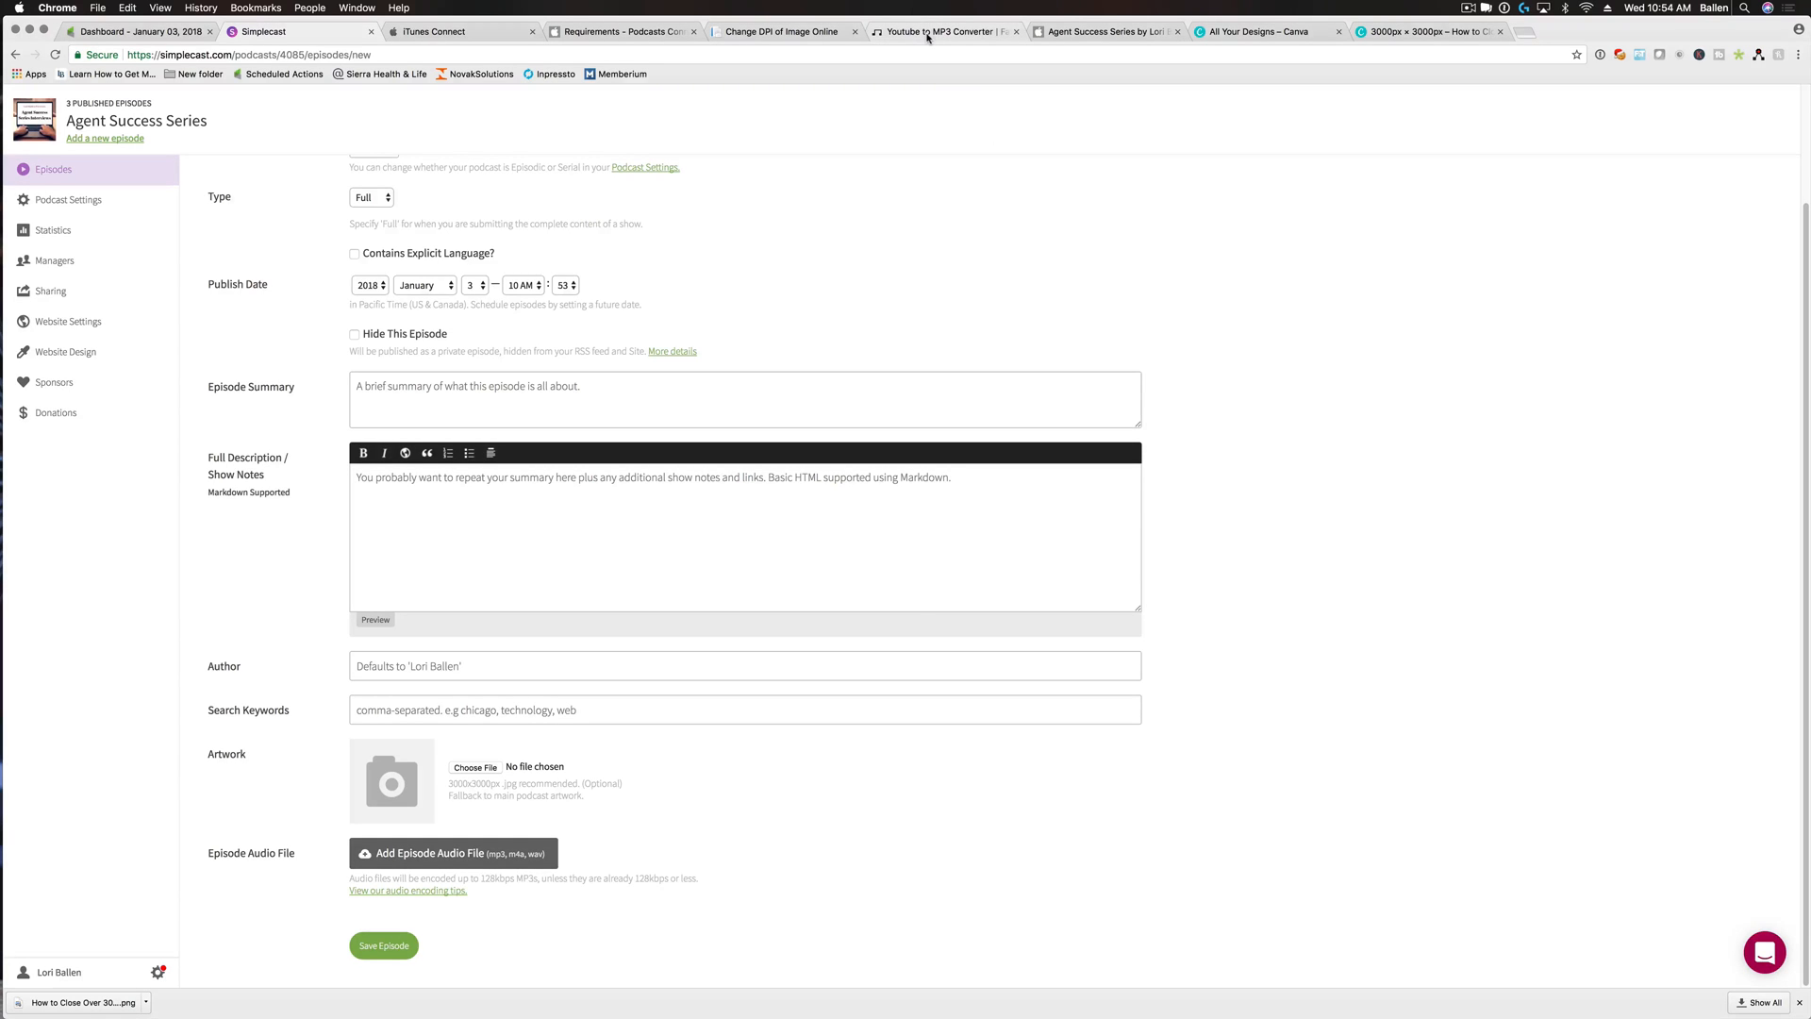
Switch to the ListenToYouTube YouTube-to-MP3 converter page.
left_click(936, 30)
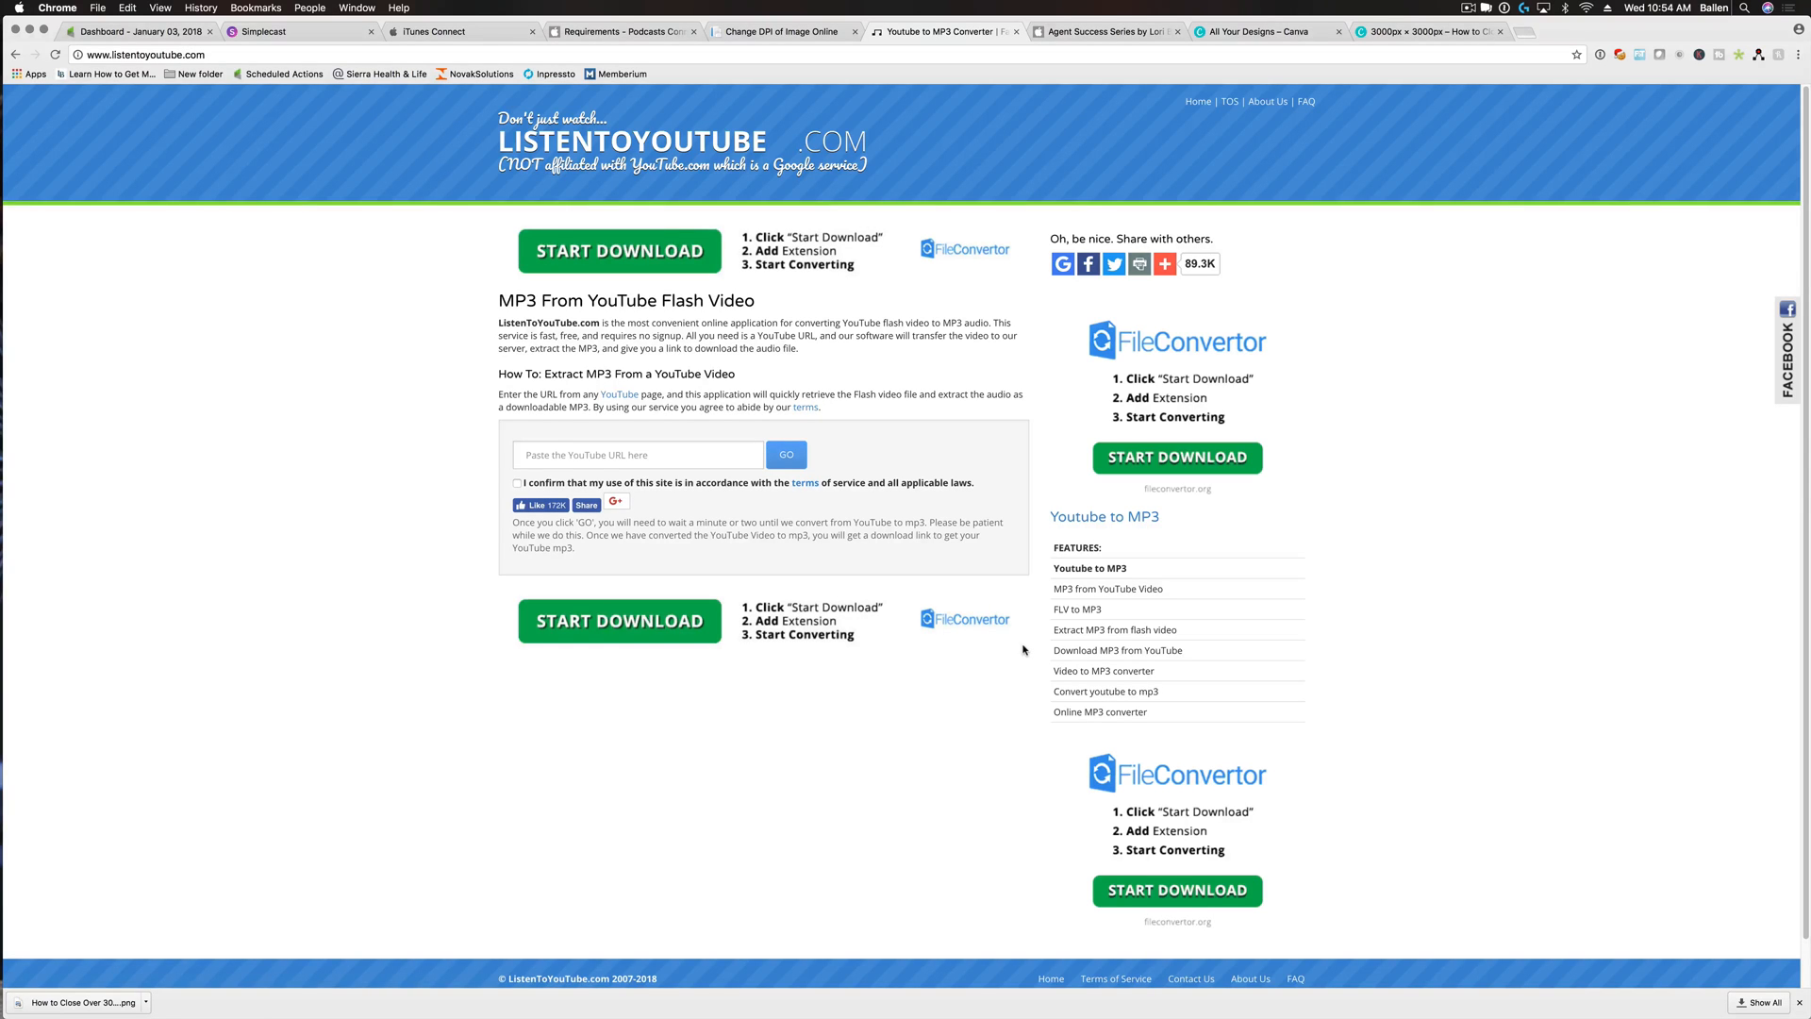
mouse_move(840, 557)
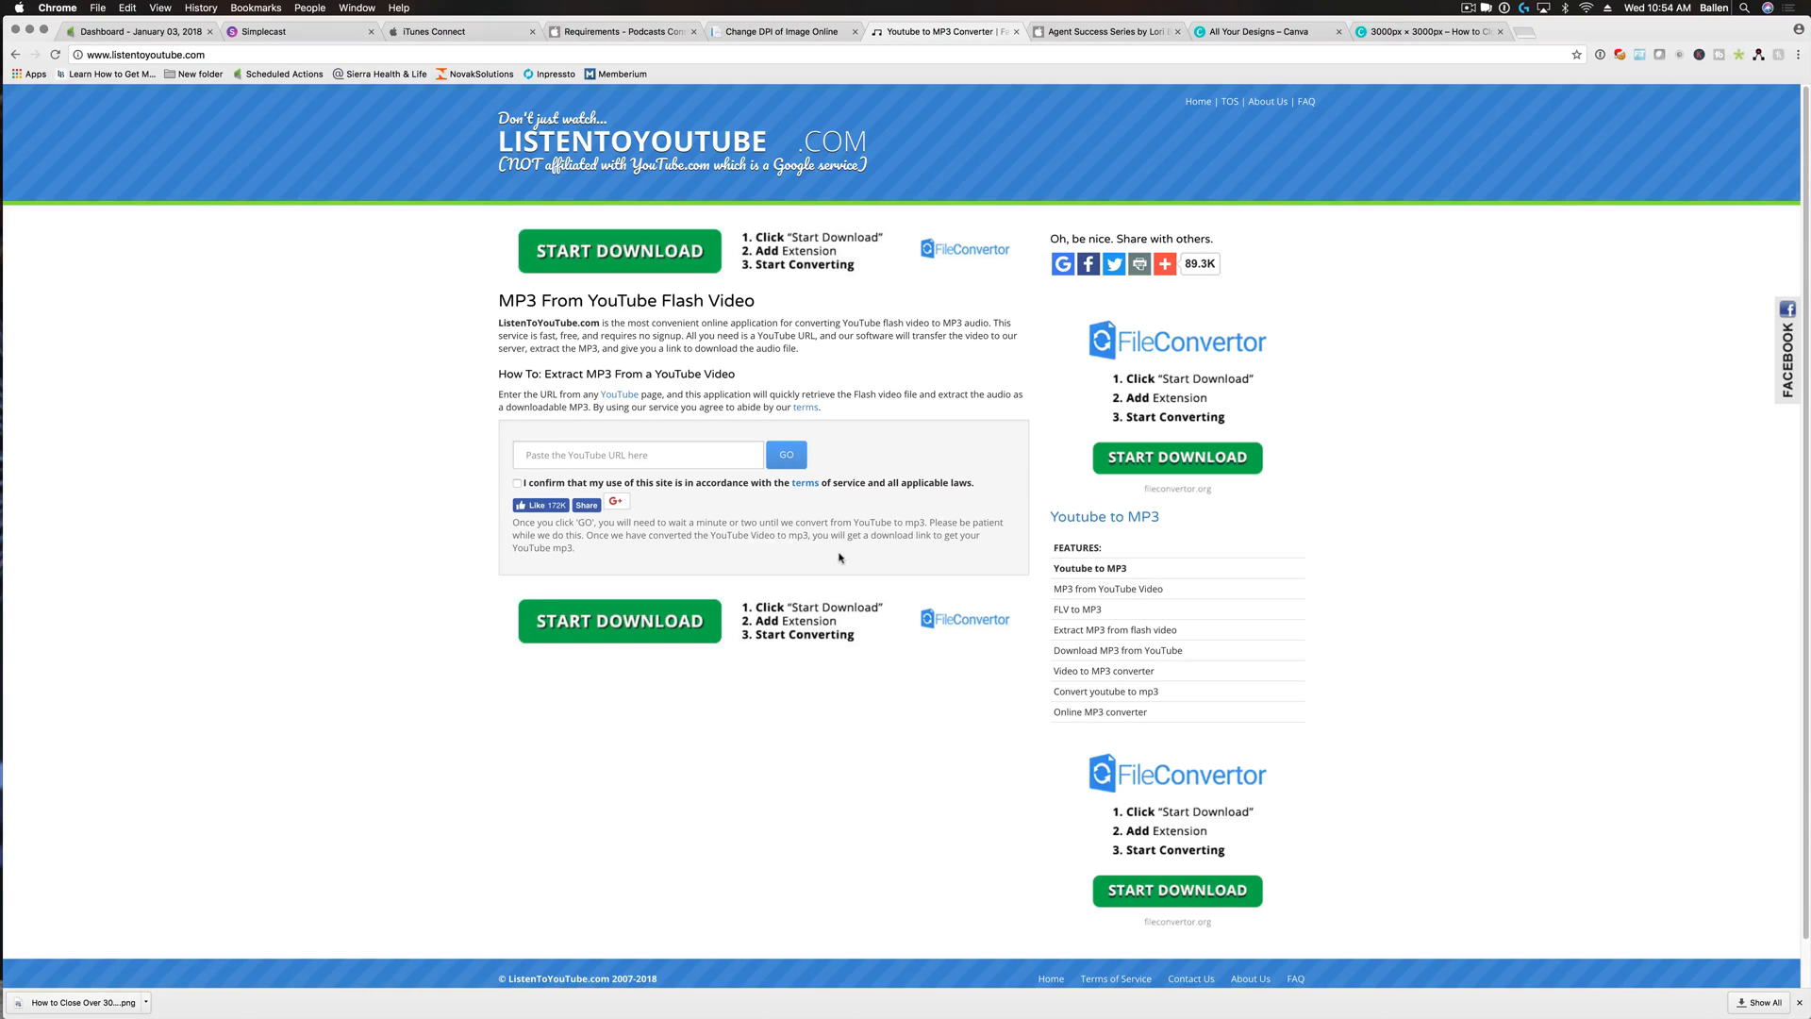
type("1")
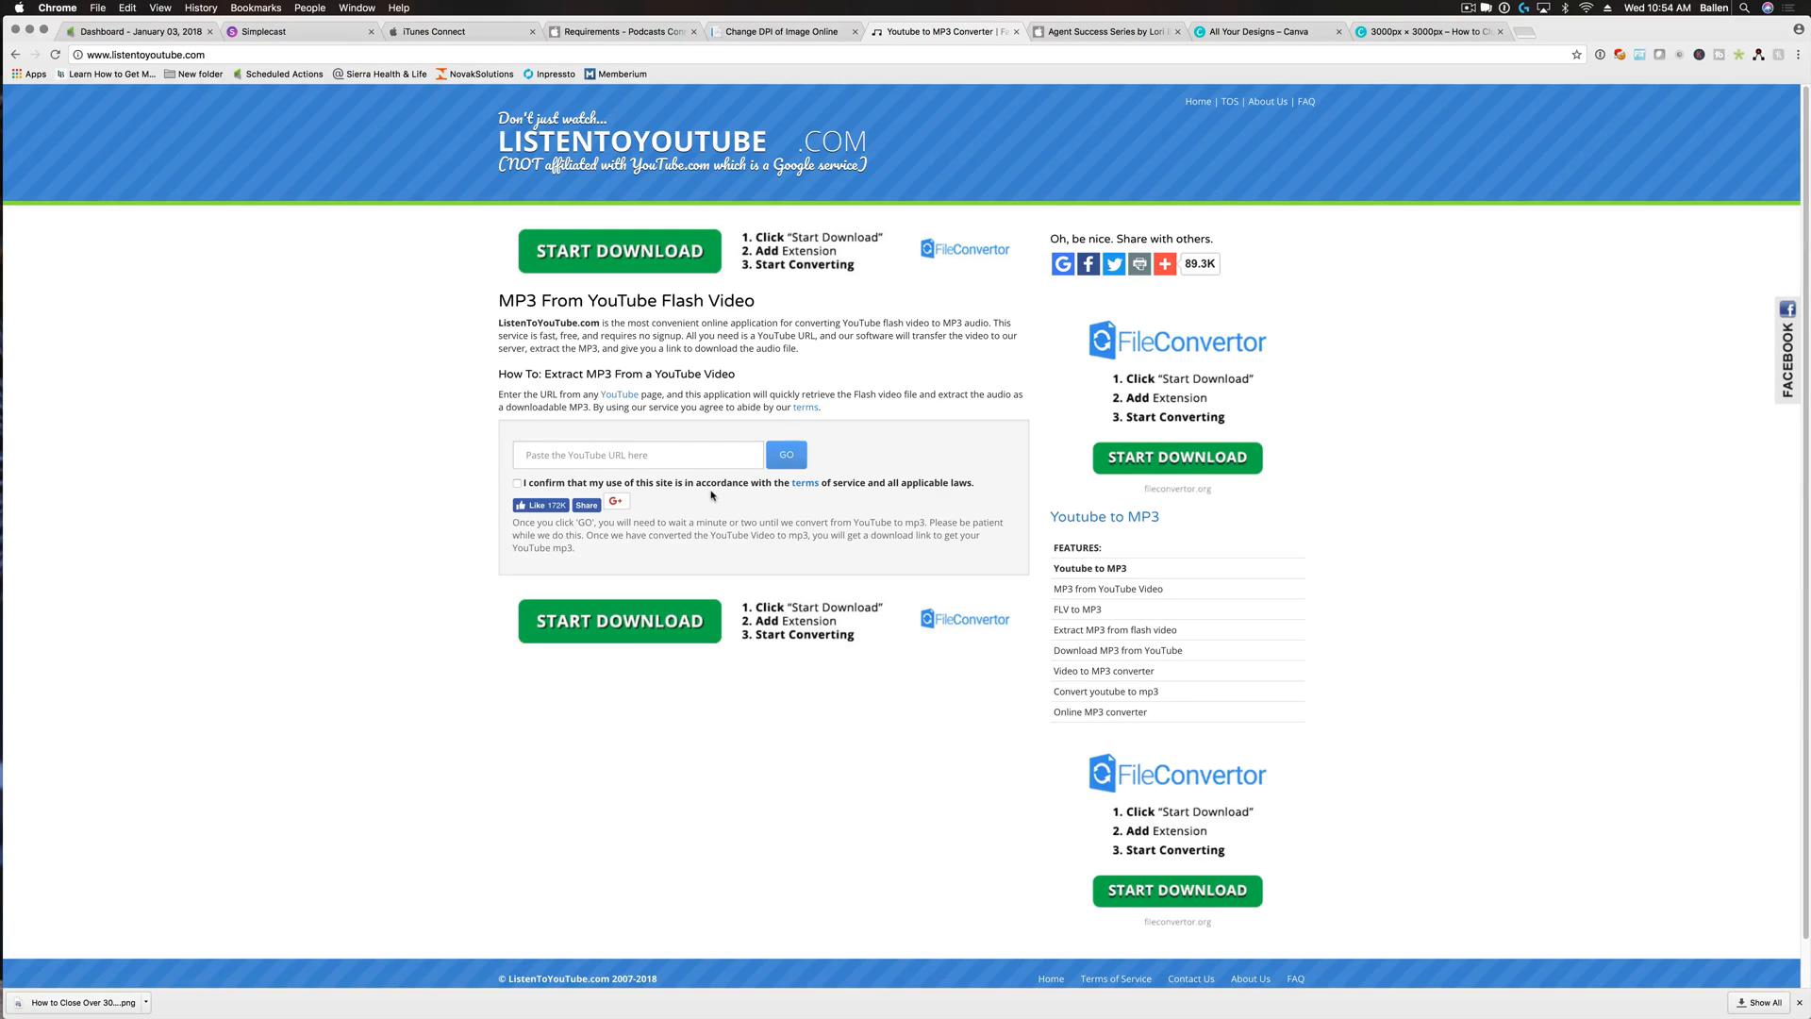
mouse_move(583, 43)
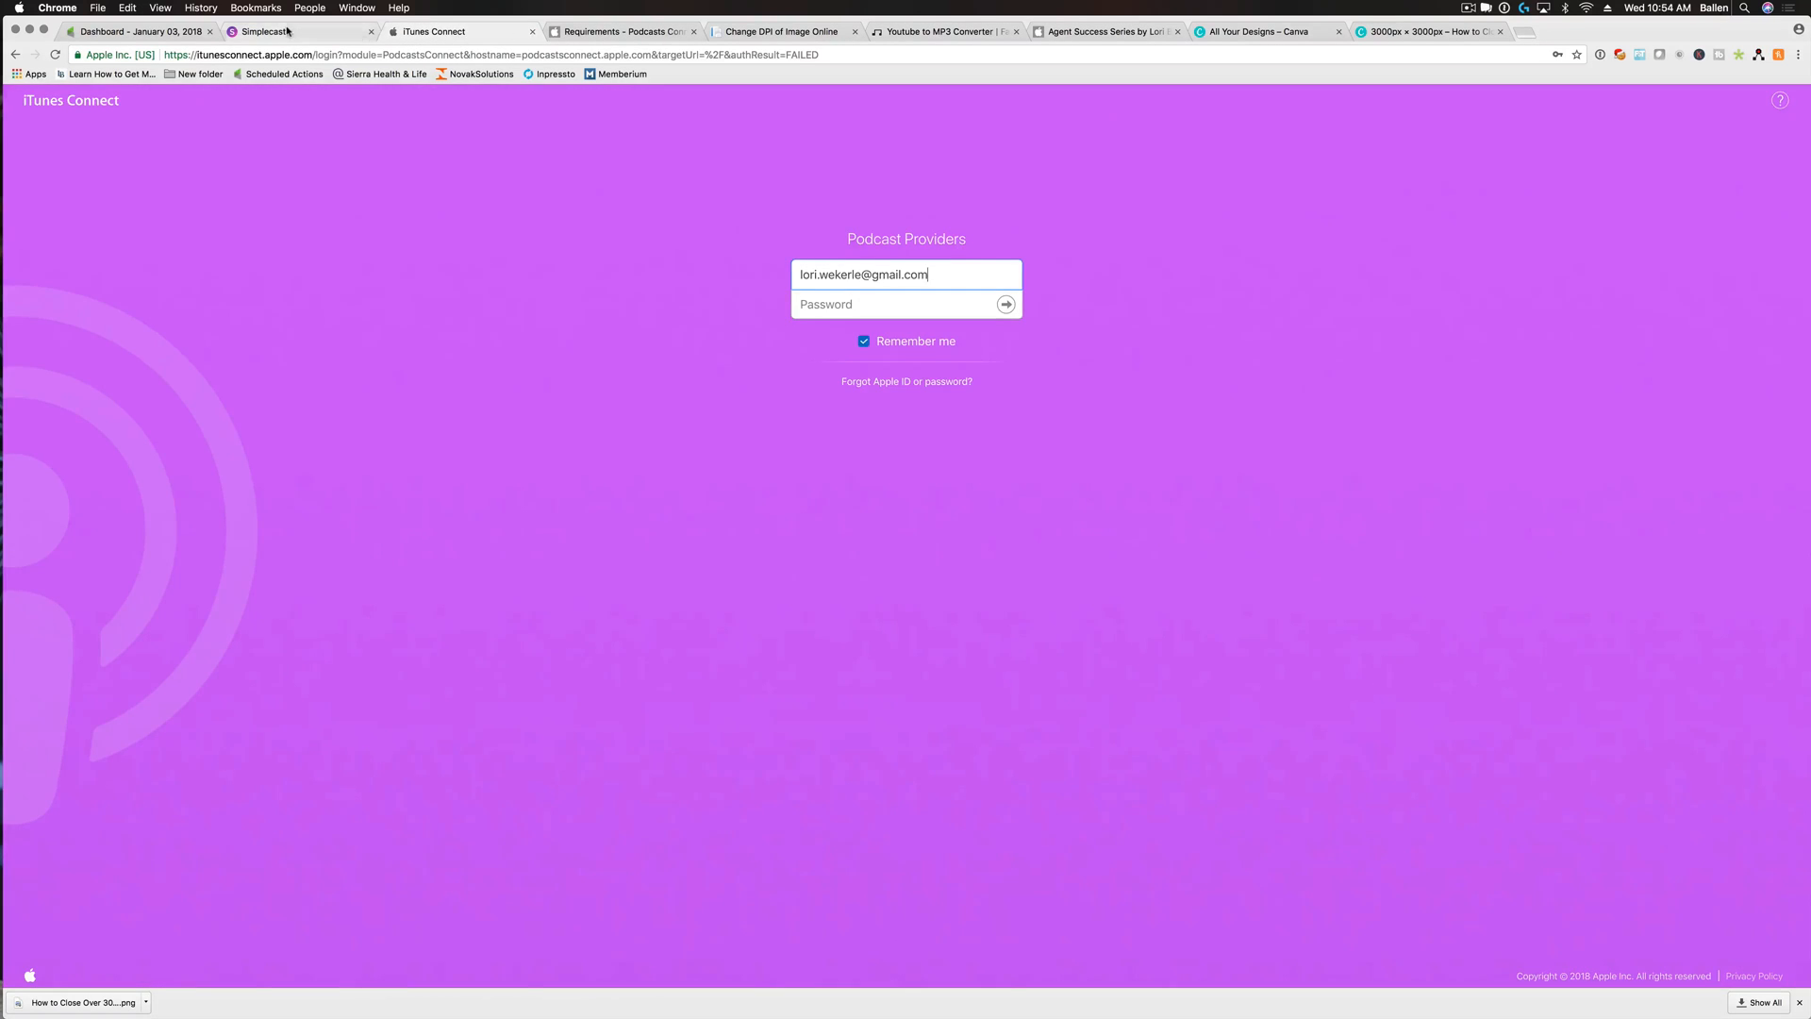
Switch back to Simplecast and view the three published episodes.
left_click(274, 31)
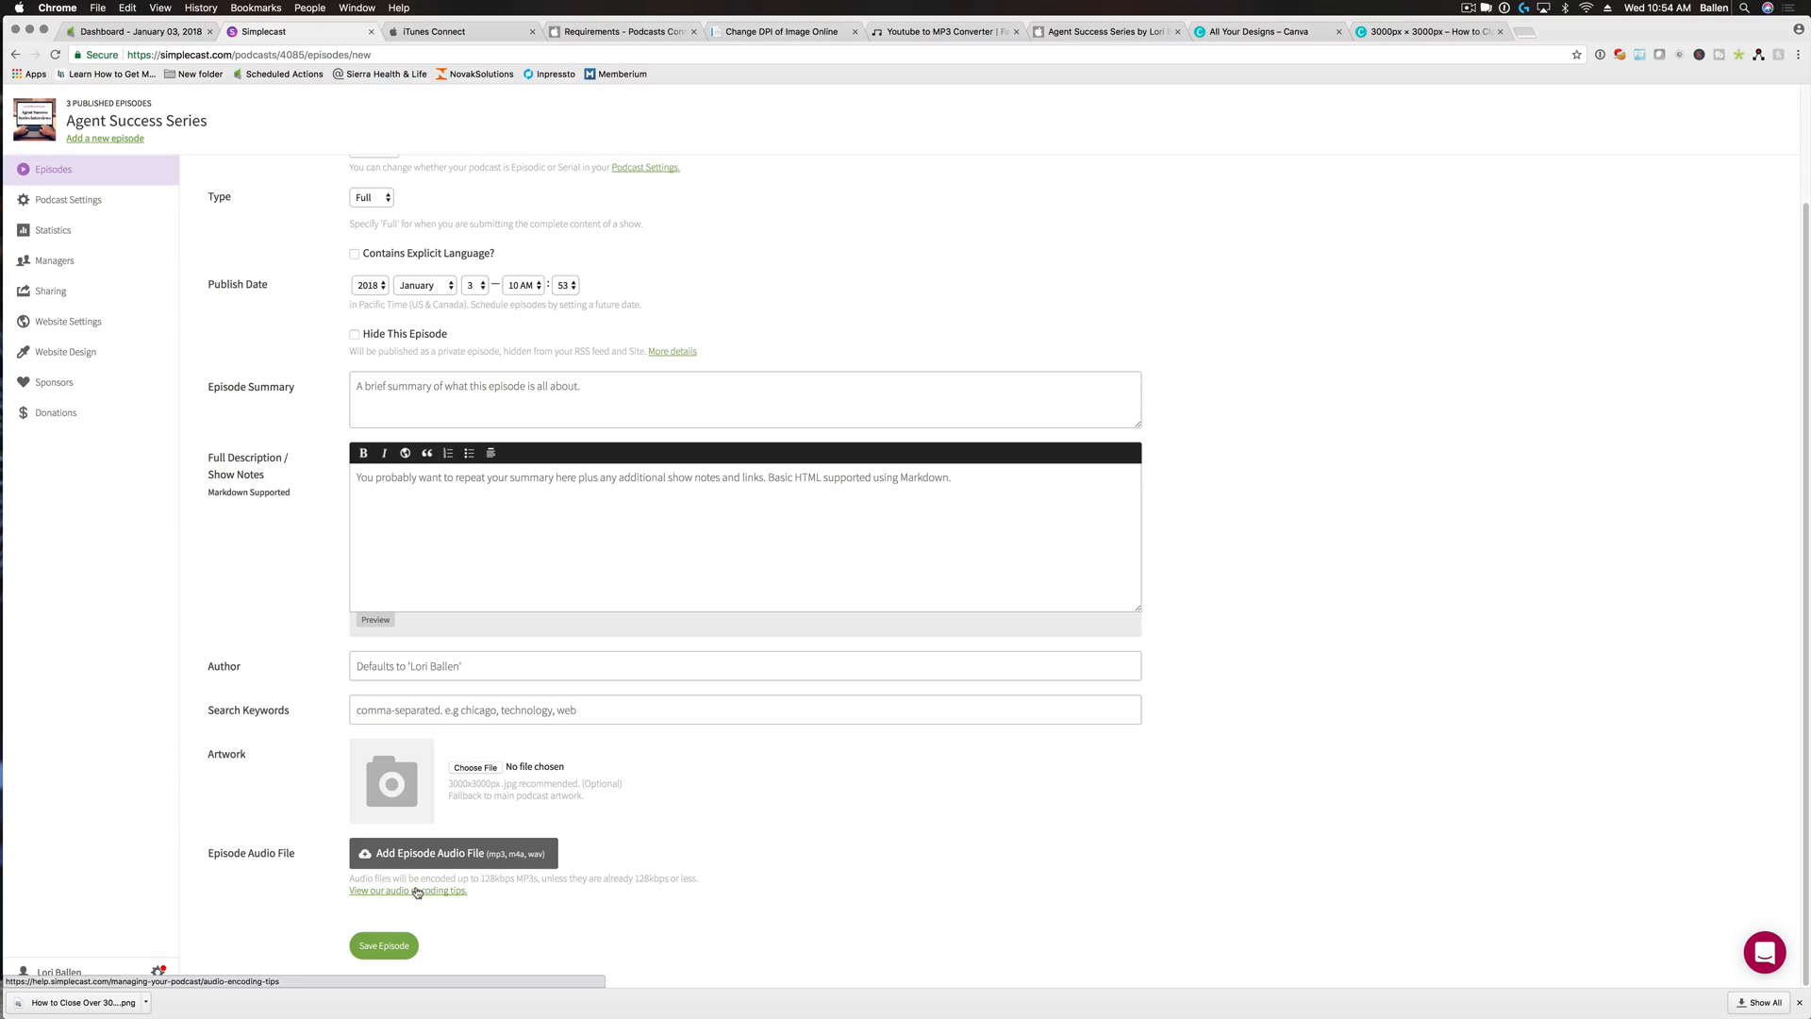
mouse_move(1077, 875)
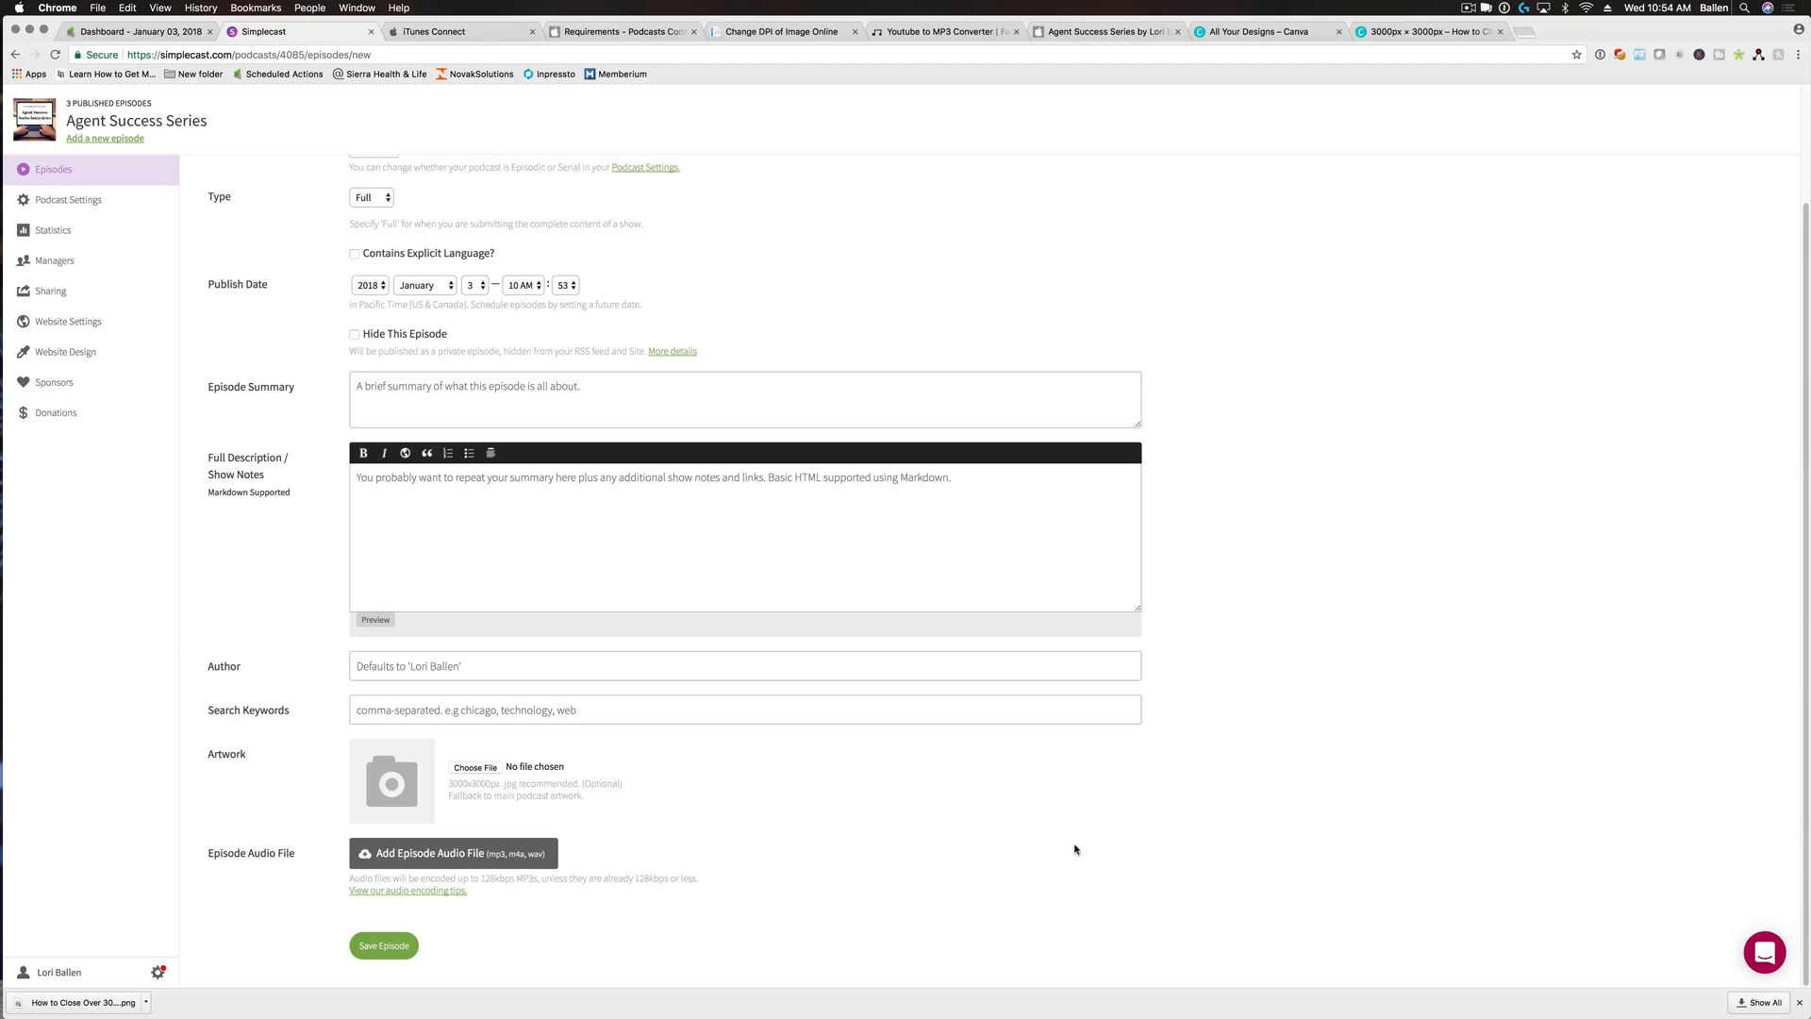
mouse_move(390, 801)
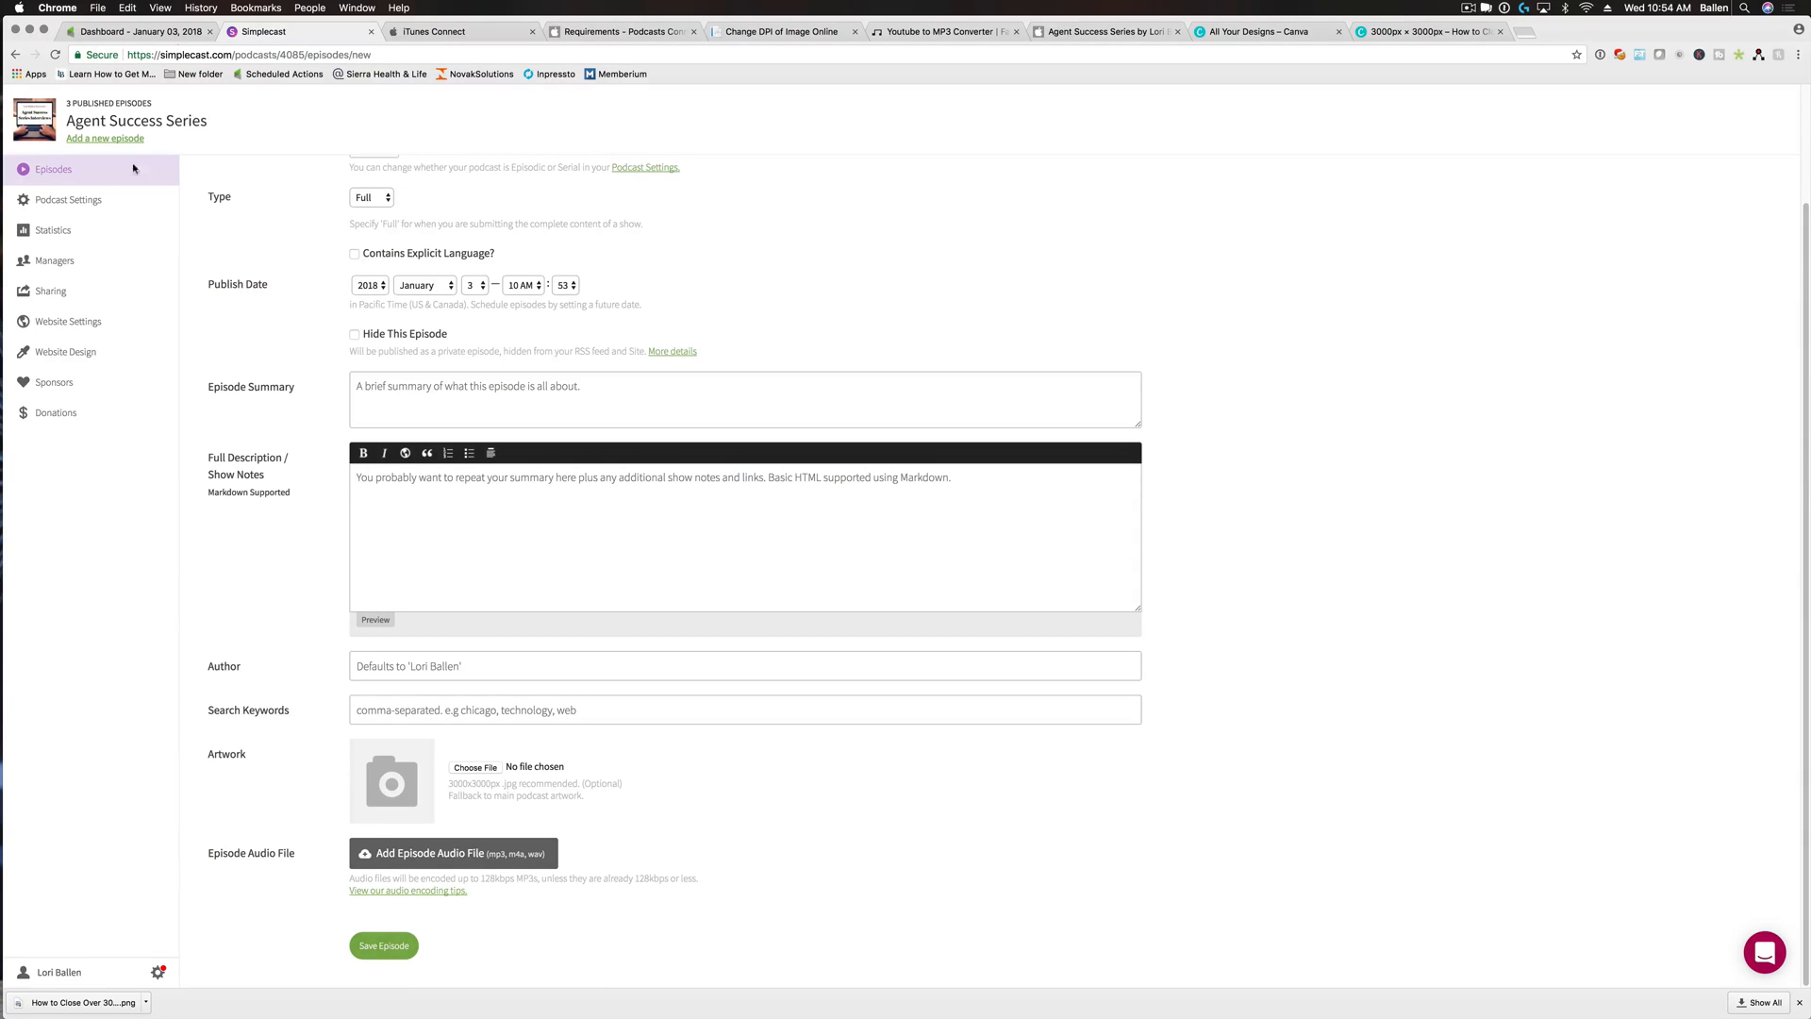
left_click(53, 170)
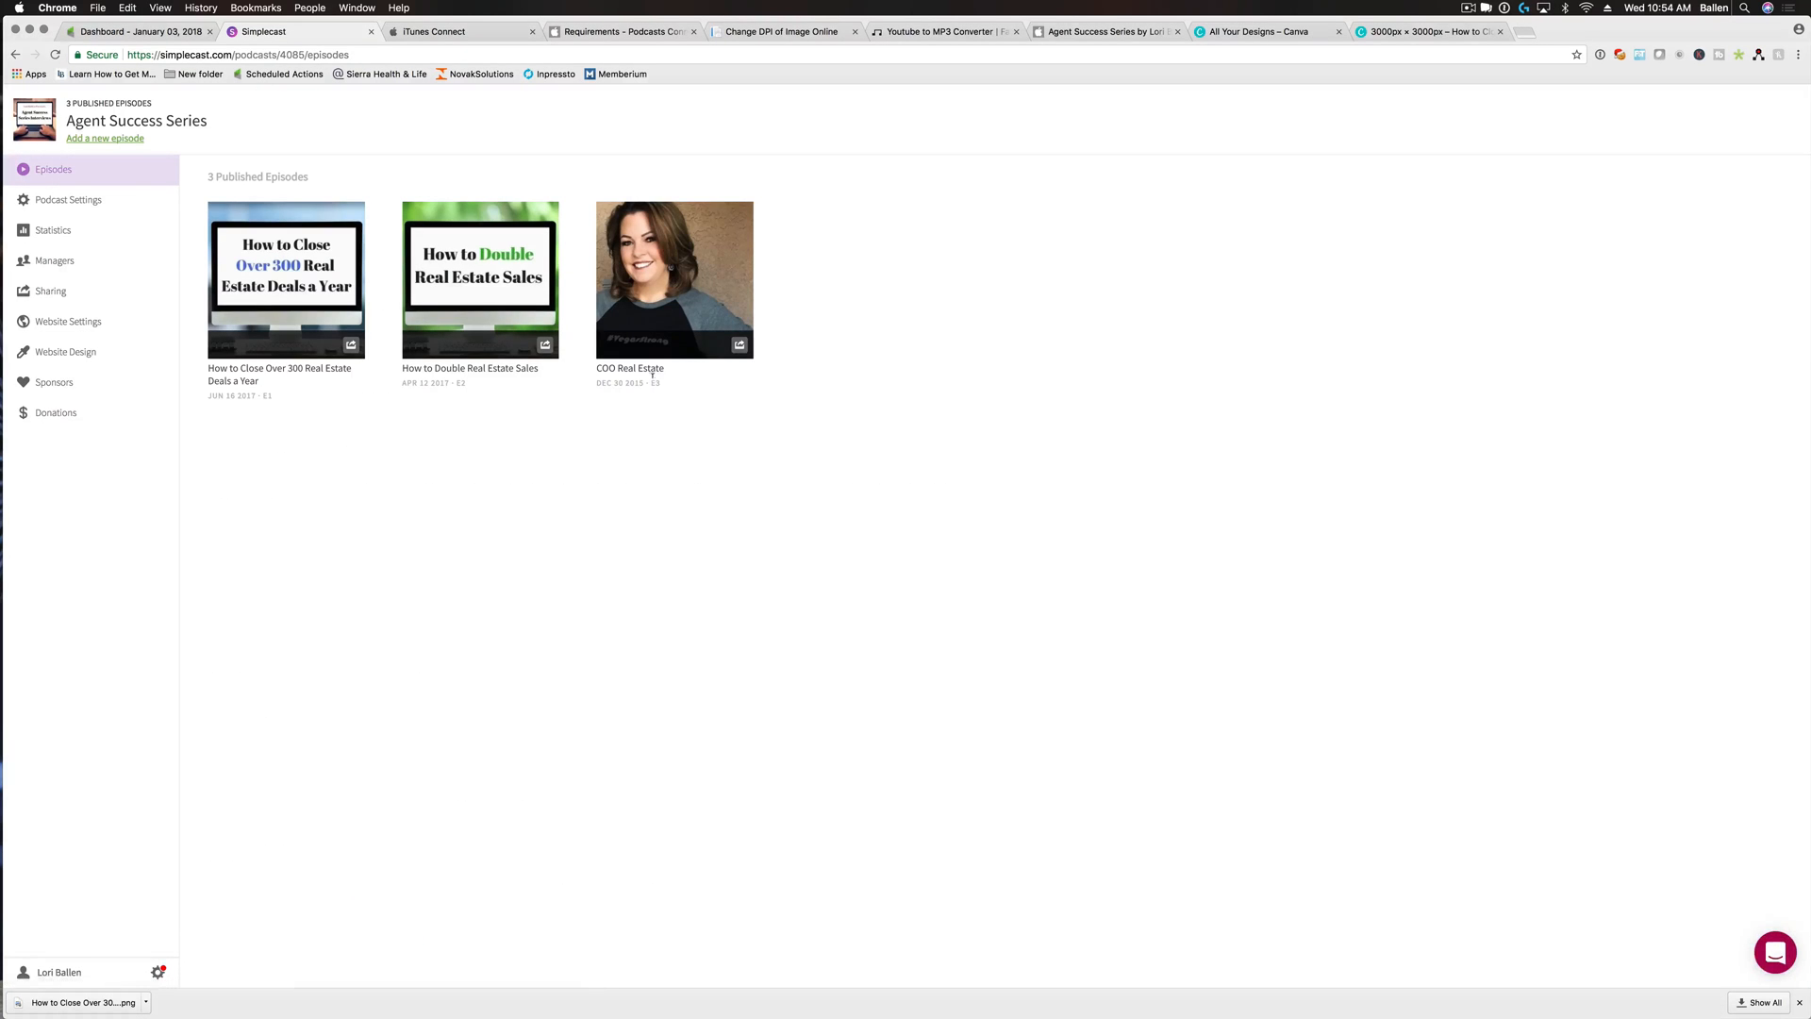
mouse_move(302, 433)
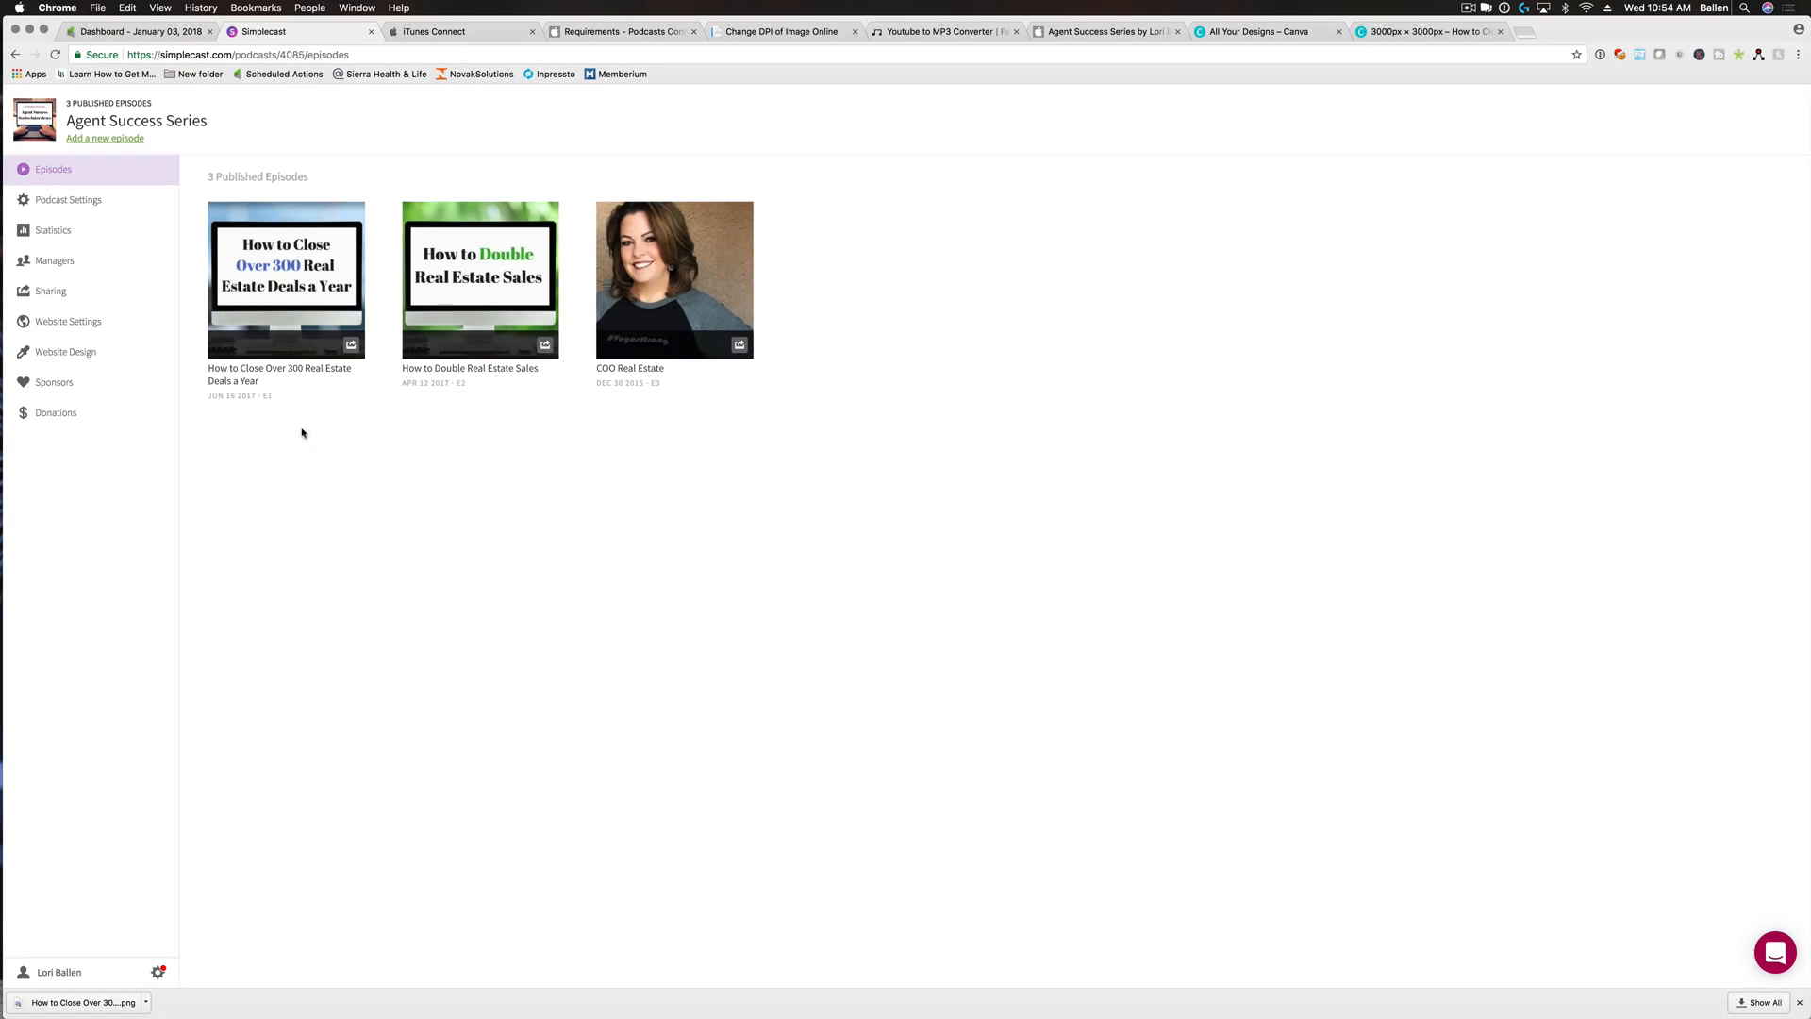
mouse_move(66, 322)
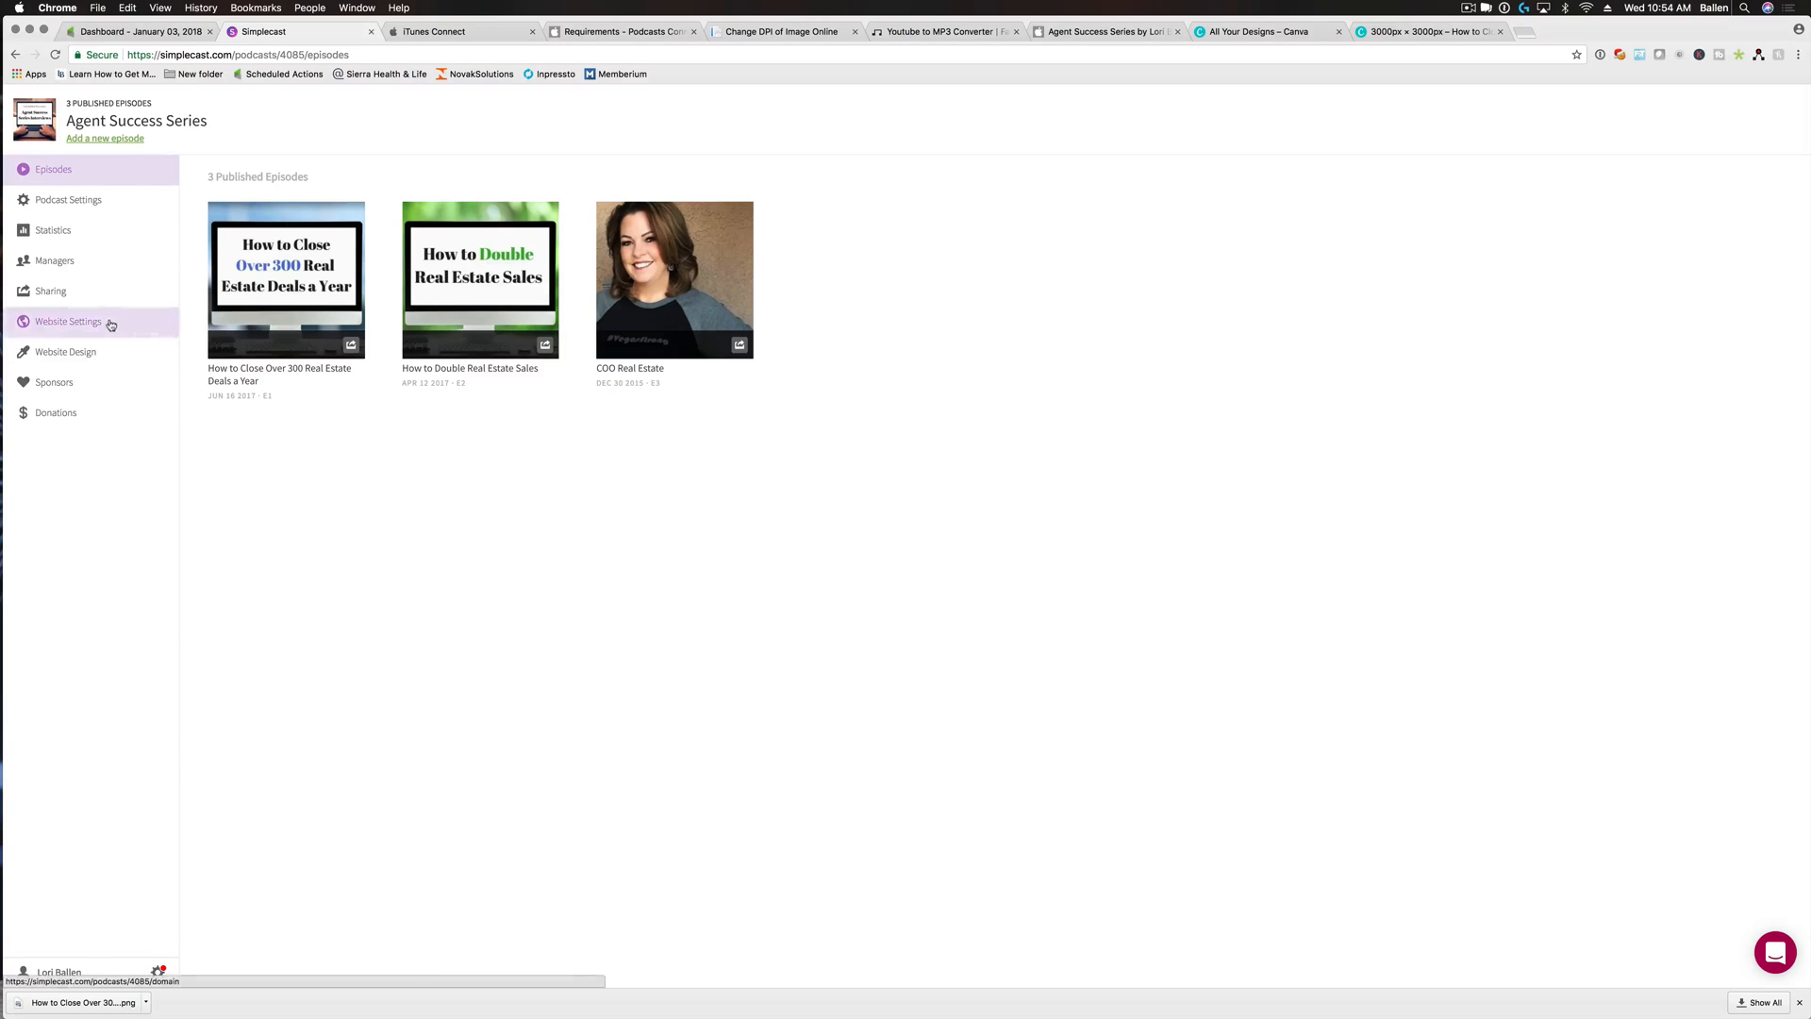
mouse_move(87, 306)
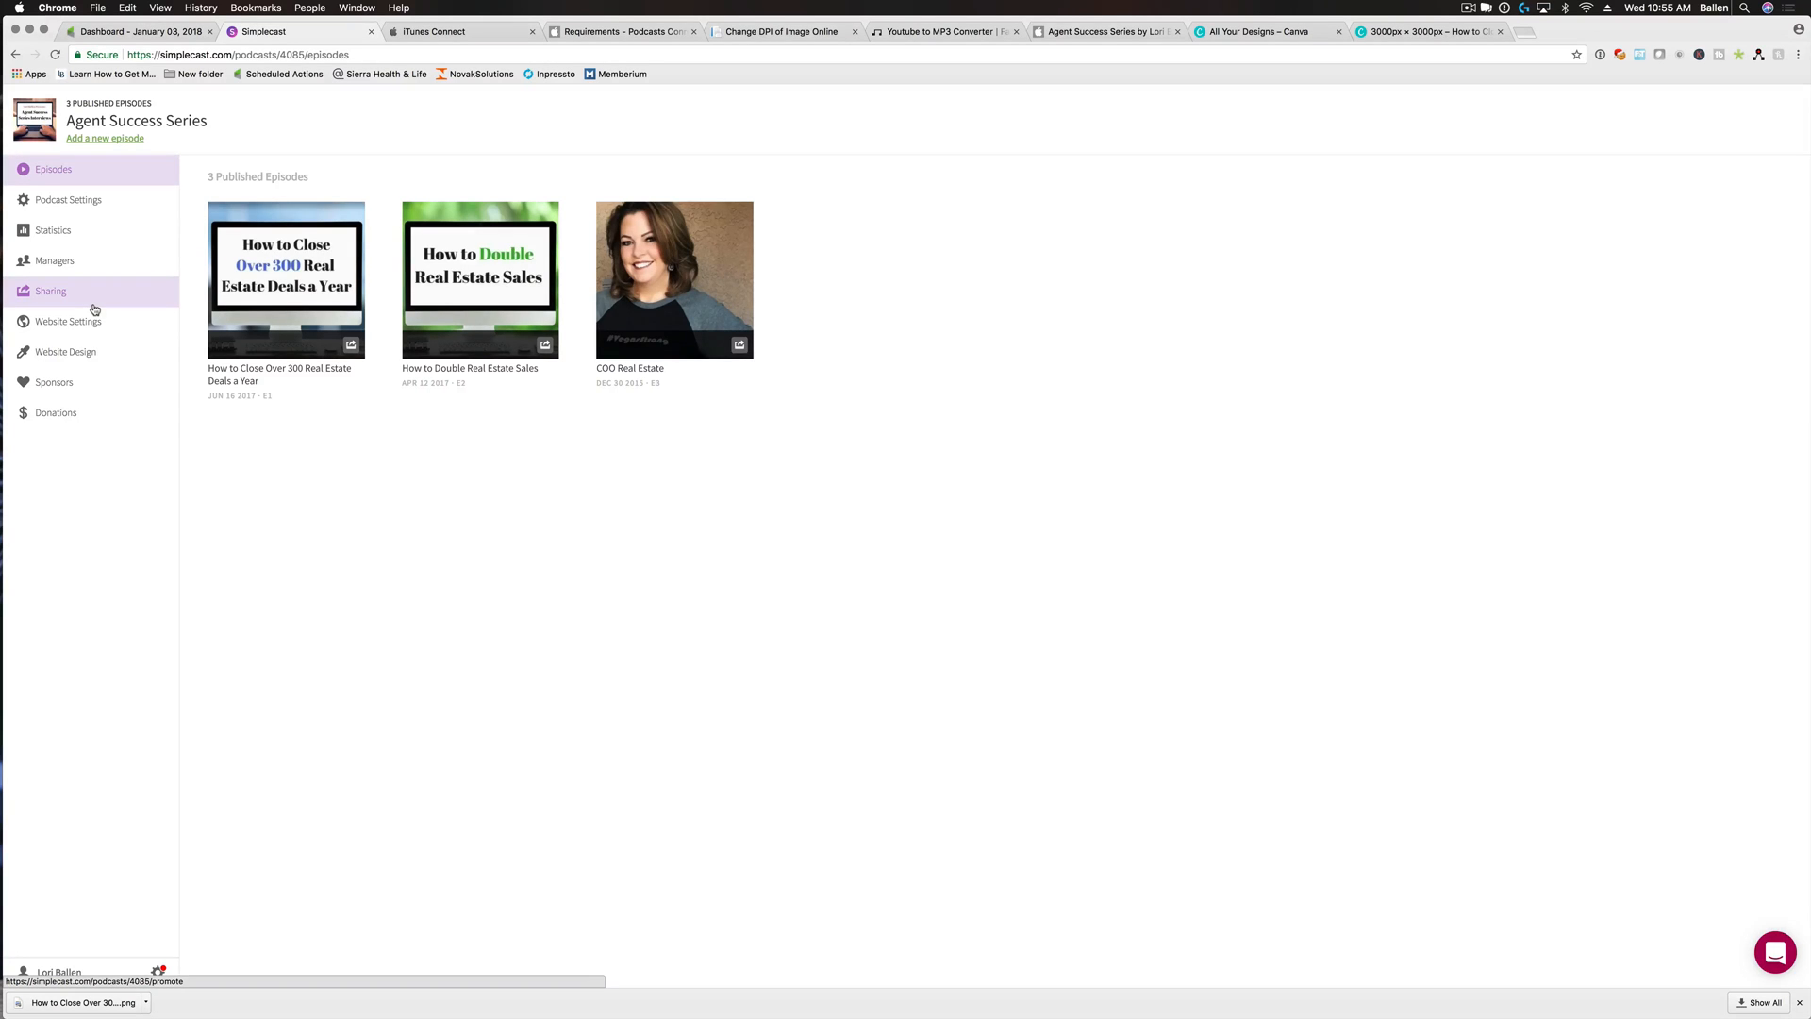
mouse_move(89, 304)
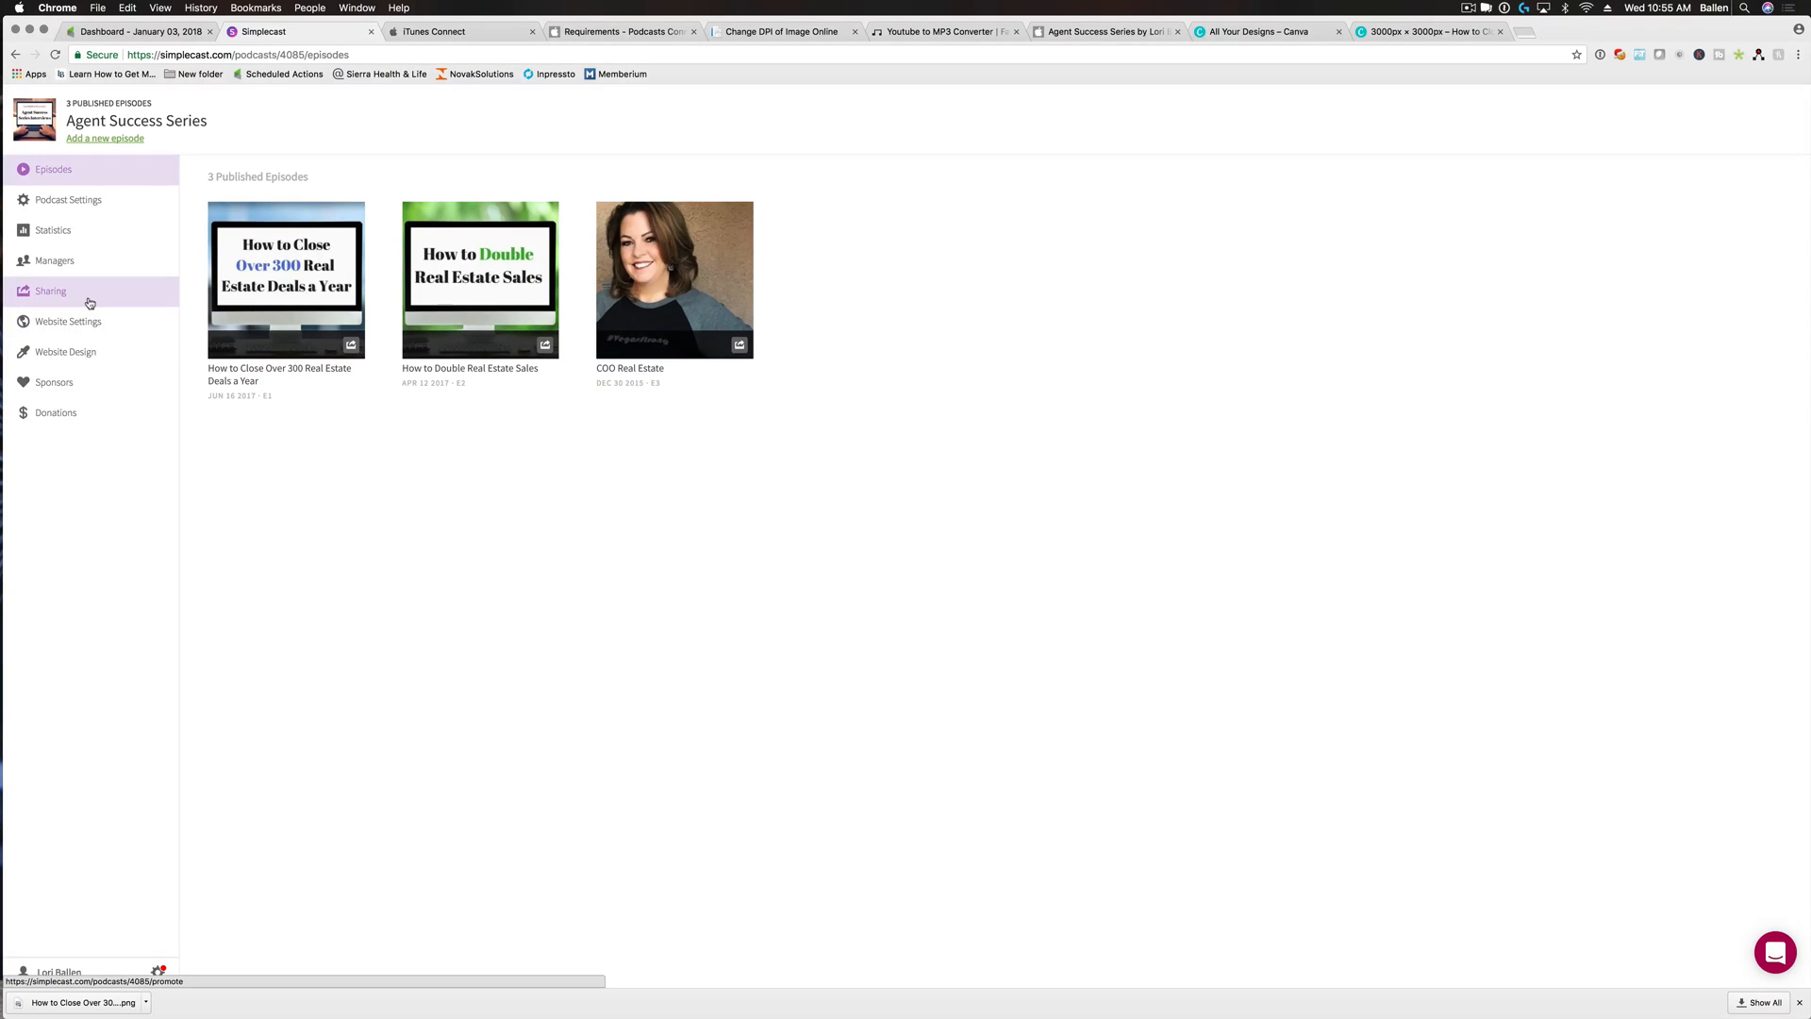
mouse_move(86, 299)
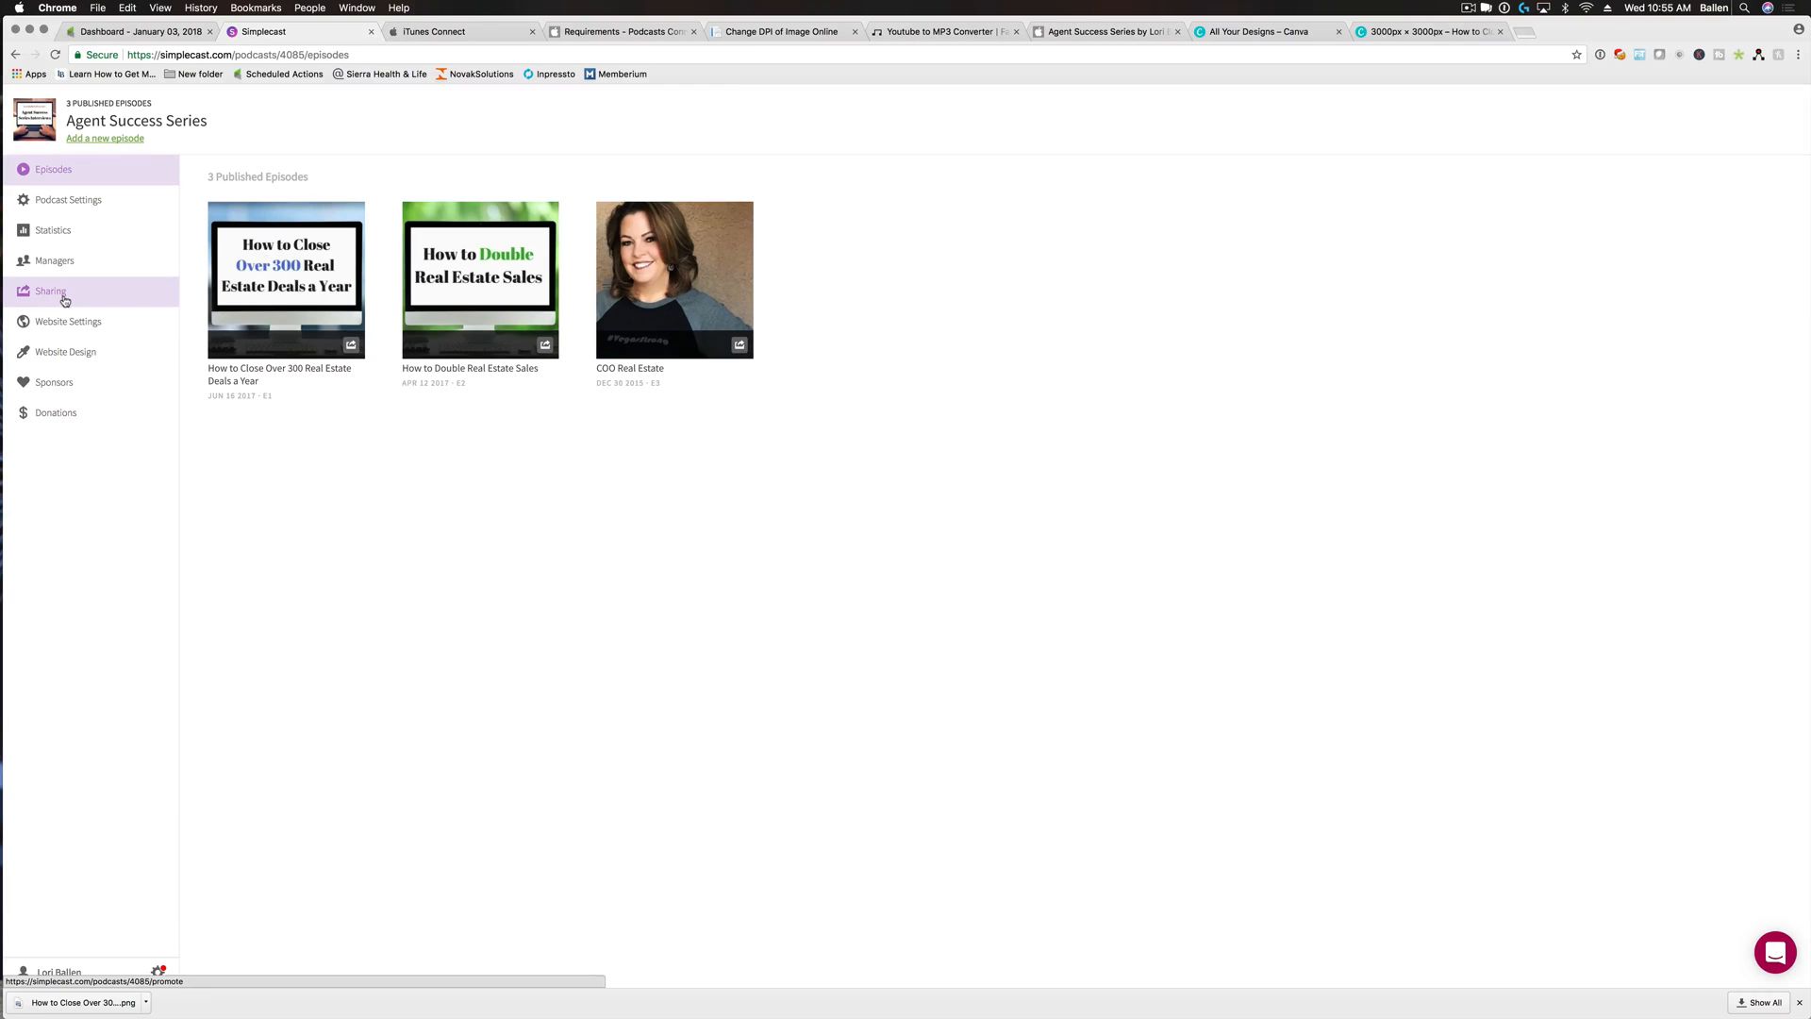
View the RSS feed URL on Simplecast's Sharing page, then move to iTunes Connect.
left_click(49, 291)
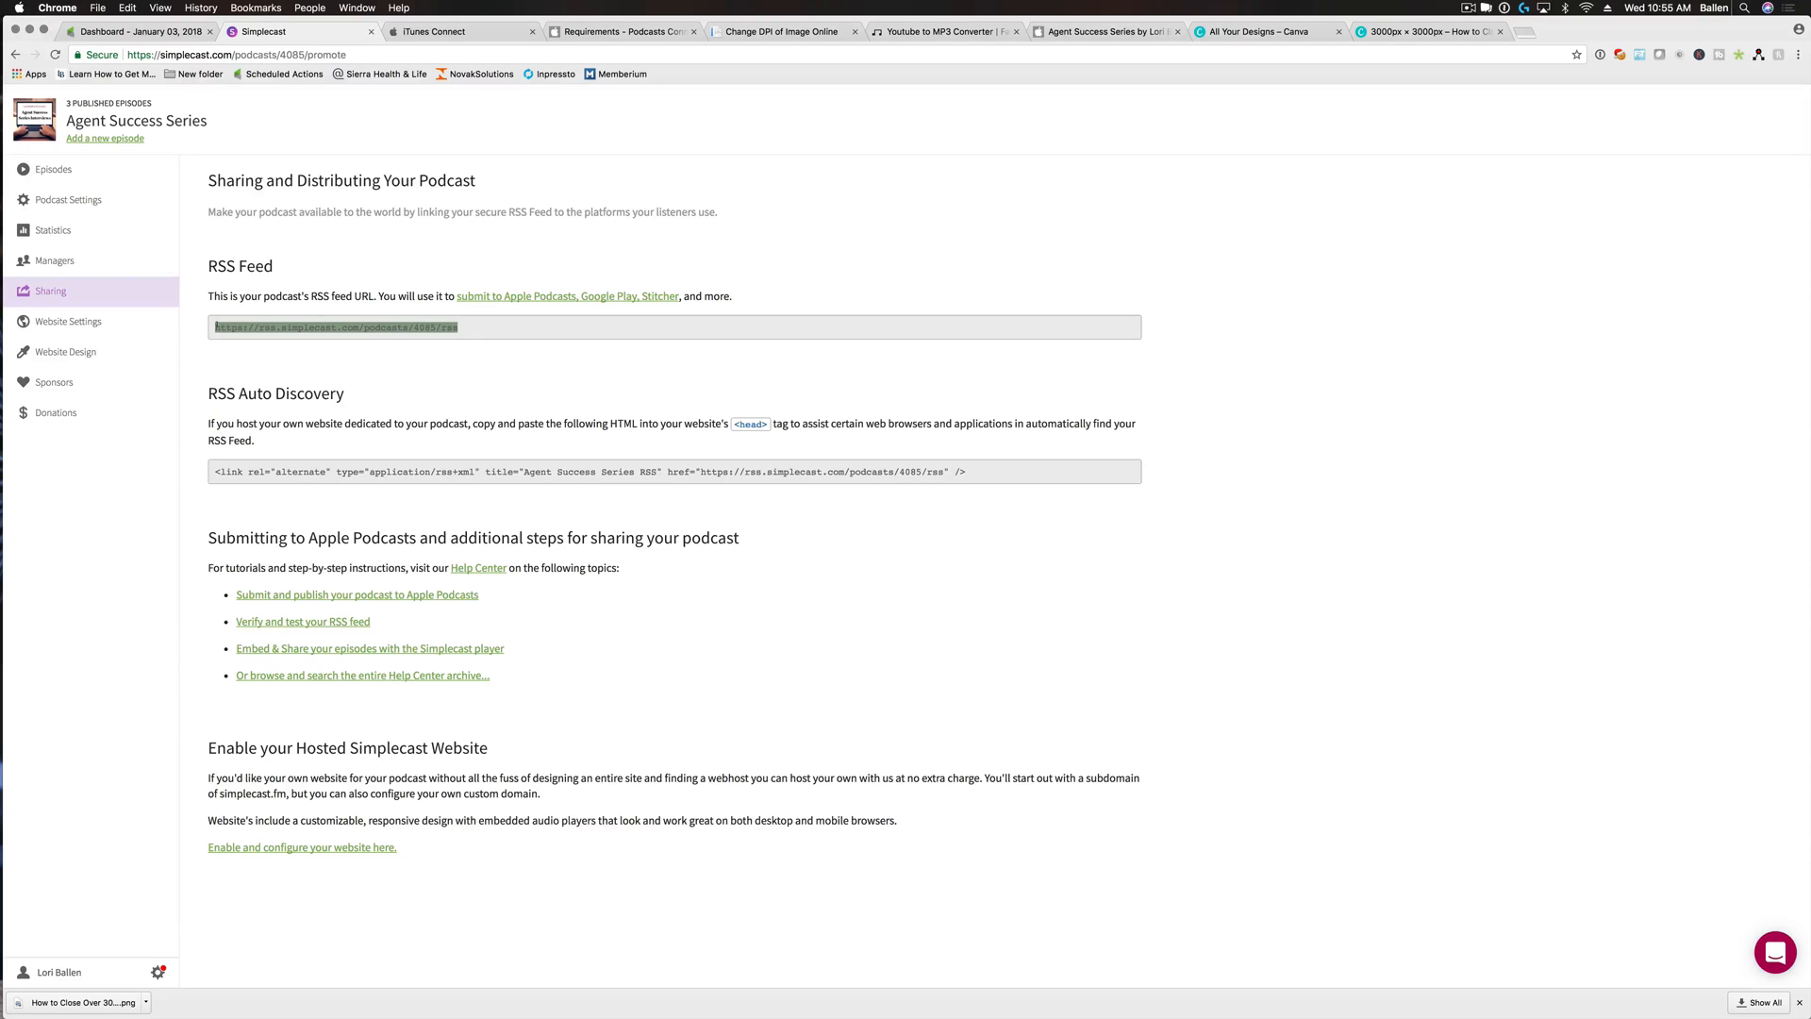
mouse_move(498, 228)
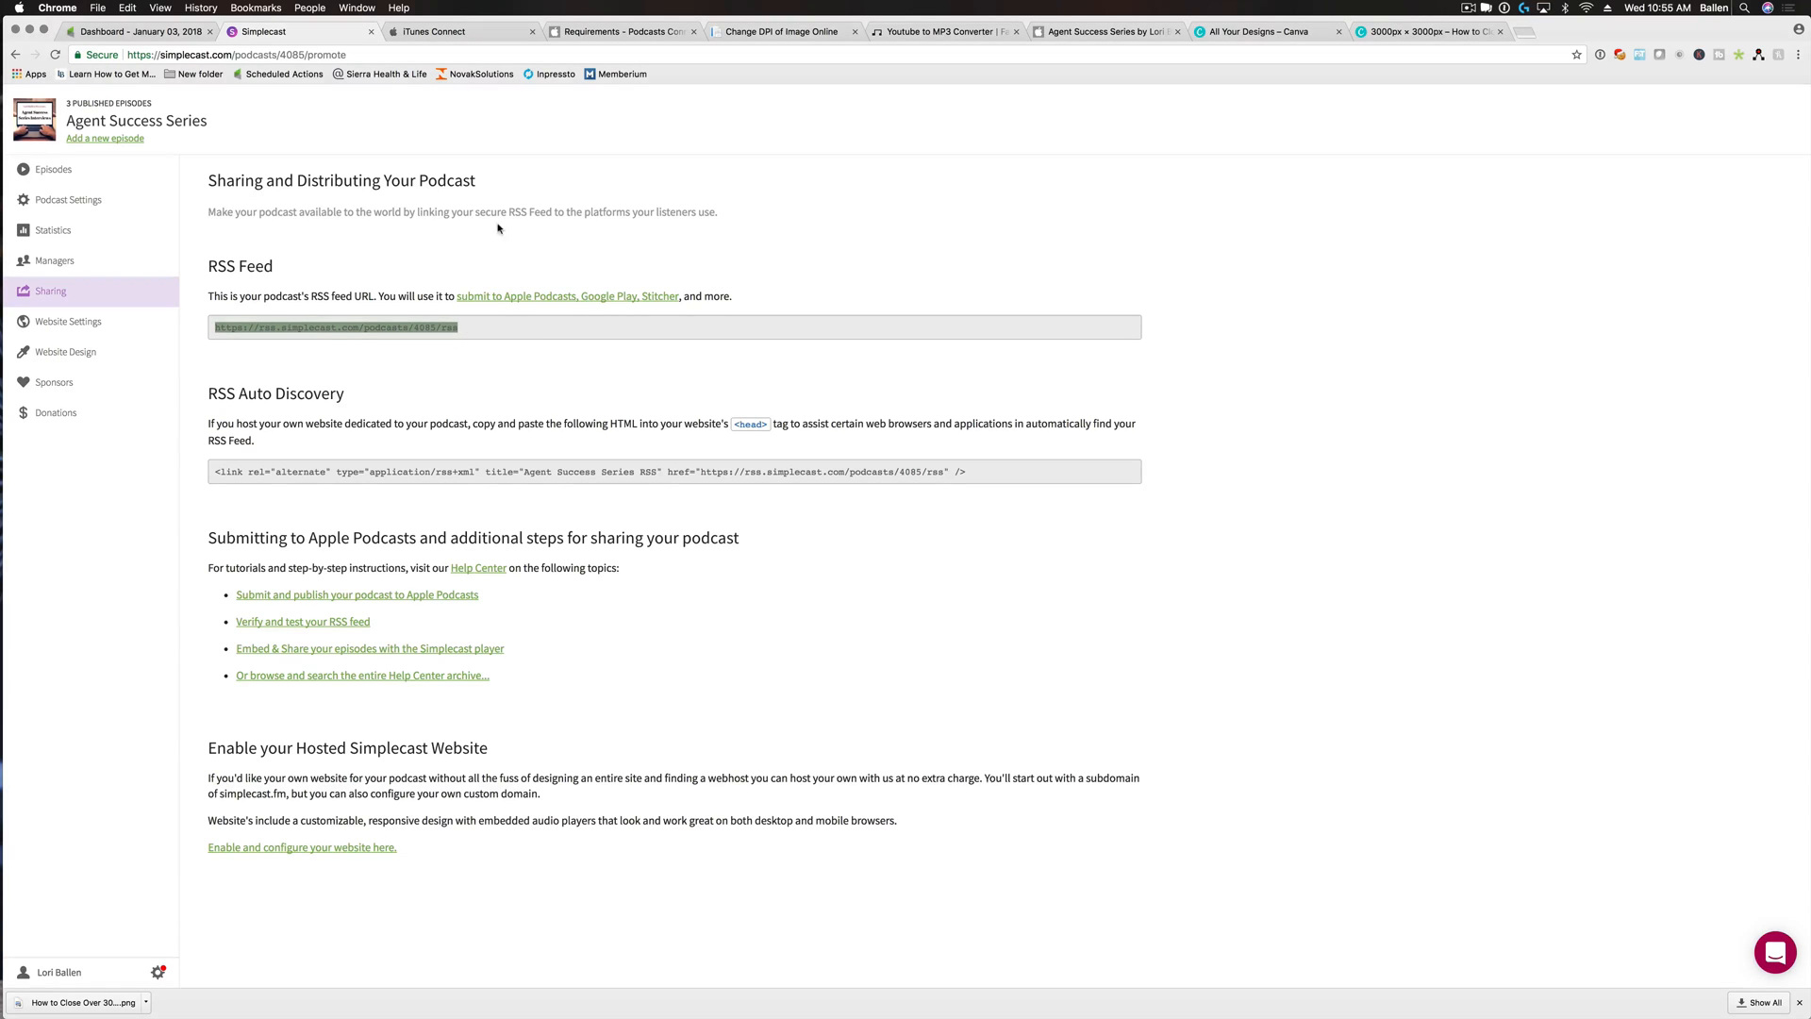
left_click(433, 31)
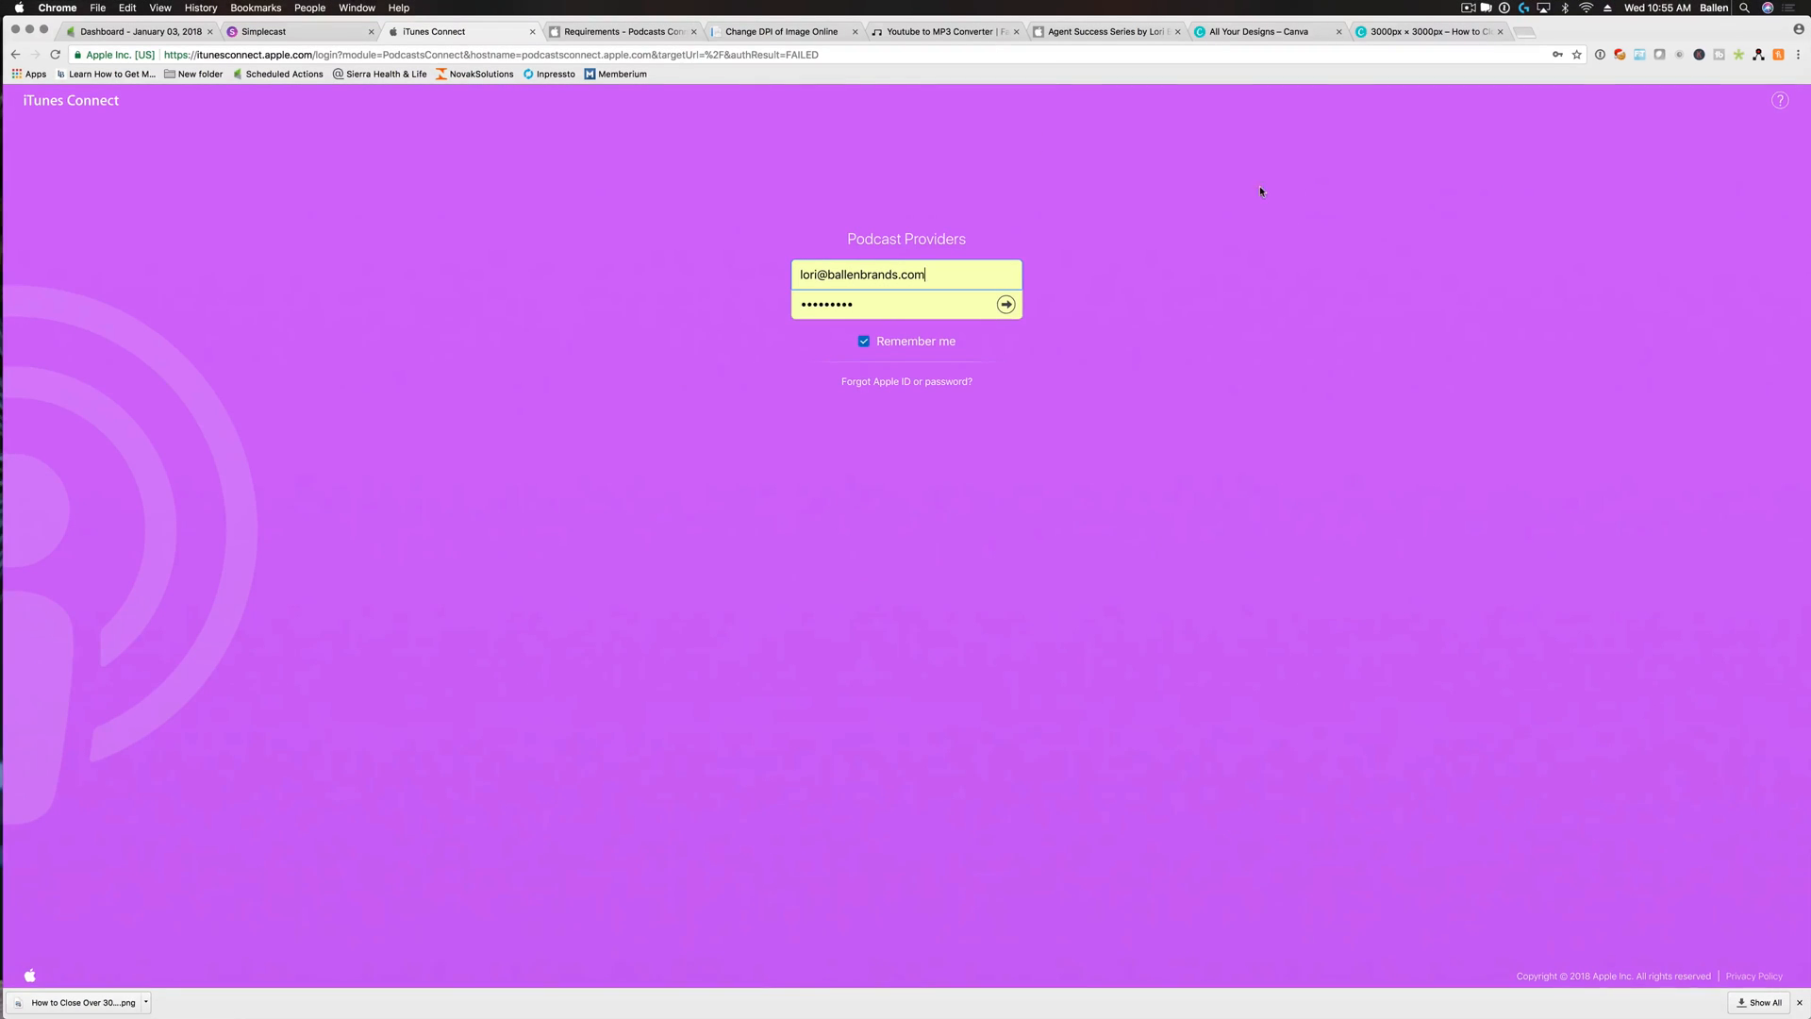
Sign in to Podcasts Connect, dismiss the 1Password prompt, and accept the terms of service.
left_click(1005, 304)
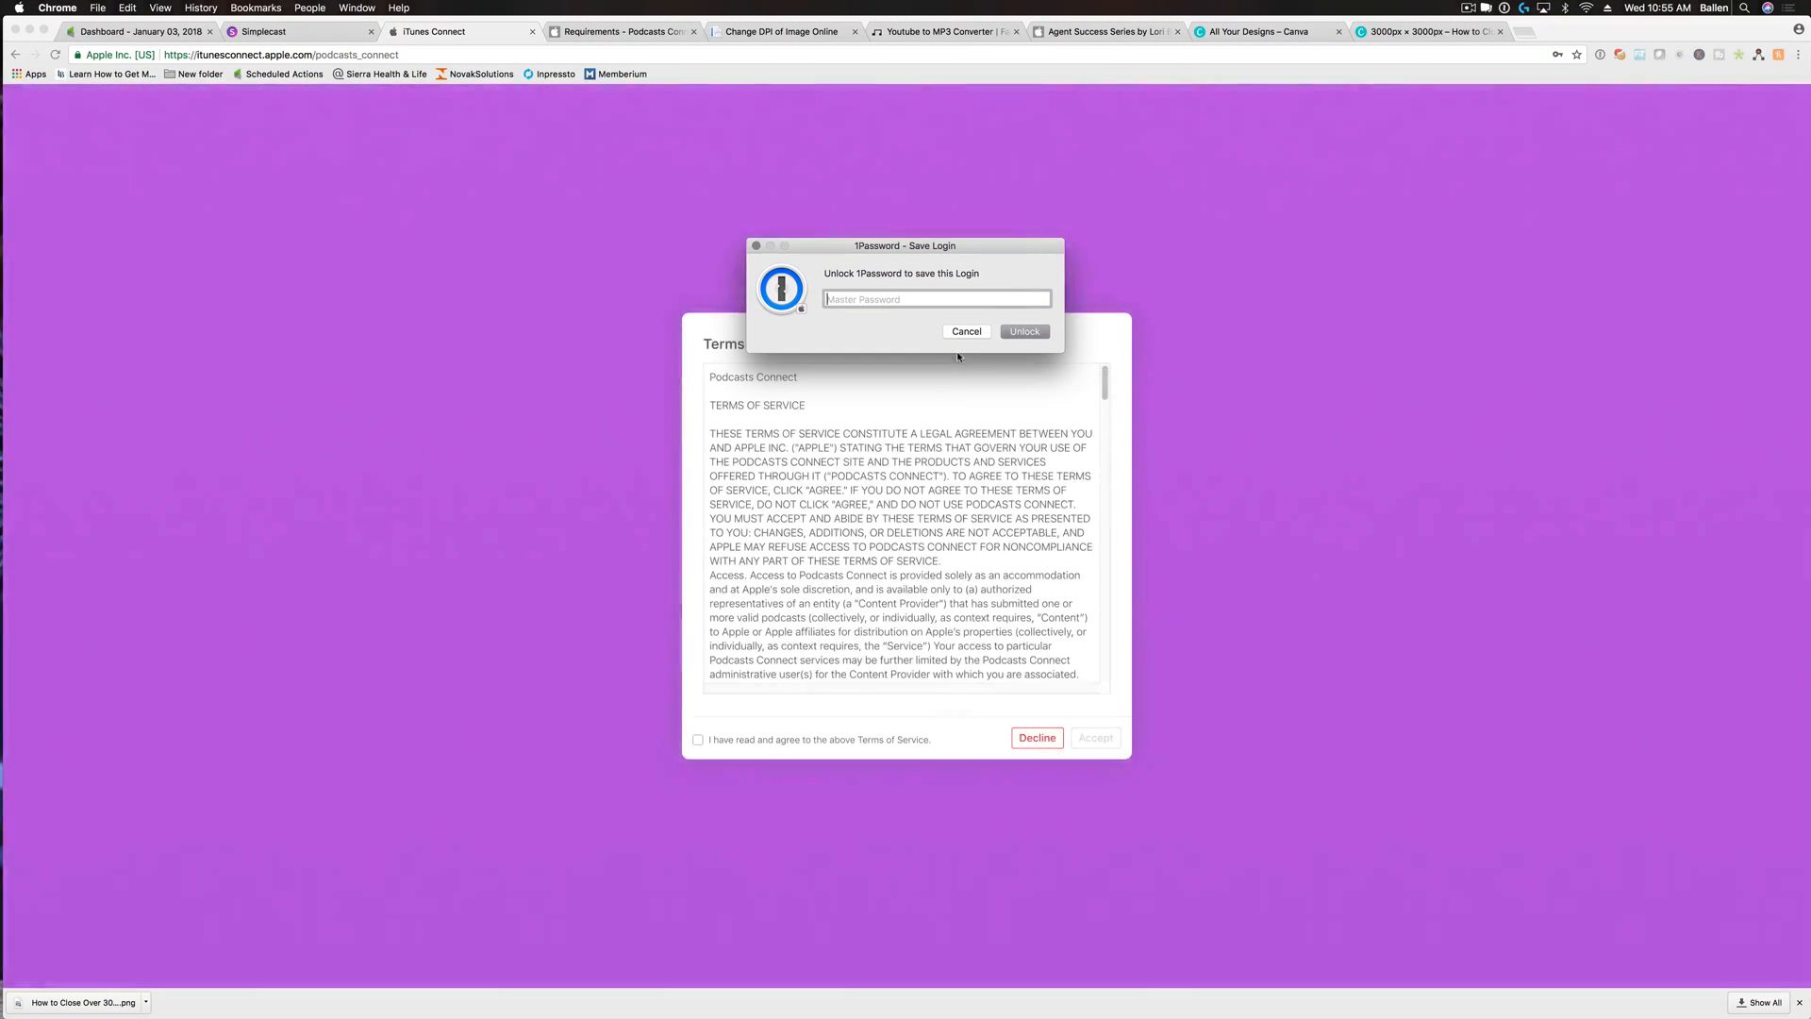
left_click(967, 331)
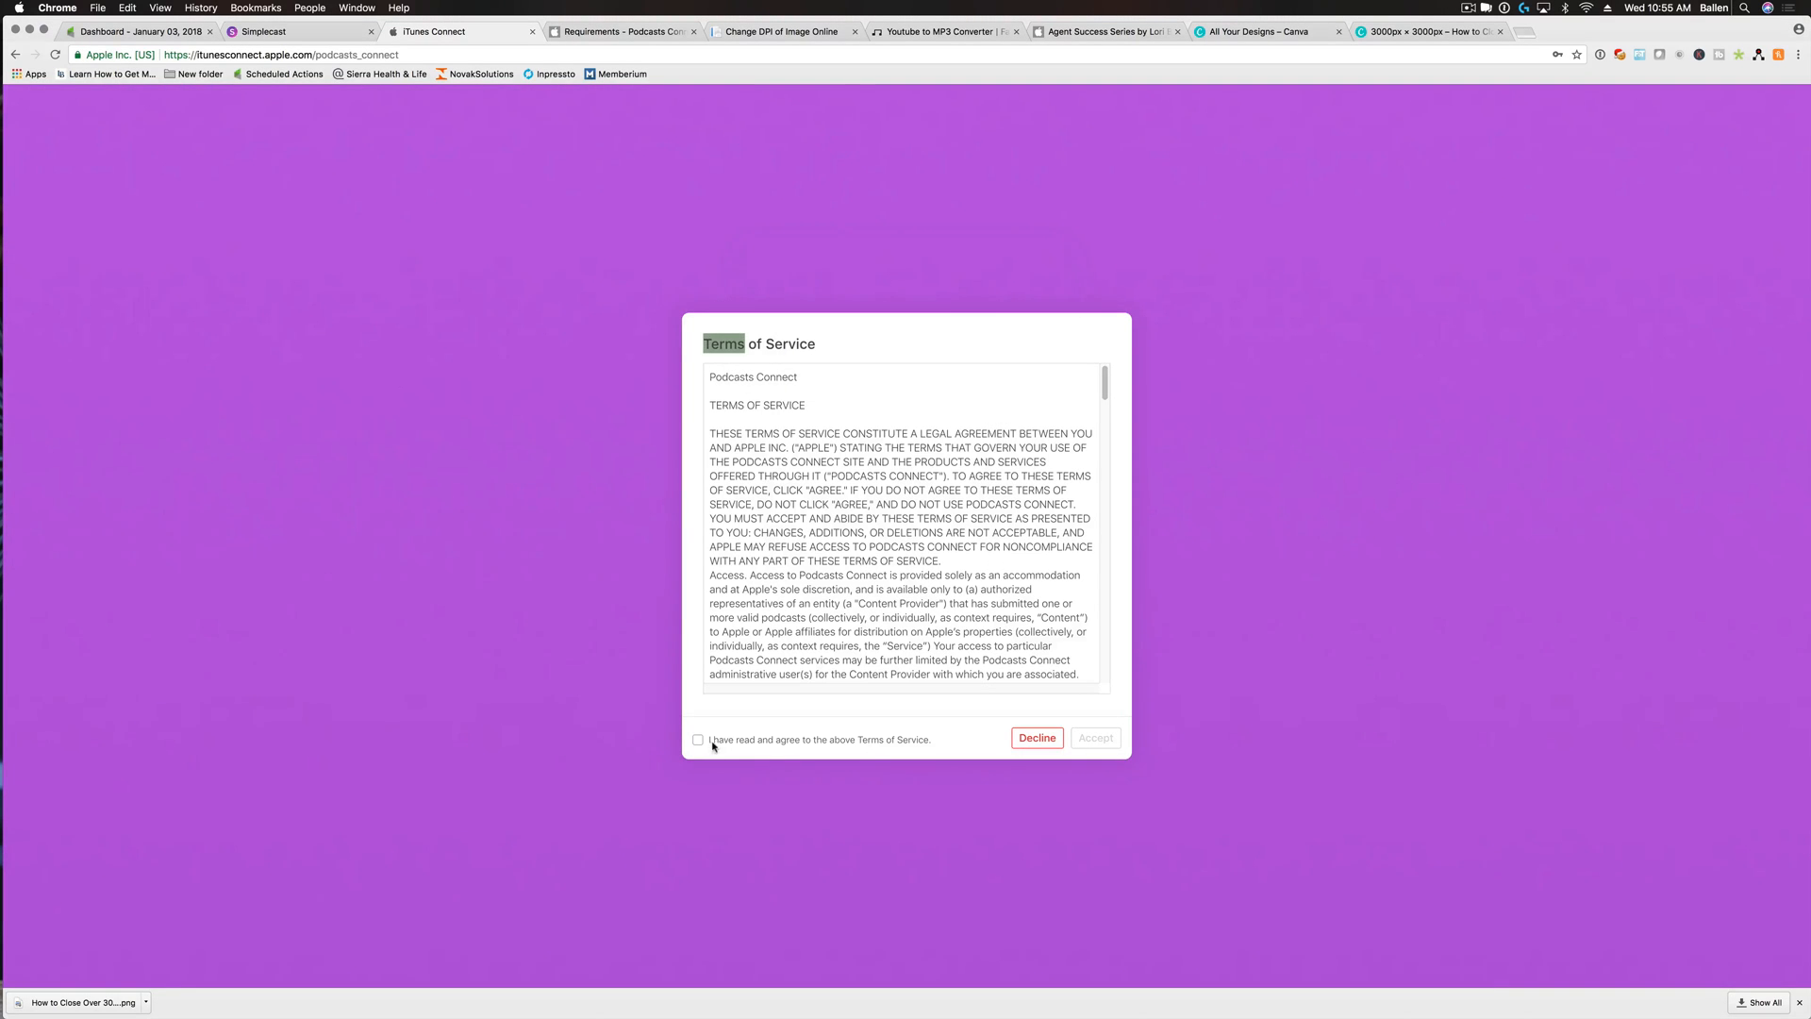
left_click(697, 739)
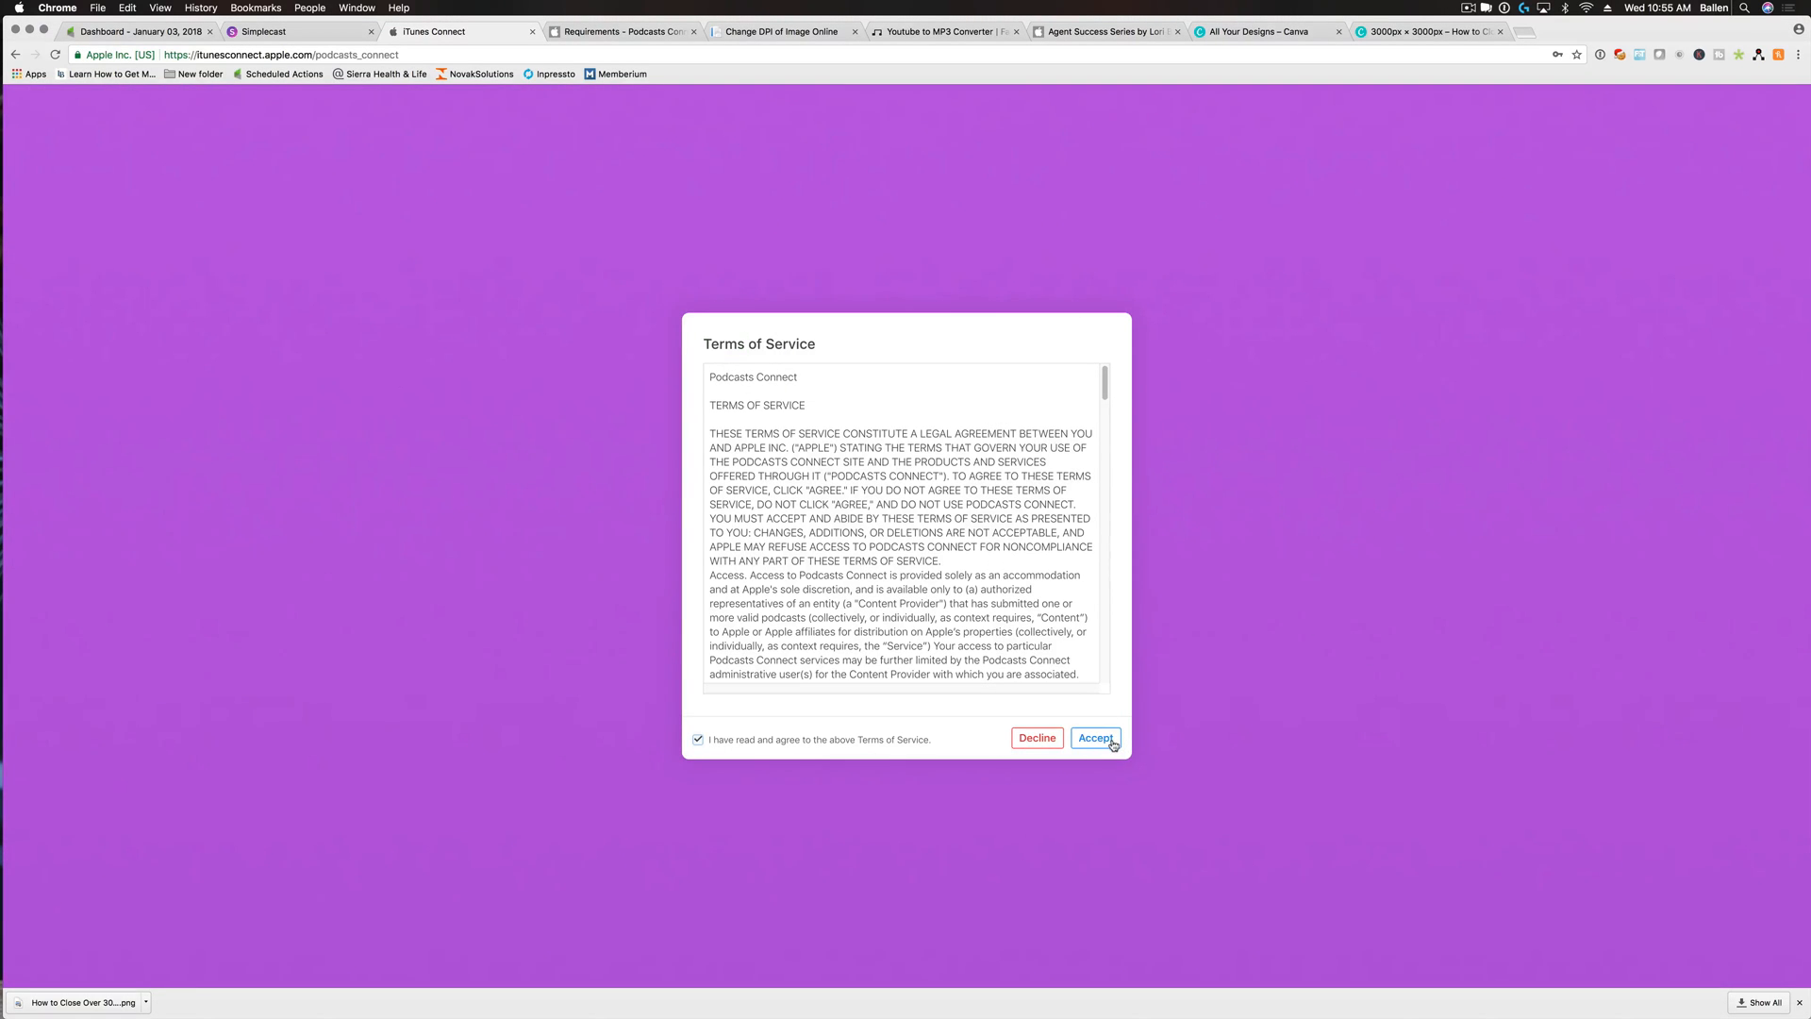
left_click(1096, 738)
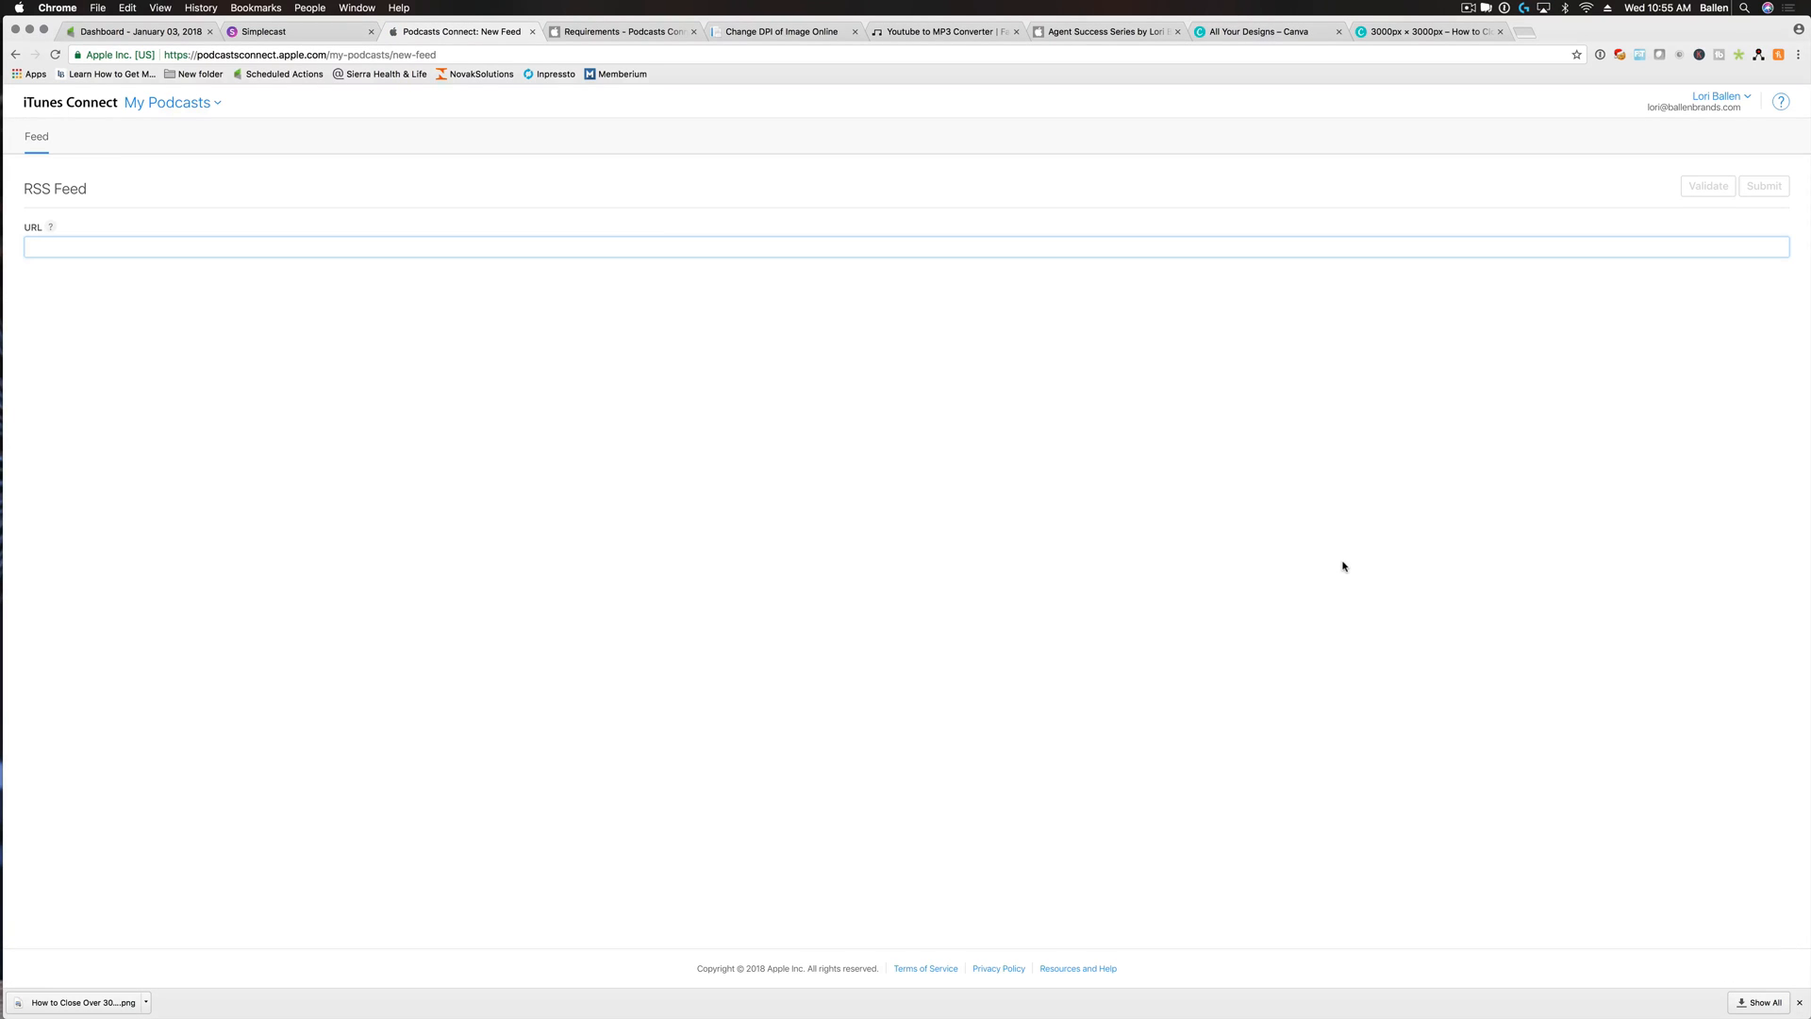
left_click(179, 102)
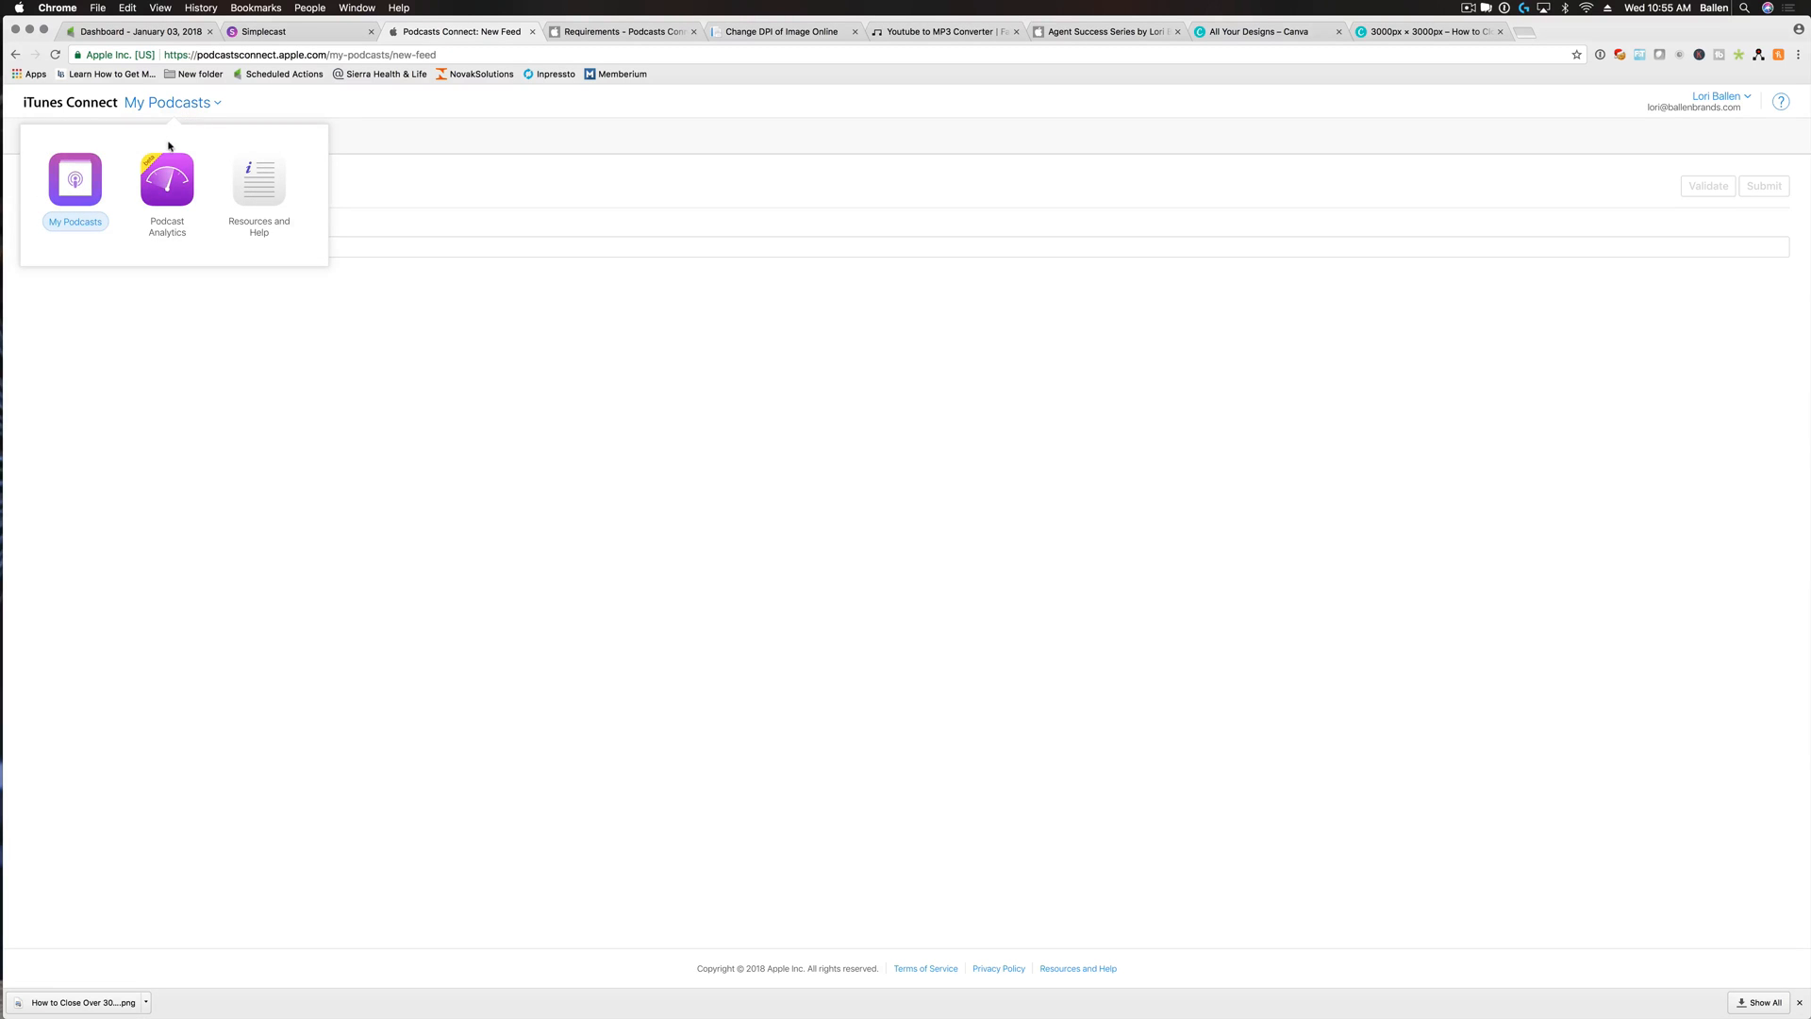
left_click(74, 179)
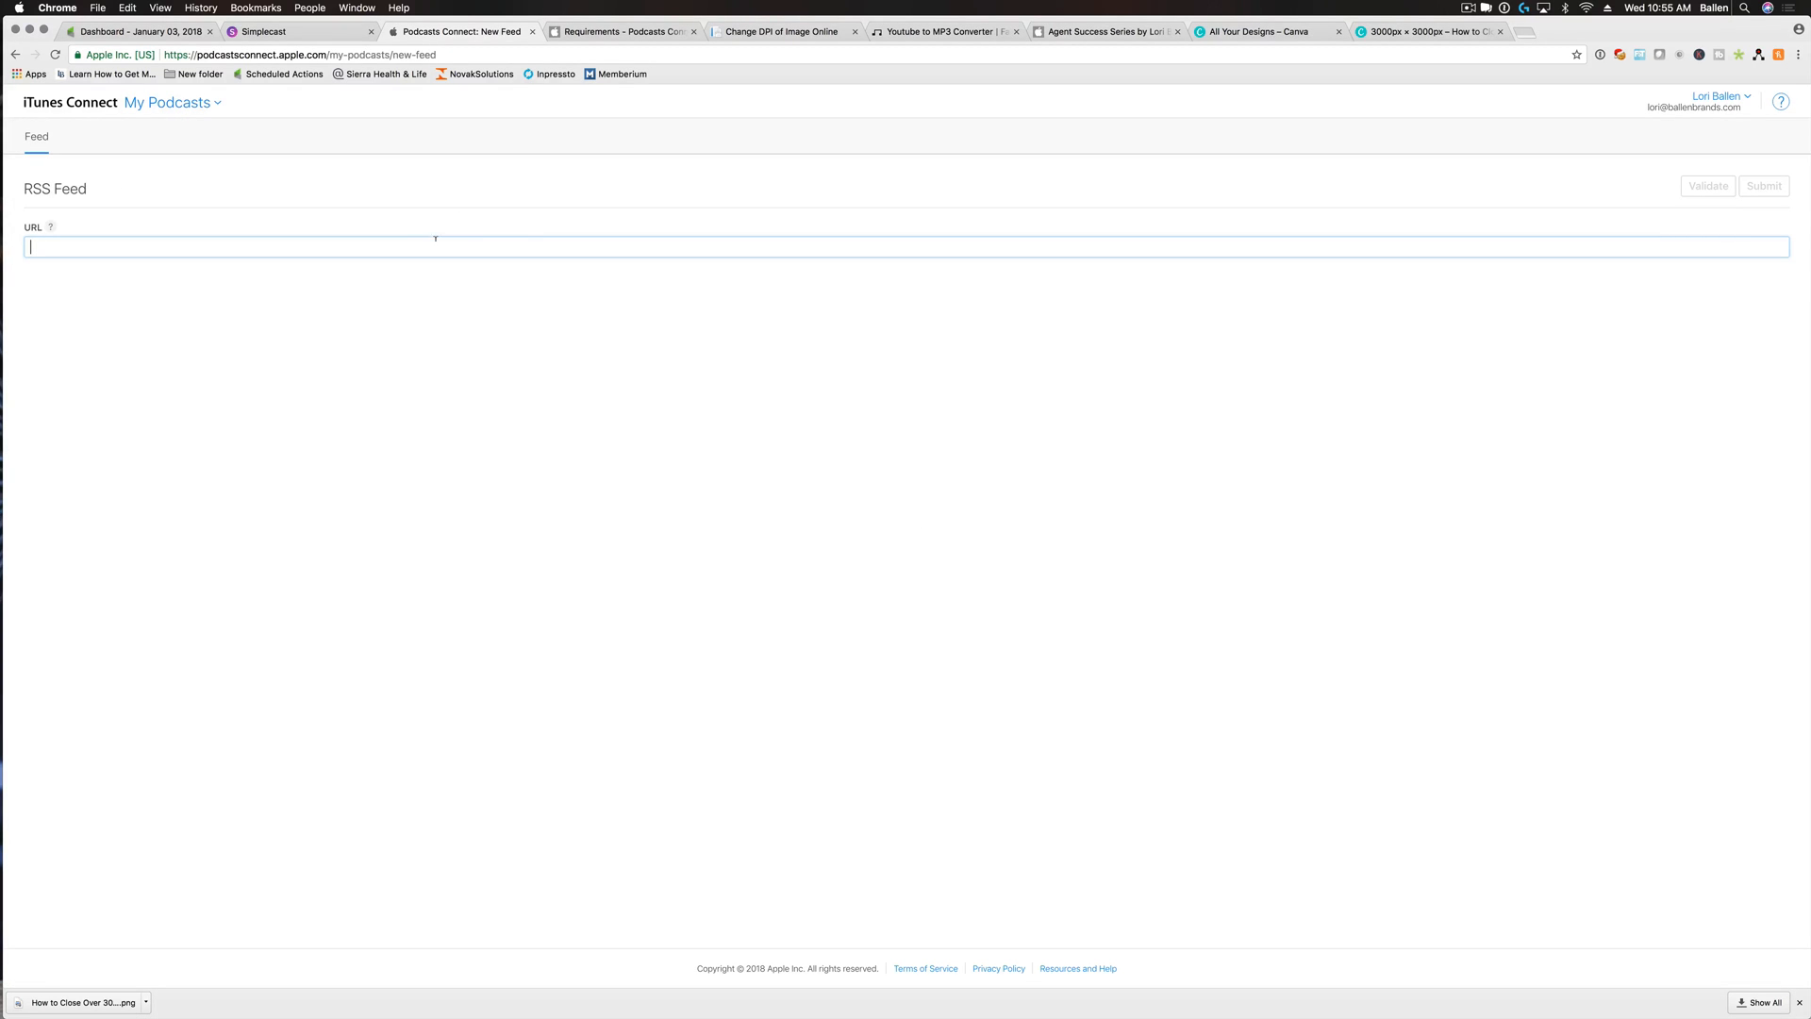
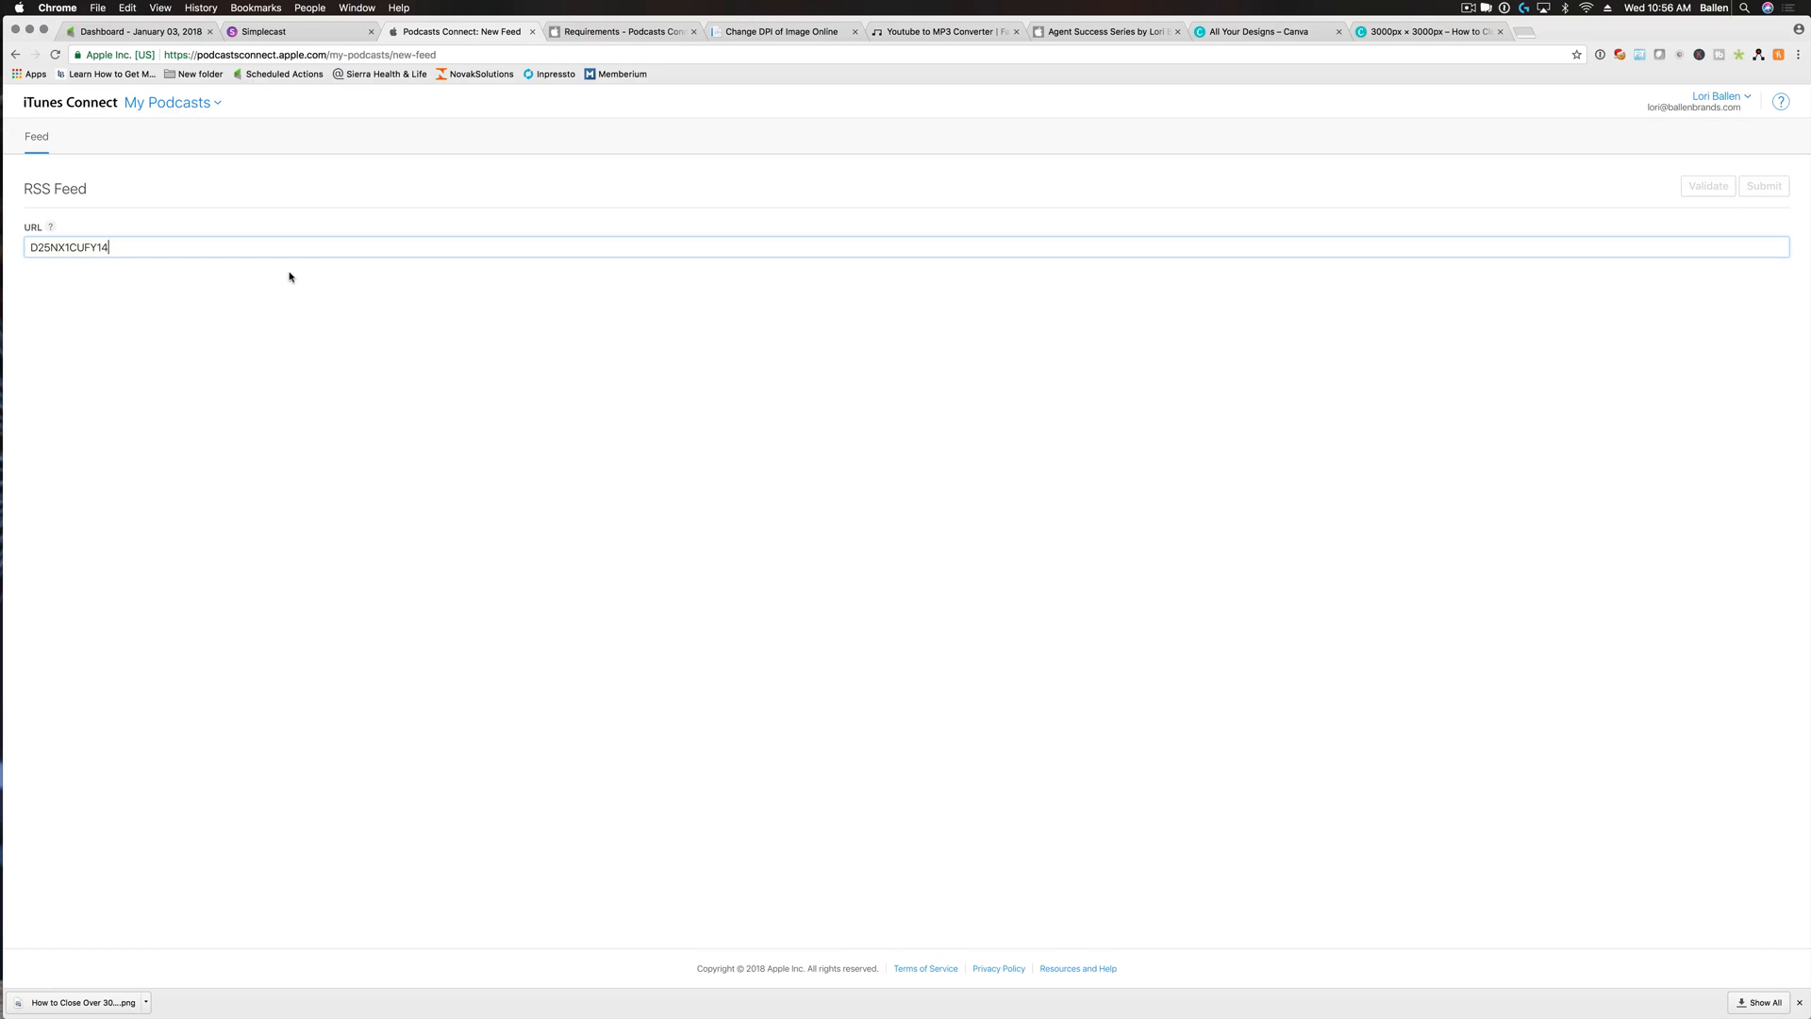
left_click(265, 31)
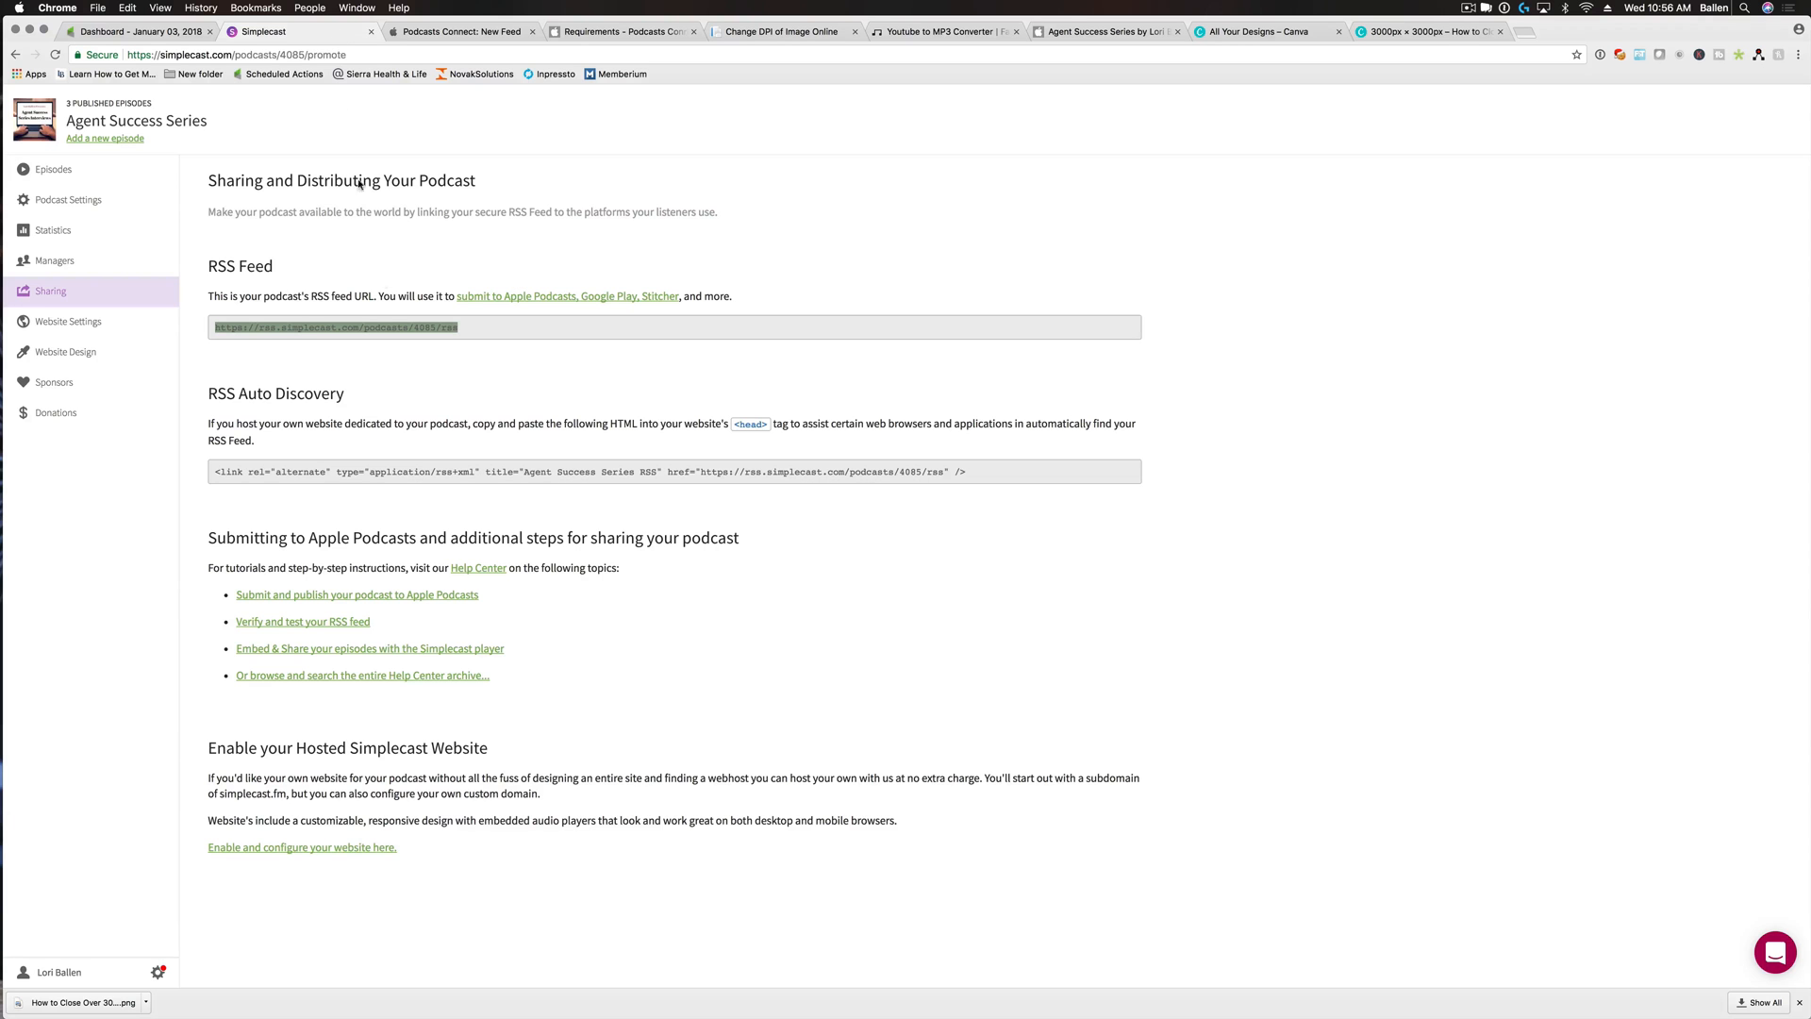
mouse_move(422, 78)
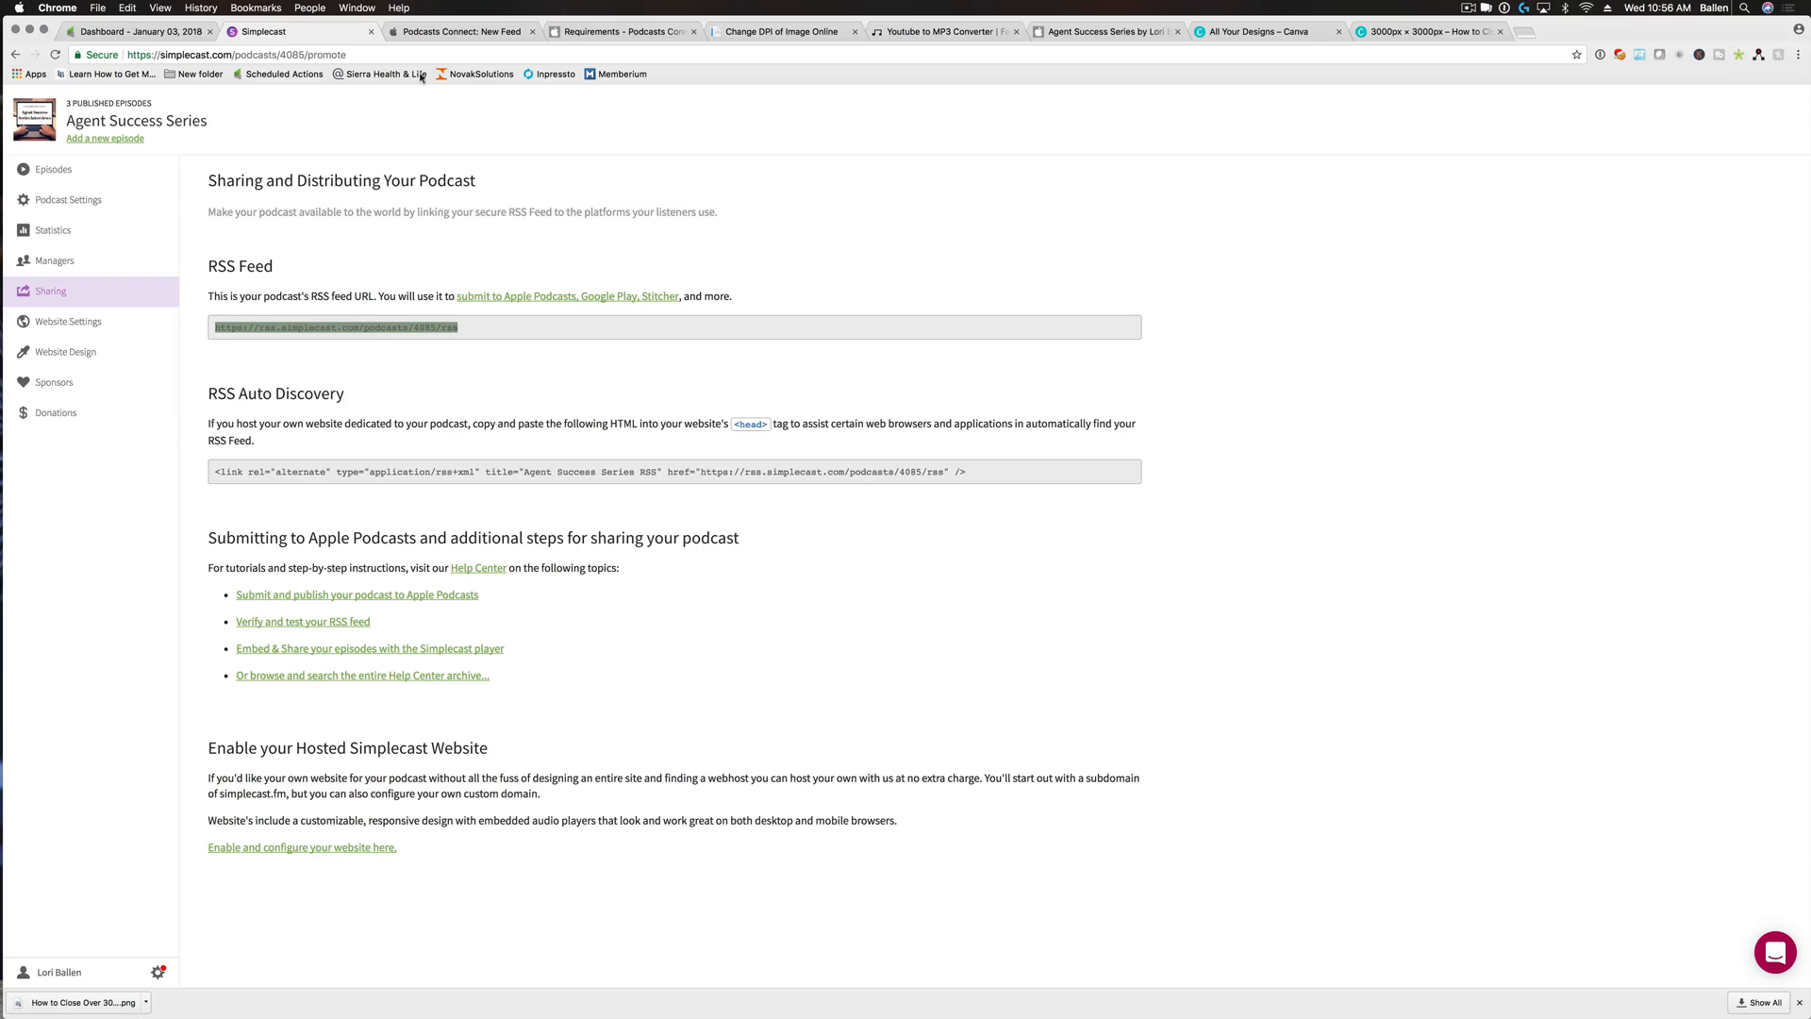
left_click(470, 31)
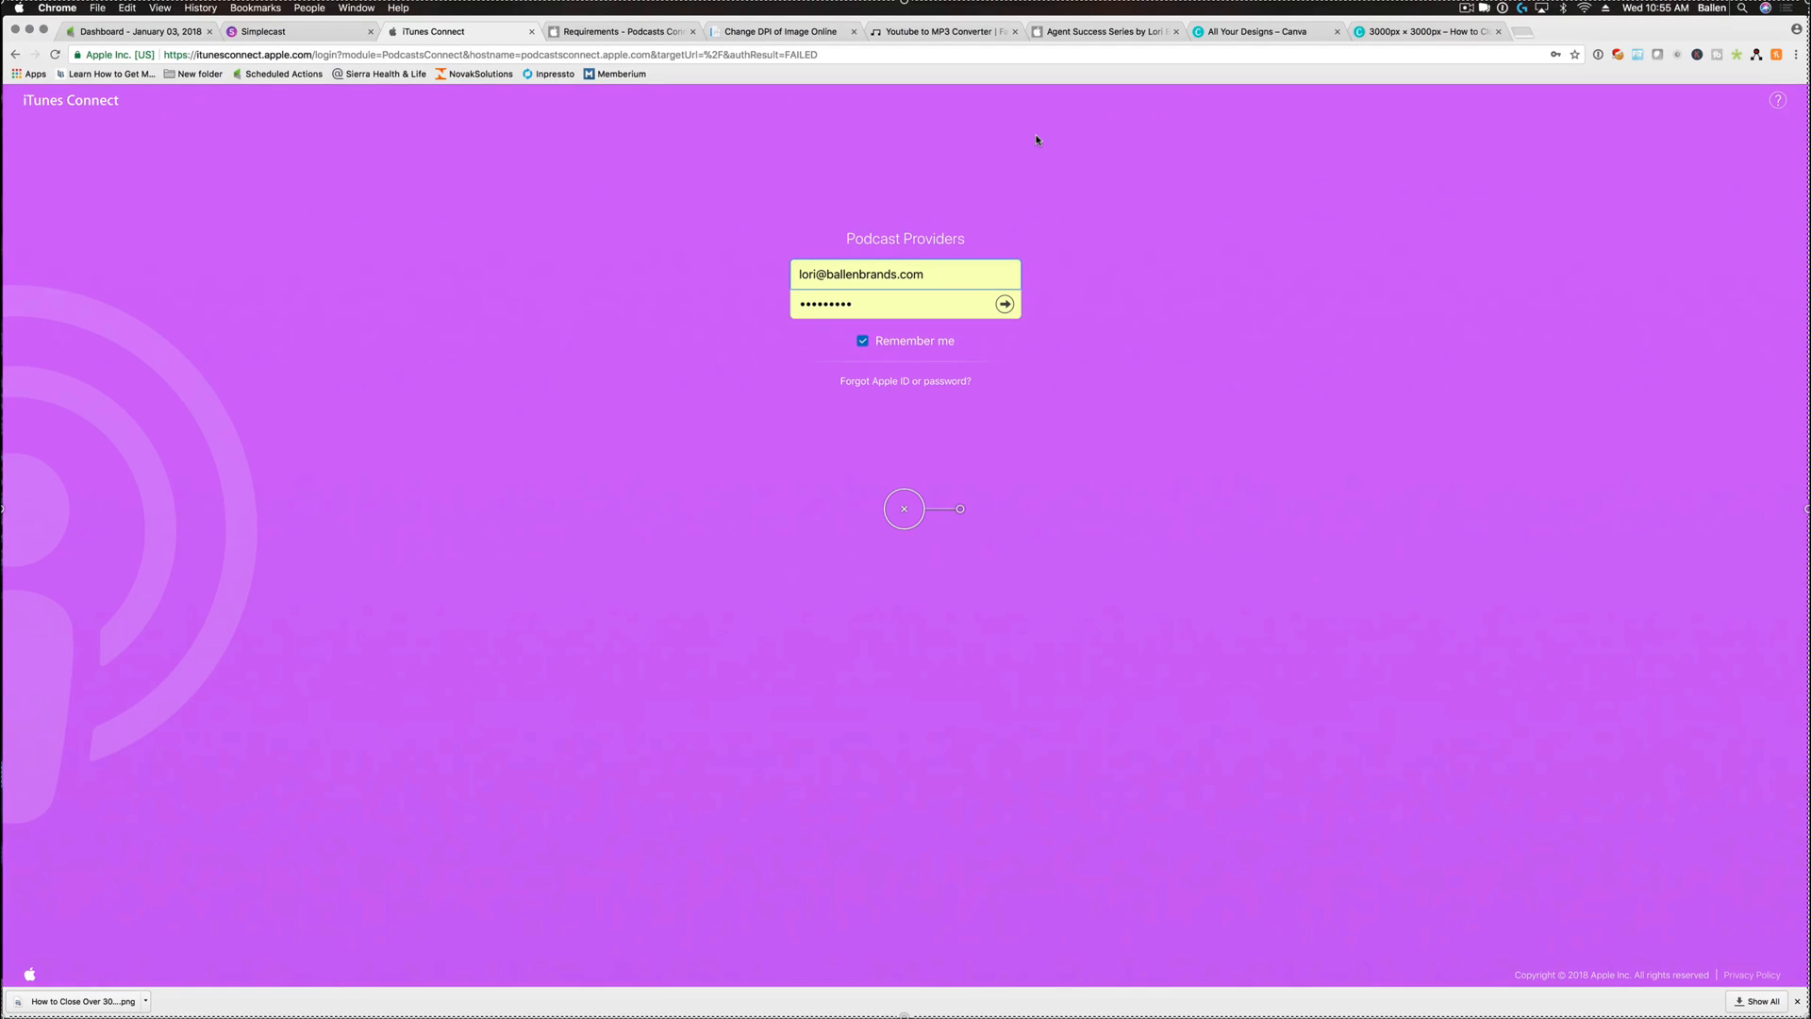
Sign in to iTunes Connect and open My Podcasts to confirm Agent Success Series is Active.
left_click(1004, 304)
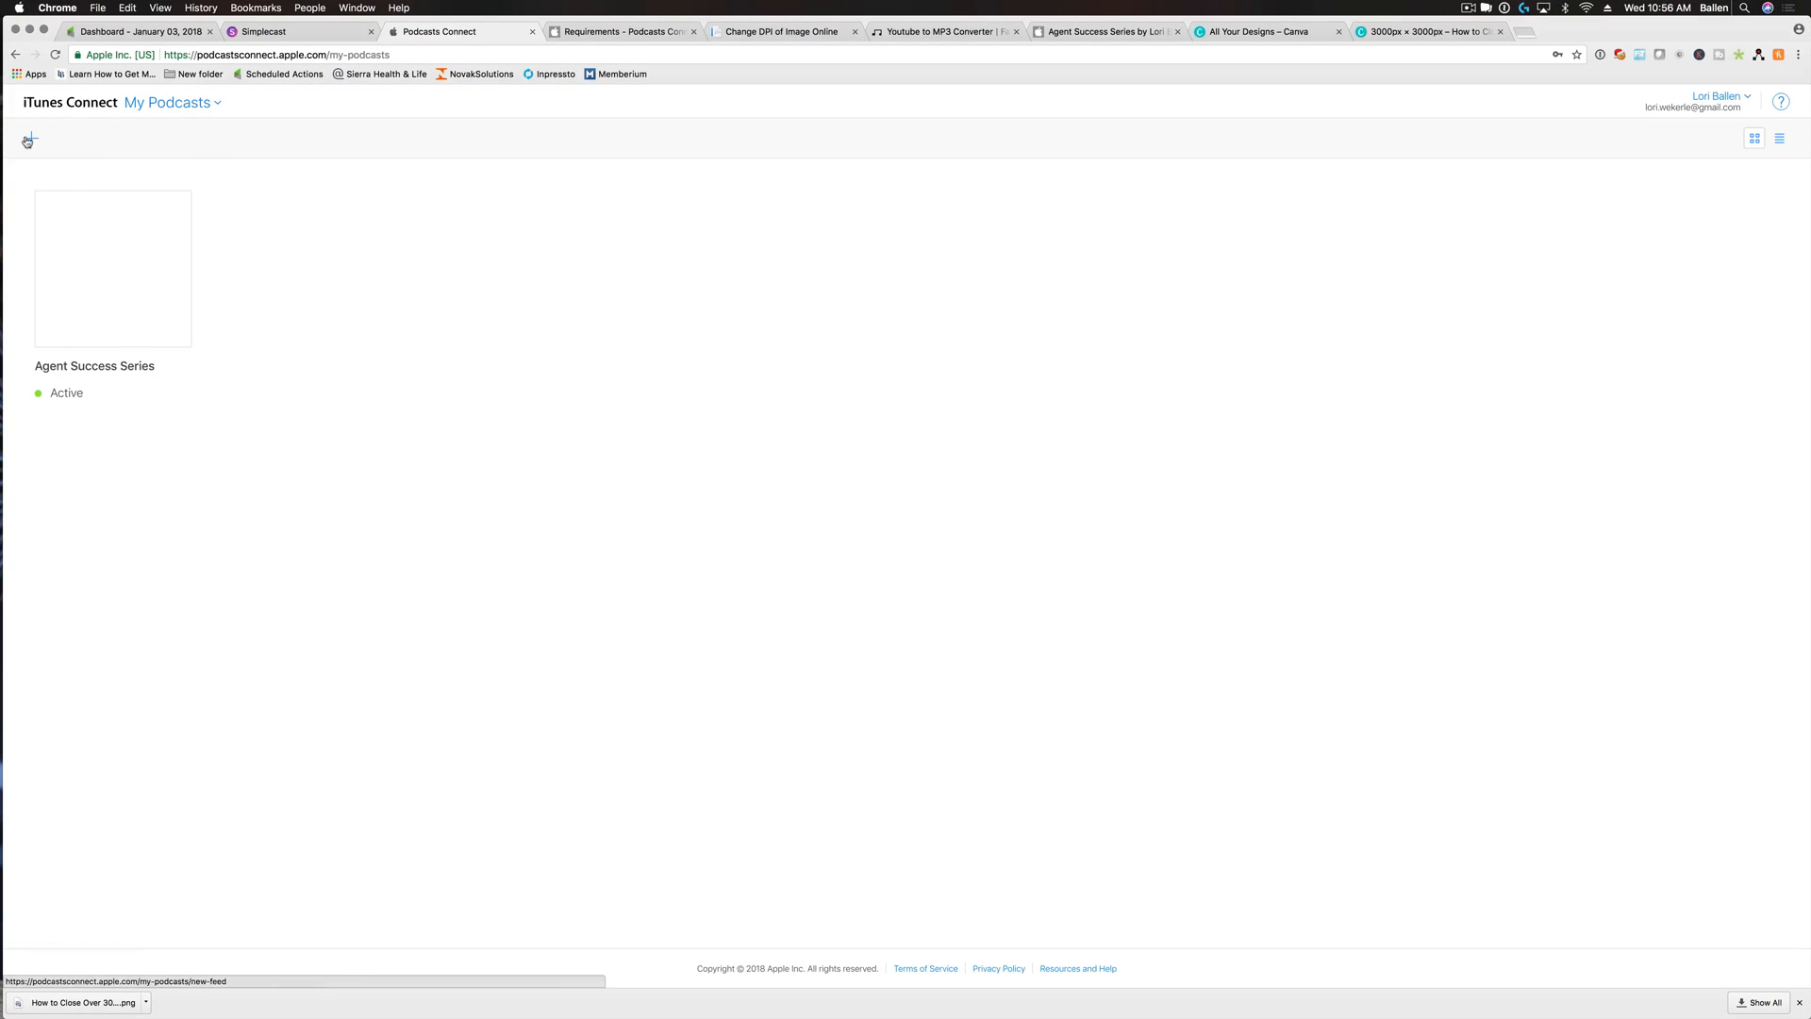
left_click(28, 140)
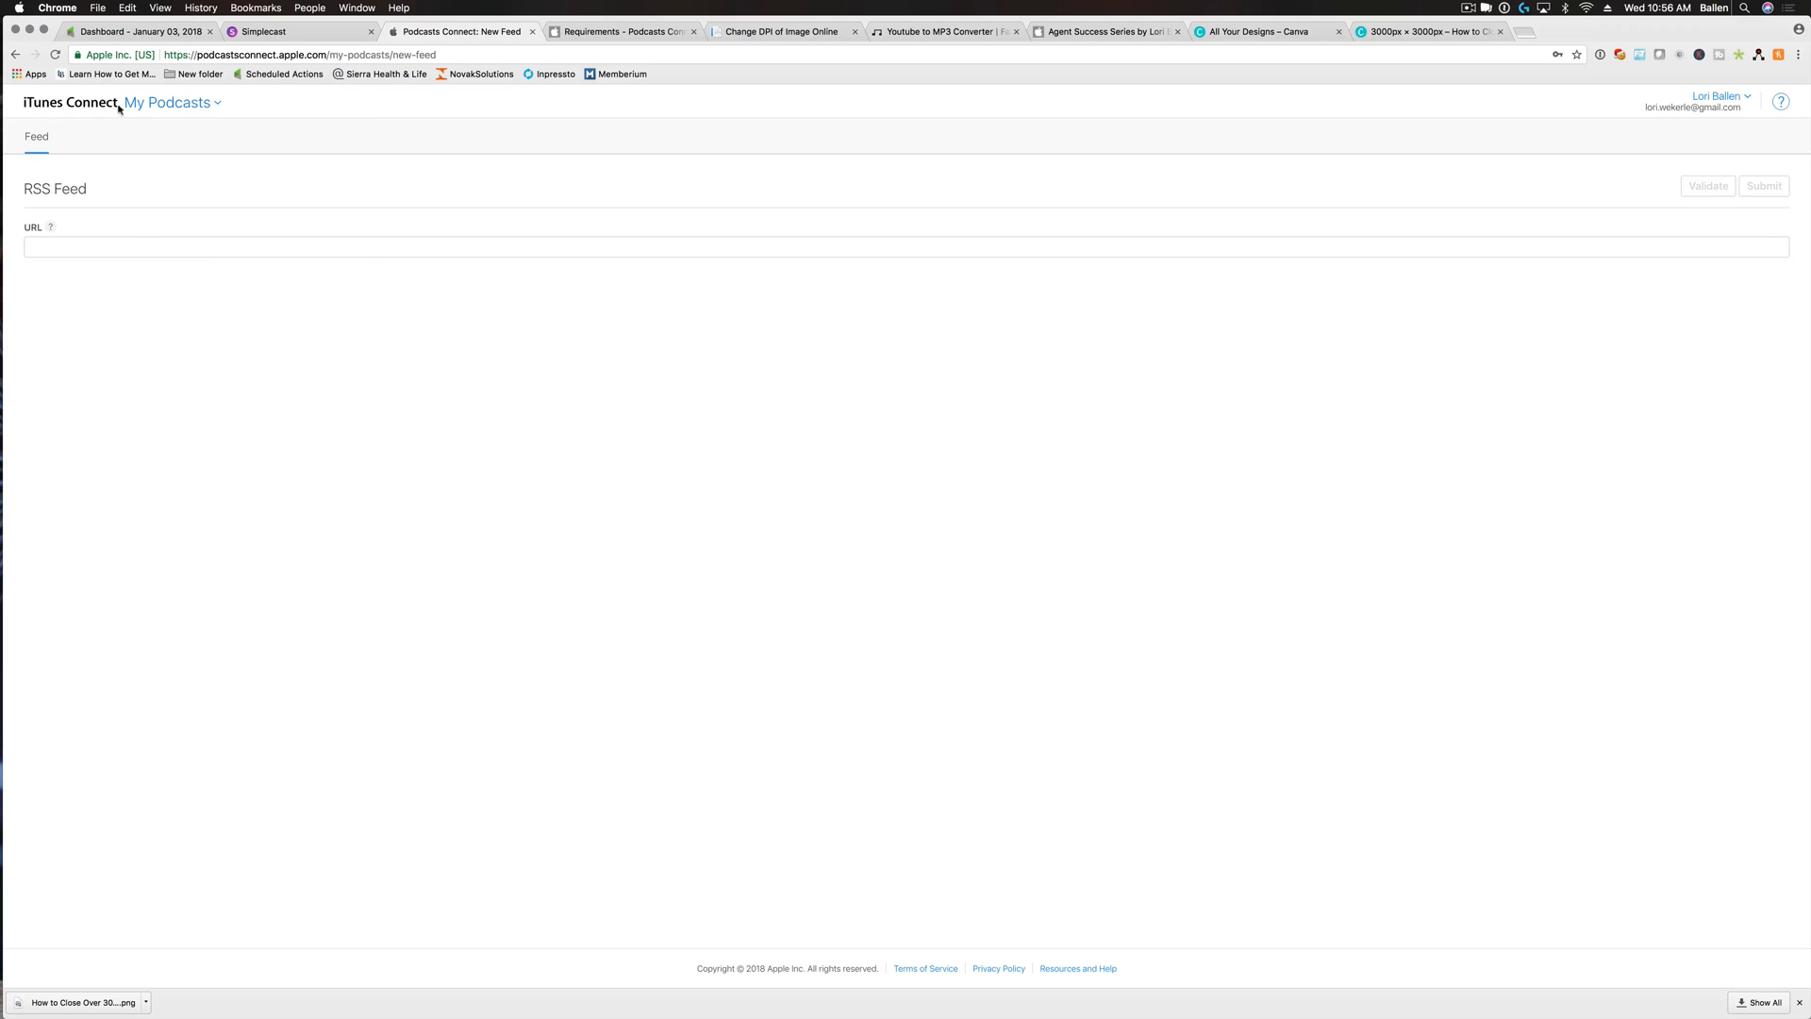
left_click(184, 103)
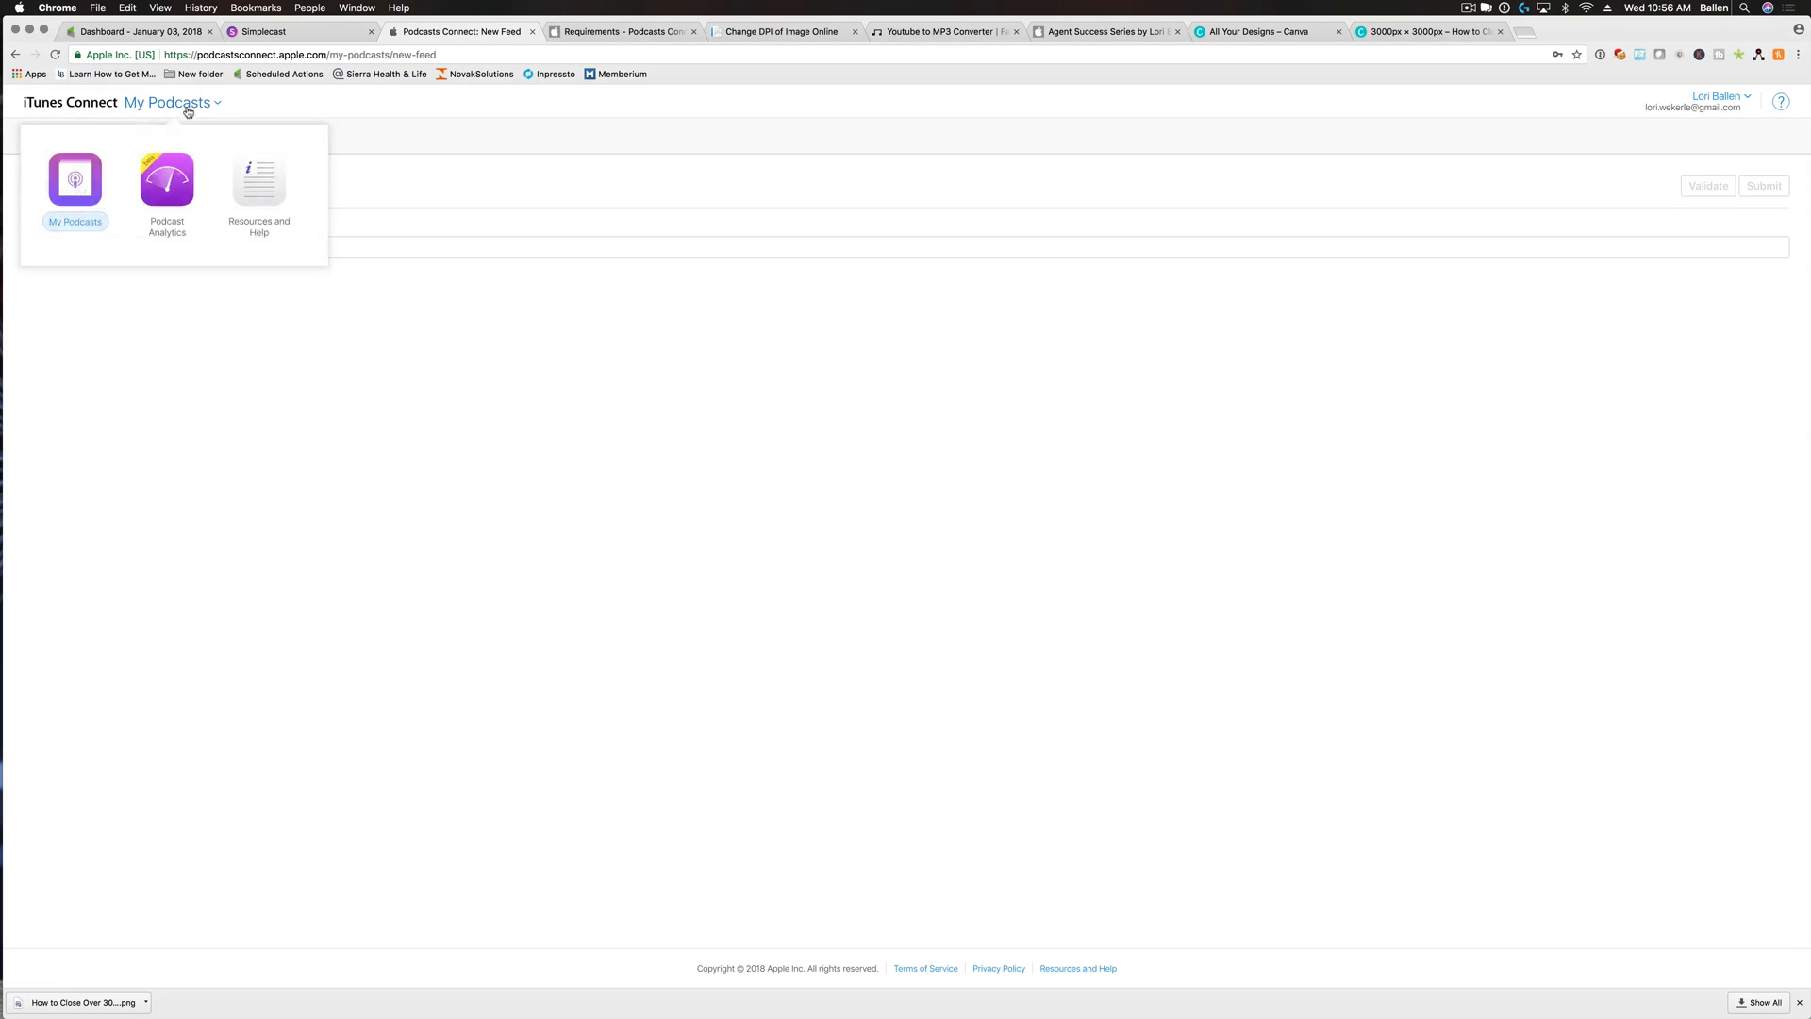
left_click(73, 177)
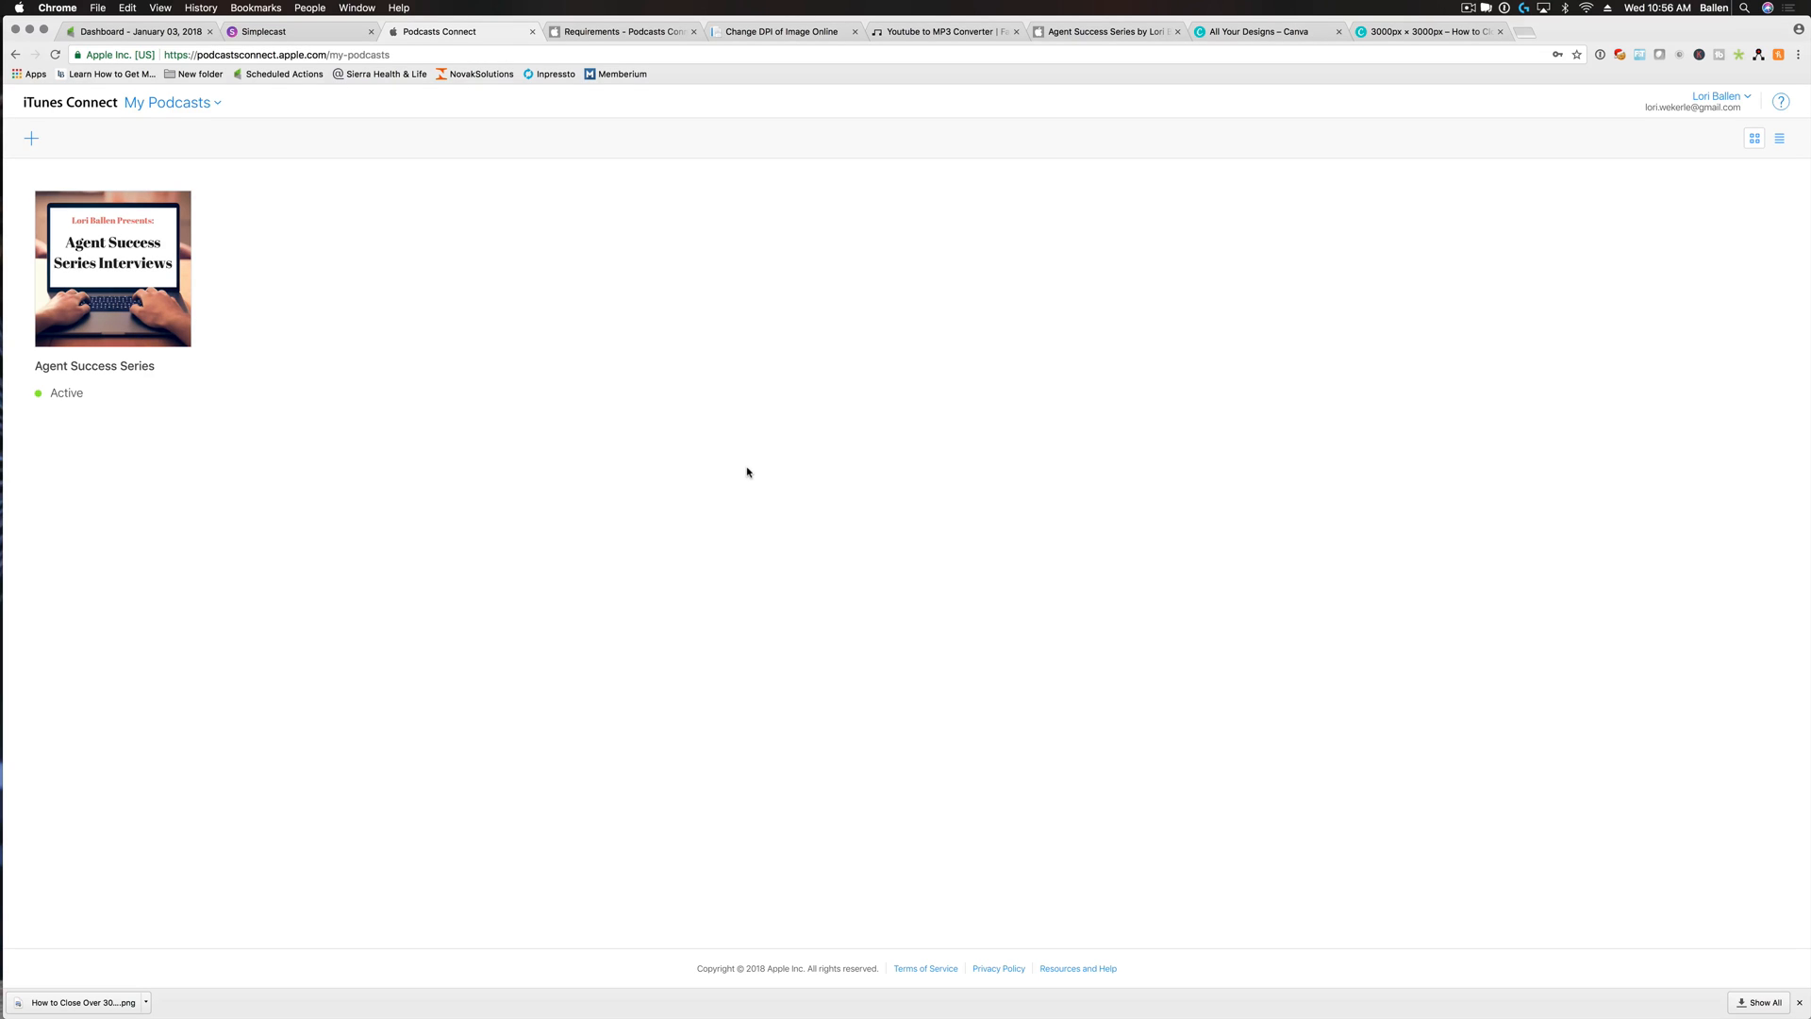
mouse_move(441, 279)
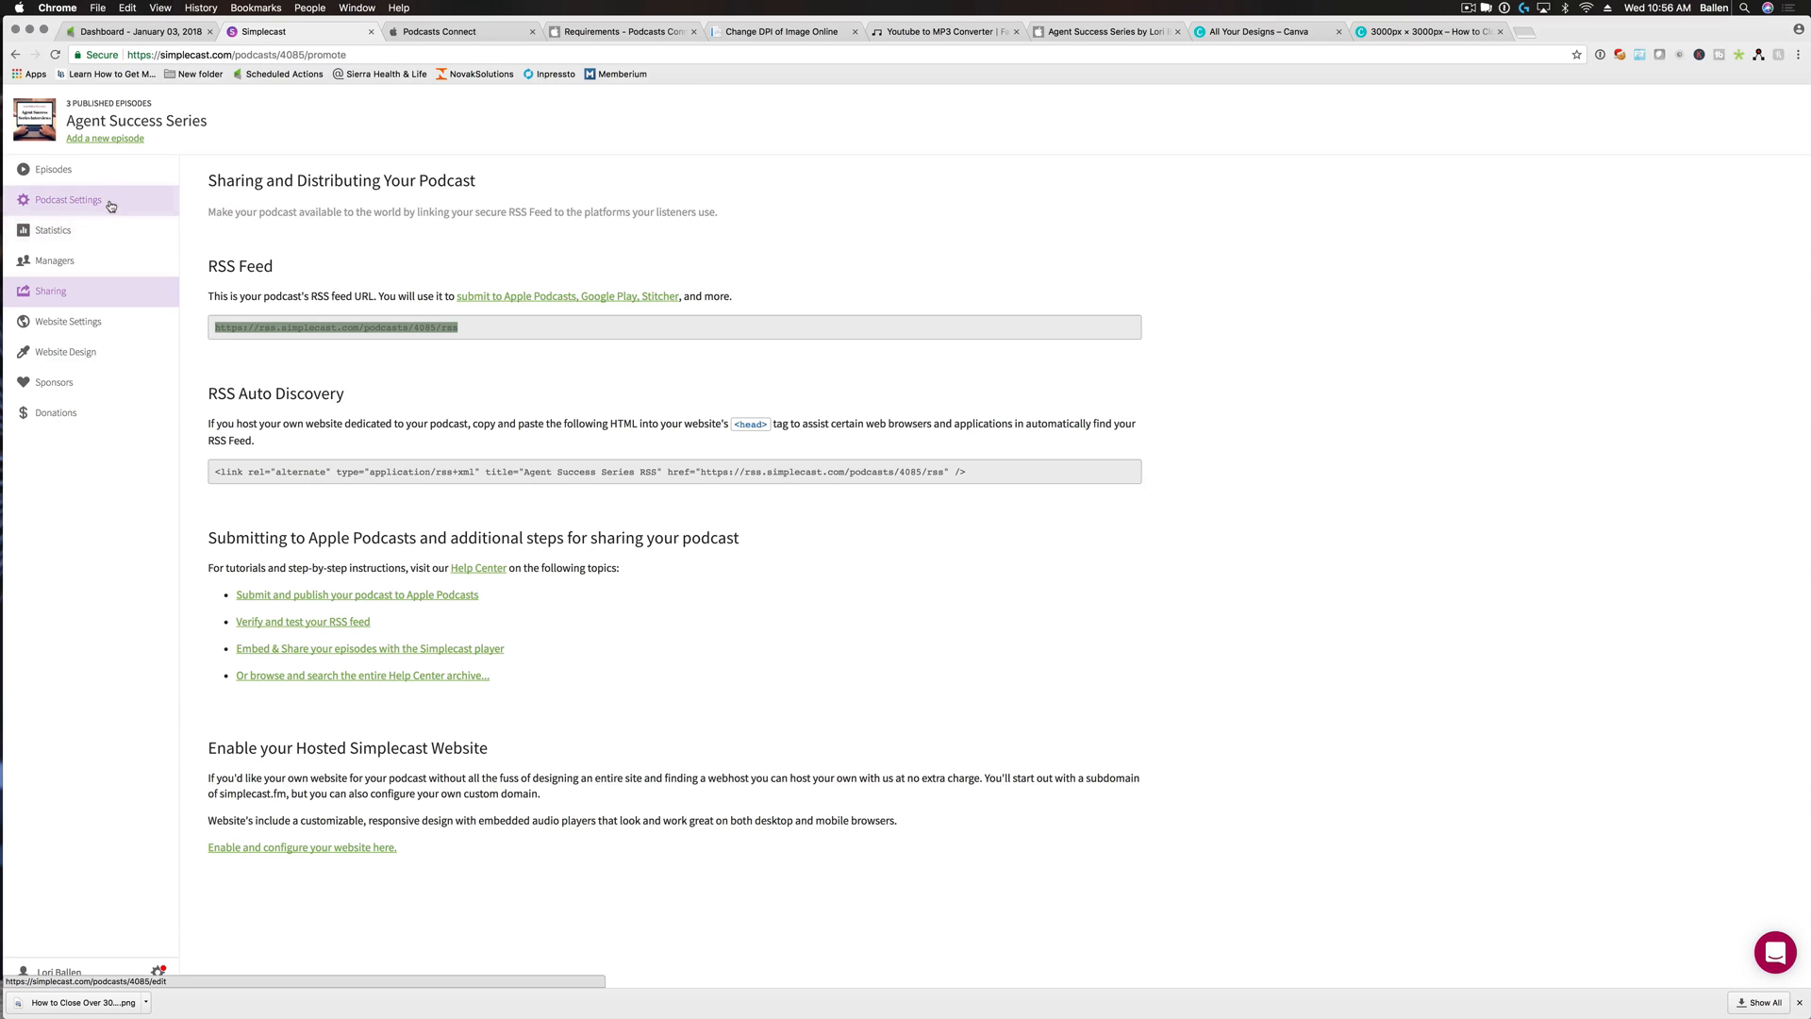
View Simplecast's podcast settings, then return to the Podcasts Connect page.
left_click(67, 200)
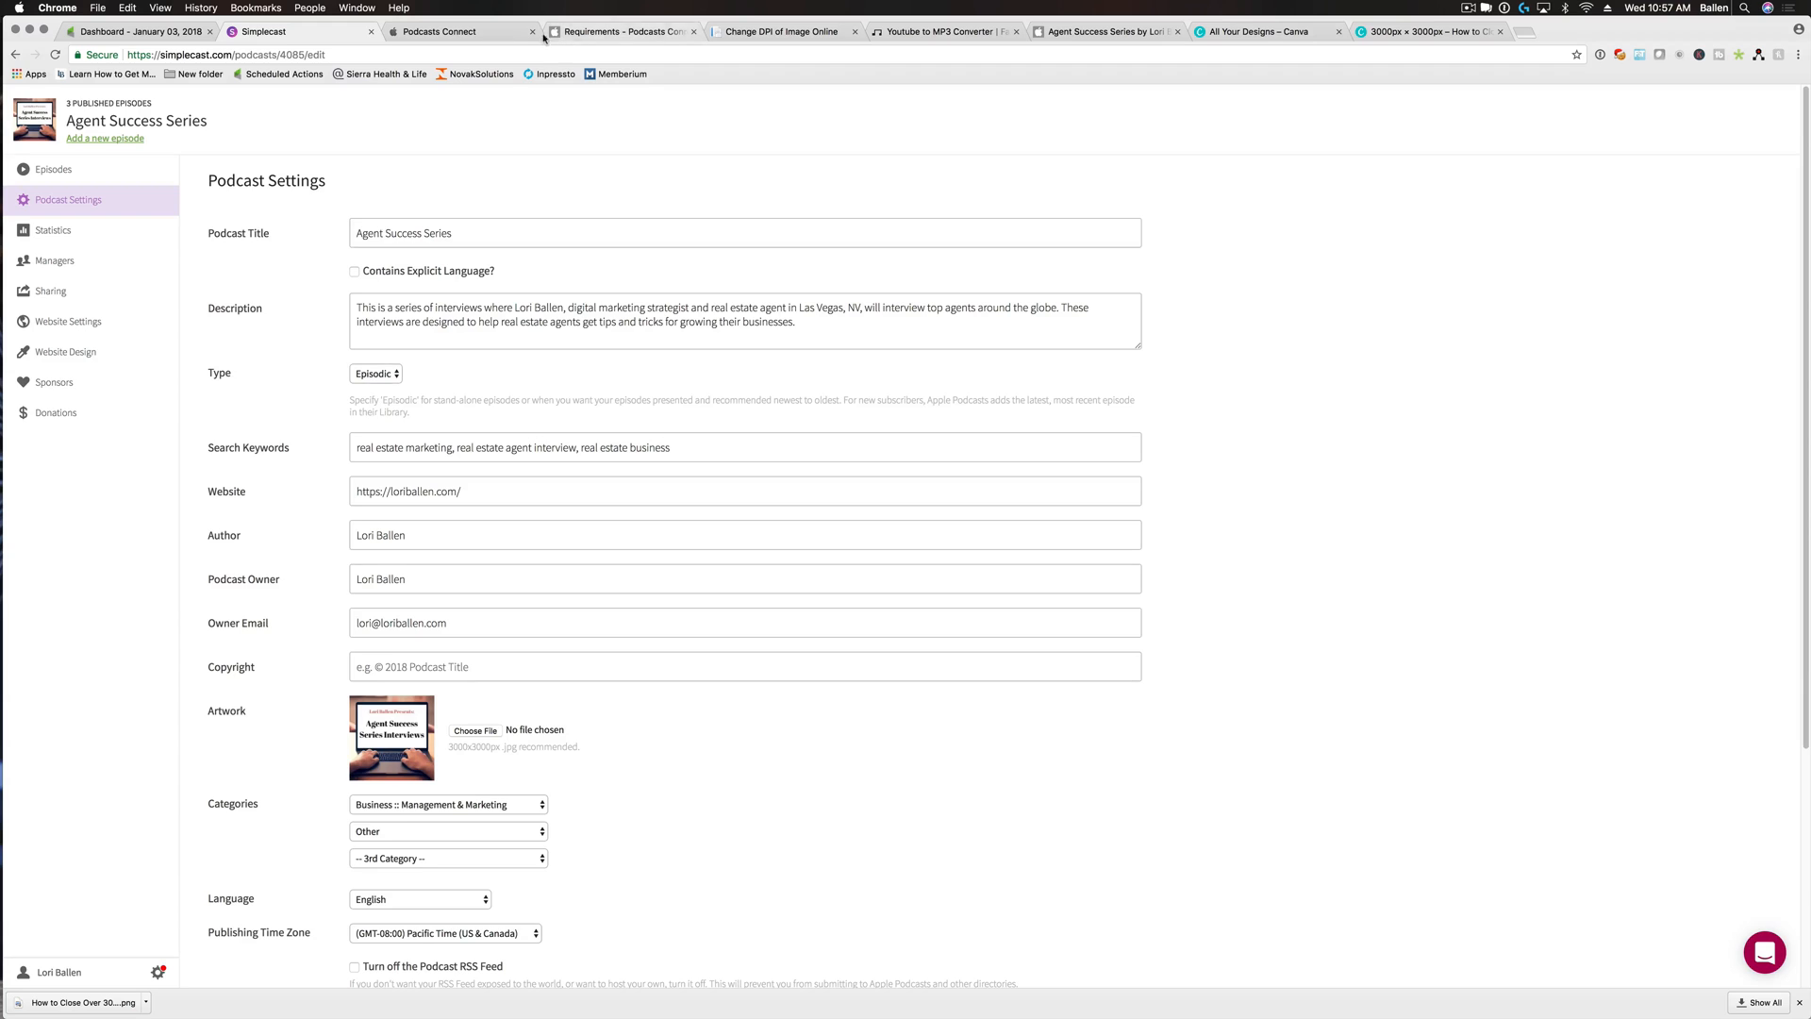
left_click(447, 31)
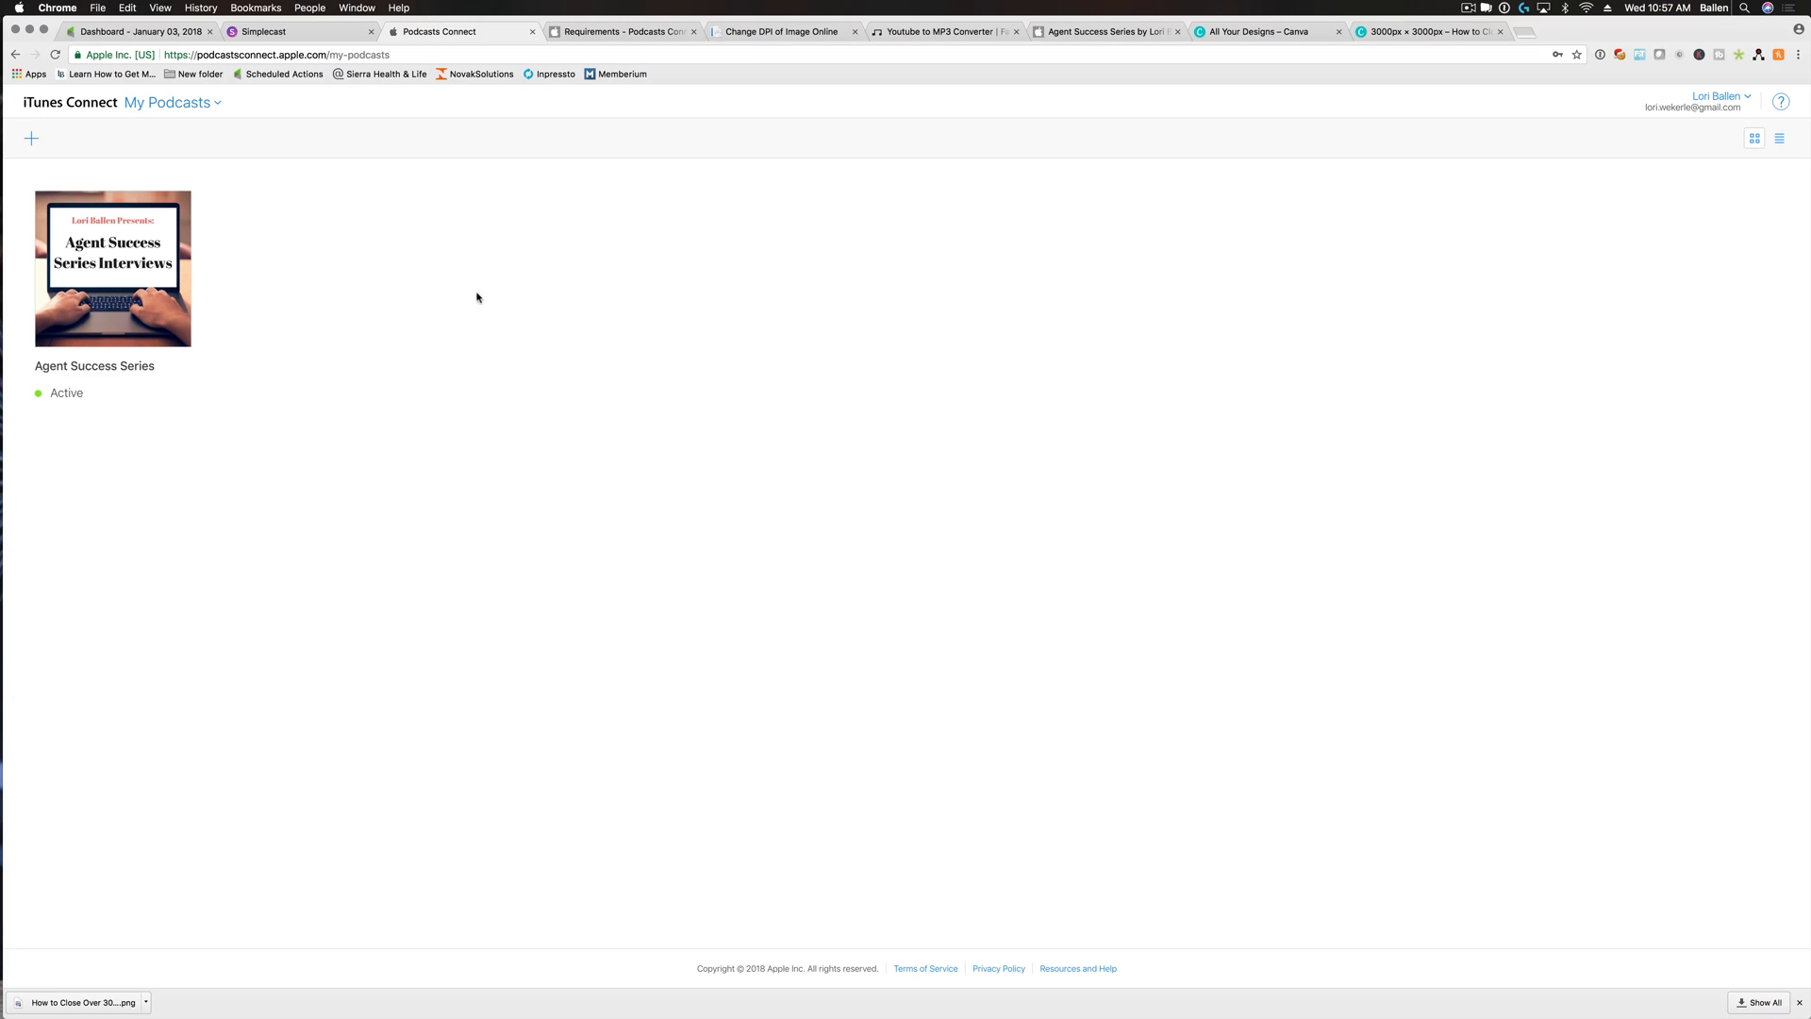
mouse_move(167, 316)
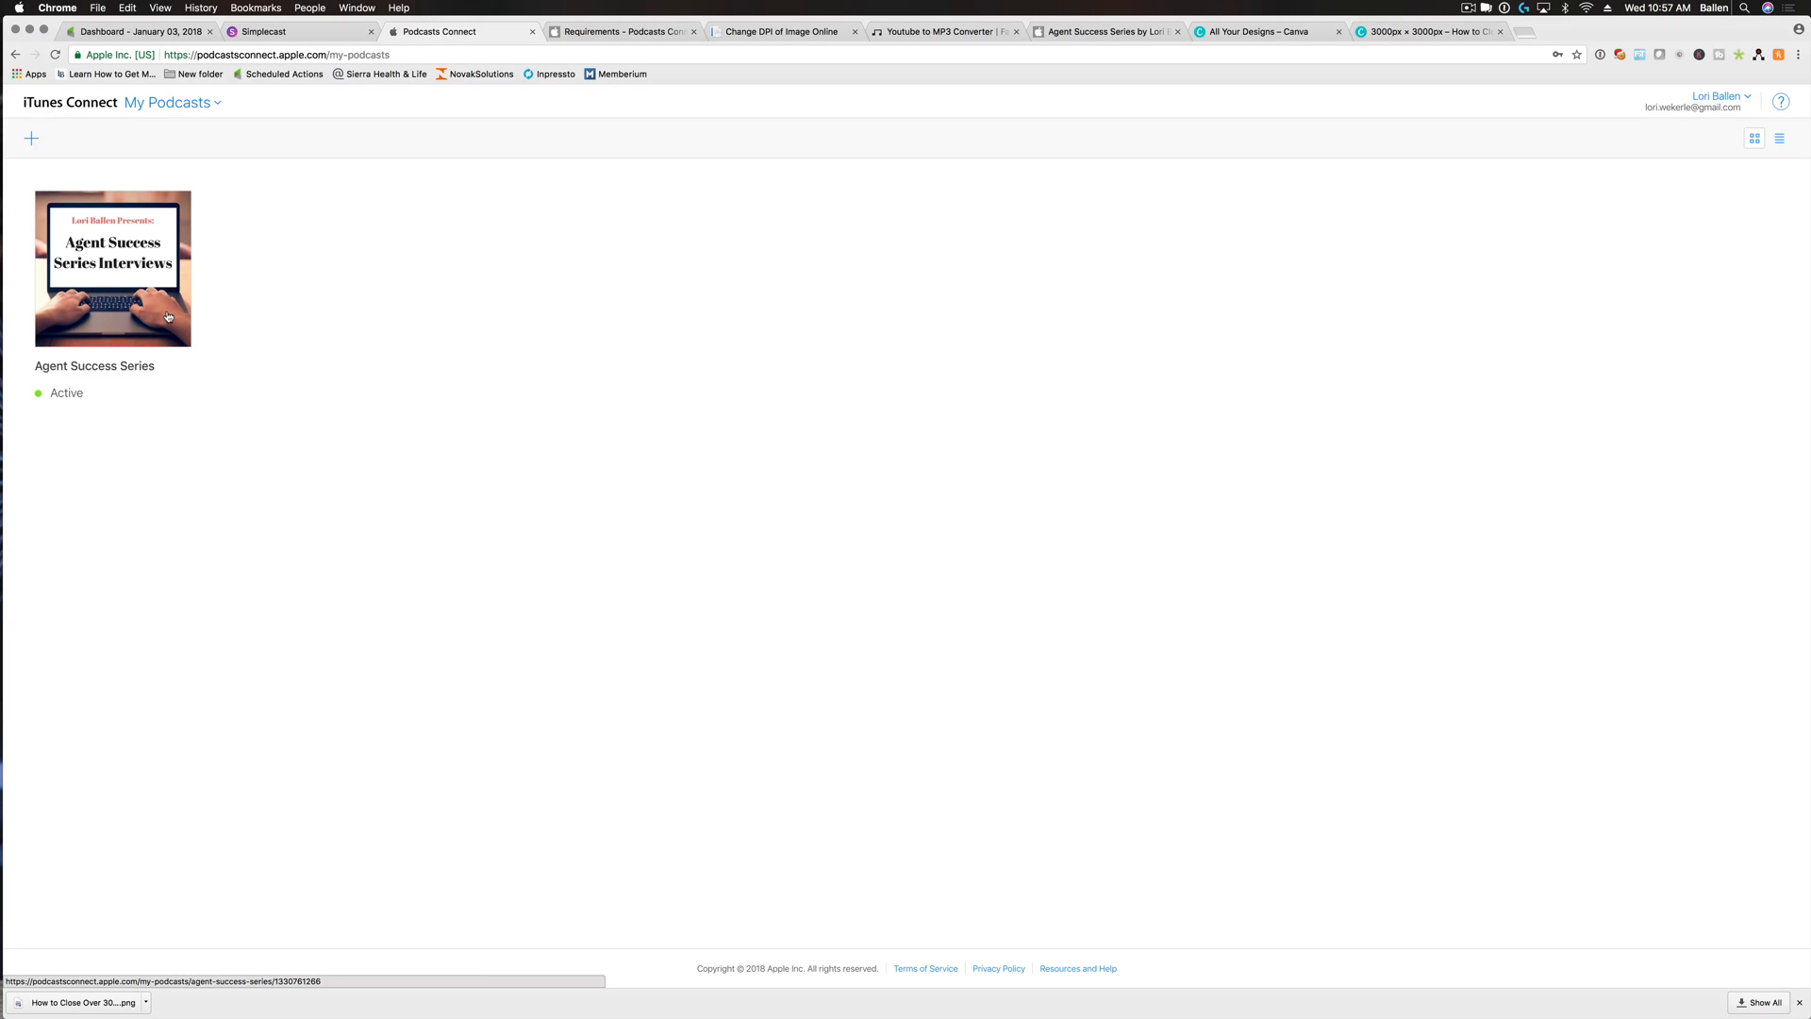
mouse_move(175, 325)
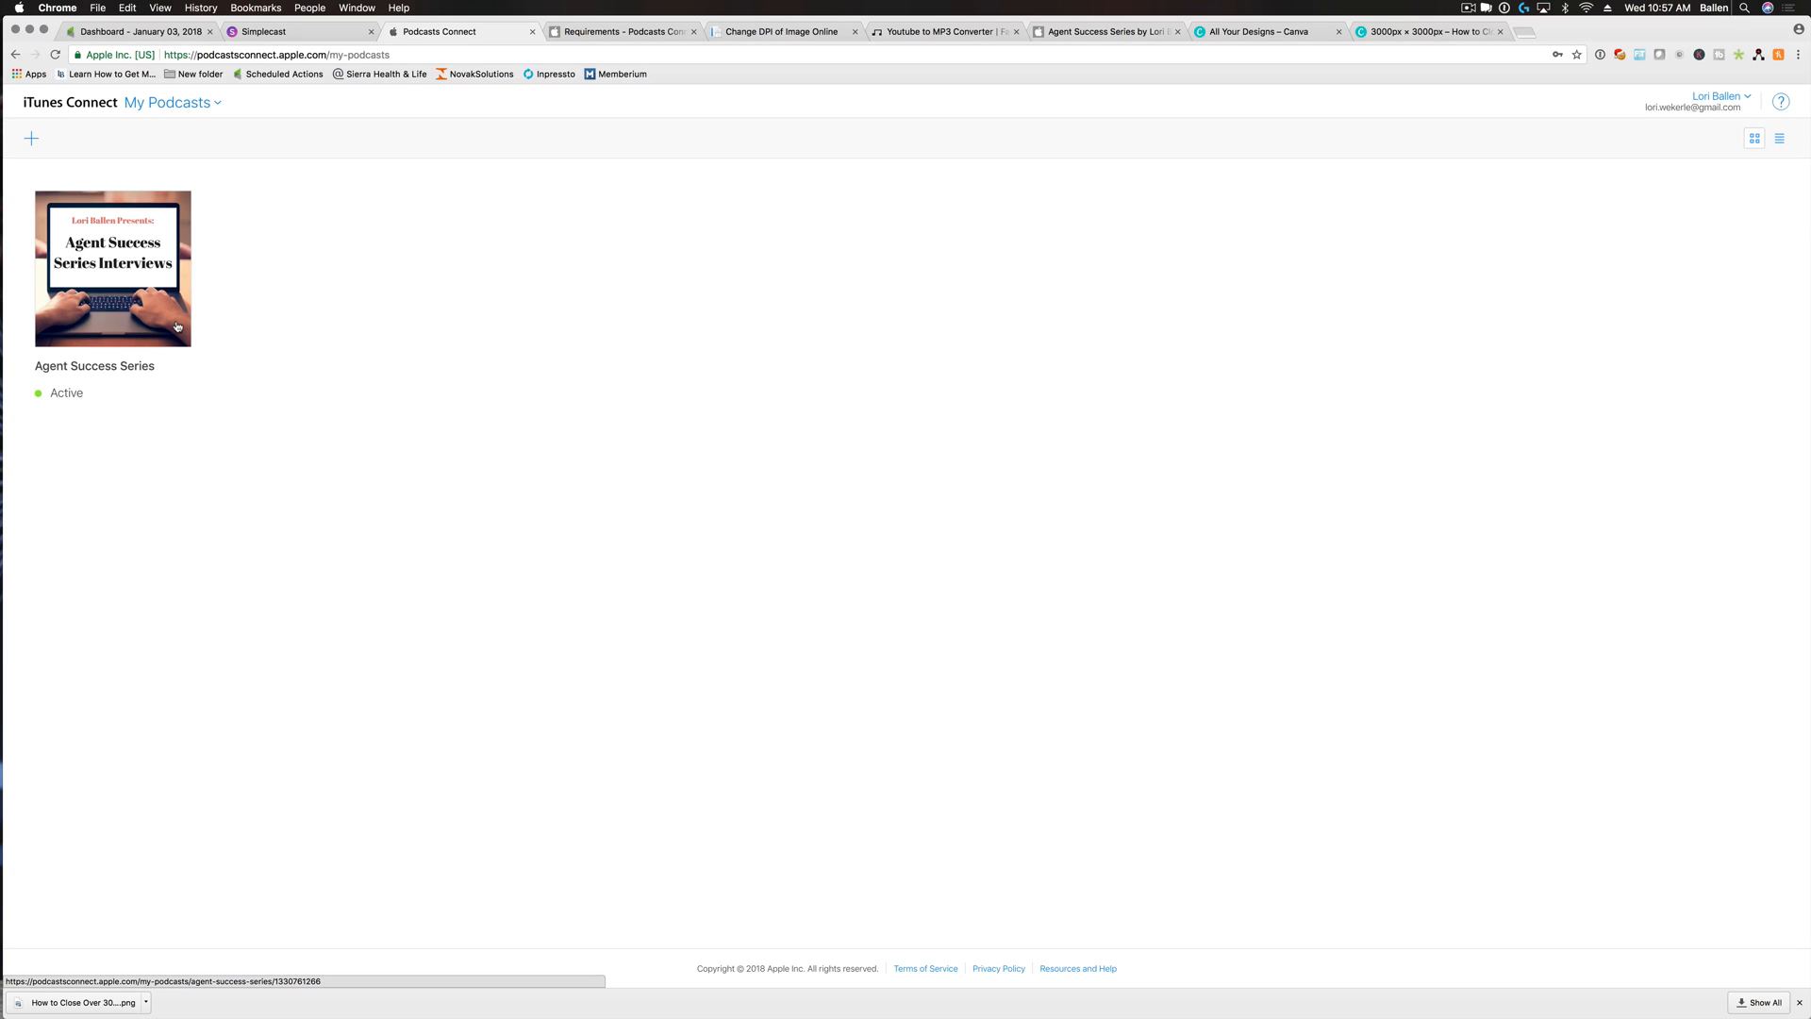
mouse_move(587, 281)
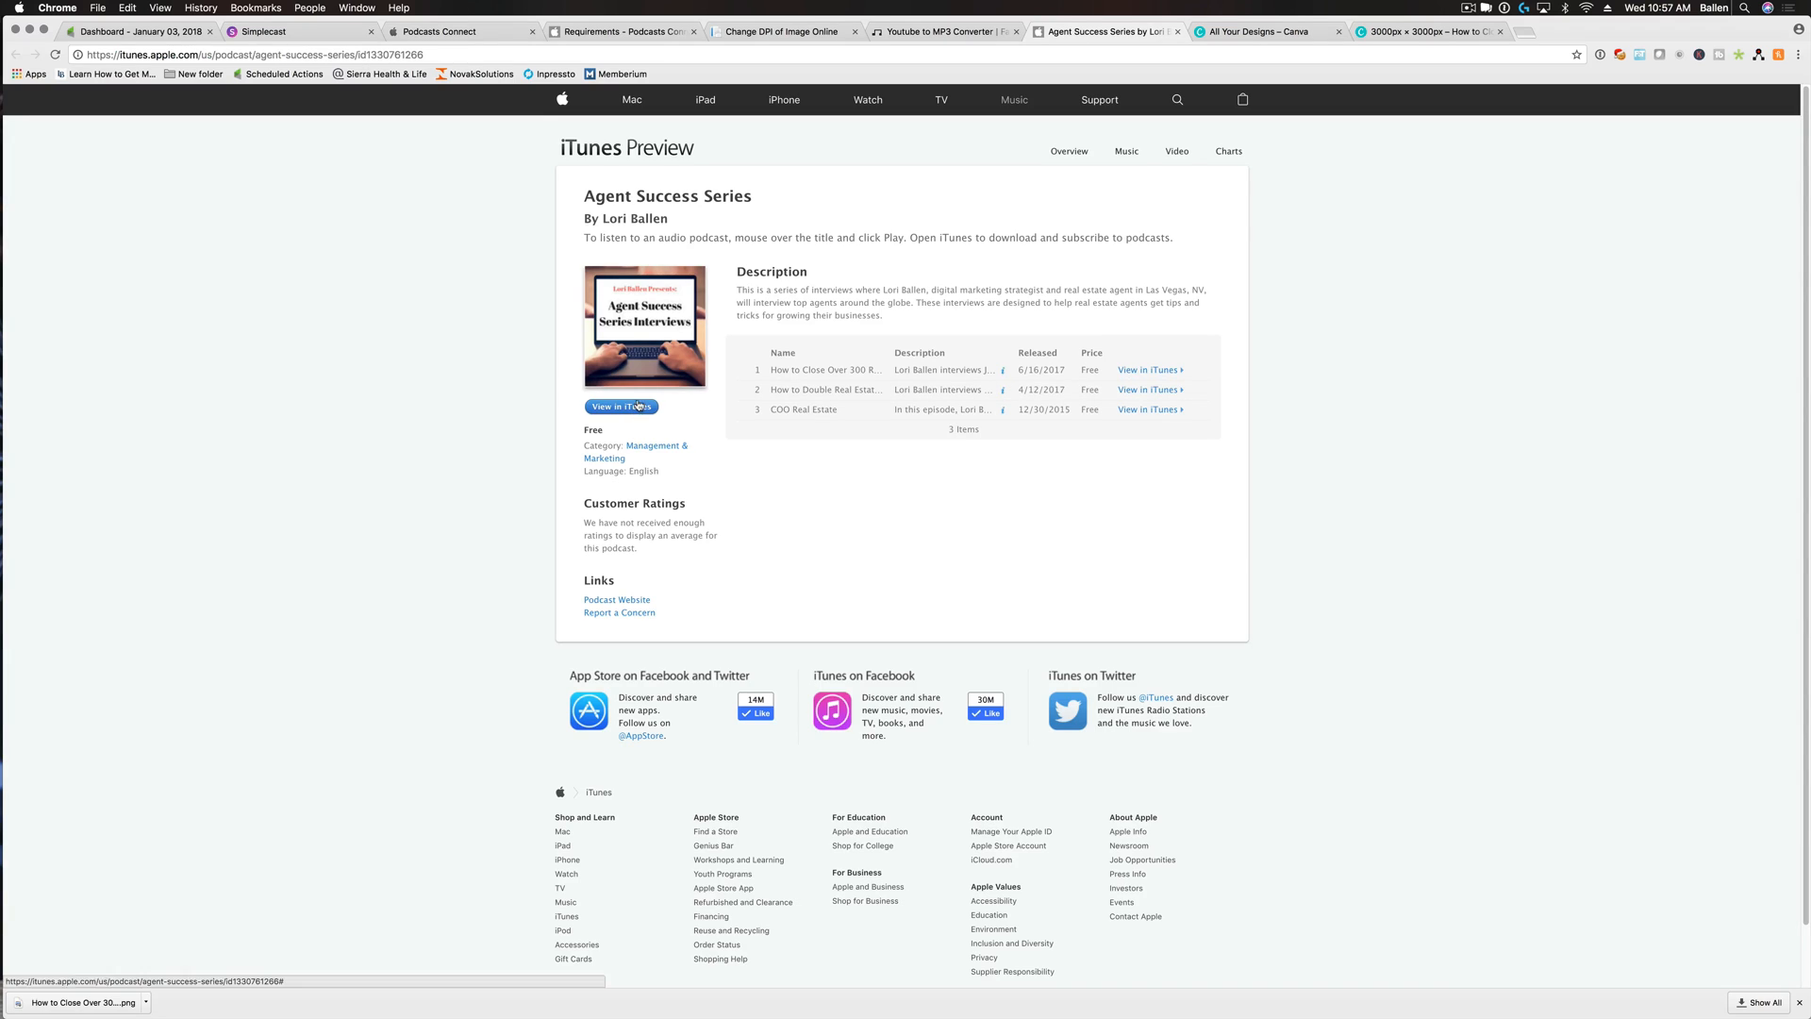
Open the Agent Success Series store page in the iTunes desktop app.
left_click(621, 407)
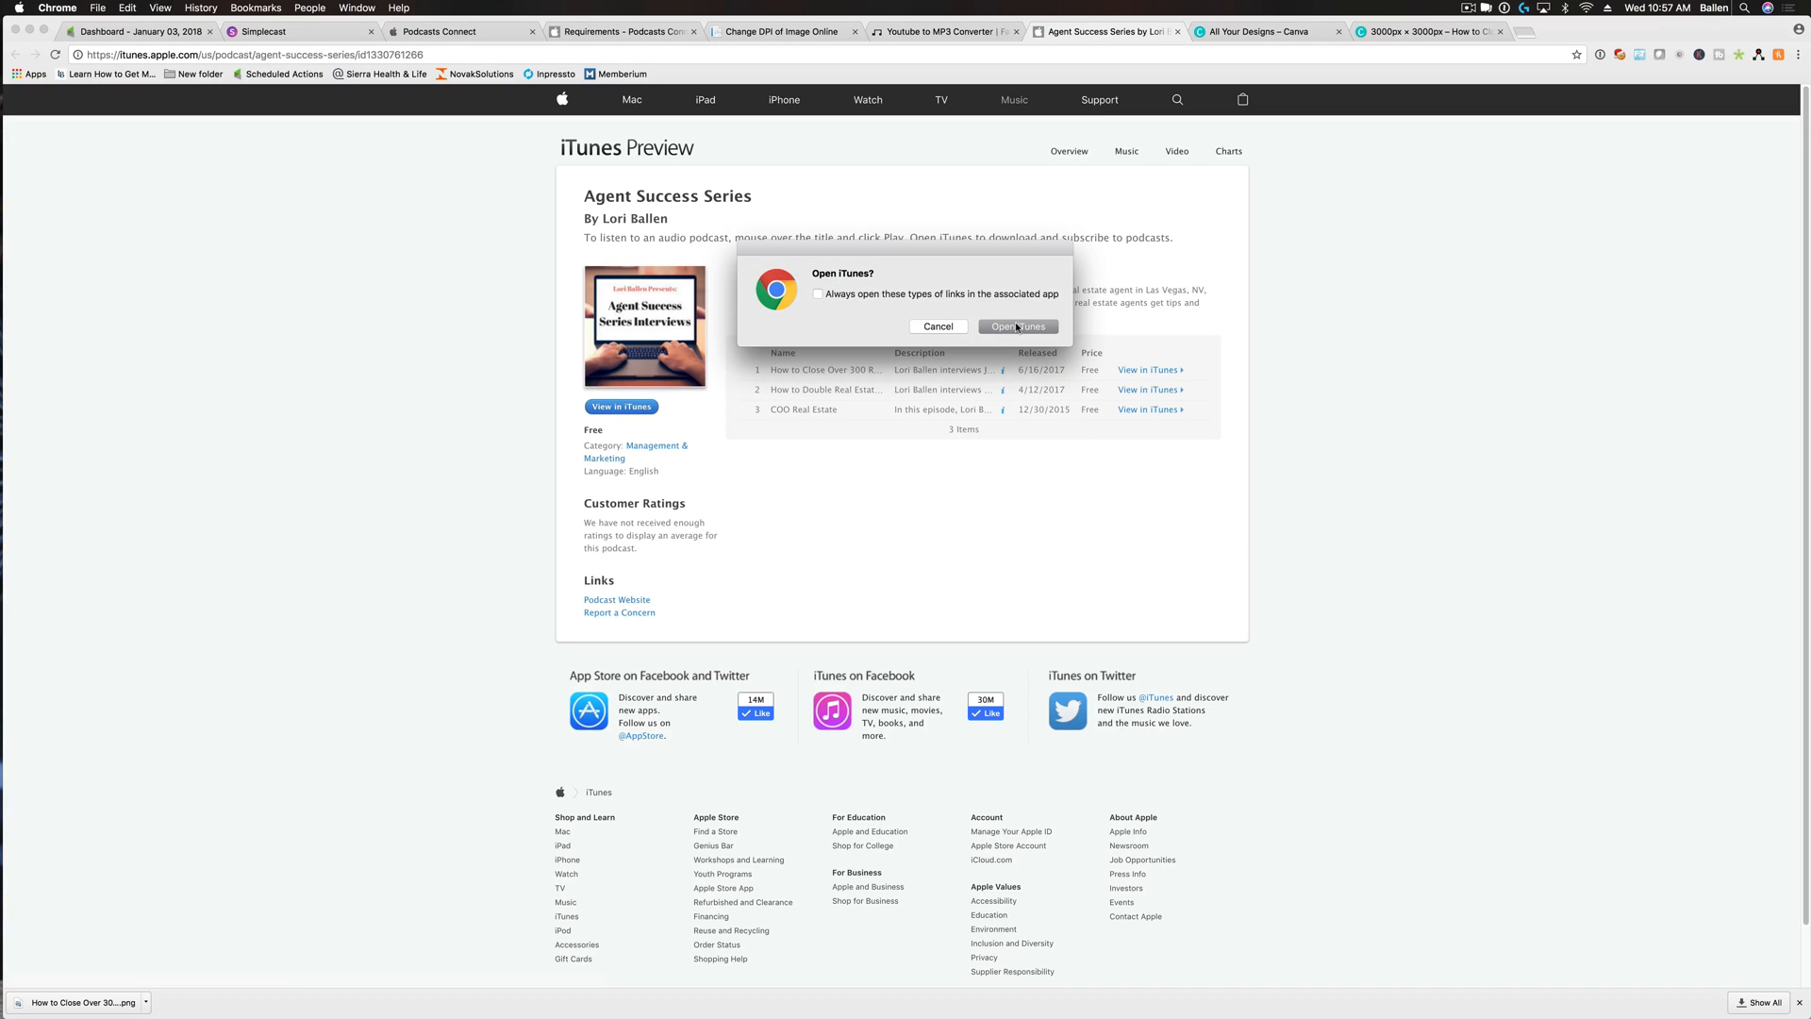
left_click(1019, 327)
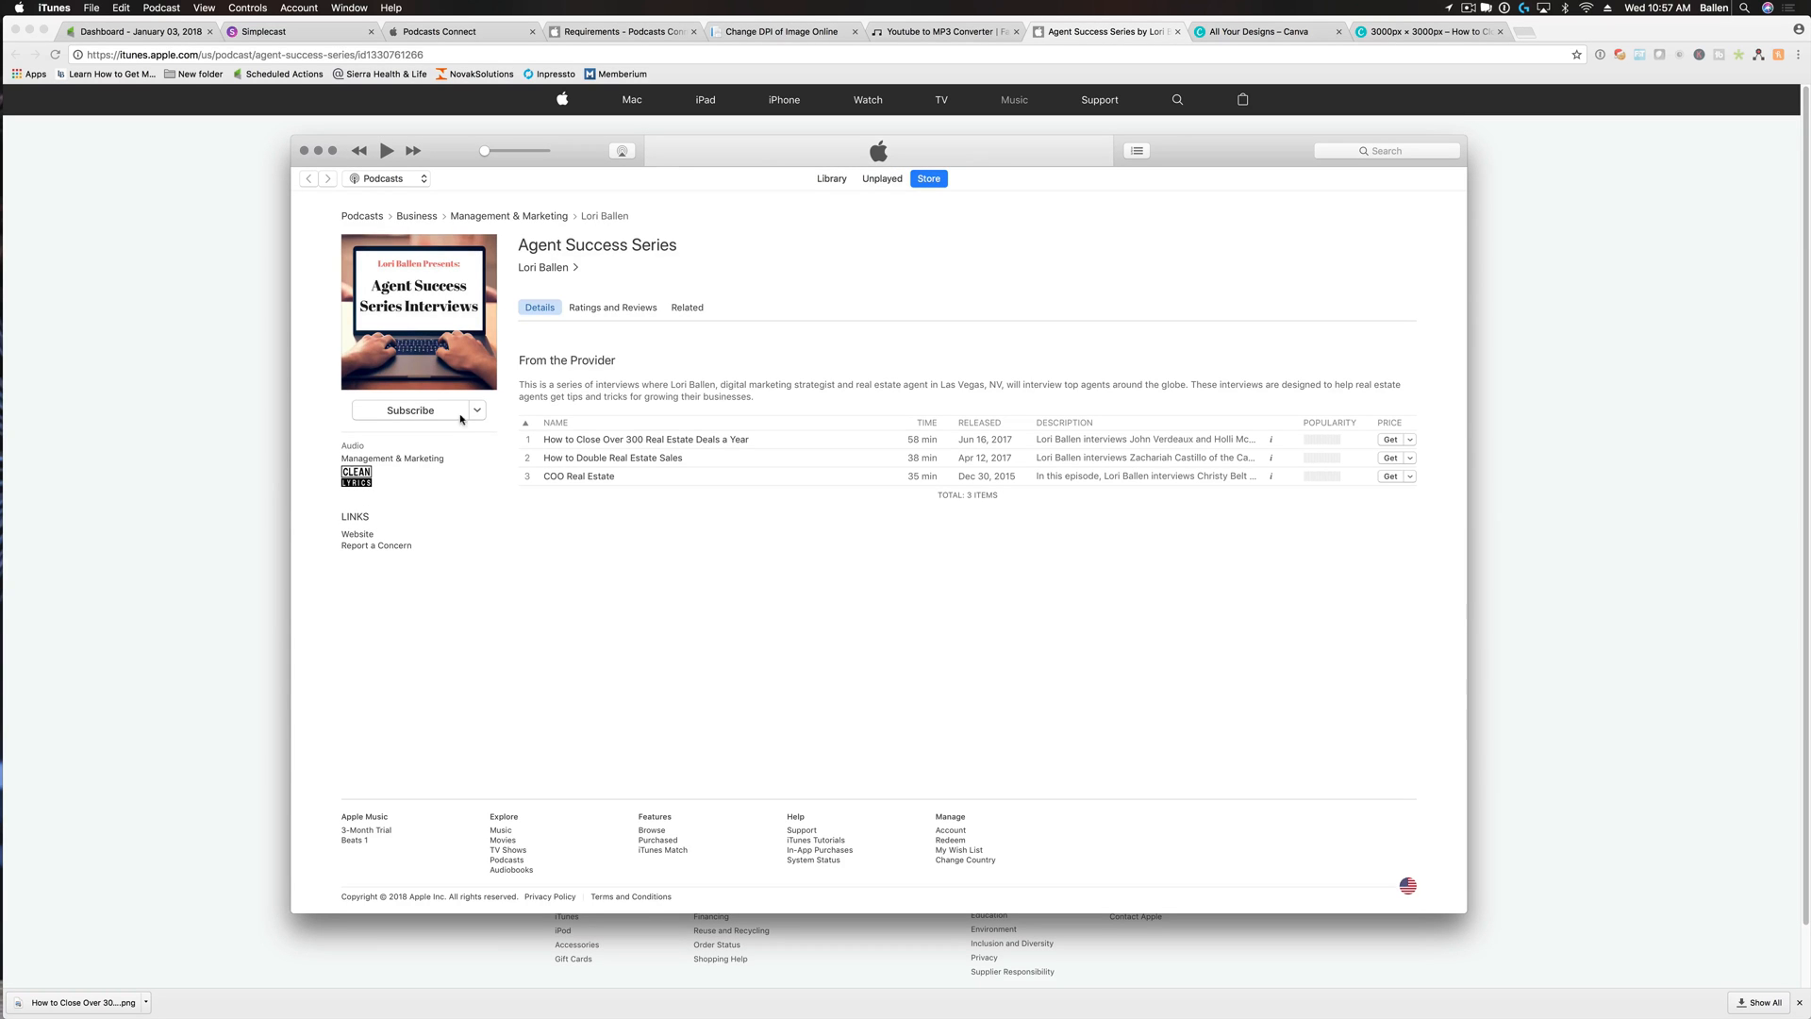
mouse_move(1471, 425)
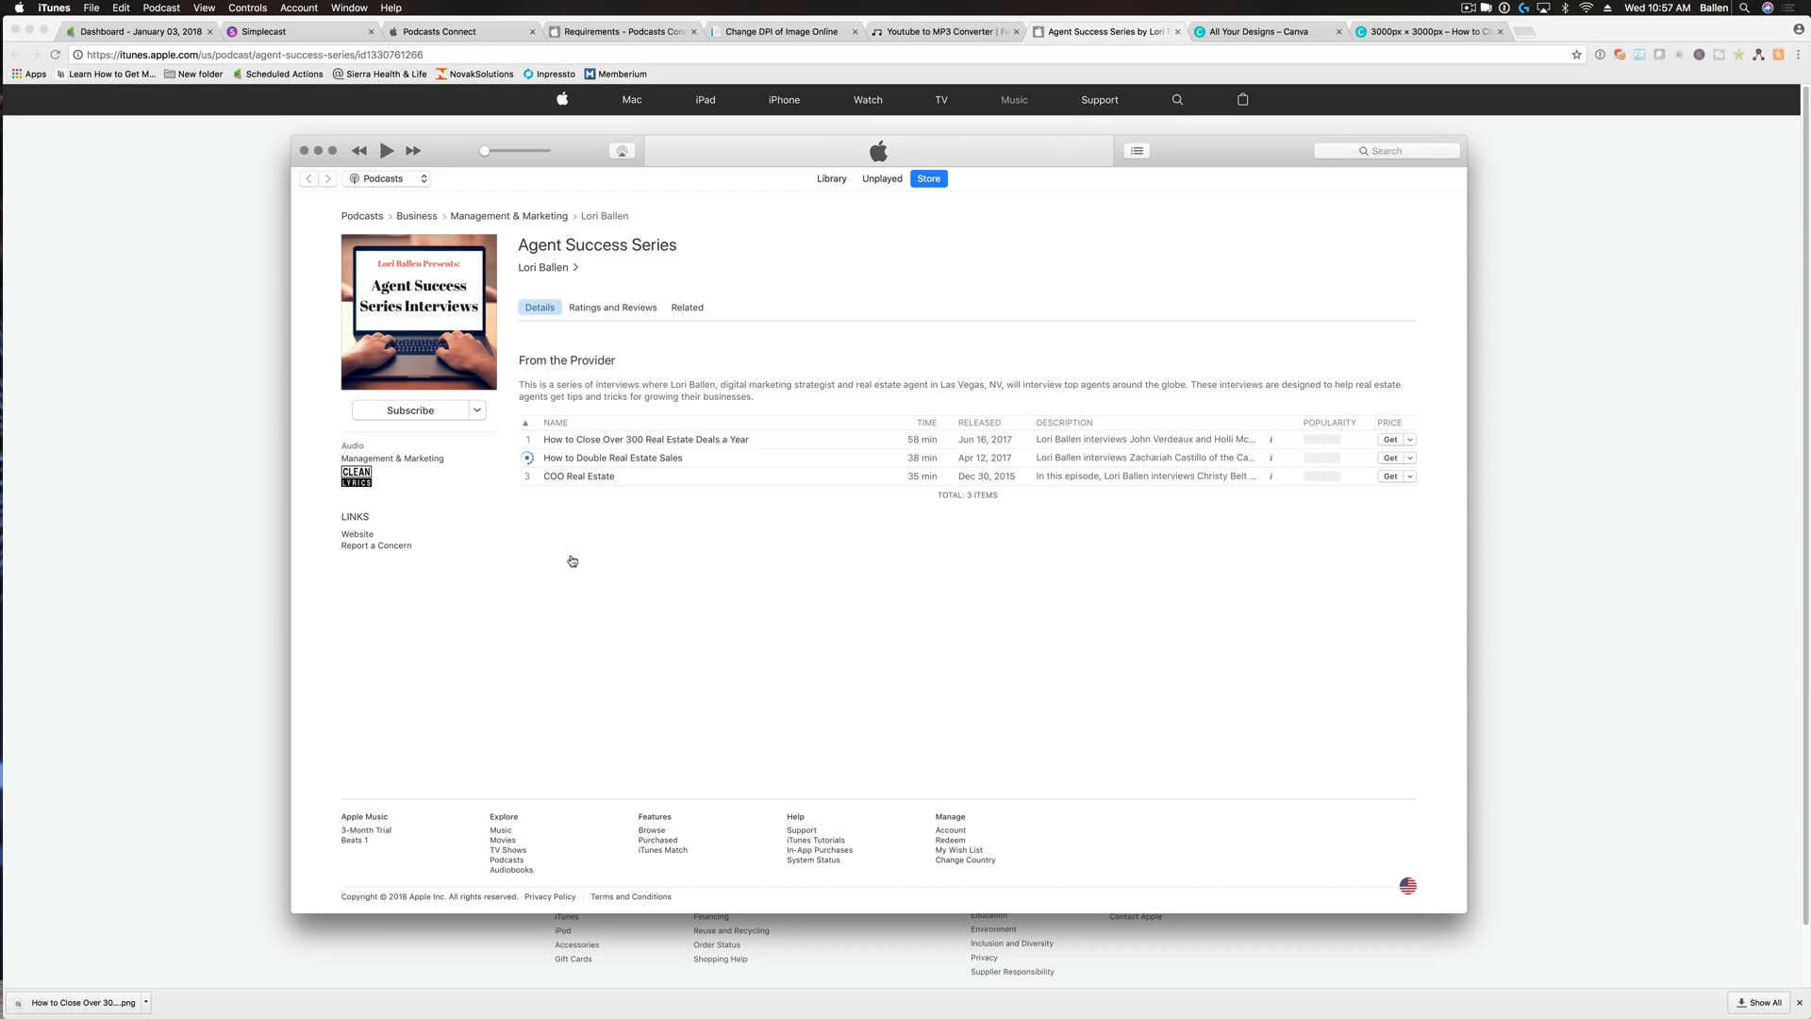
Play and pause episode 2, How to Double Real Estate Sales, then dismiss the sharing options.
left_click(527, 458)
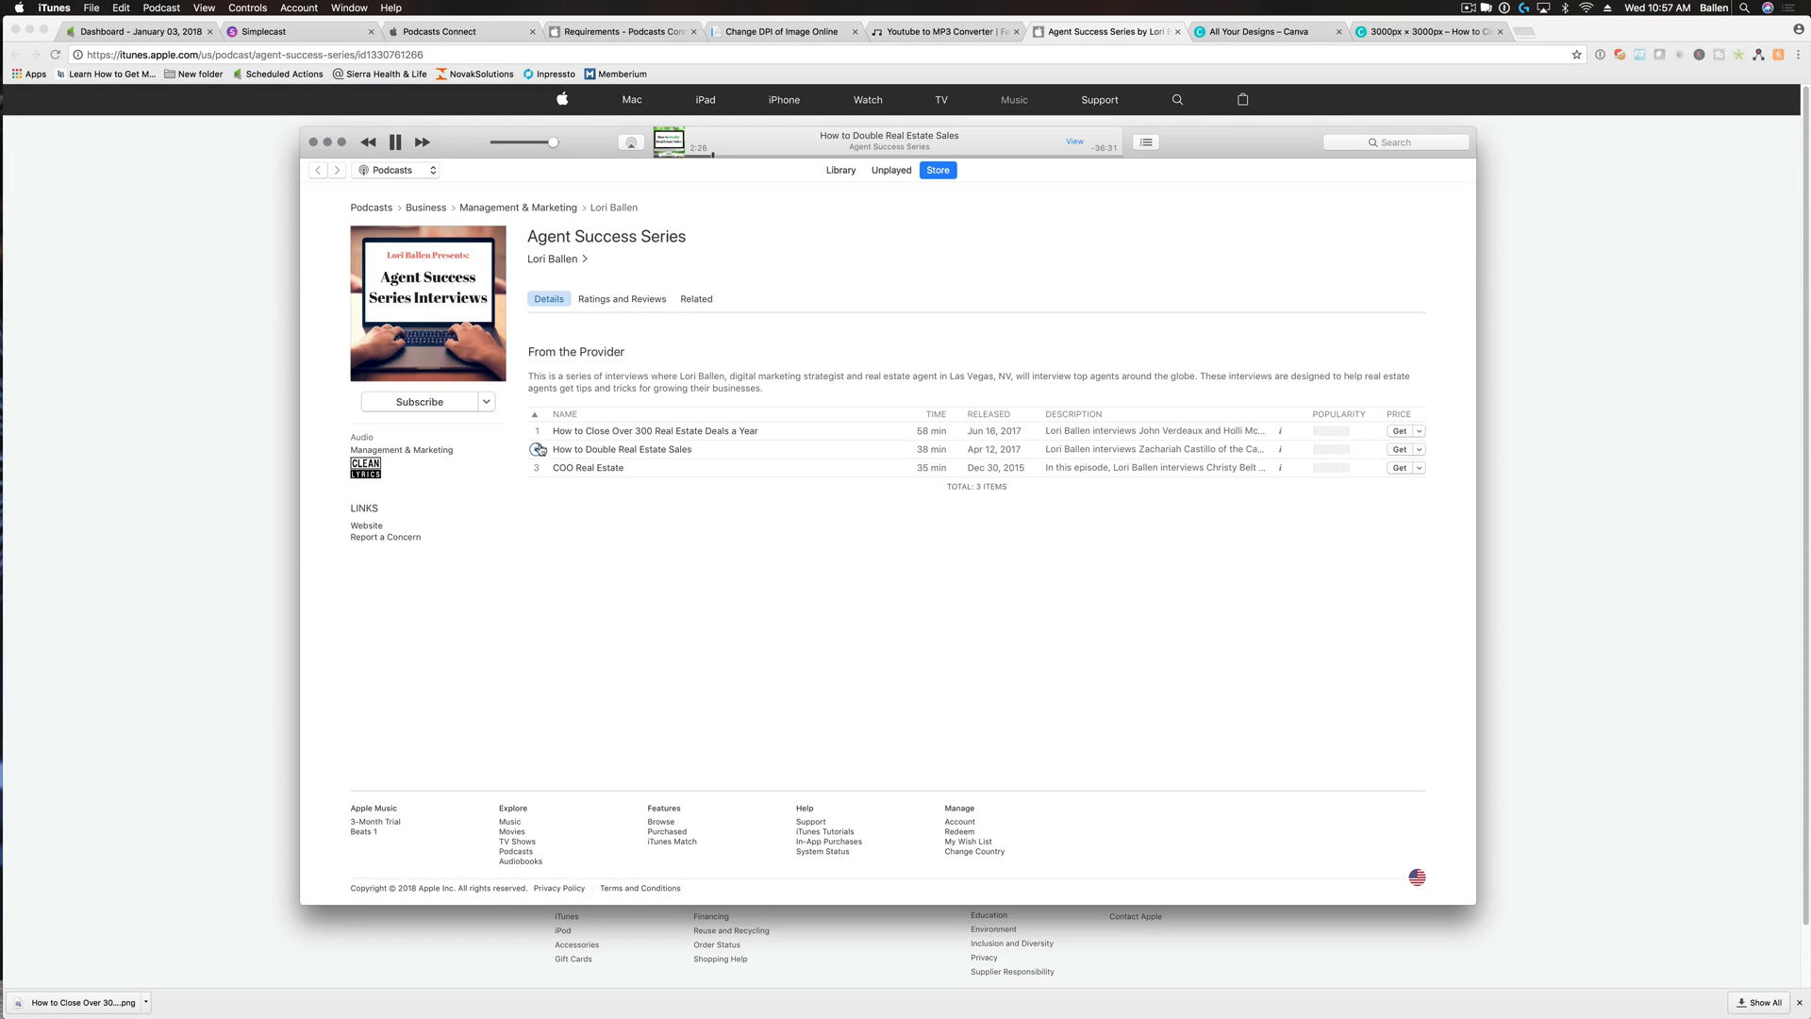
left_click(395, 142)
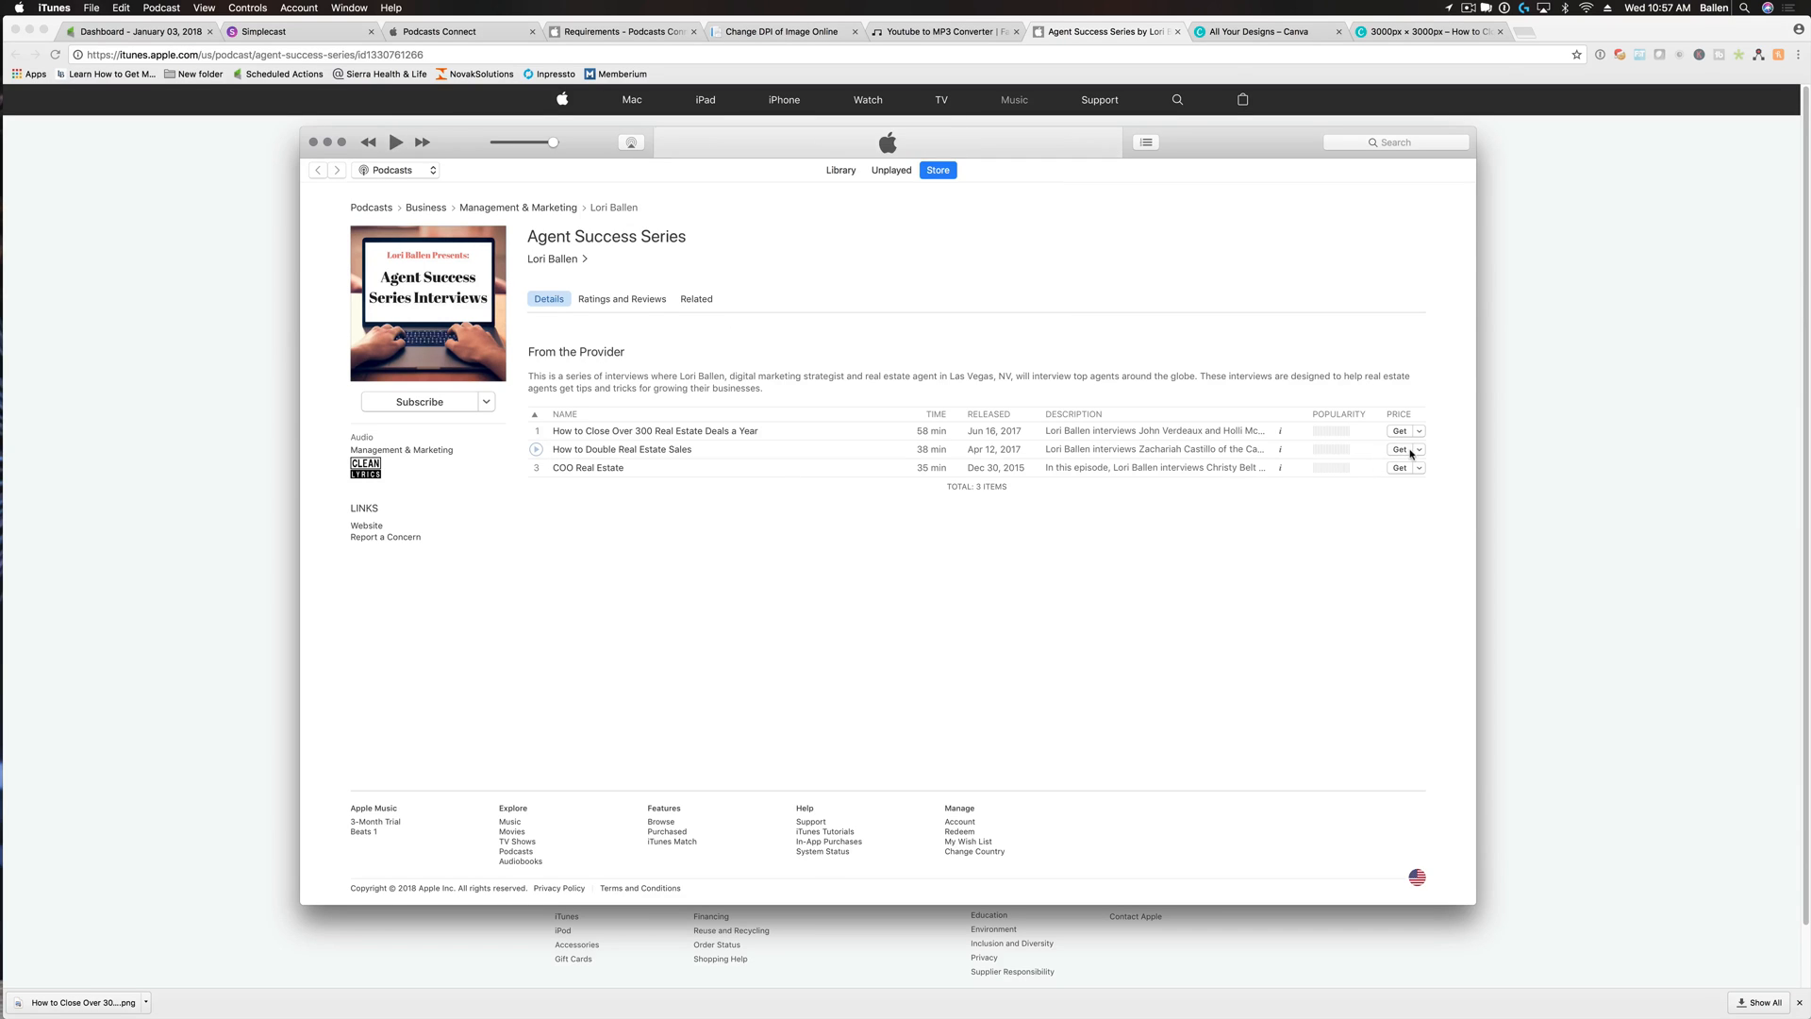
left_click(536, 449)
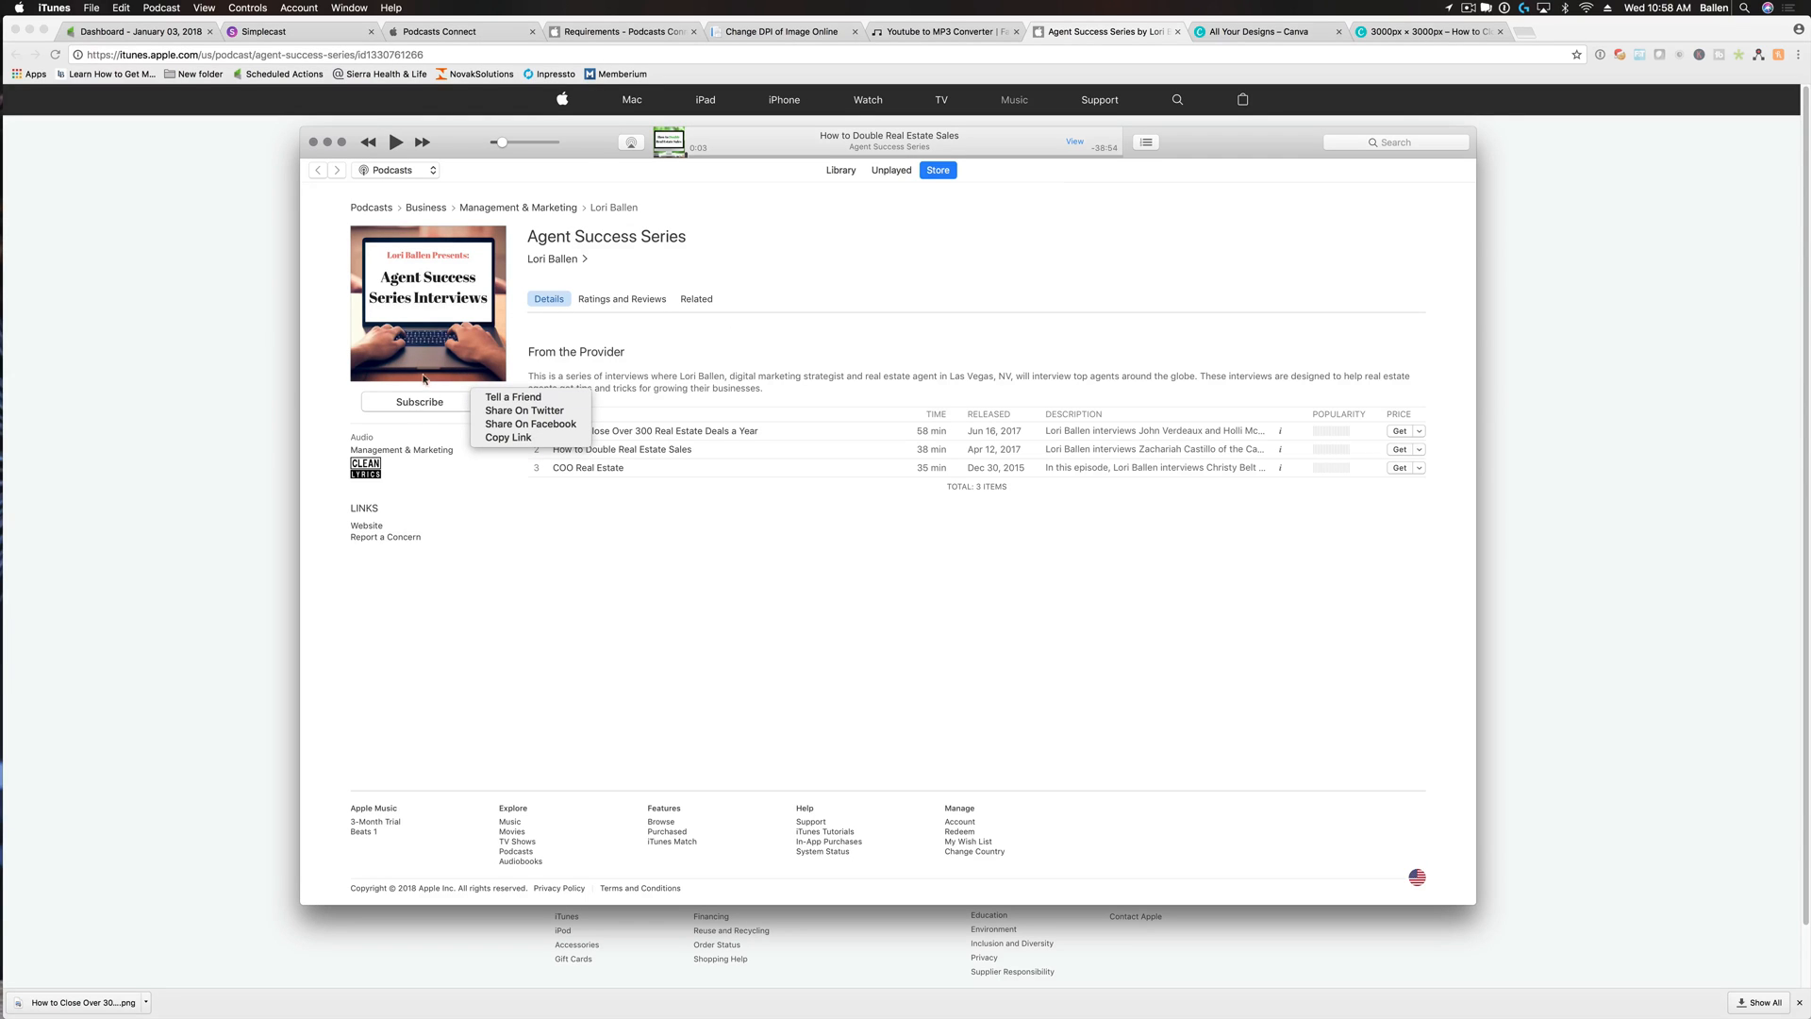
left_click(809, 465)
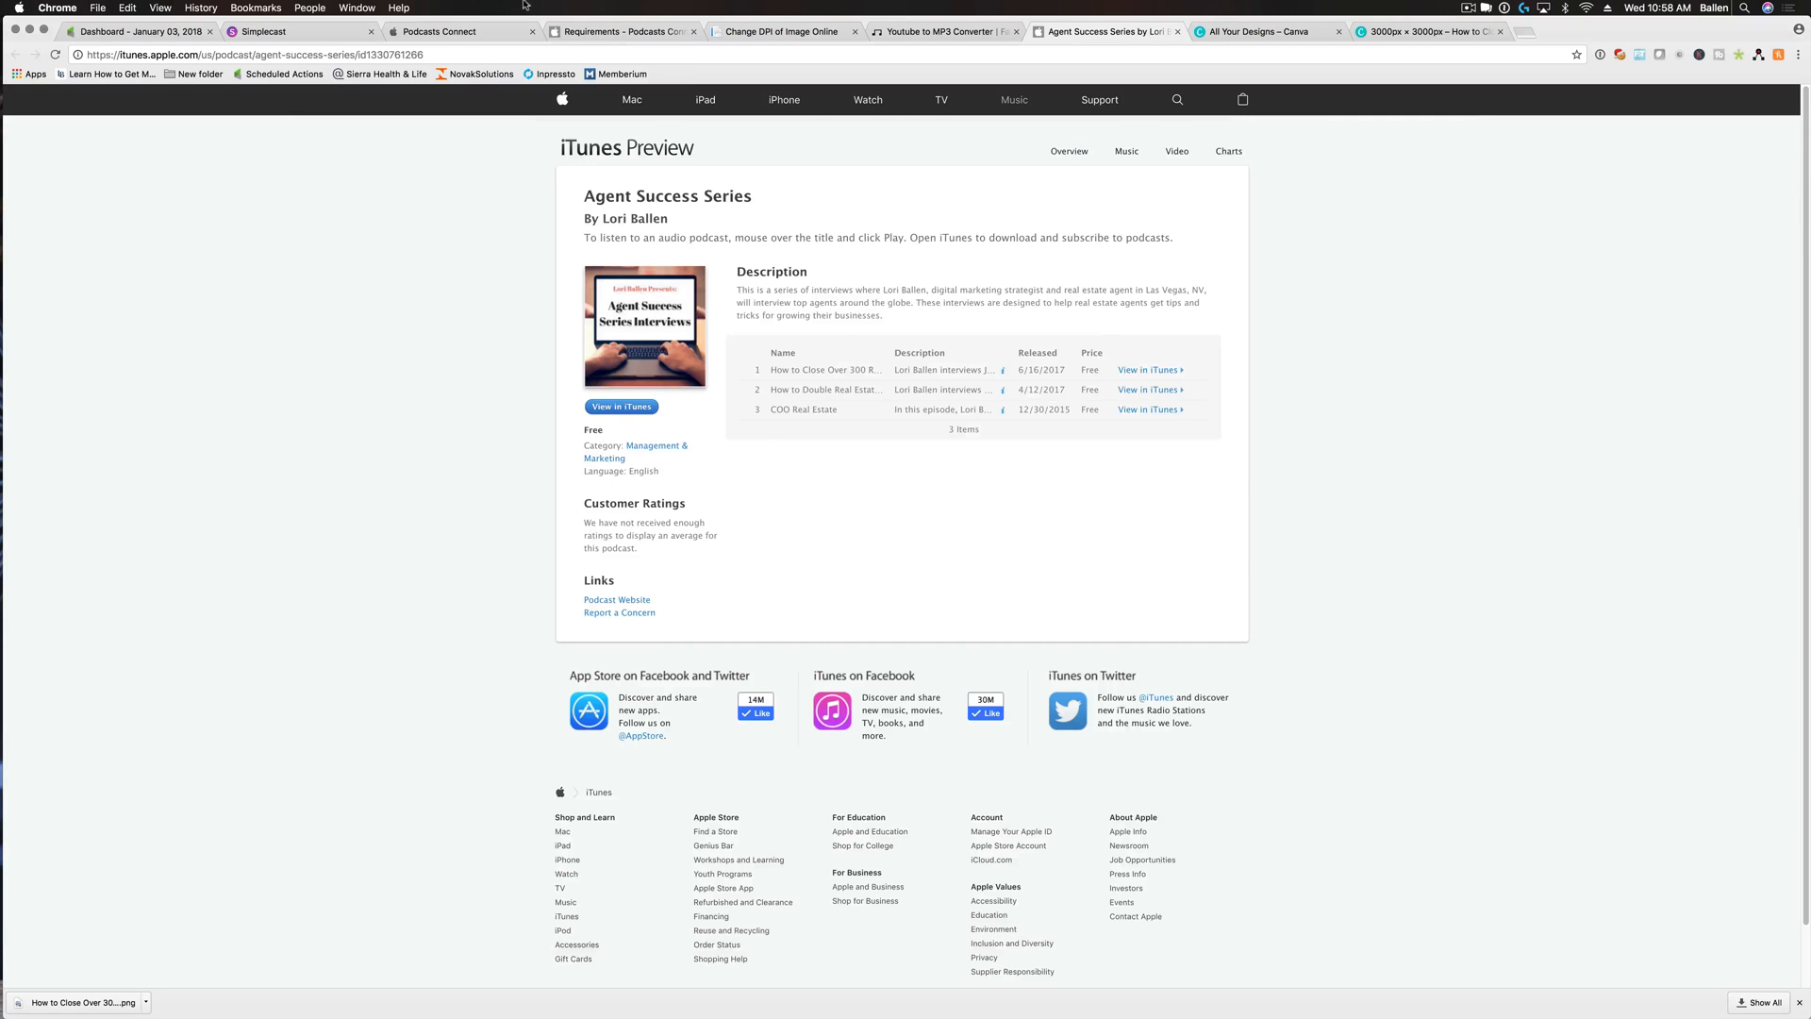
On Podcasts Connect, open the Agent Success Series tile to view its feed details.
left_click(436, 31)
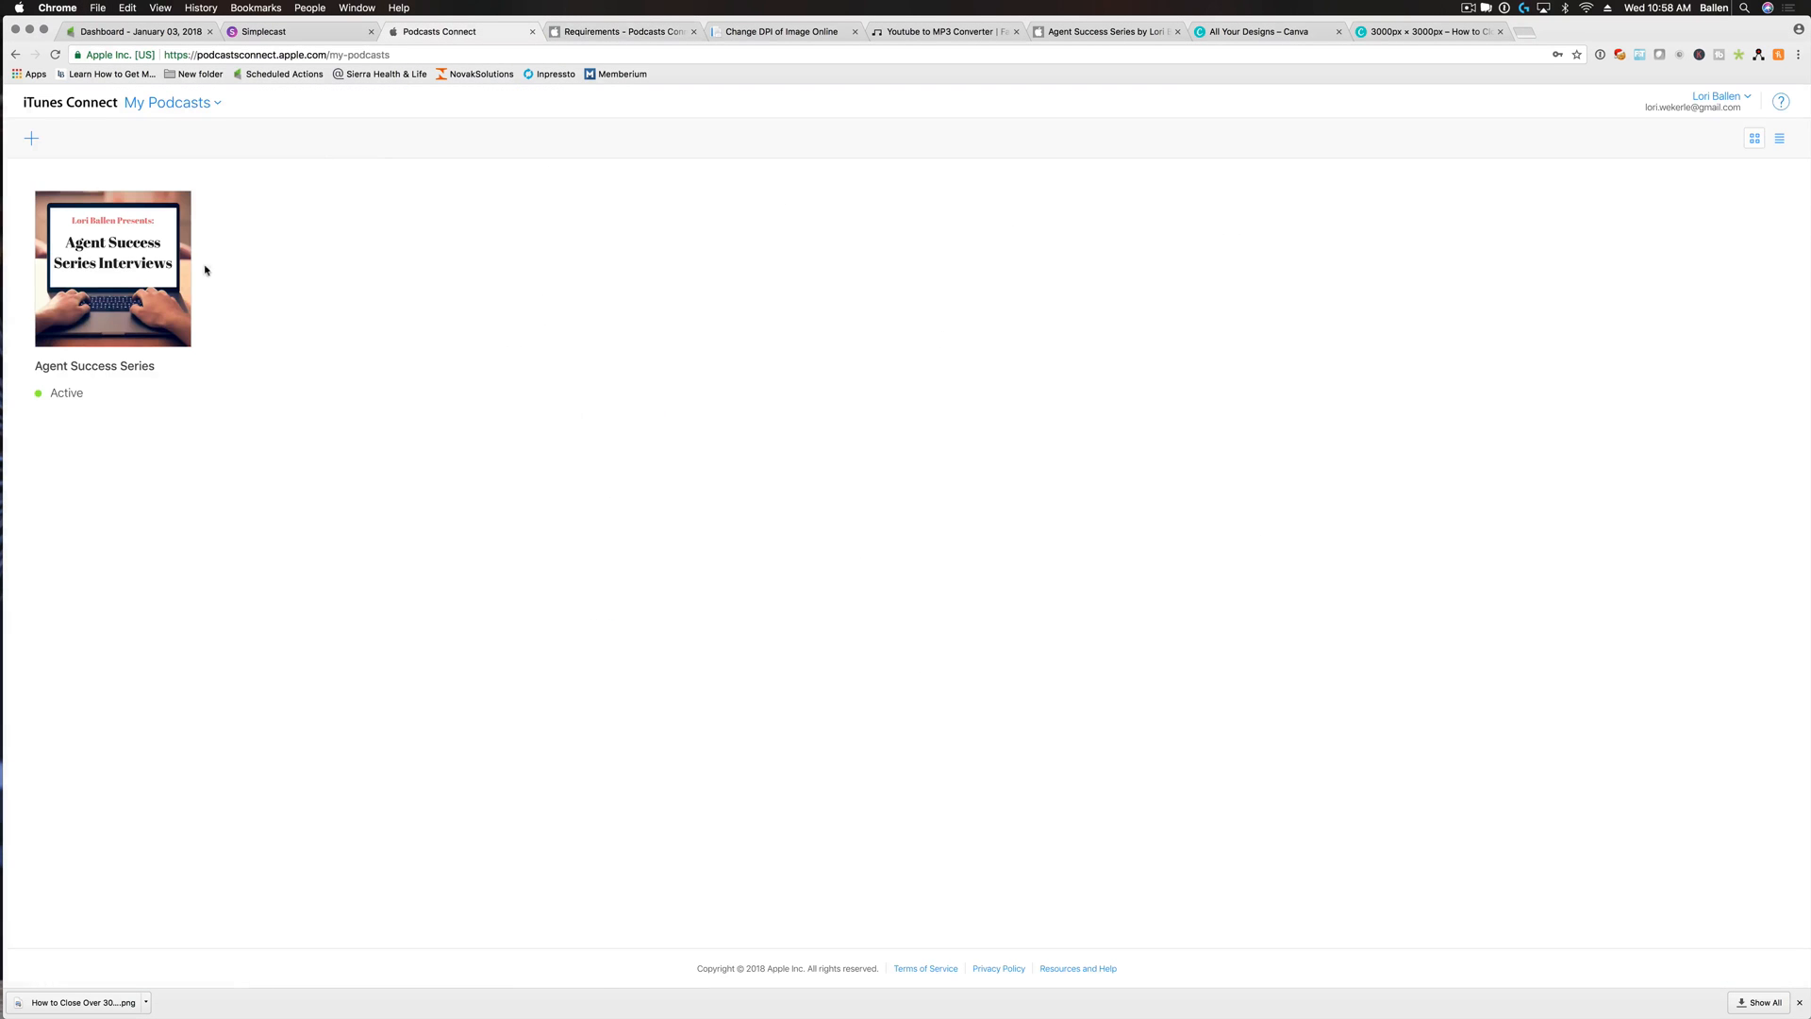
left_click(112, 267)
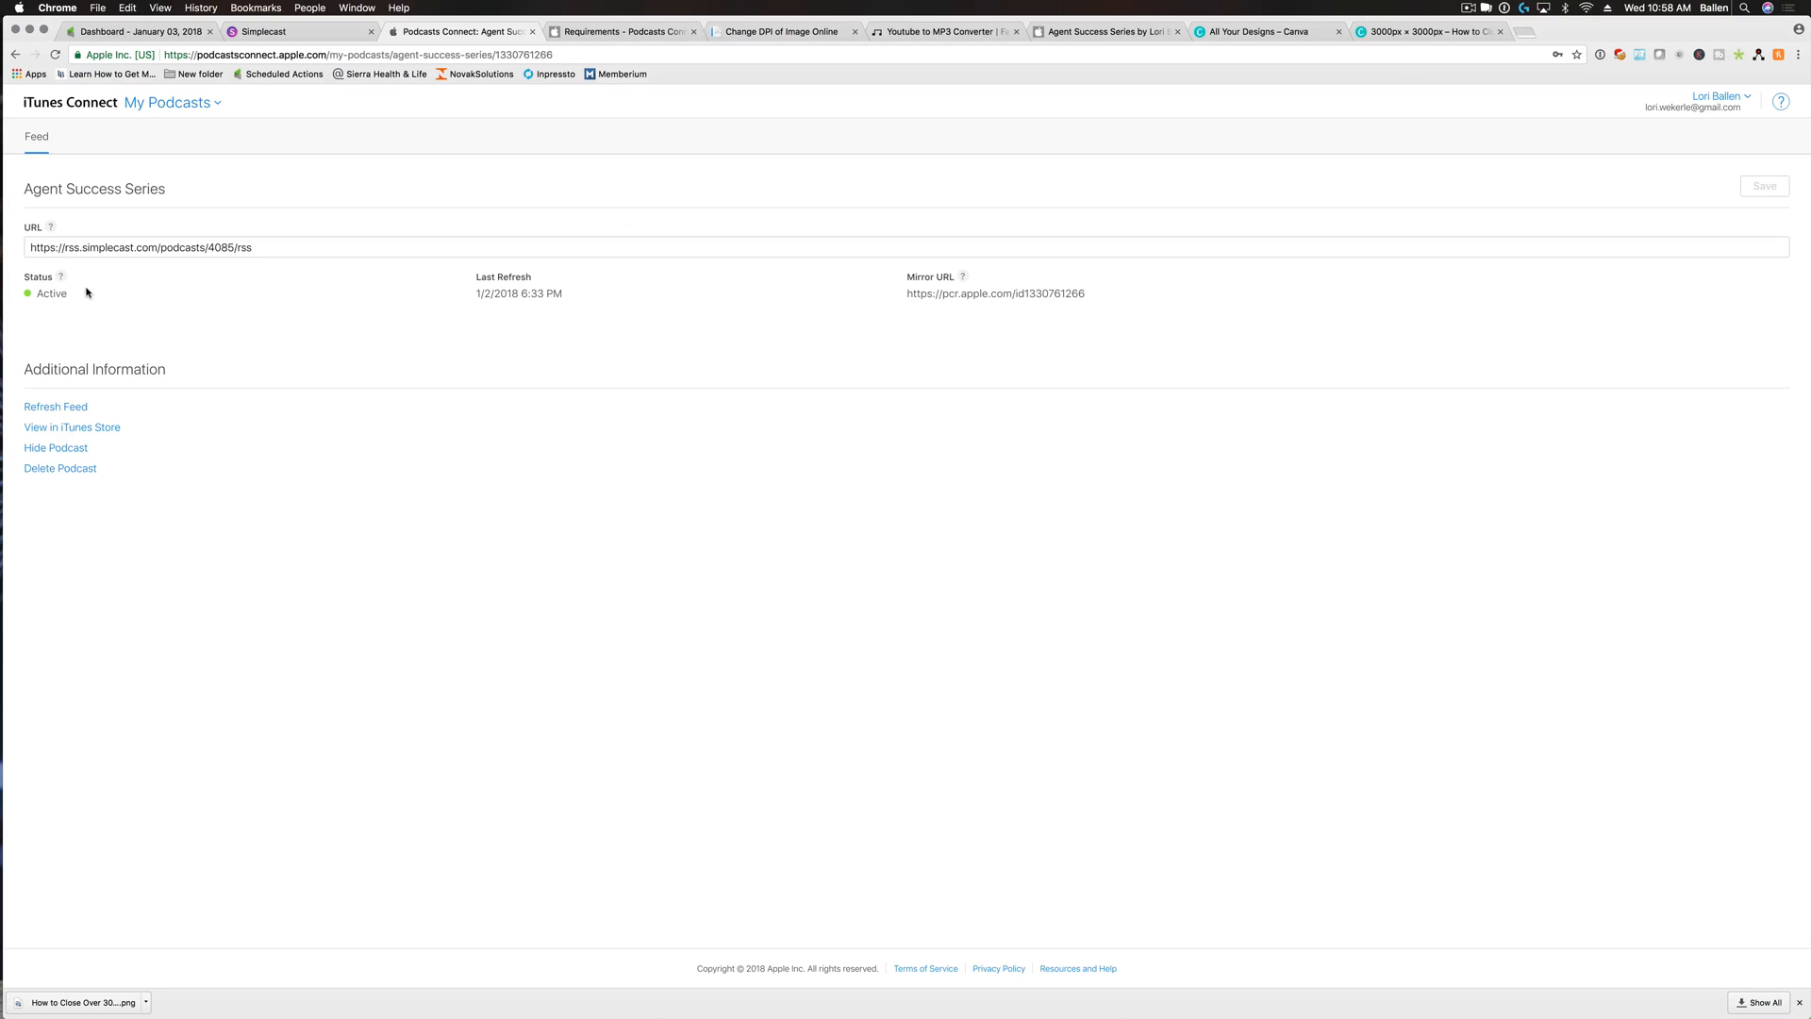
mouse_move(38, 425)
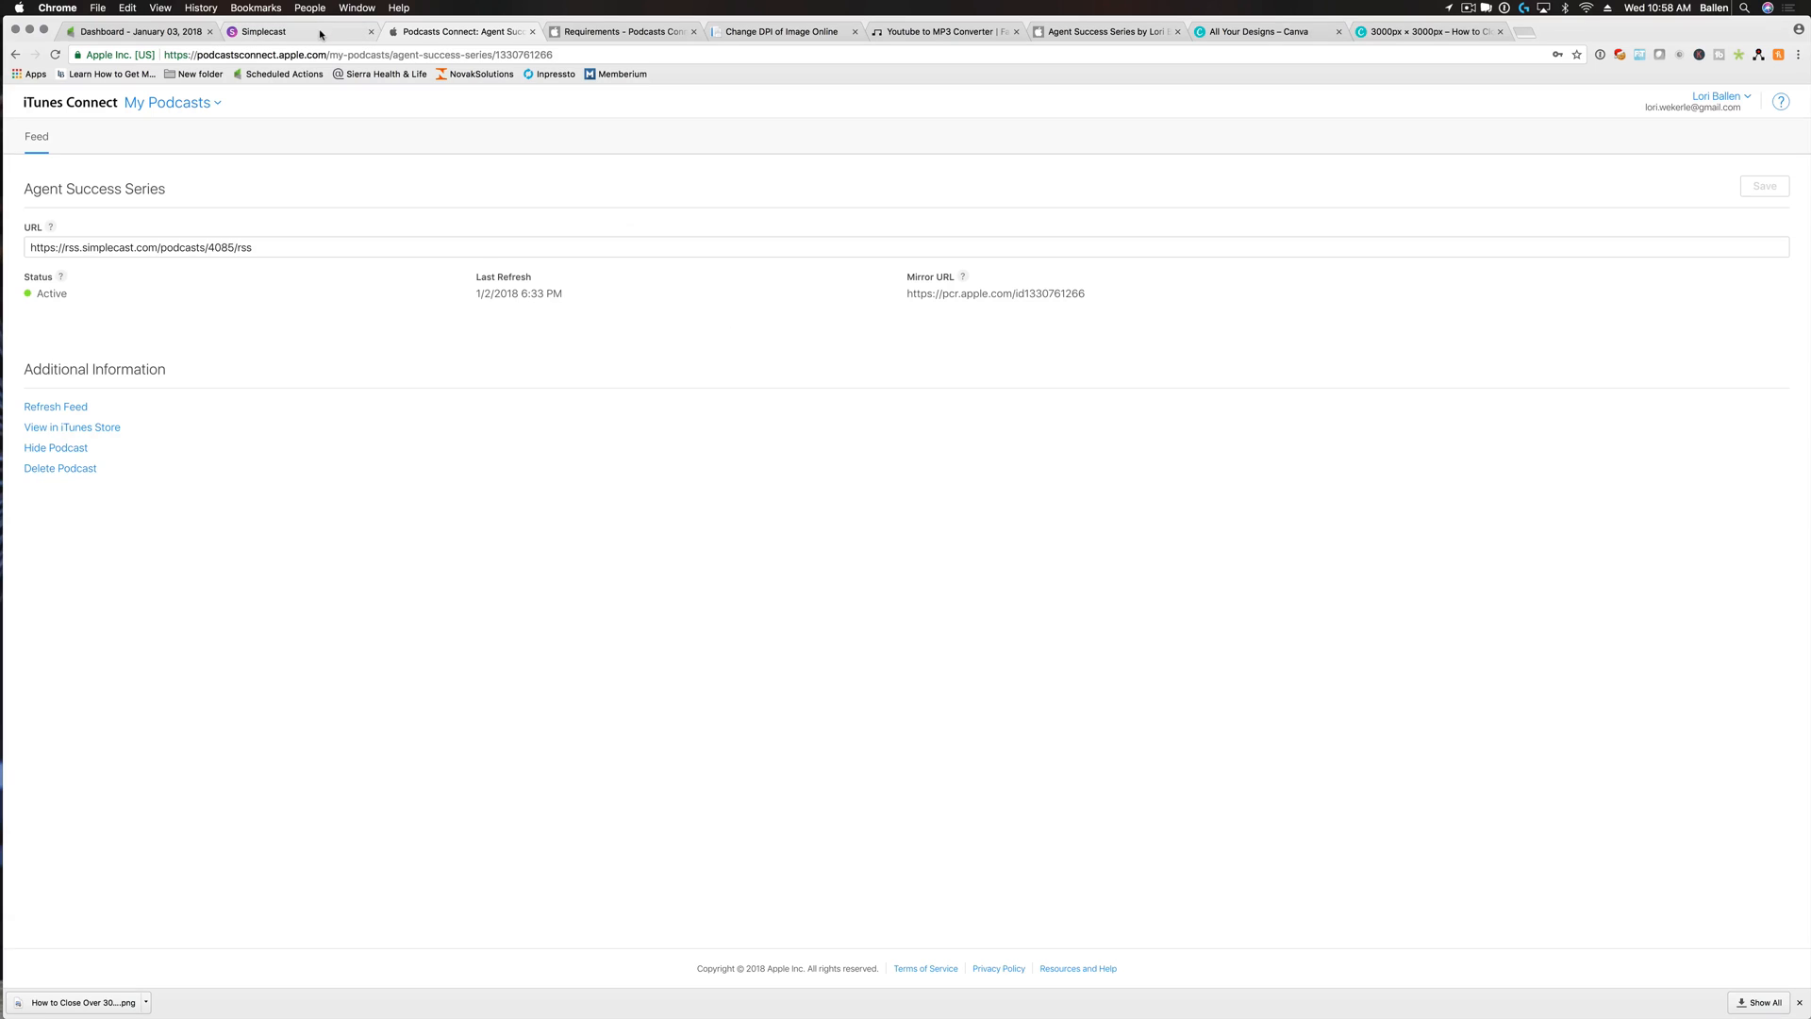
Switch to the Simplecast tab showing Agent Success Series title, description, keywords and artwork.
left_click(274, 31)
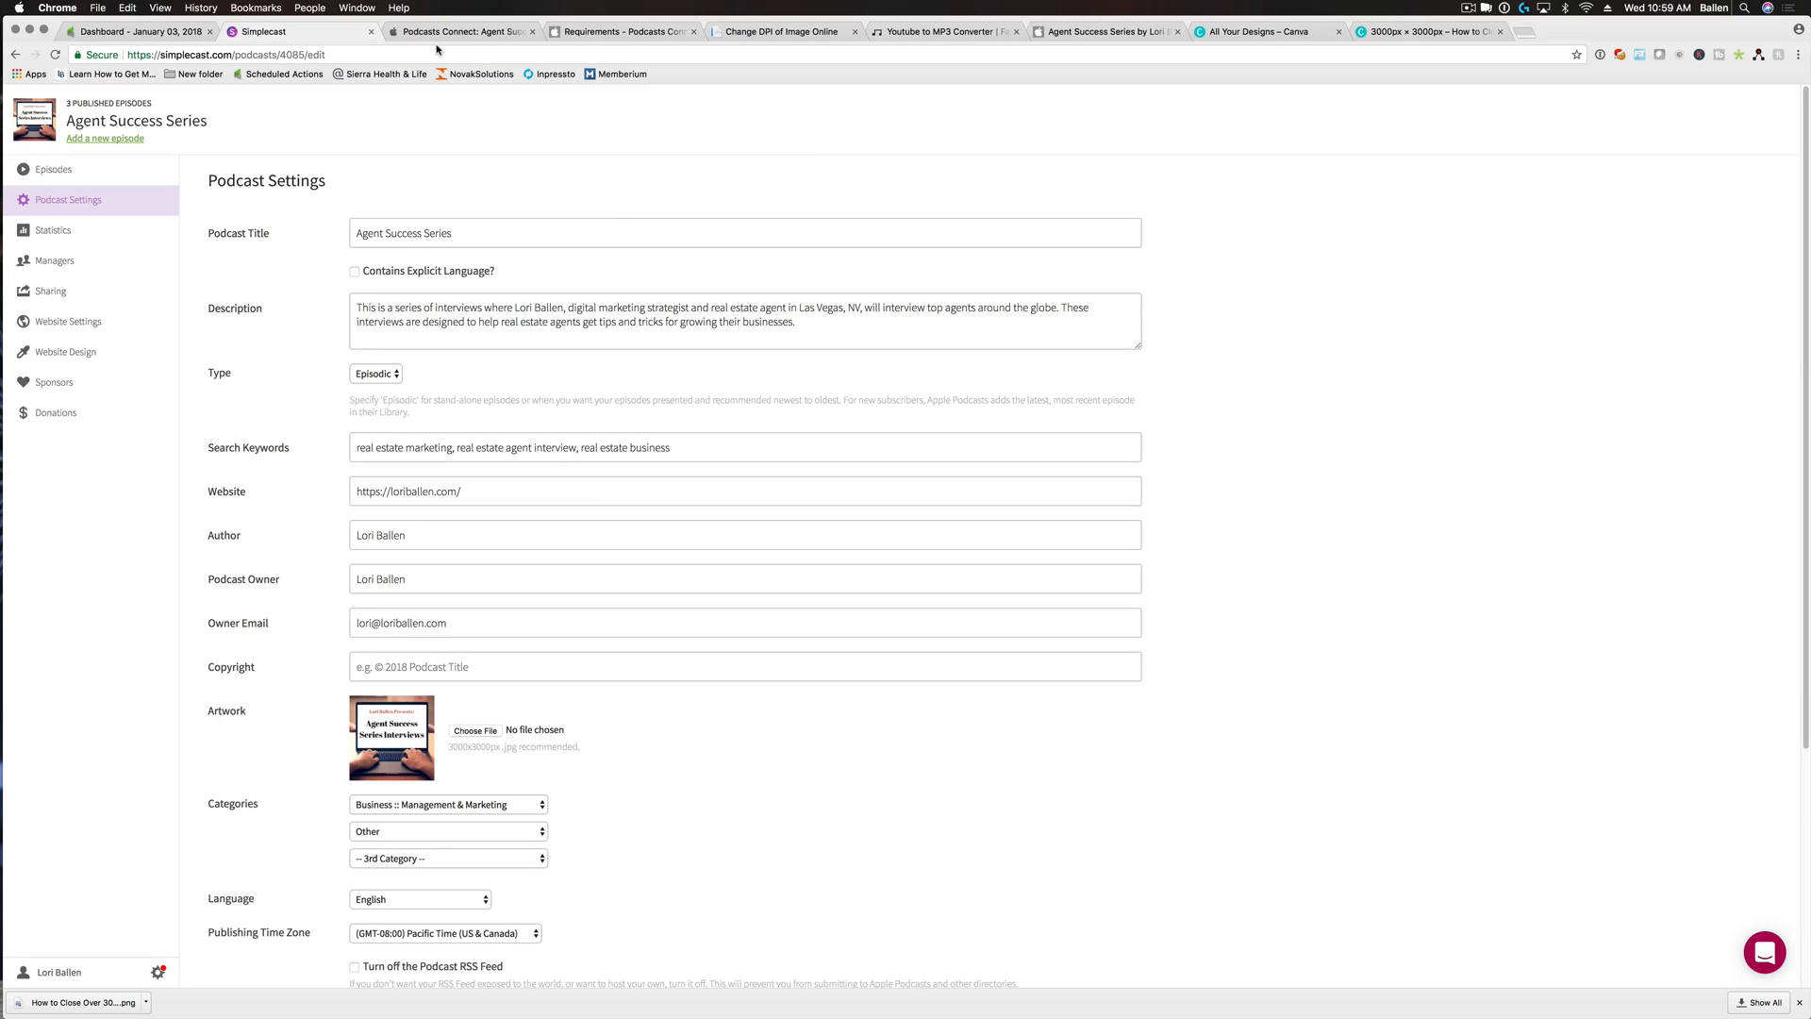
mouse_move(1390, 296)
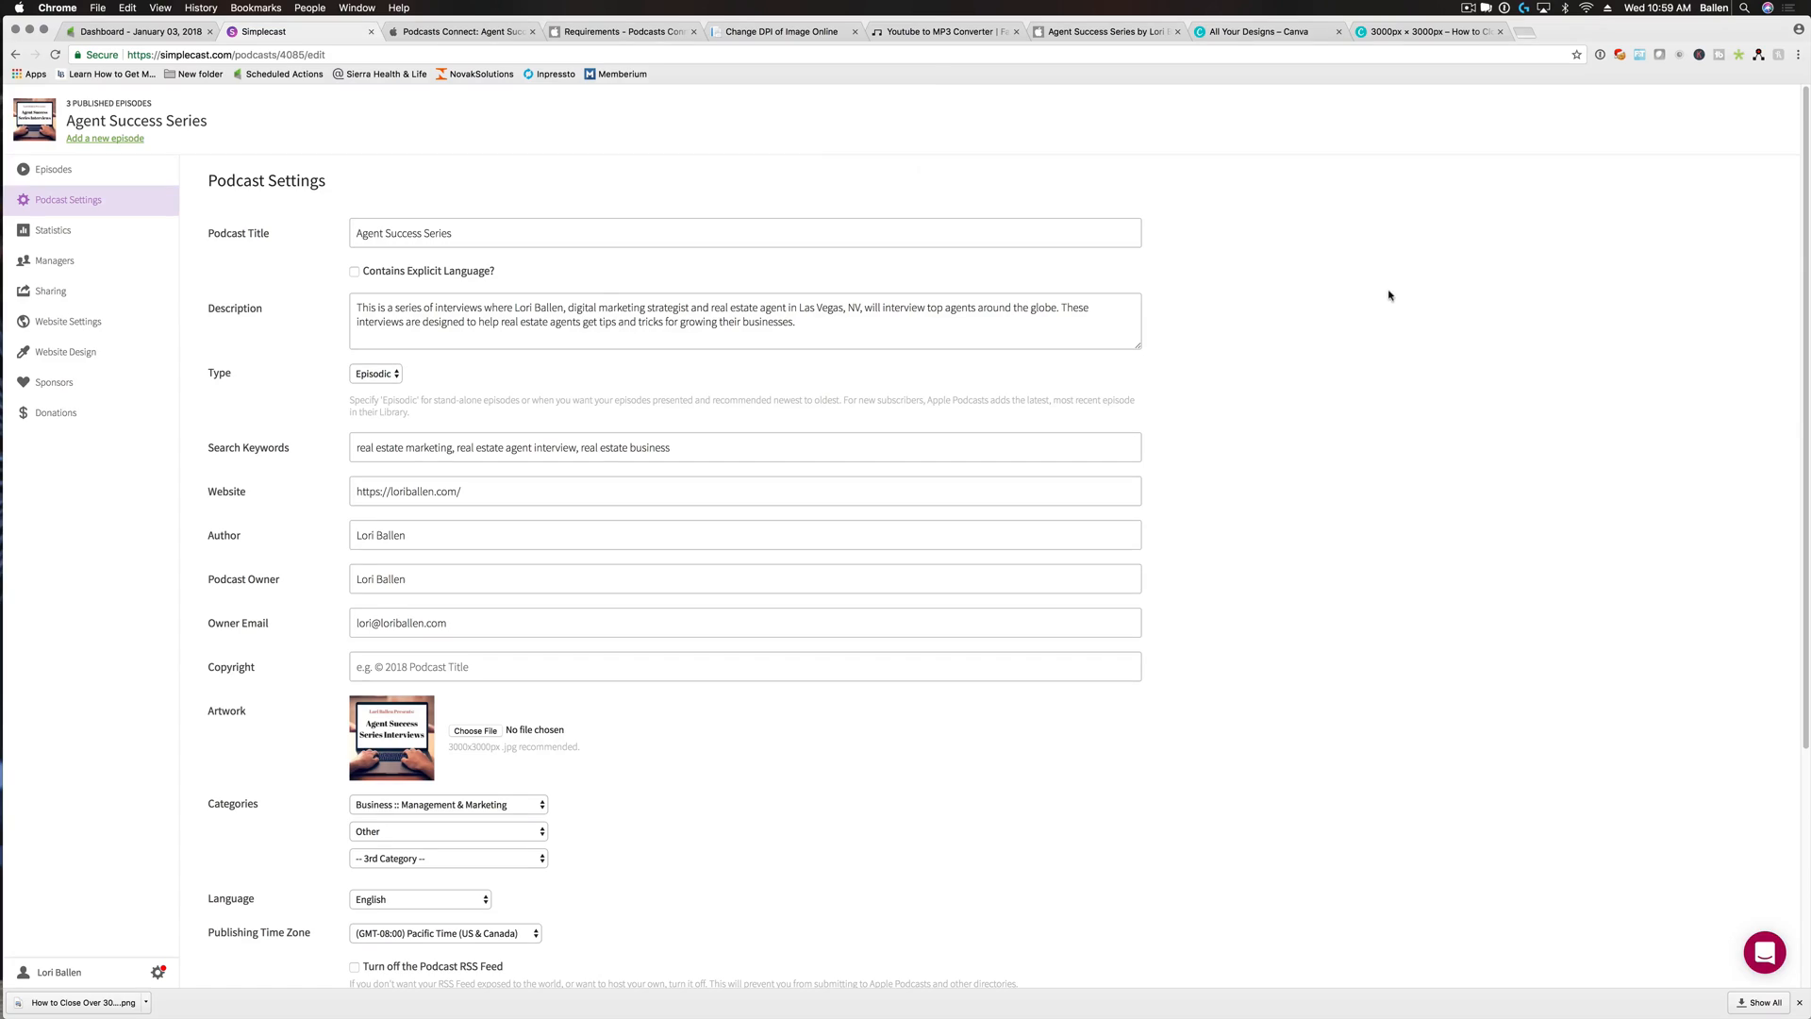